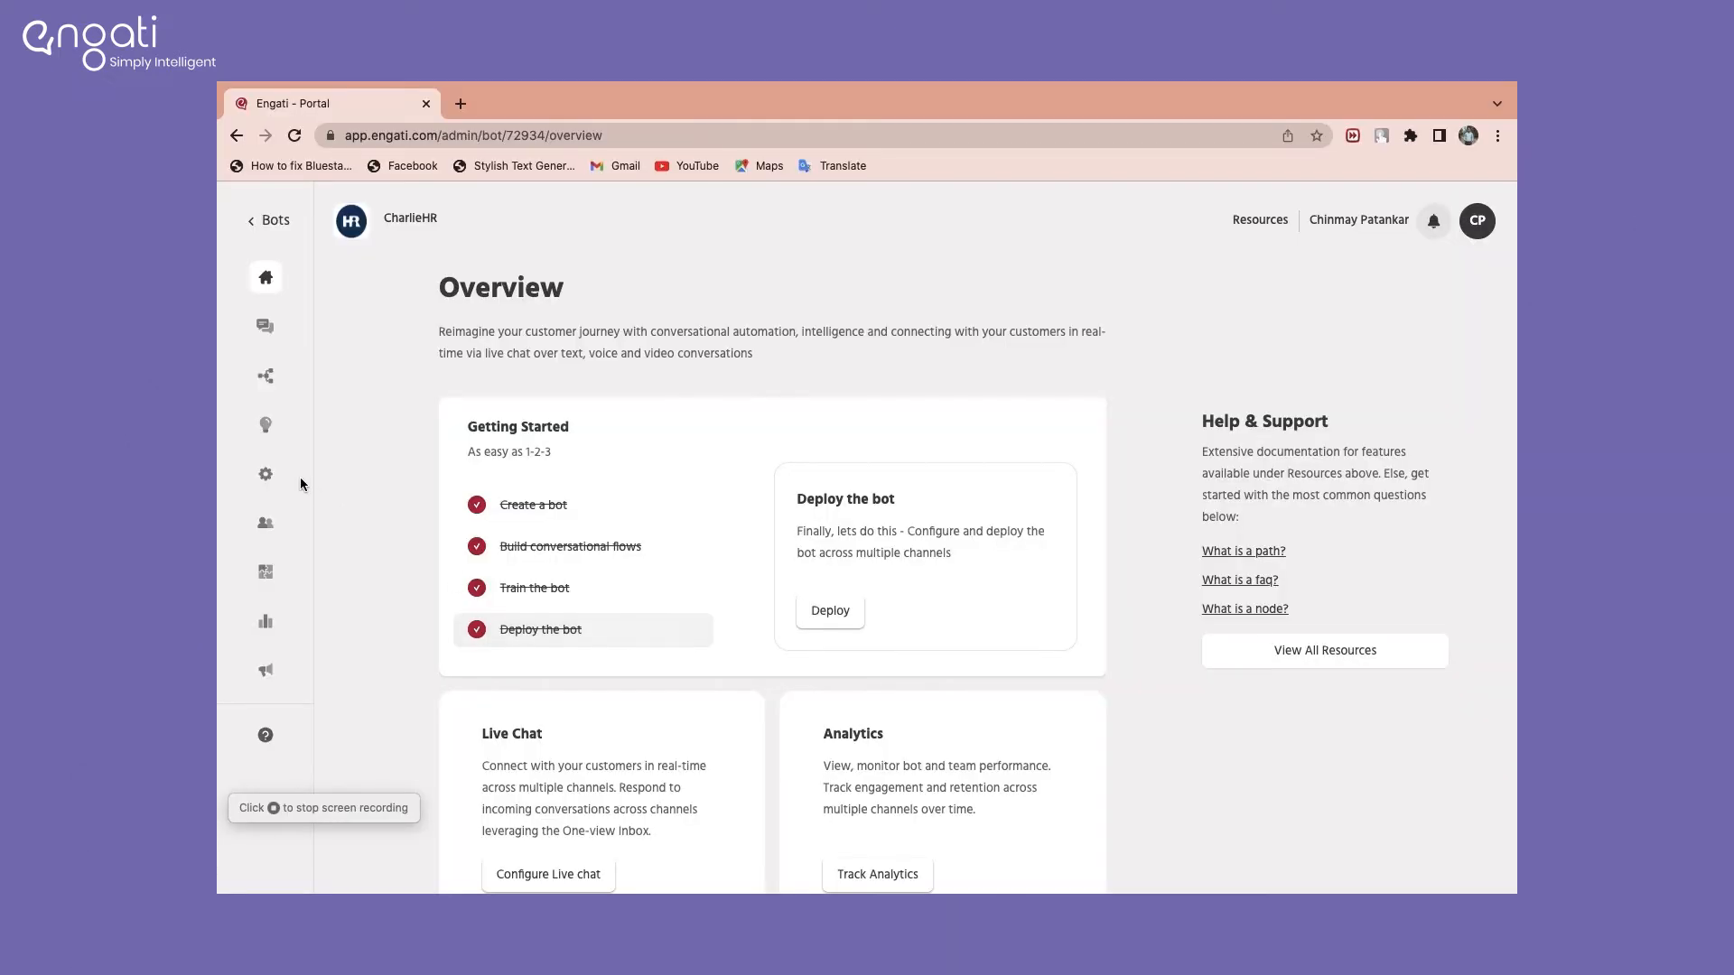
Step: Open the CharlieHR bot's Deployment page from the Configure settings menu
{"action": "left_click", "coordinate": [266, 474]}
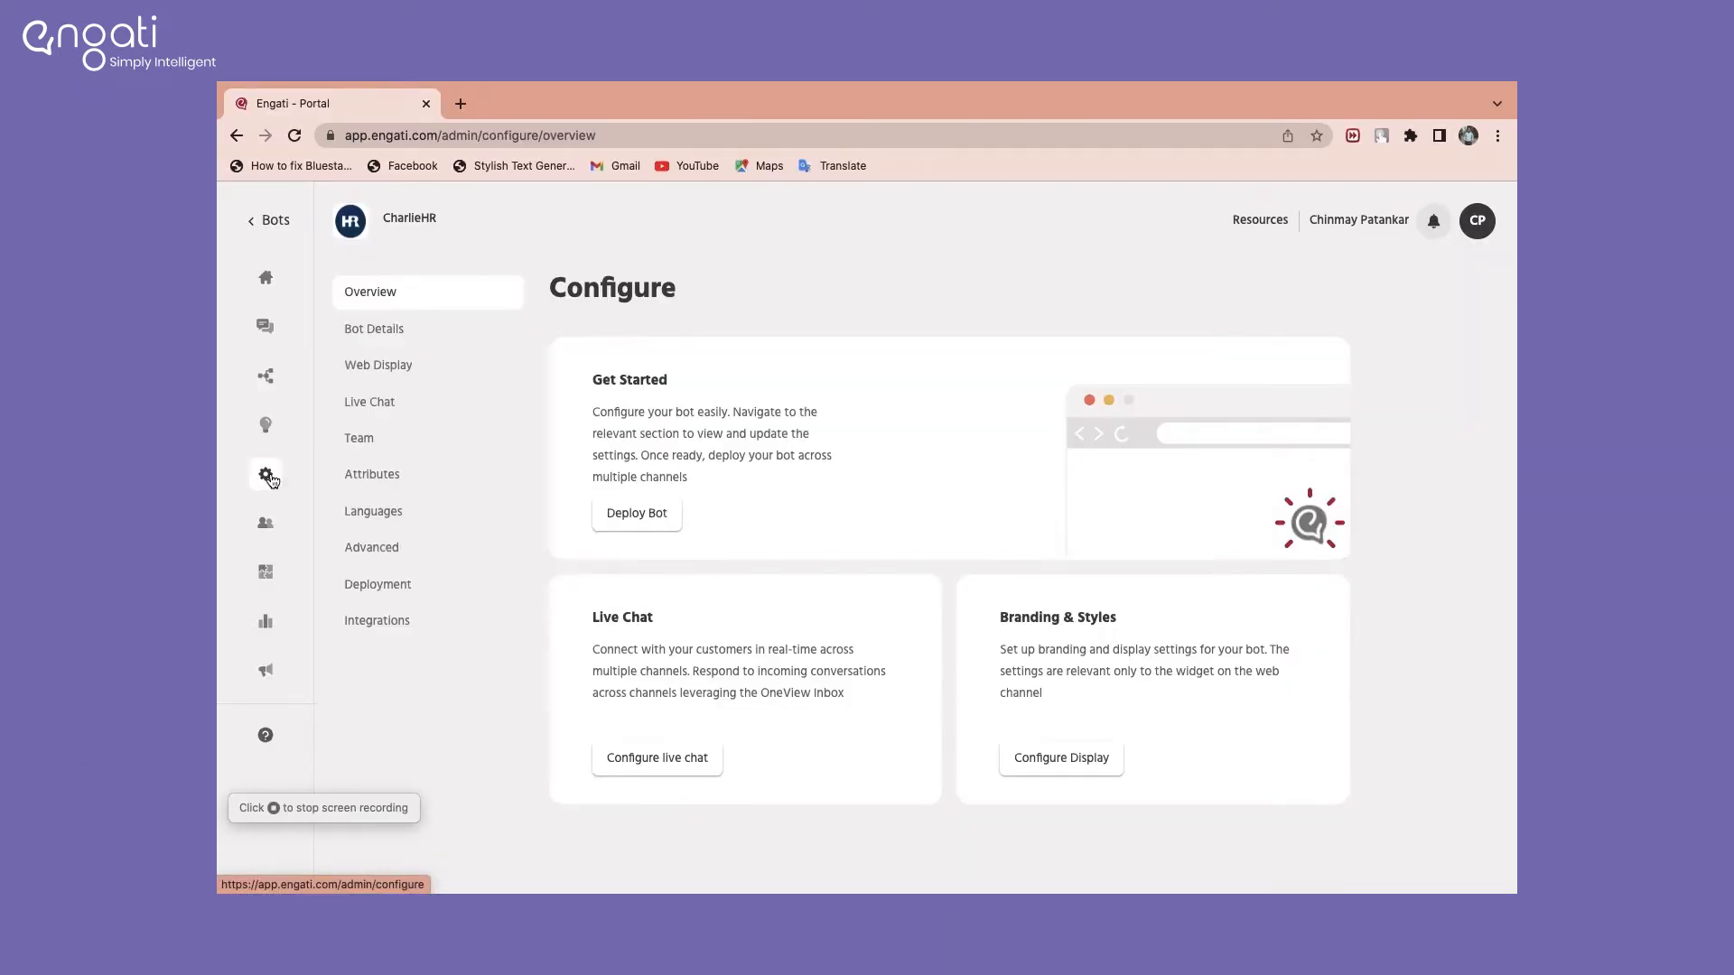
{"action": "mouse_move", "coordinate": [379, 584]}
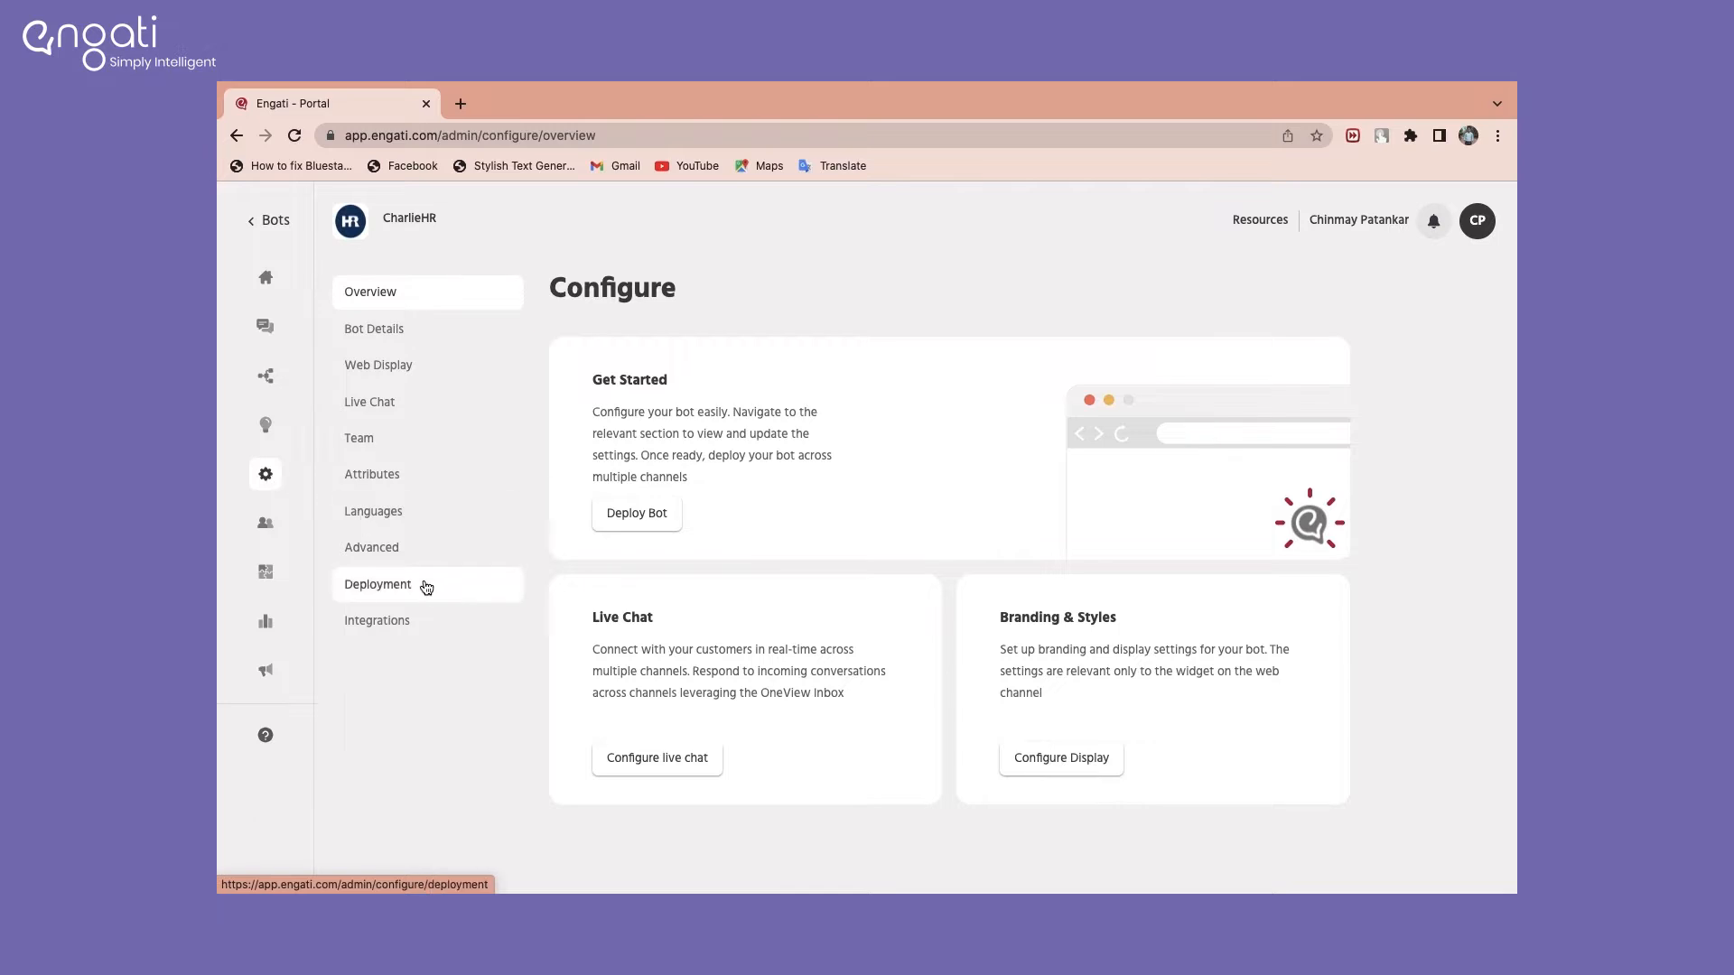
{"action": "left_click", "coordinate": [378, 584]}
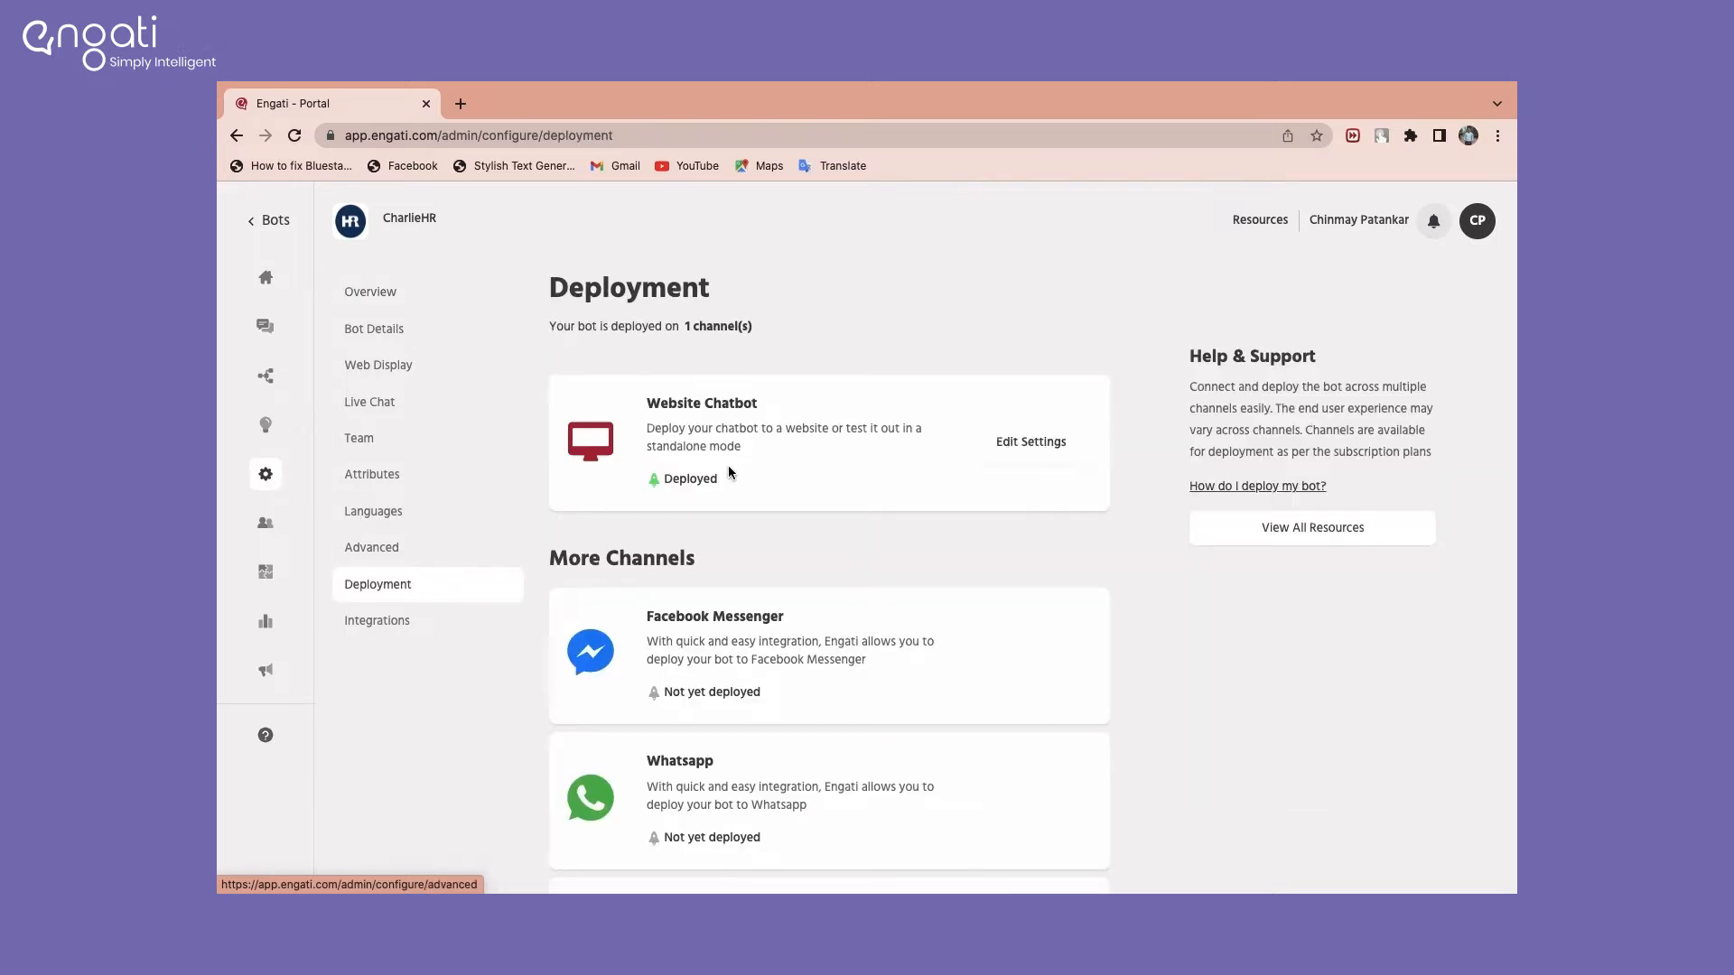
Step: Open the Website Chatbot deployment and keep the chat position at Bottom Right
{"action": "left_click", "coordinate": [1029, 441]}
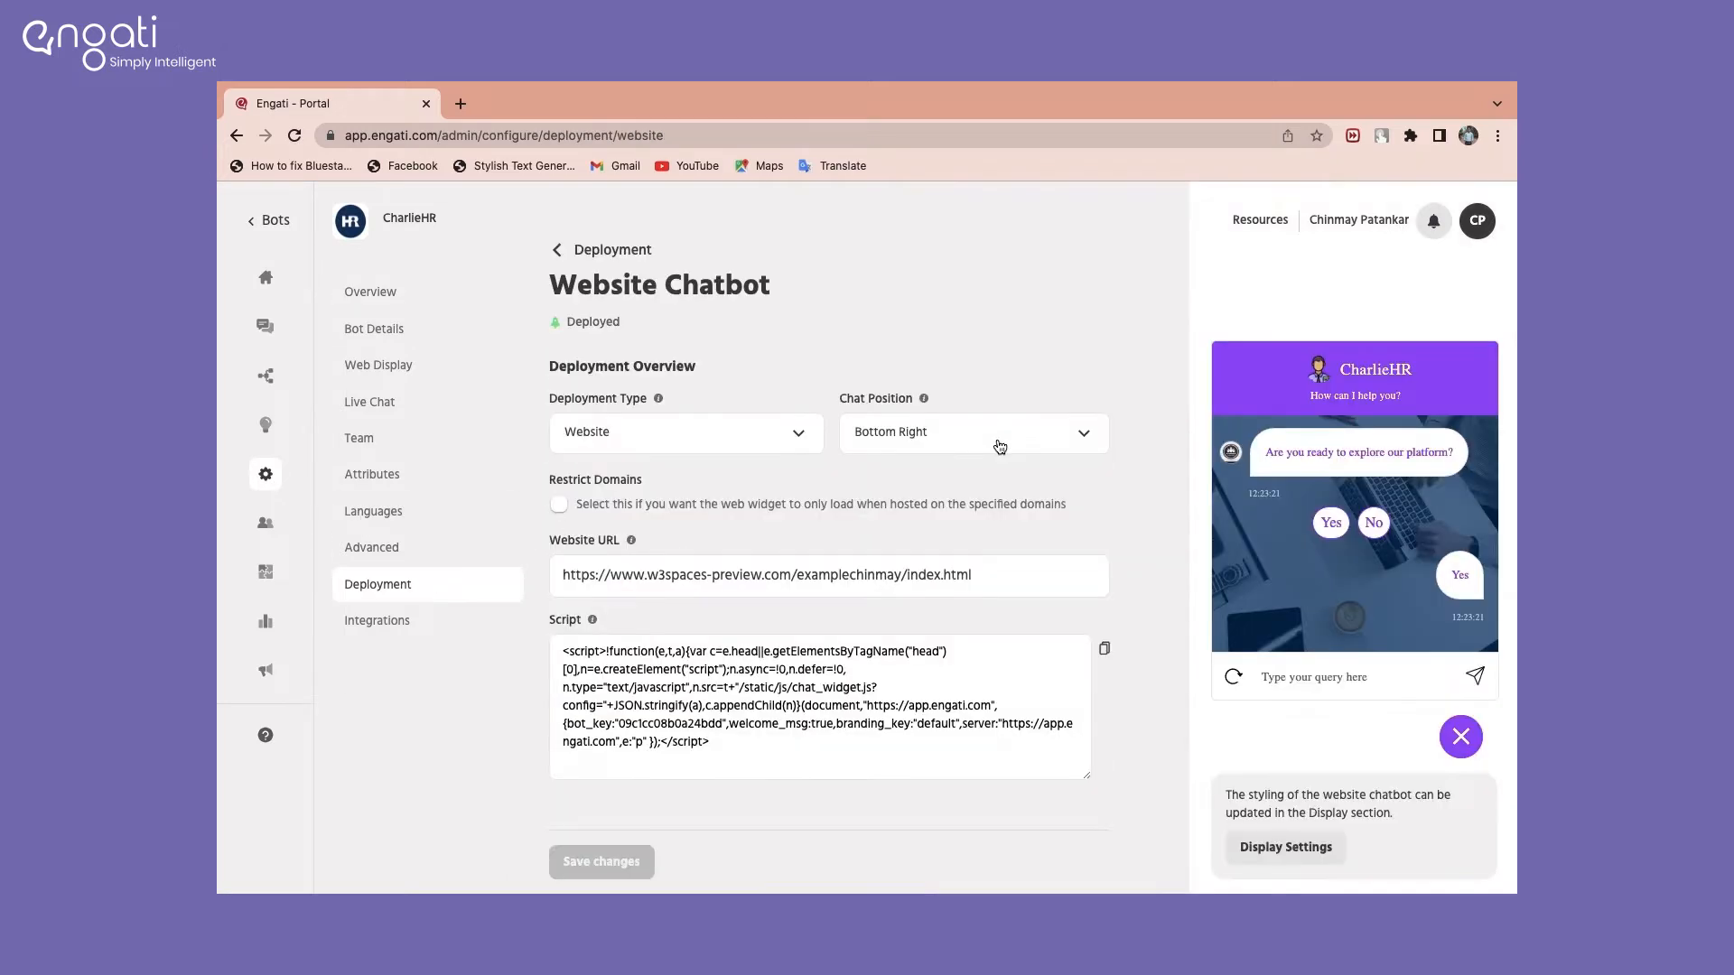
{"action": "mouse_move", "coordinate": [792, 455]}
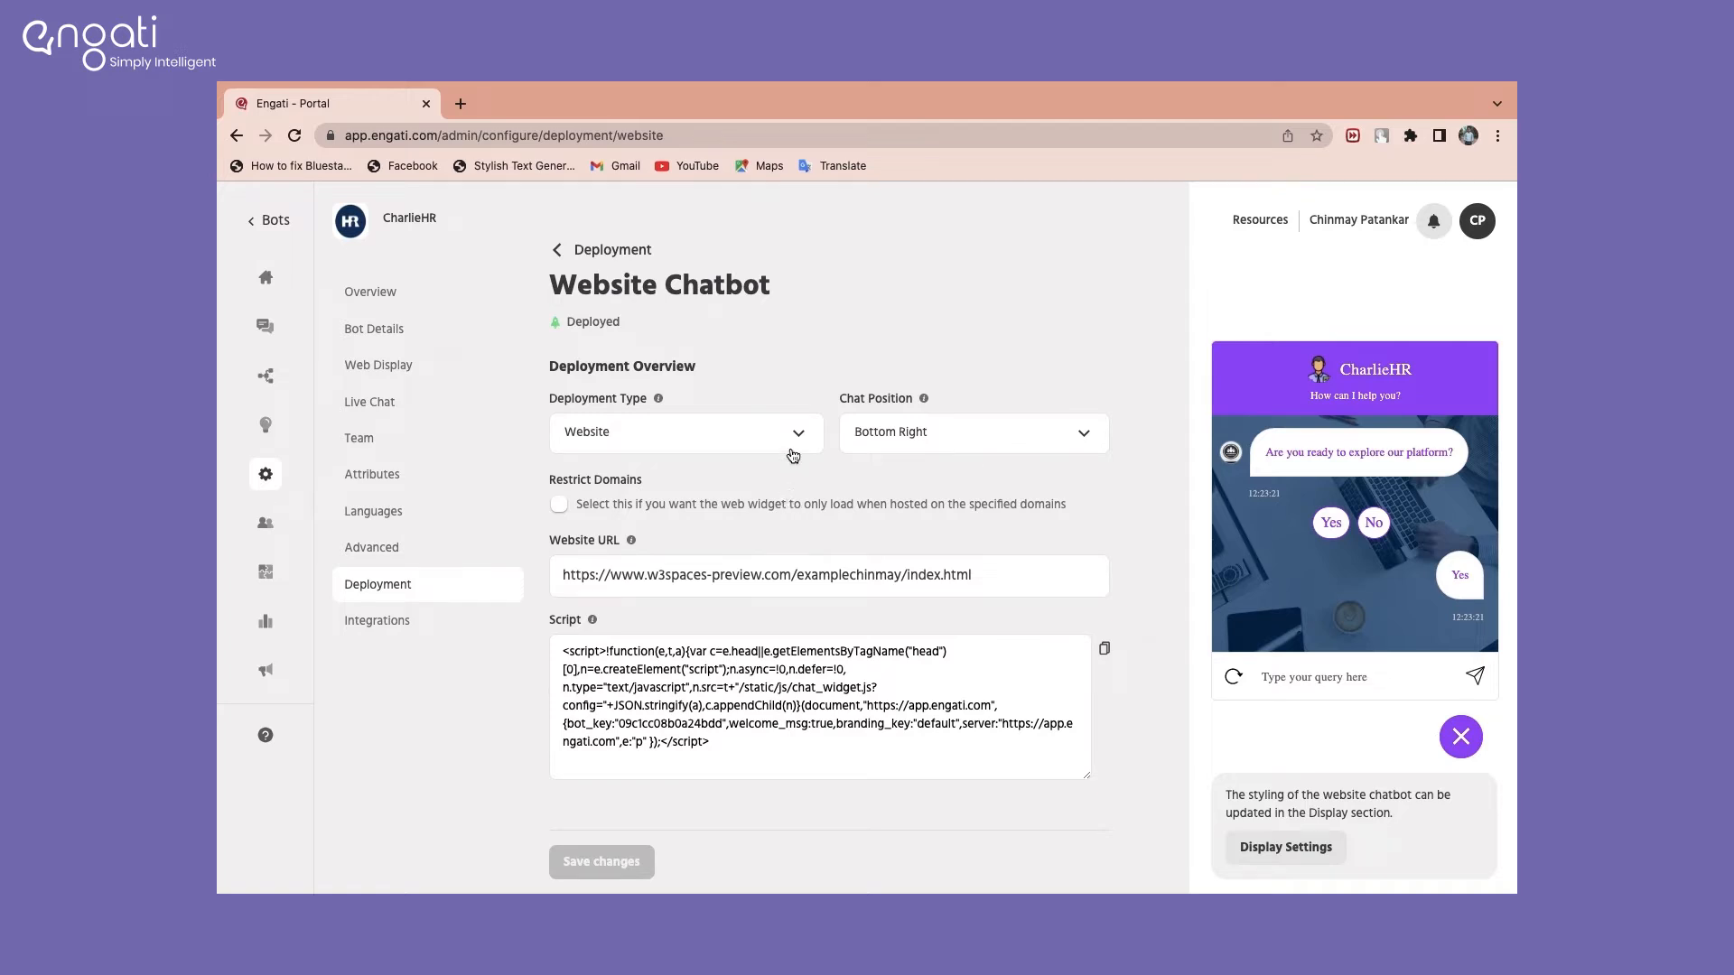
{"action": "left_click", "coordinate": [792, 432]}
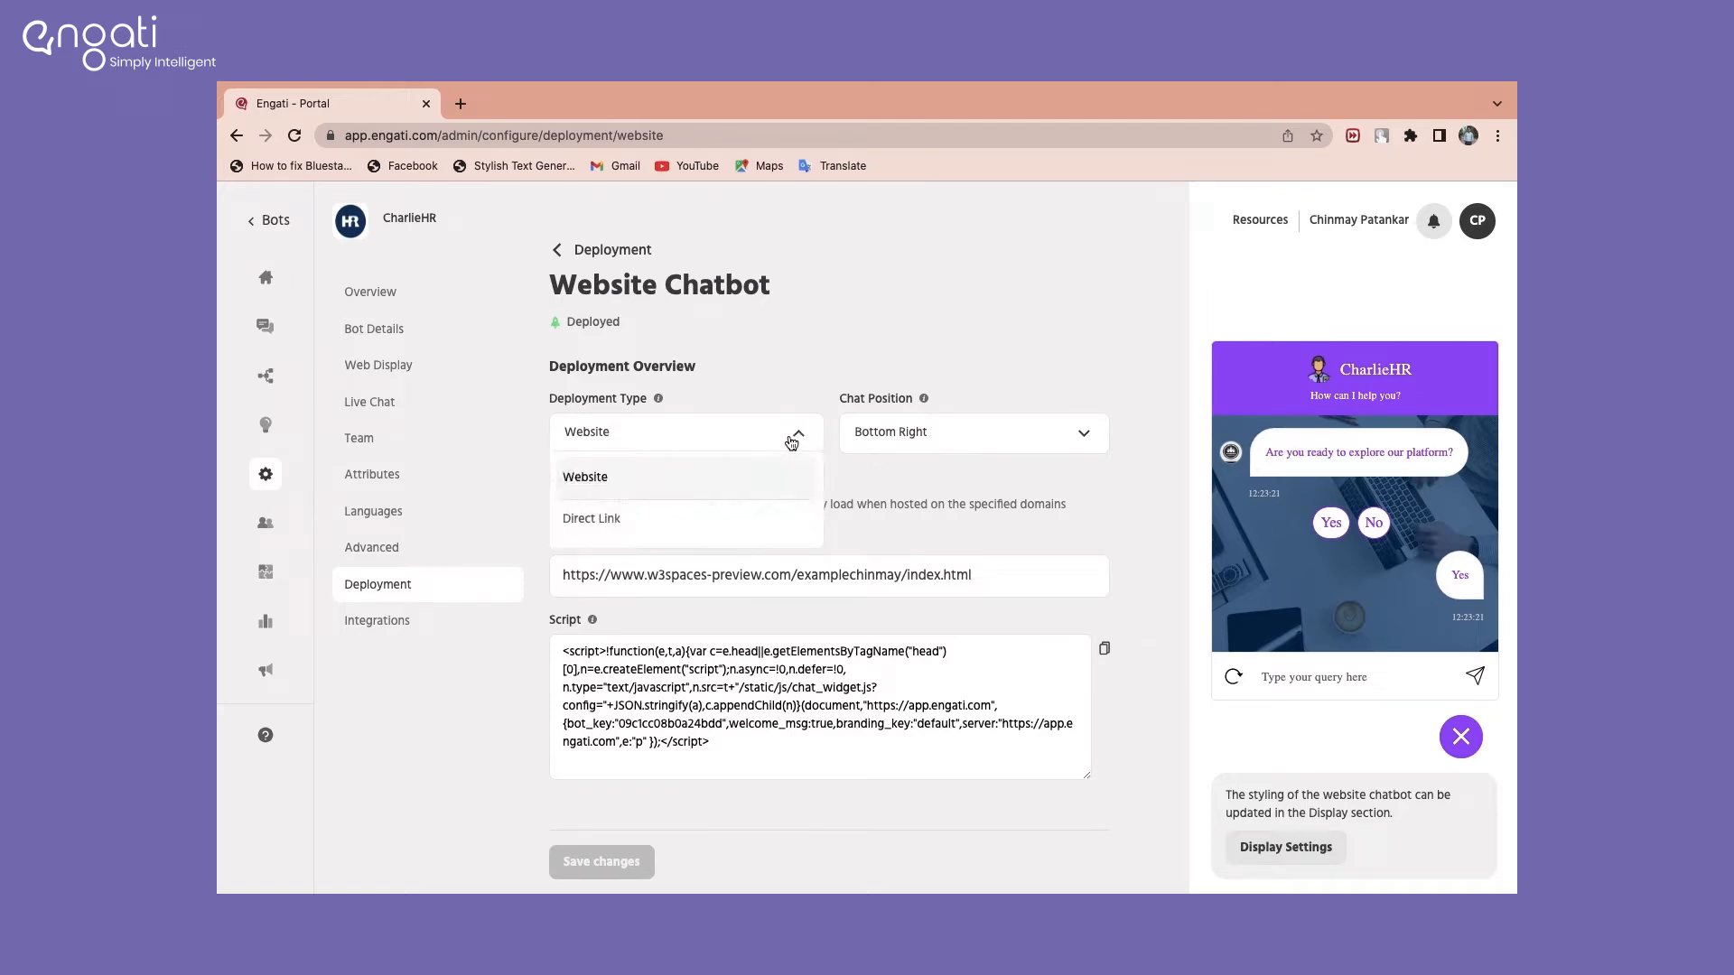
{"action": "mouse_move", "coordinate": [772, 528]}
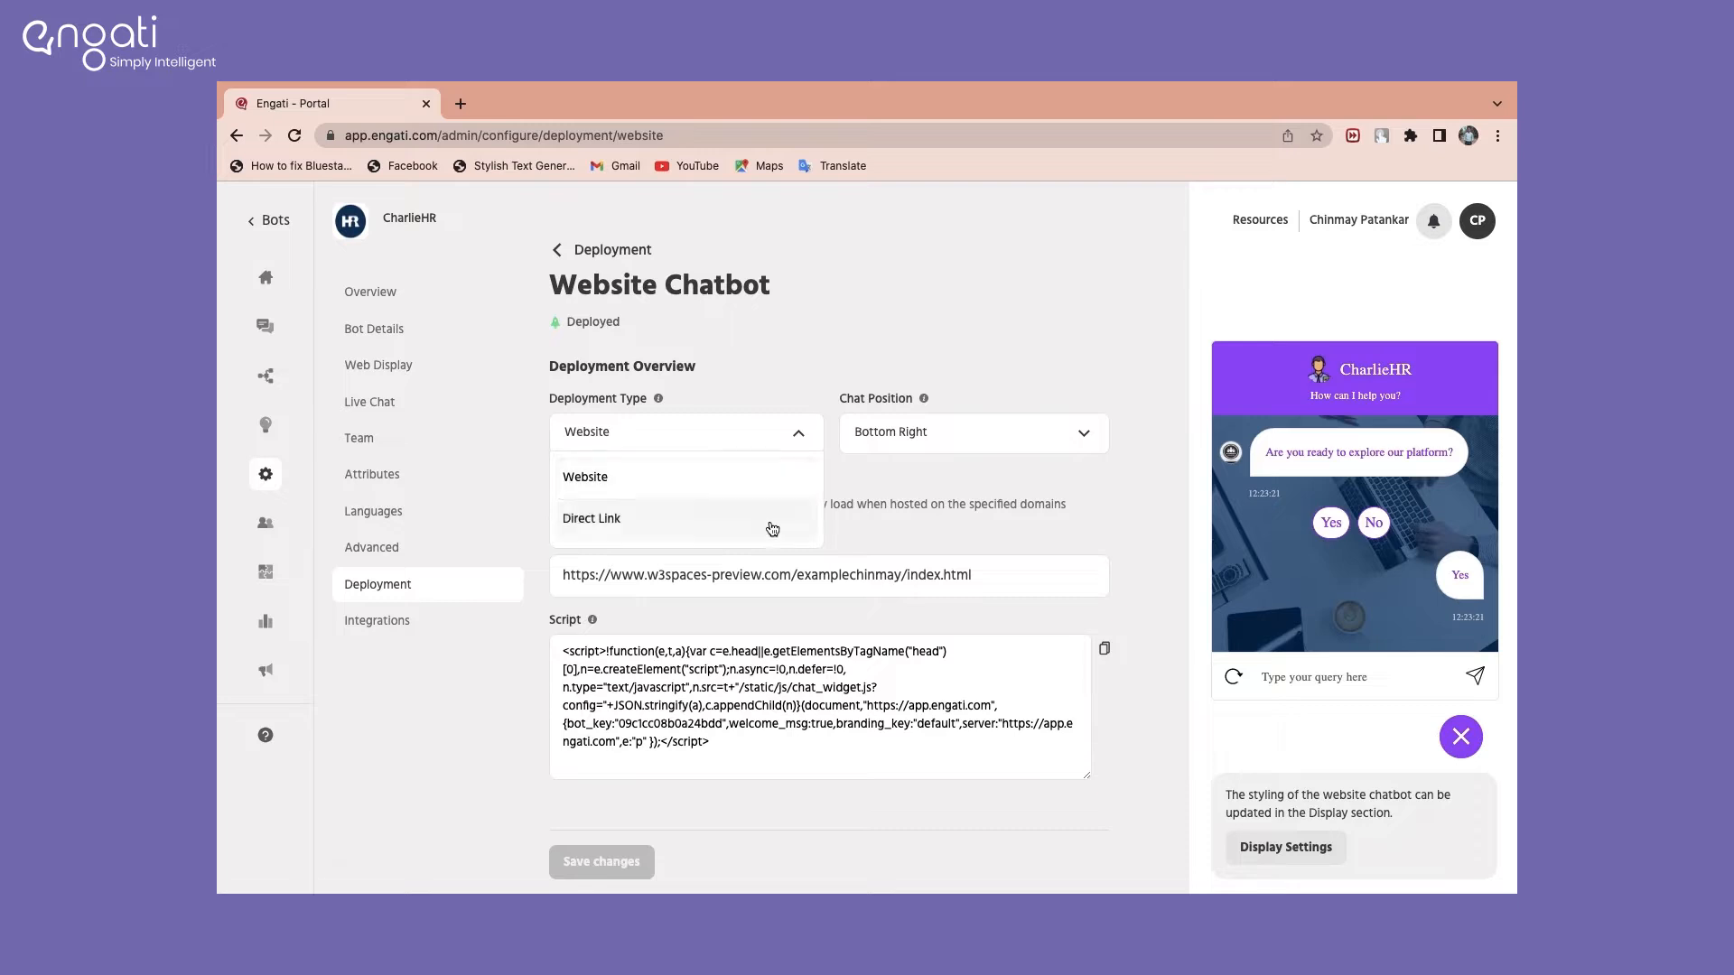
{"action": "left_click", "coordinate": [586, 477]}
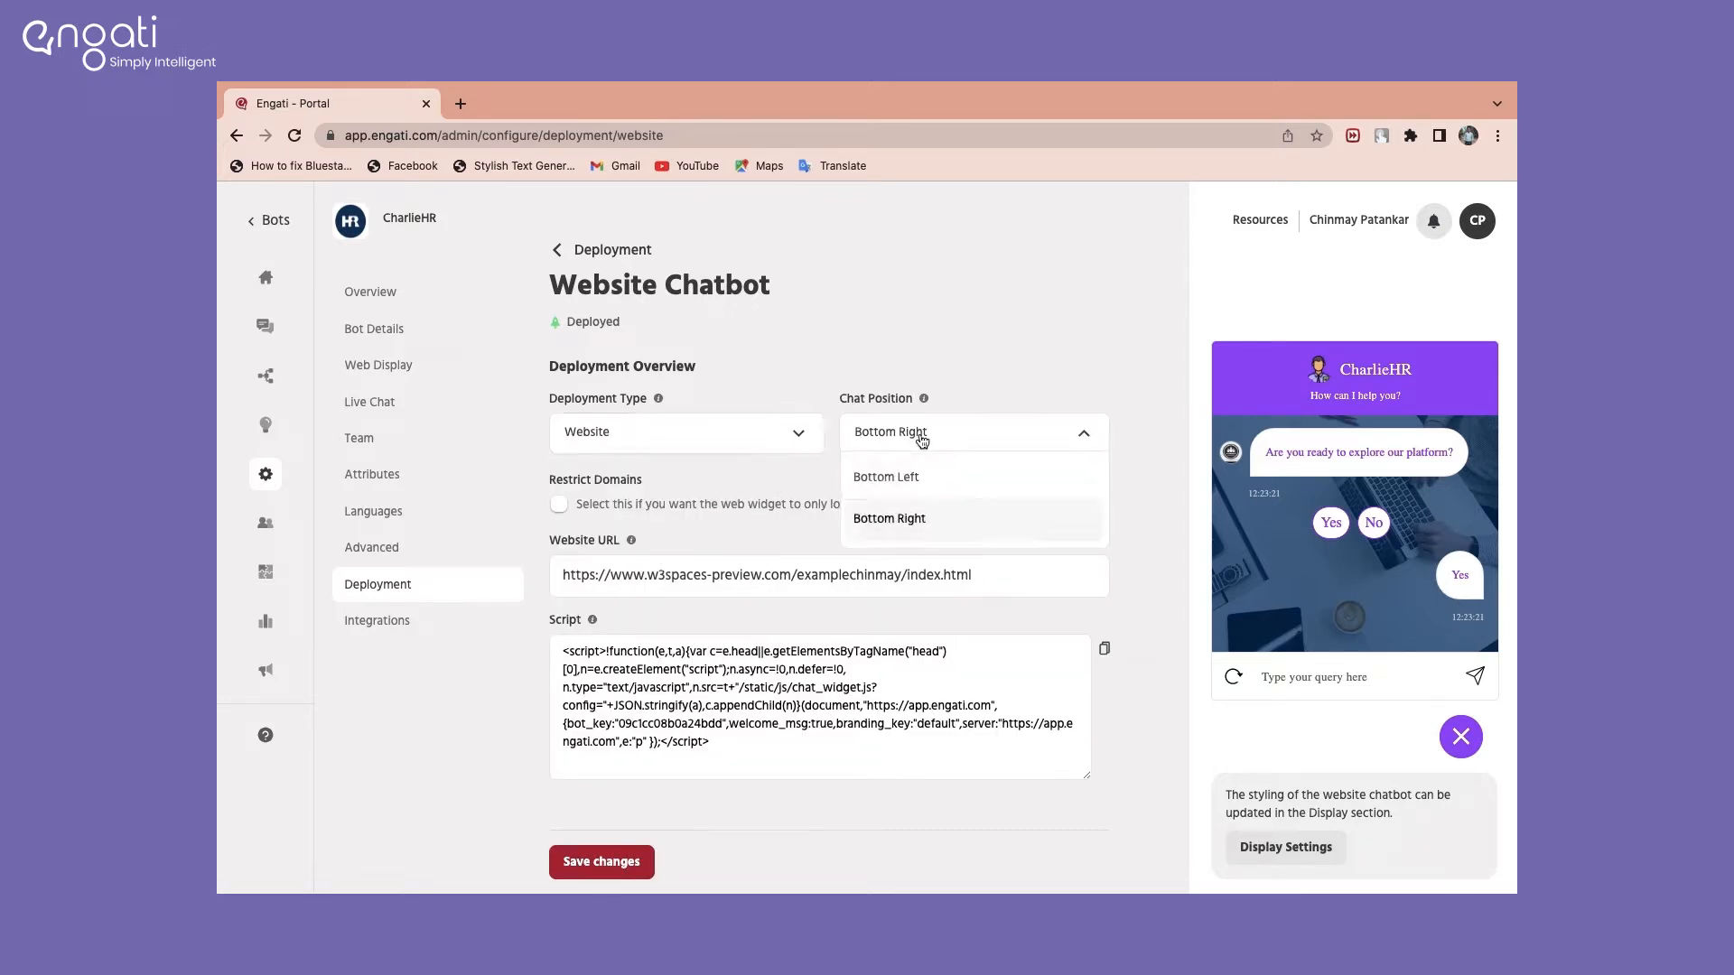
{"action": "left_click", "coordinate": [887, 517]}
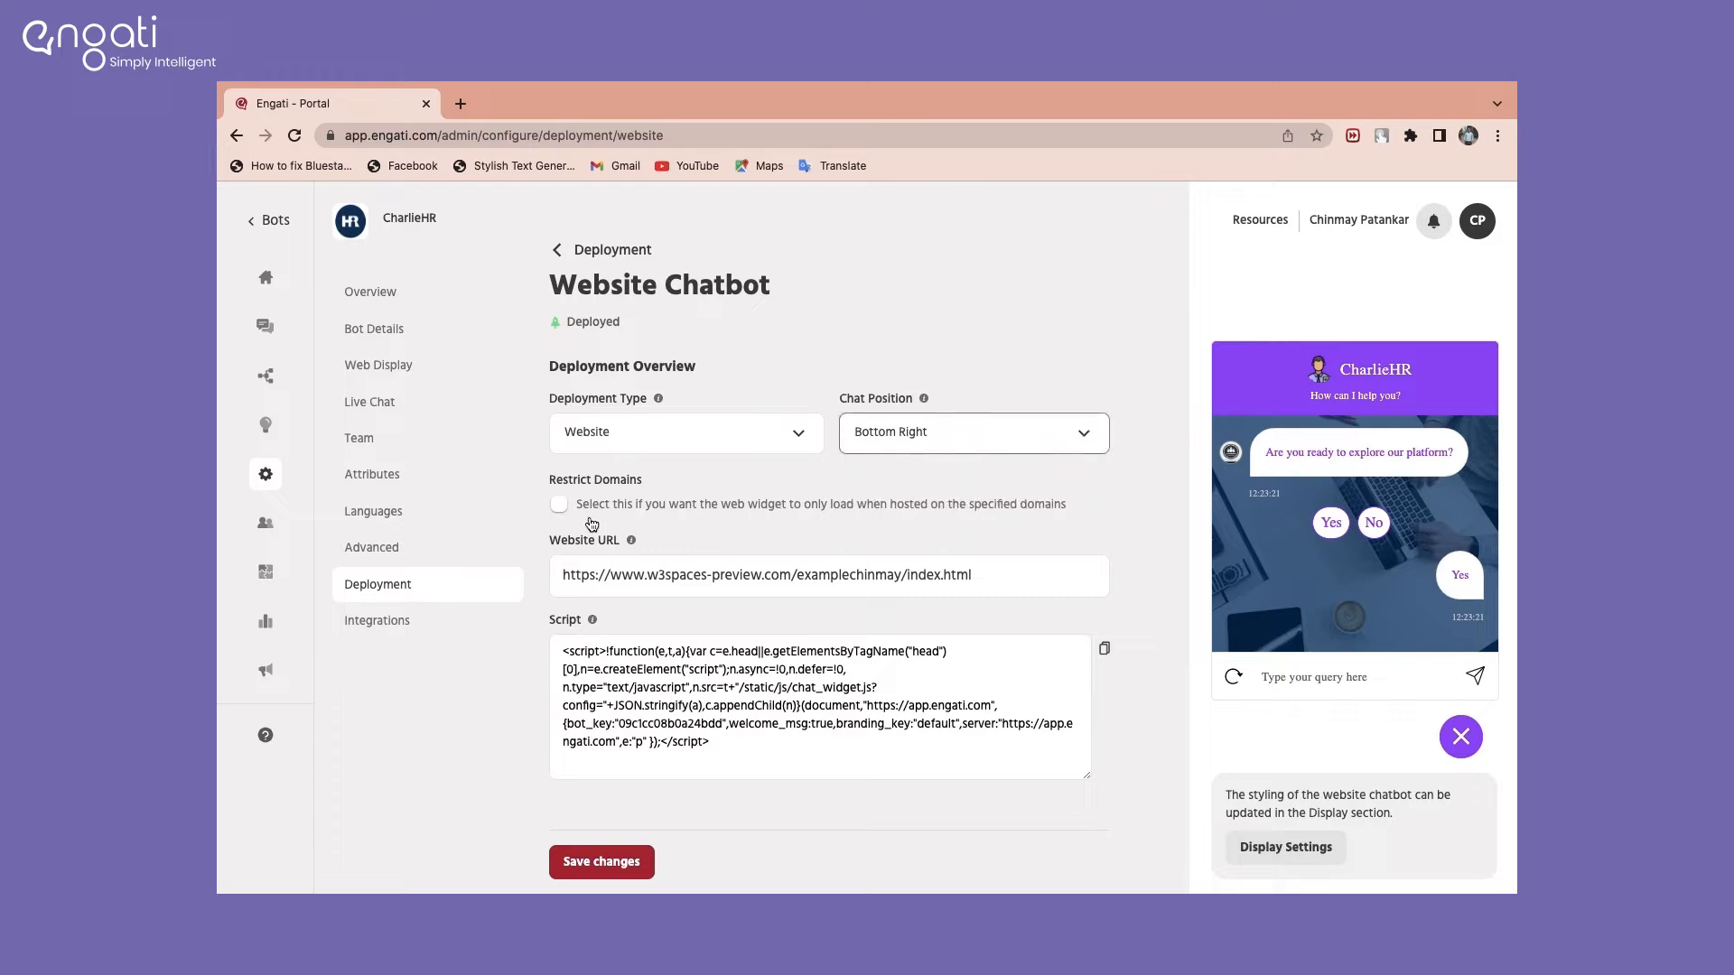
Step: Restrict domains to *engati.com, set the website URL to local Untitled.html, and save
{"action": "left_click", "coordinate": [558, 504]}
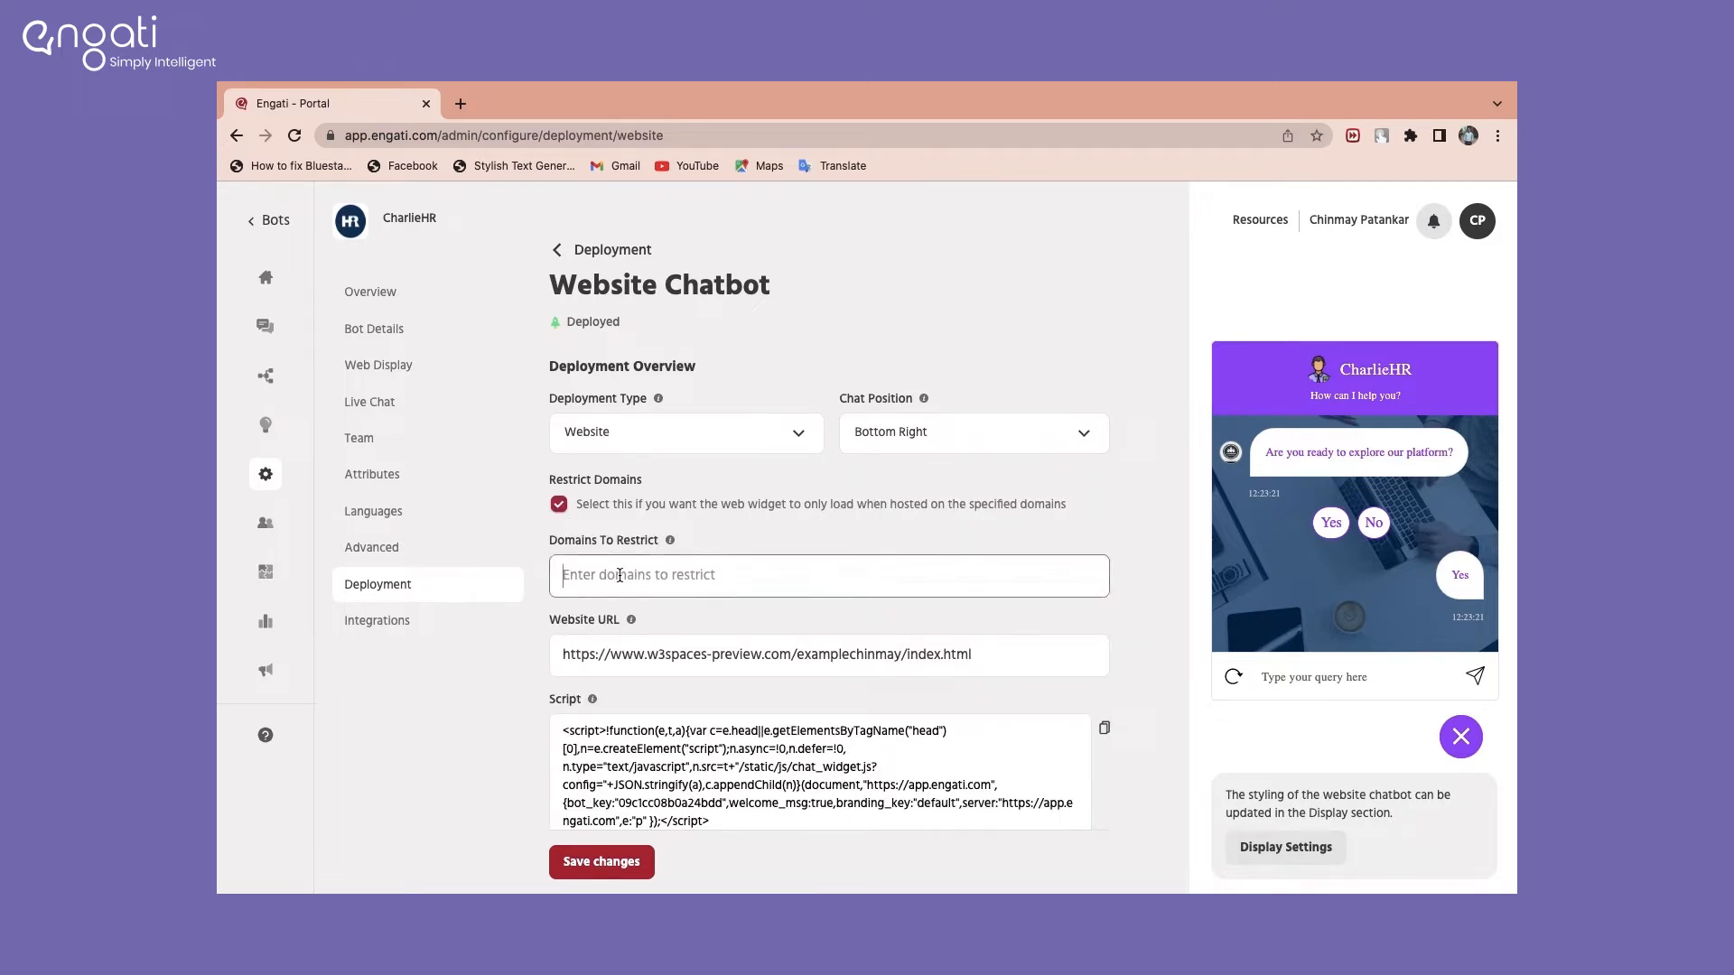
{"action": "type", "text": "*"}
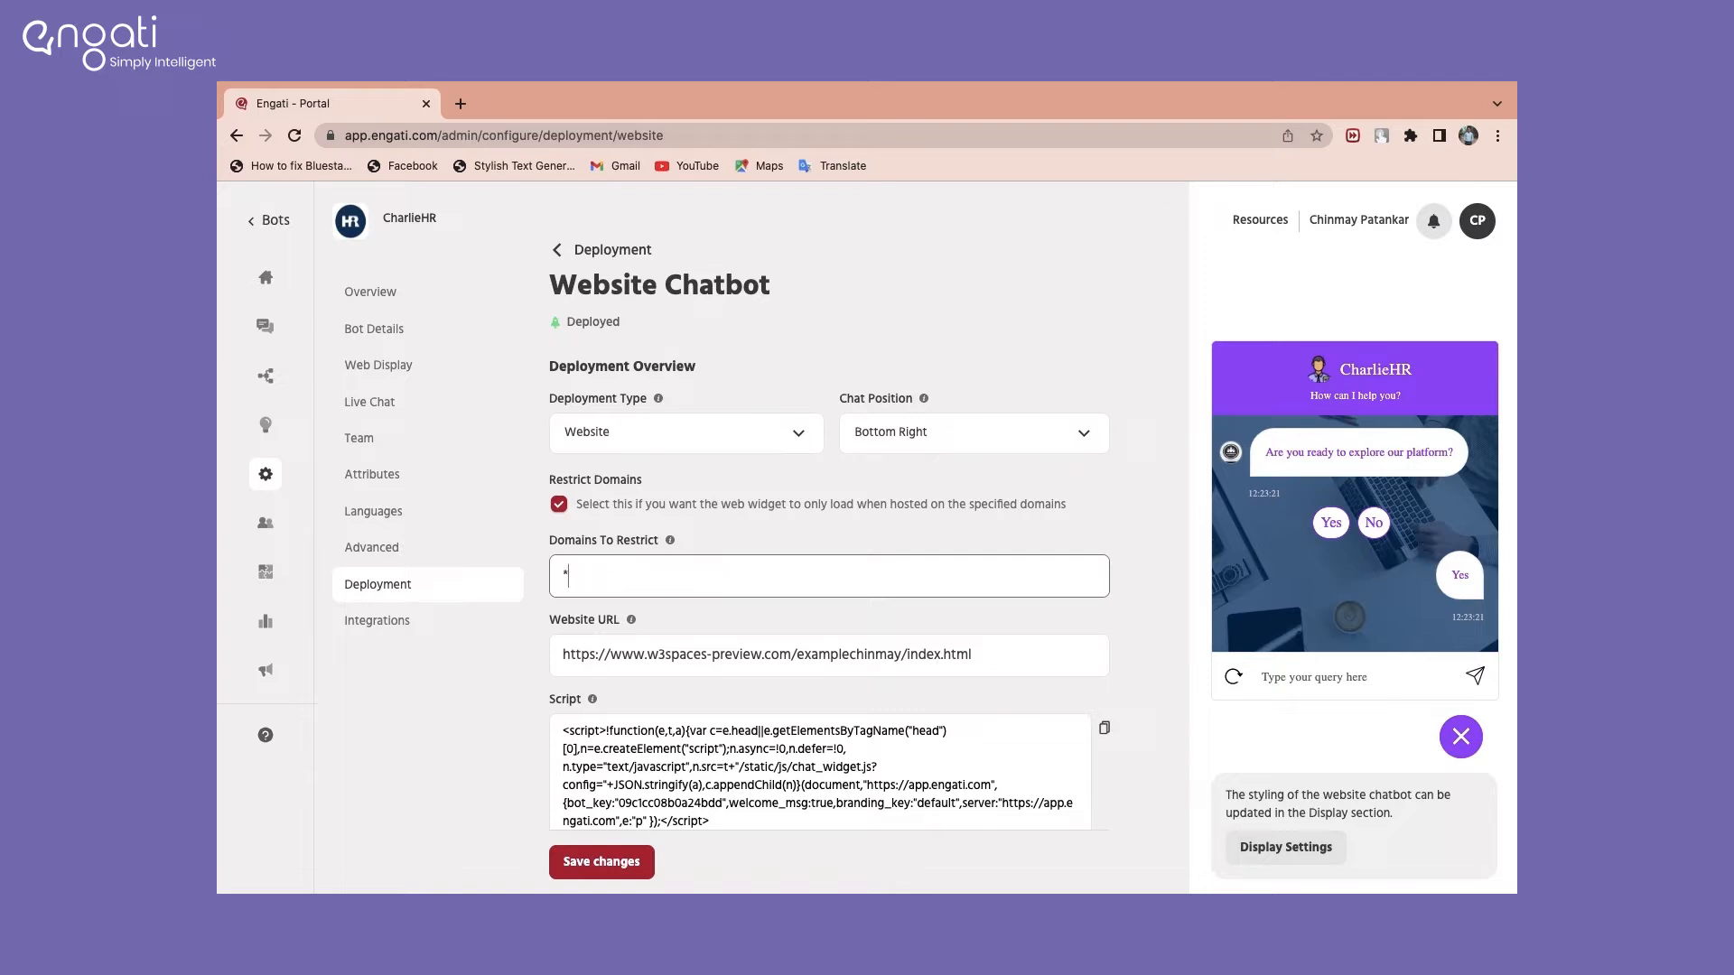
{"action": "type", "text": "engati"}
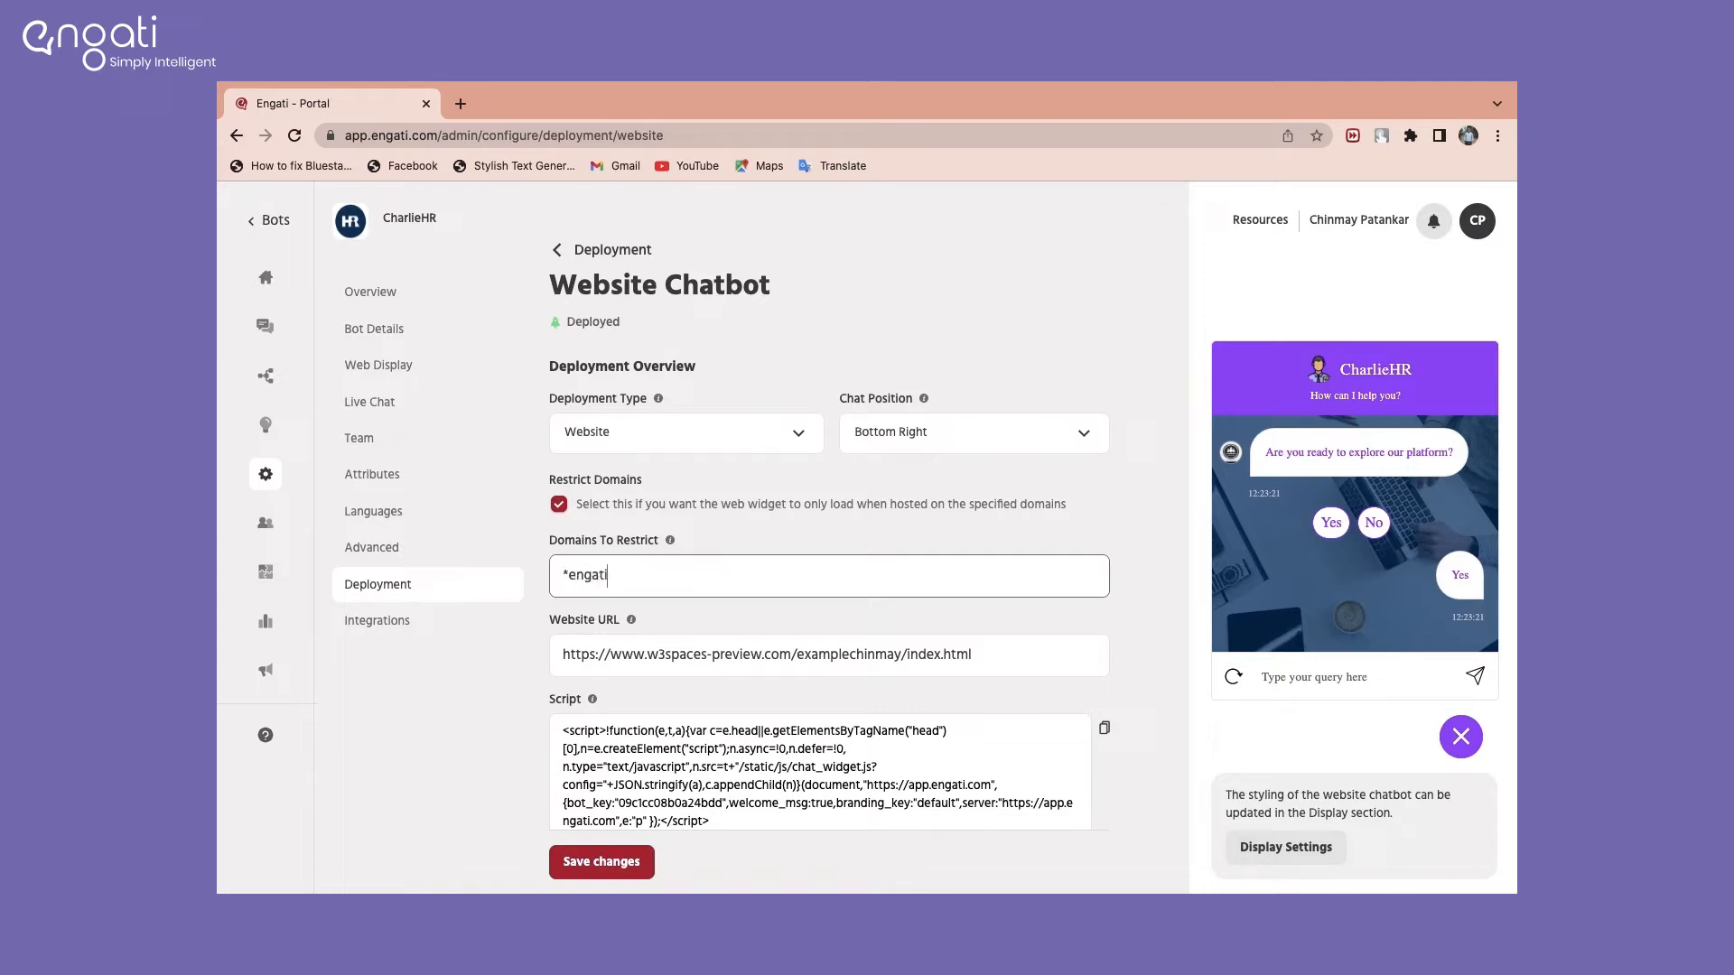
{"action": "type", "text": ".com"}
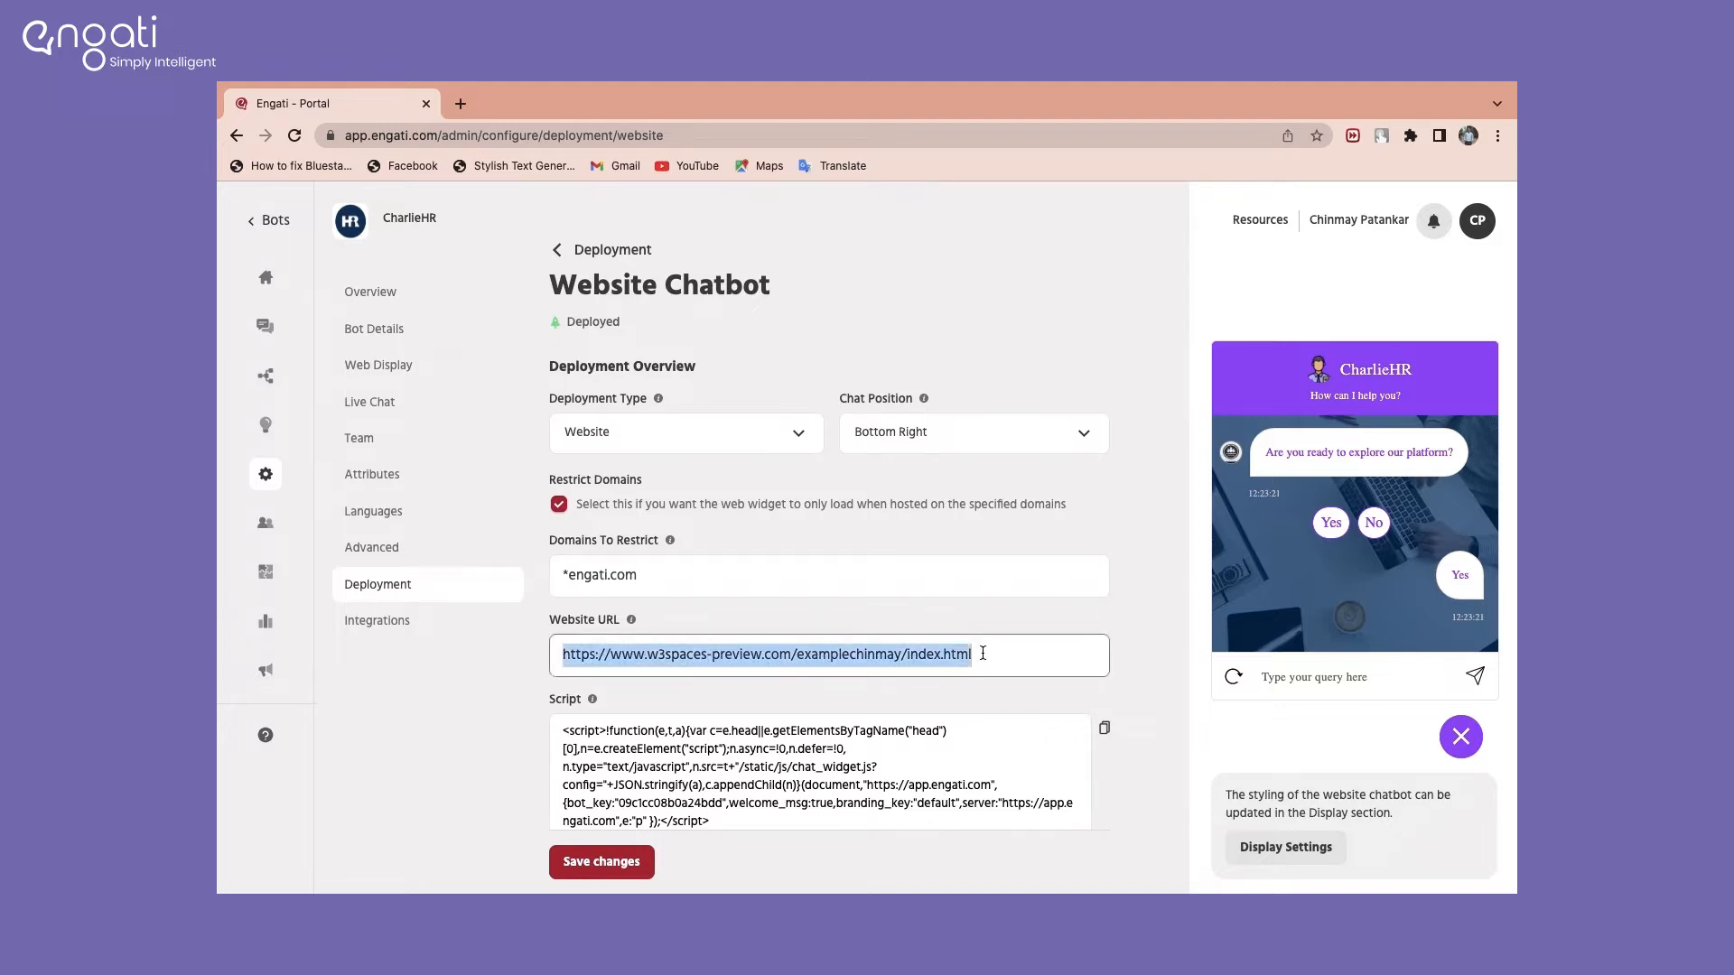
{"action": "type", "text": "file:///Users/chinmaypatankar/Desktop/Untitled.html"}
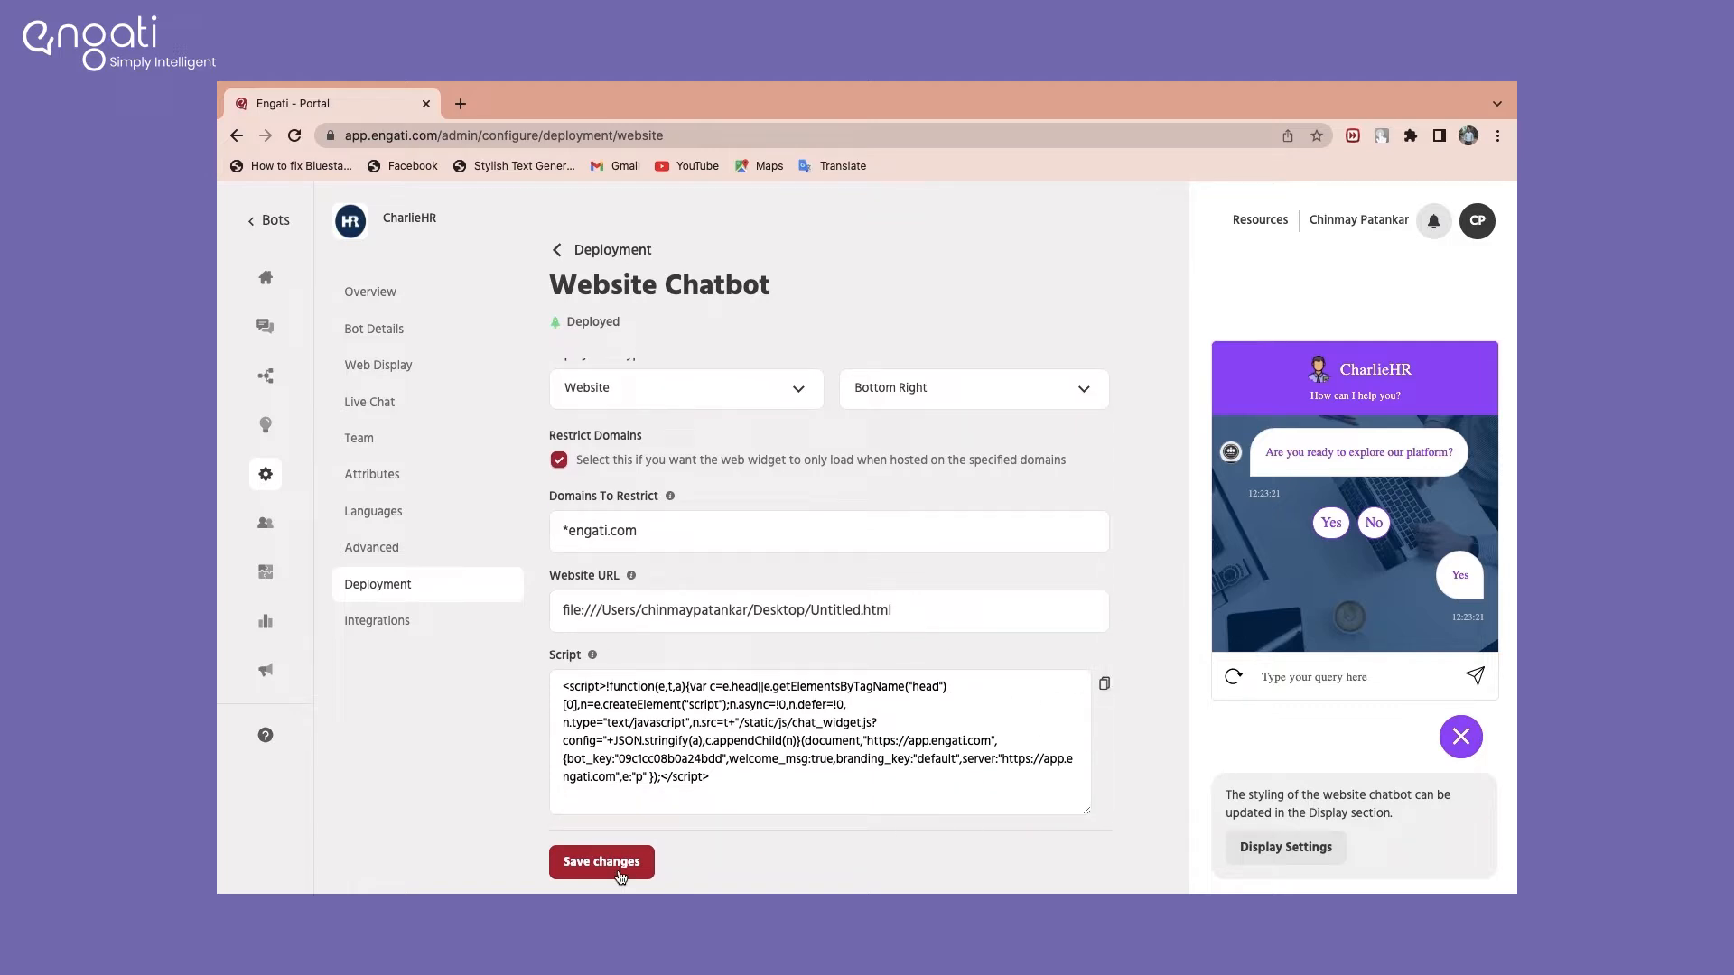
{"action": "left_click", "coordinate": [601, 861]}
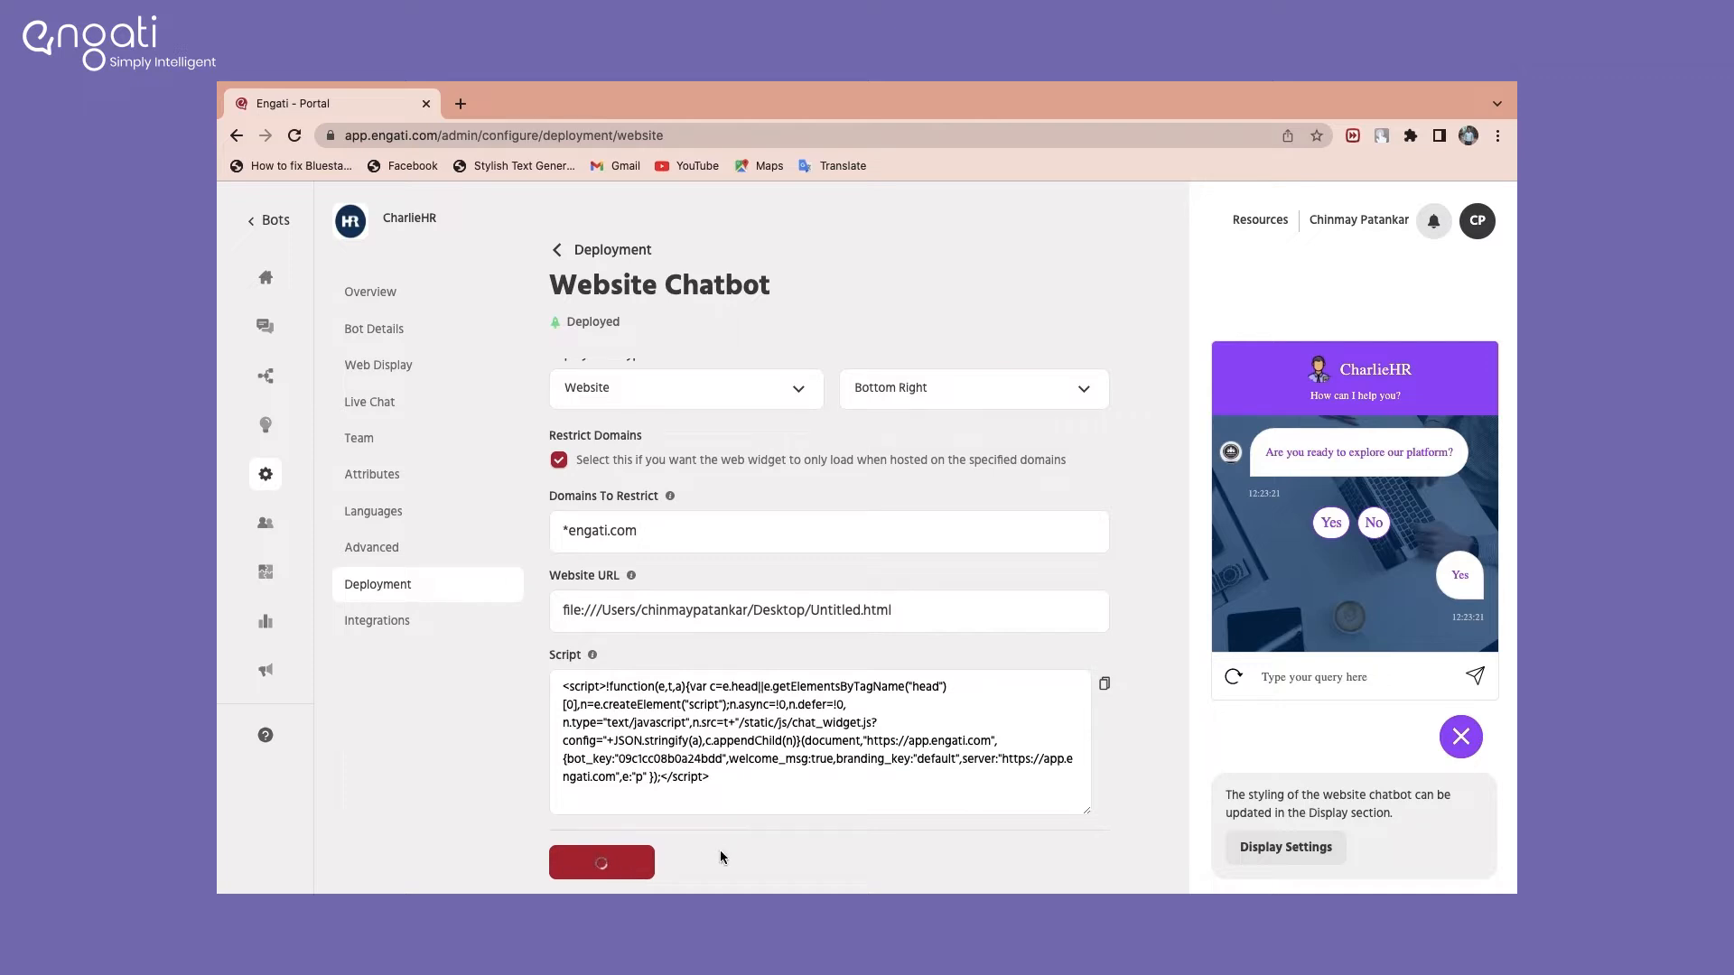
{"action": "left_click", "coordinate": [600, 861]}
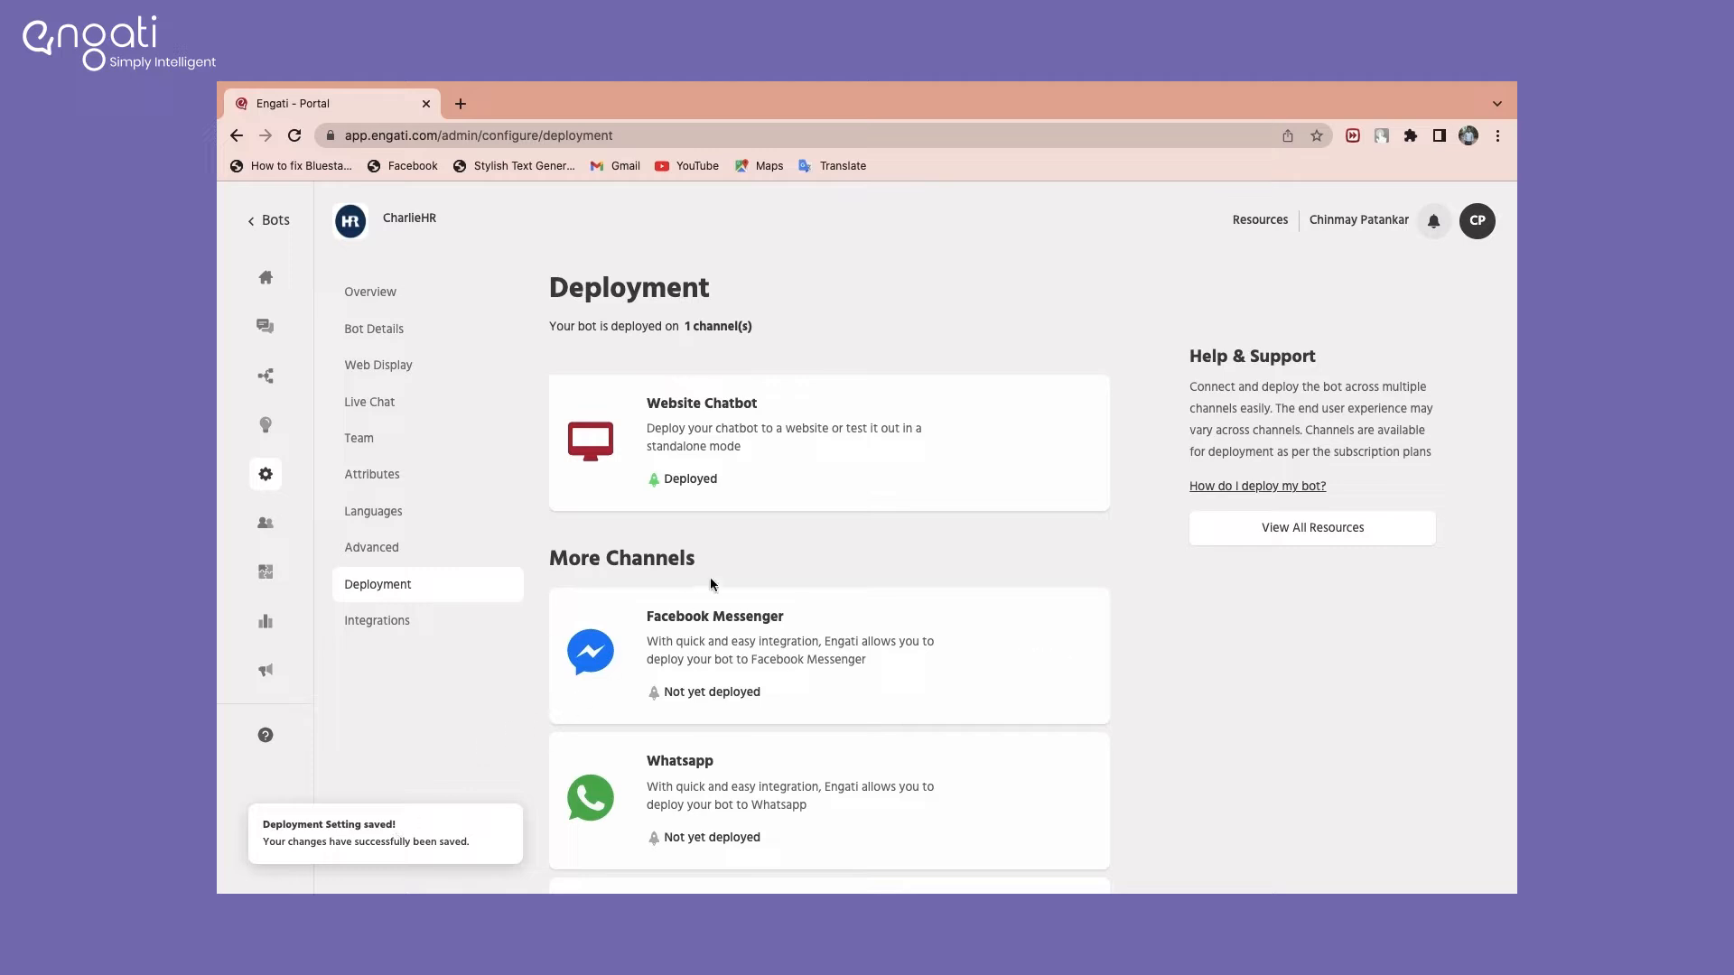
Step: Apply a new theme with a Times New Roman header and purple #9013FE background, centered
{"action": "left_click", "coordinate": [371, 291]}
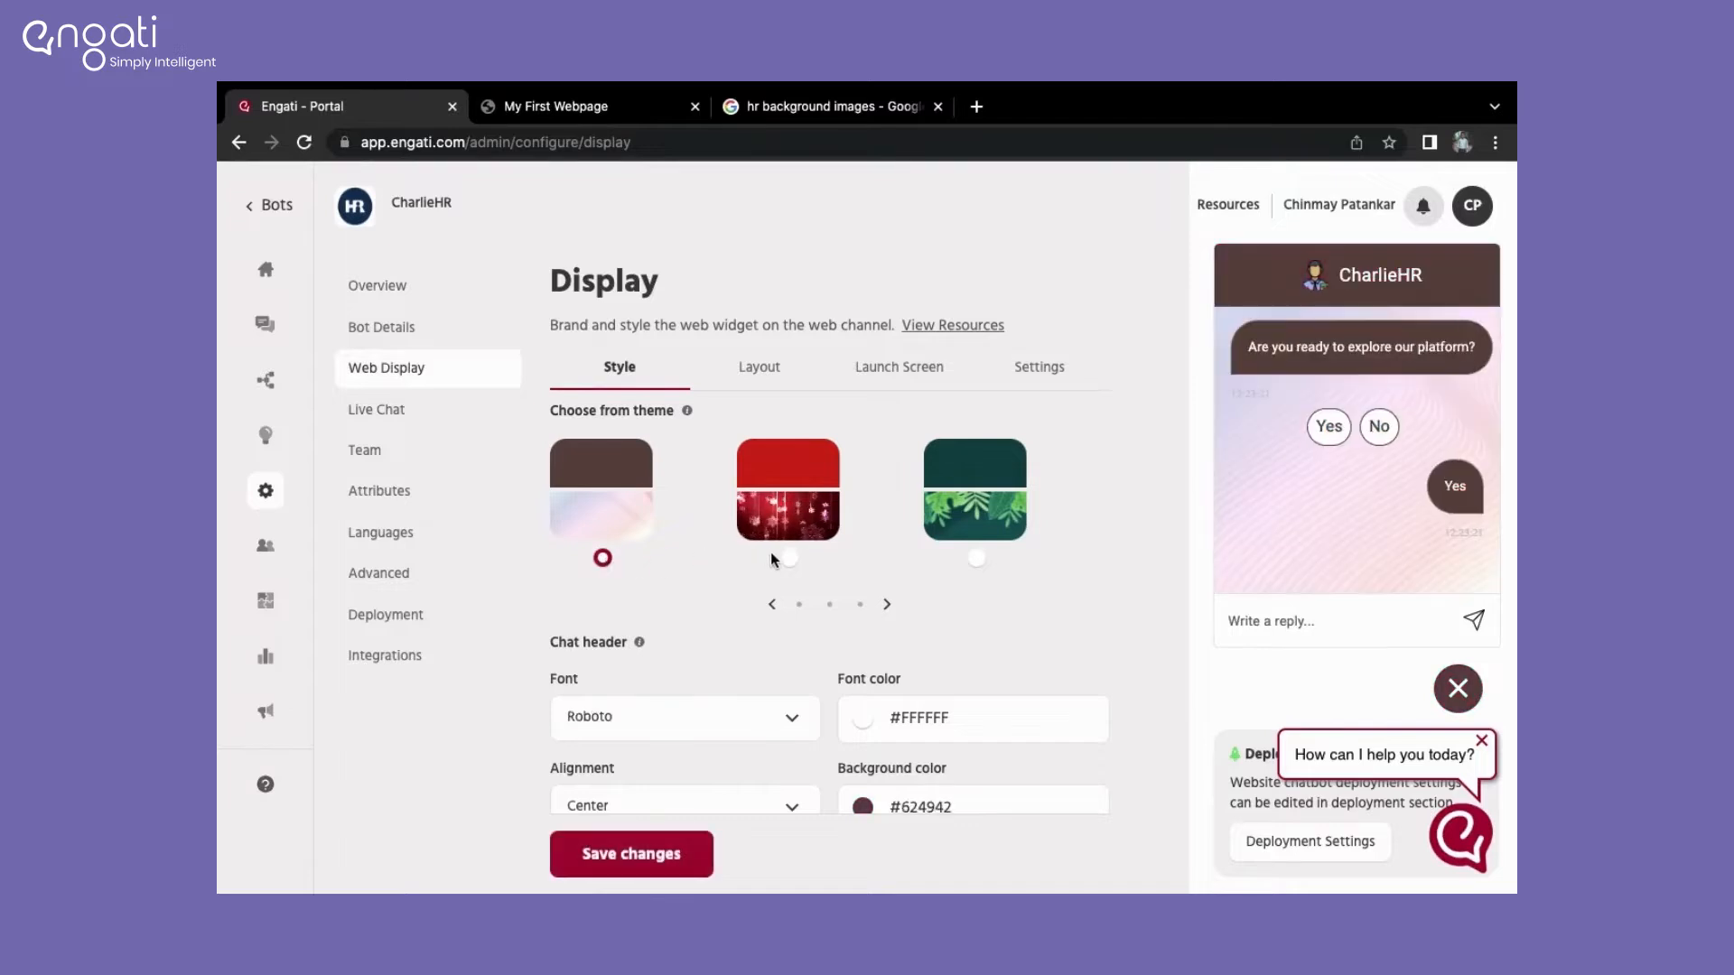
{"action": "left_click", "coordinate": [976, 558]}
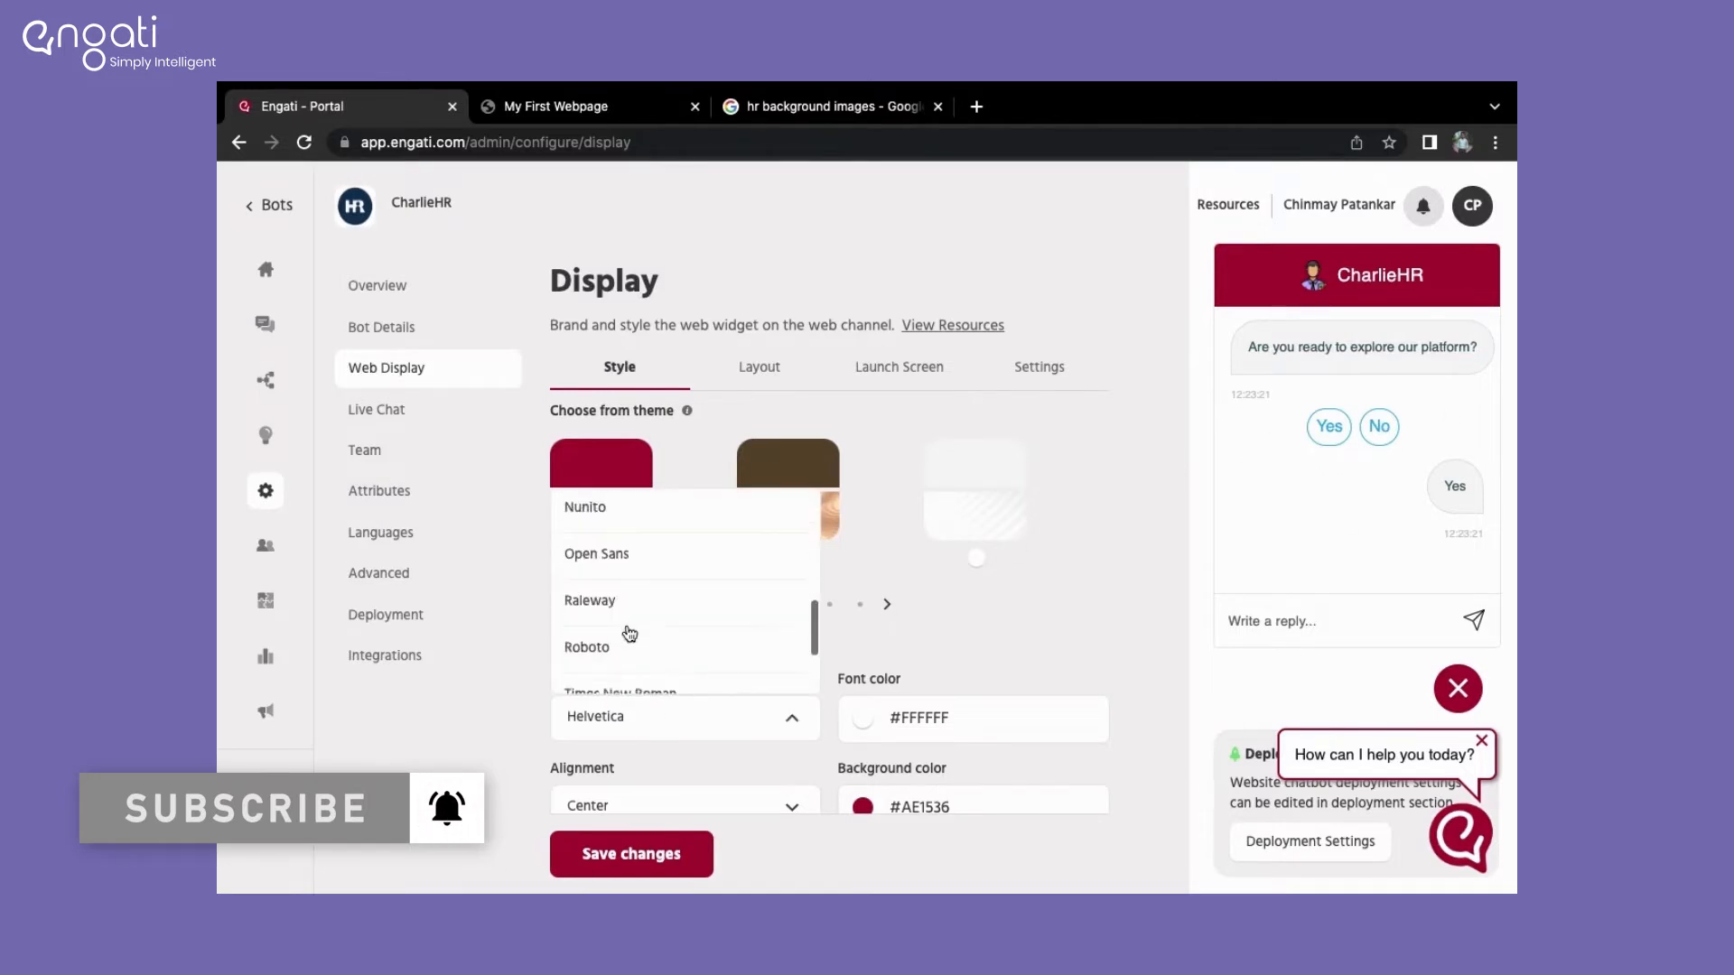
{"action": "left_click", "coordinate": [621, 691]}
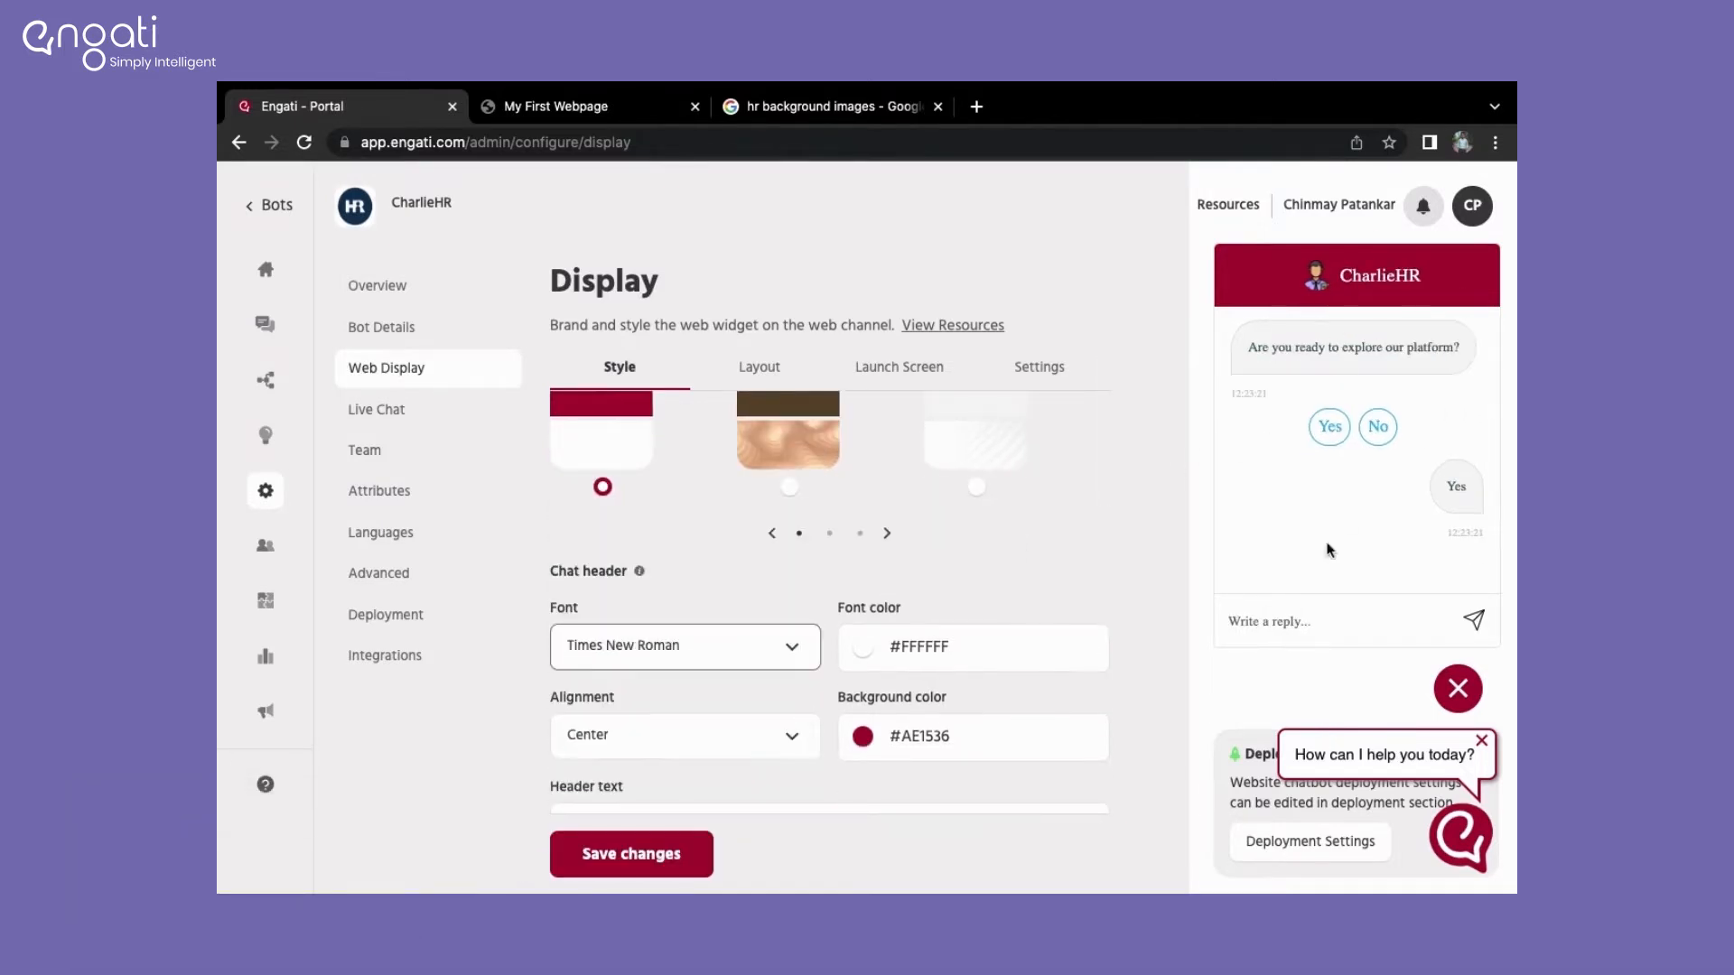
{"action": "scroll", "scroll_direction": "down", "scroll_amount": 3}
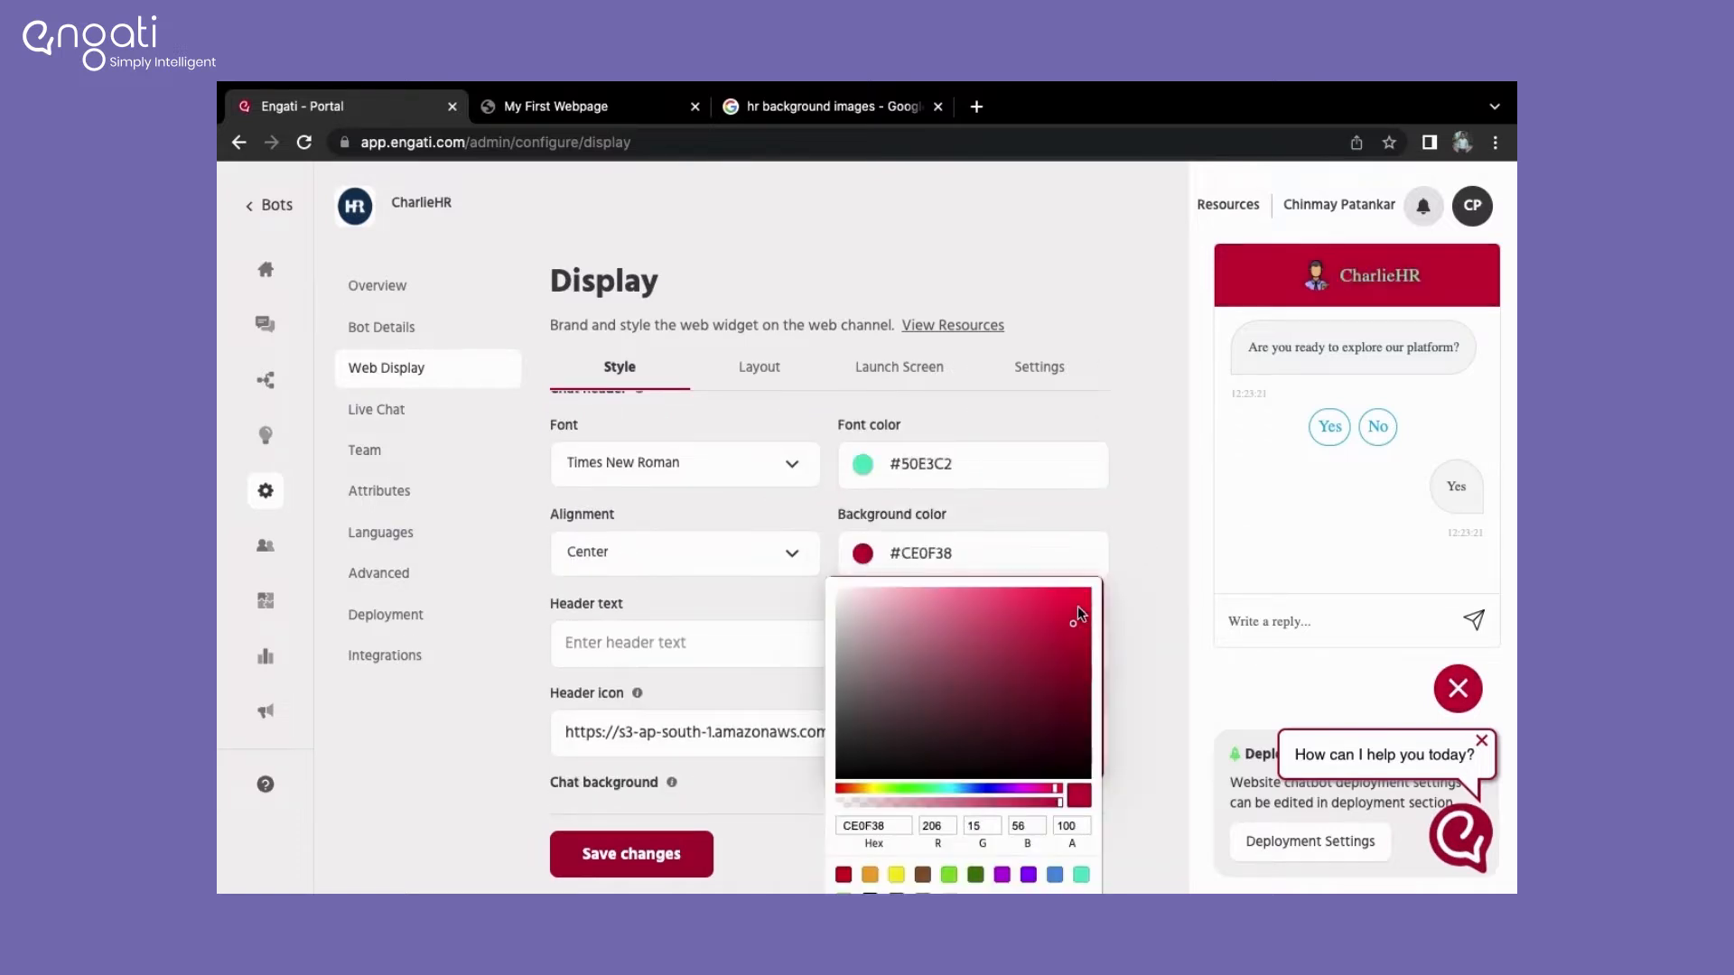
{"action": "left_click", "coordinate": [1000, 875]}
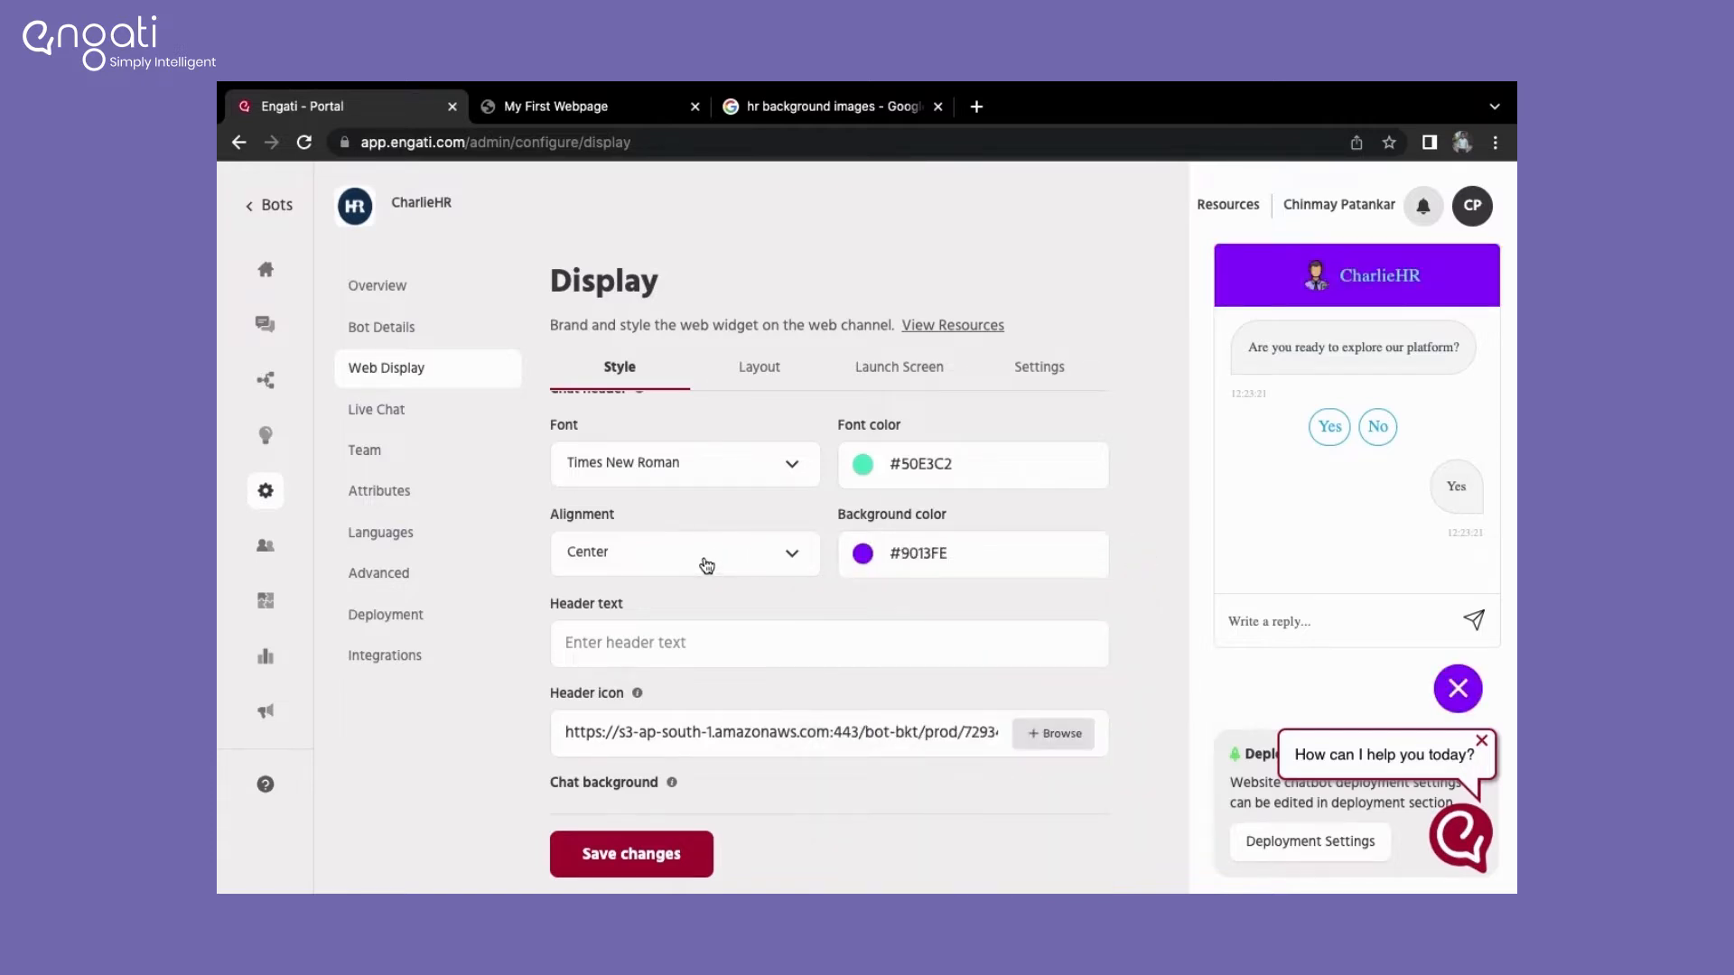
{"action": "left_click", "coordinate": [685, 553]}
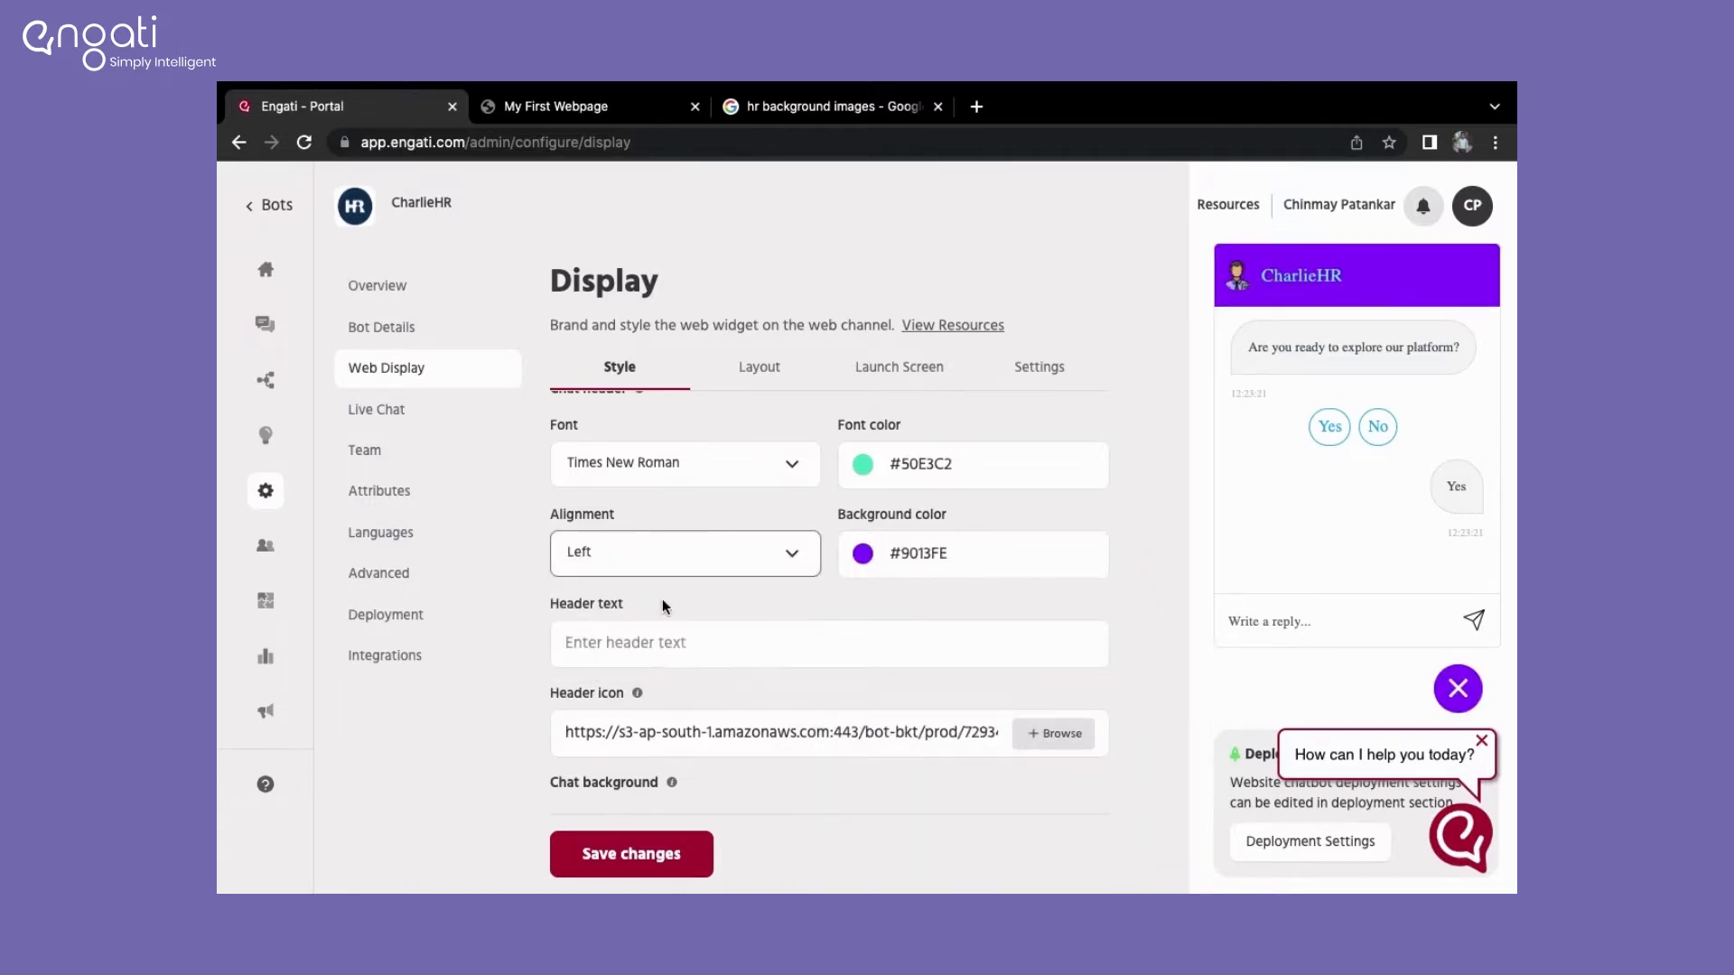
{"action": "mouse_move", "coordinate": [1266, 236]}
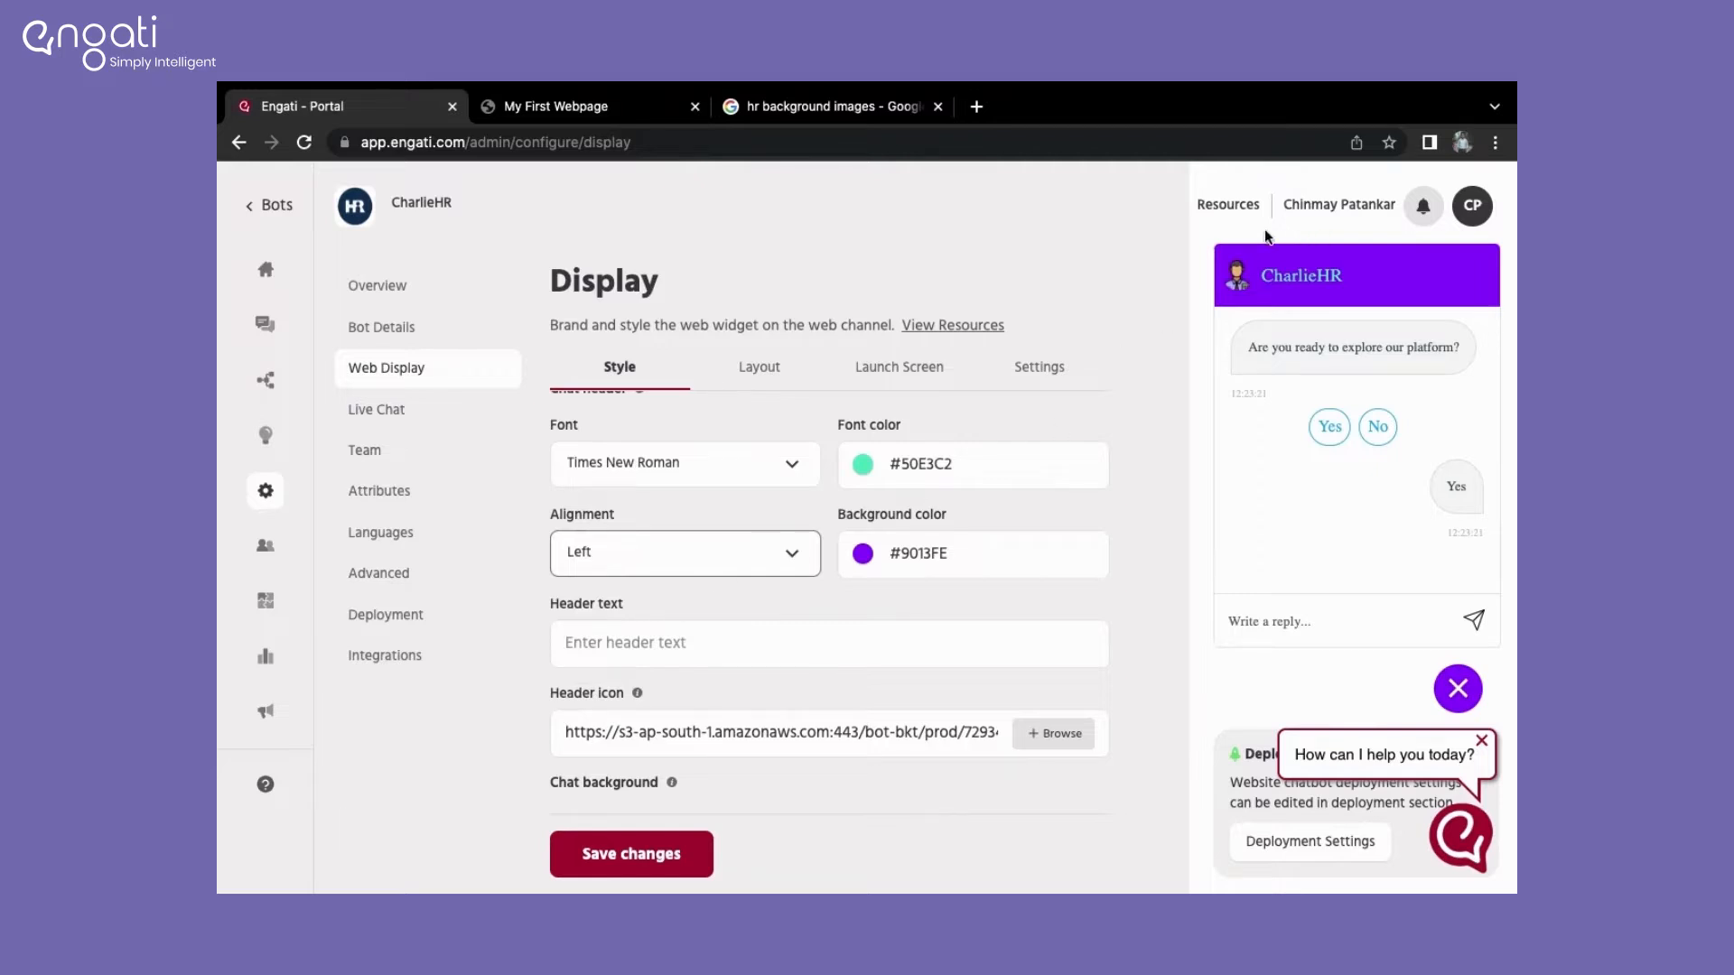
{"action": "mouse_move", "coordinate": [767, 550]}
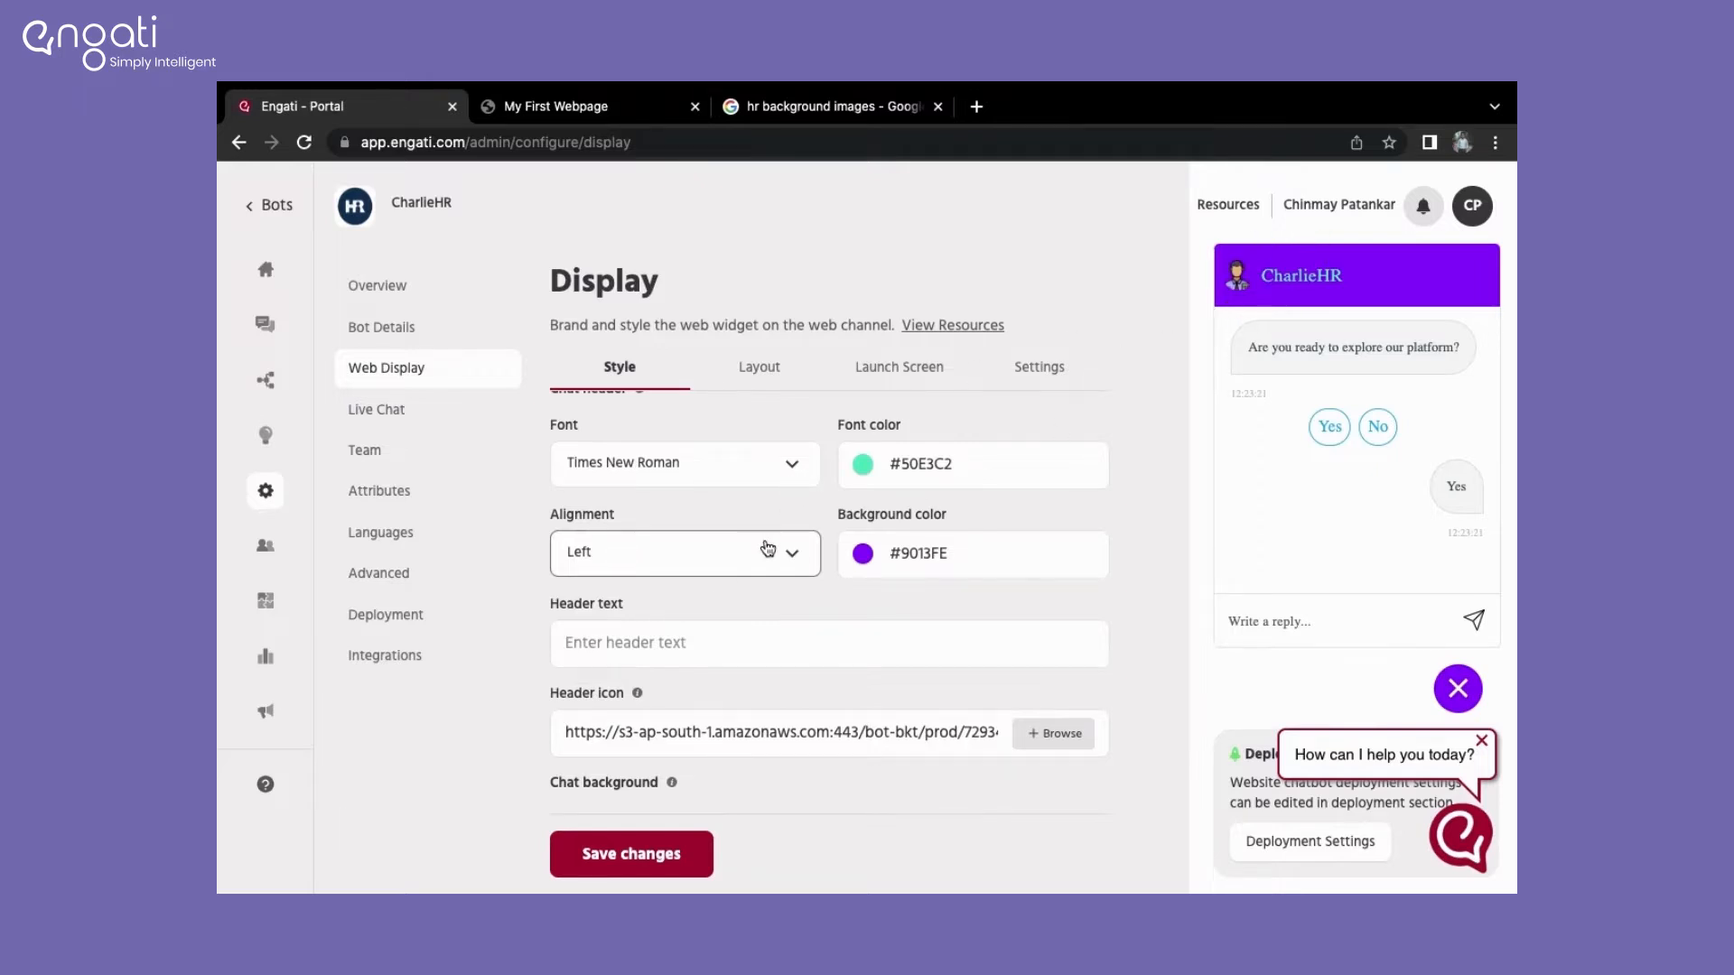
{"action": "left_click", "coordinate": [683, 552]}
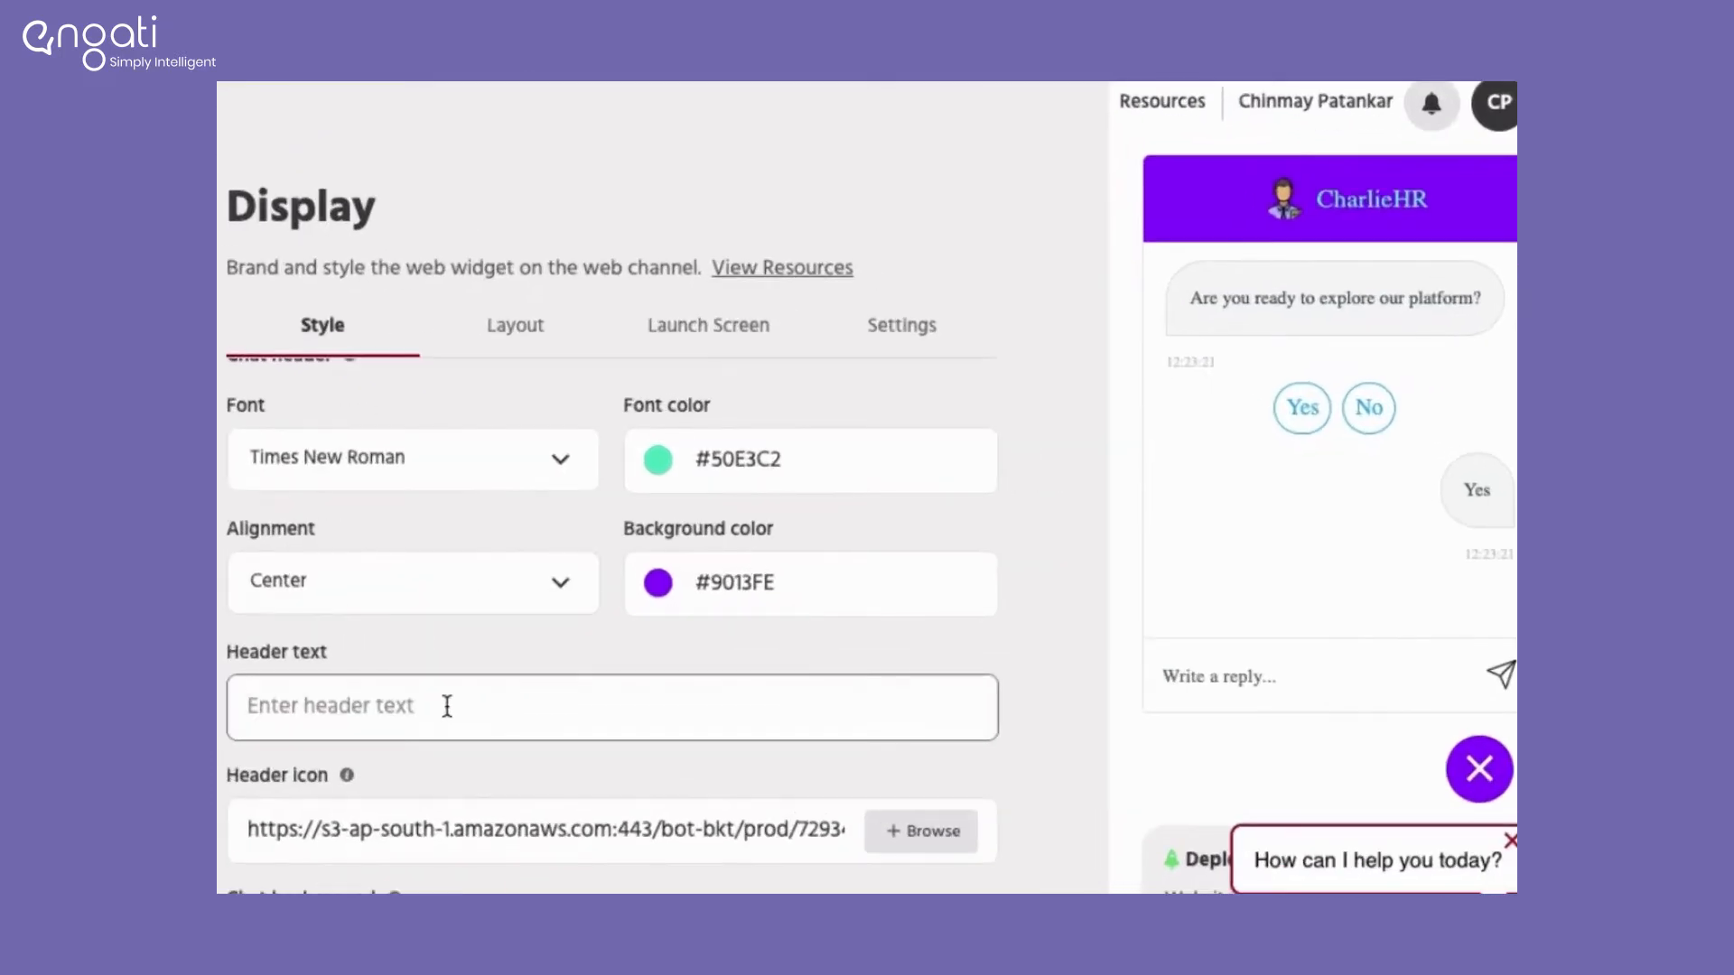
Step: Enter header text 'How can I help you?' and skip choosing a header icon
{"action": "type", "text": "How can I help you?"}
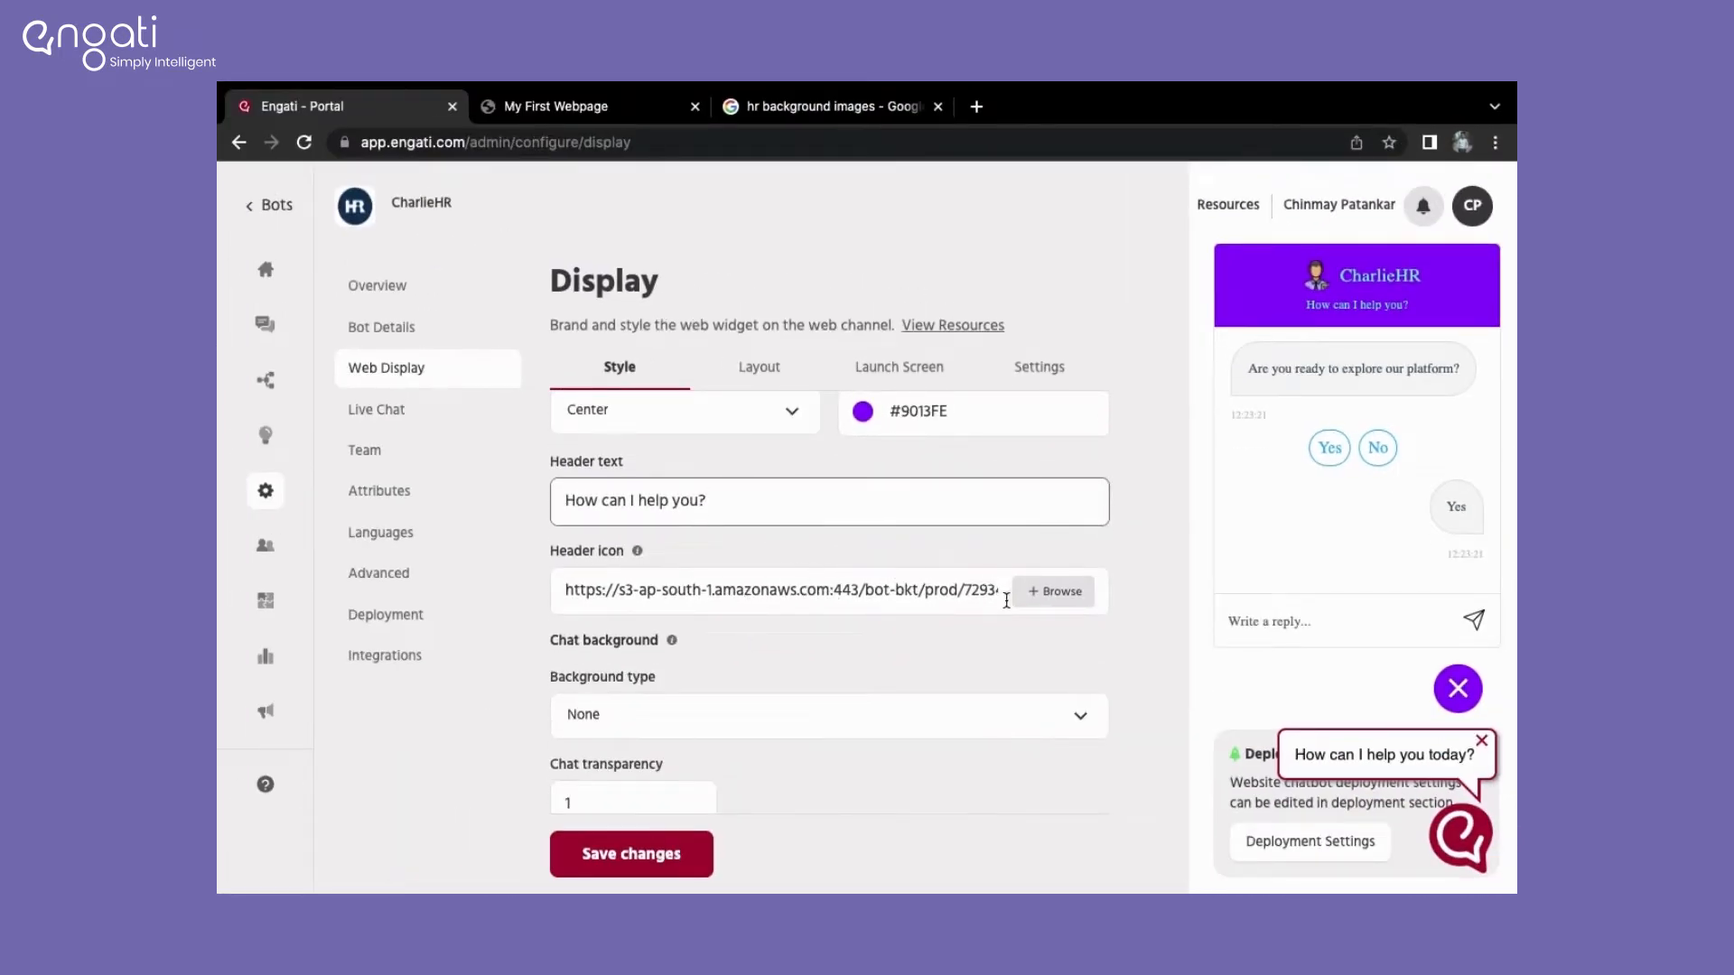
{"action": "left_click", "coordinate": [1051, 590]}
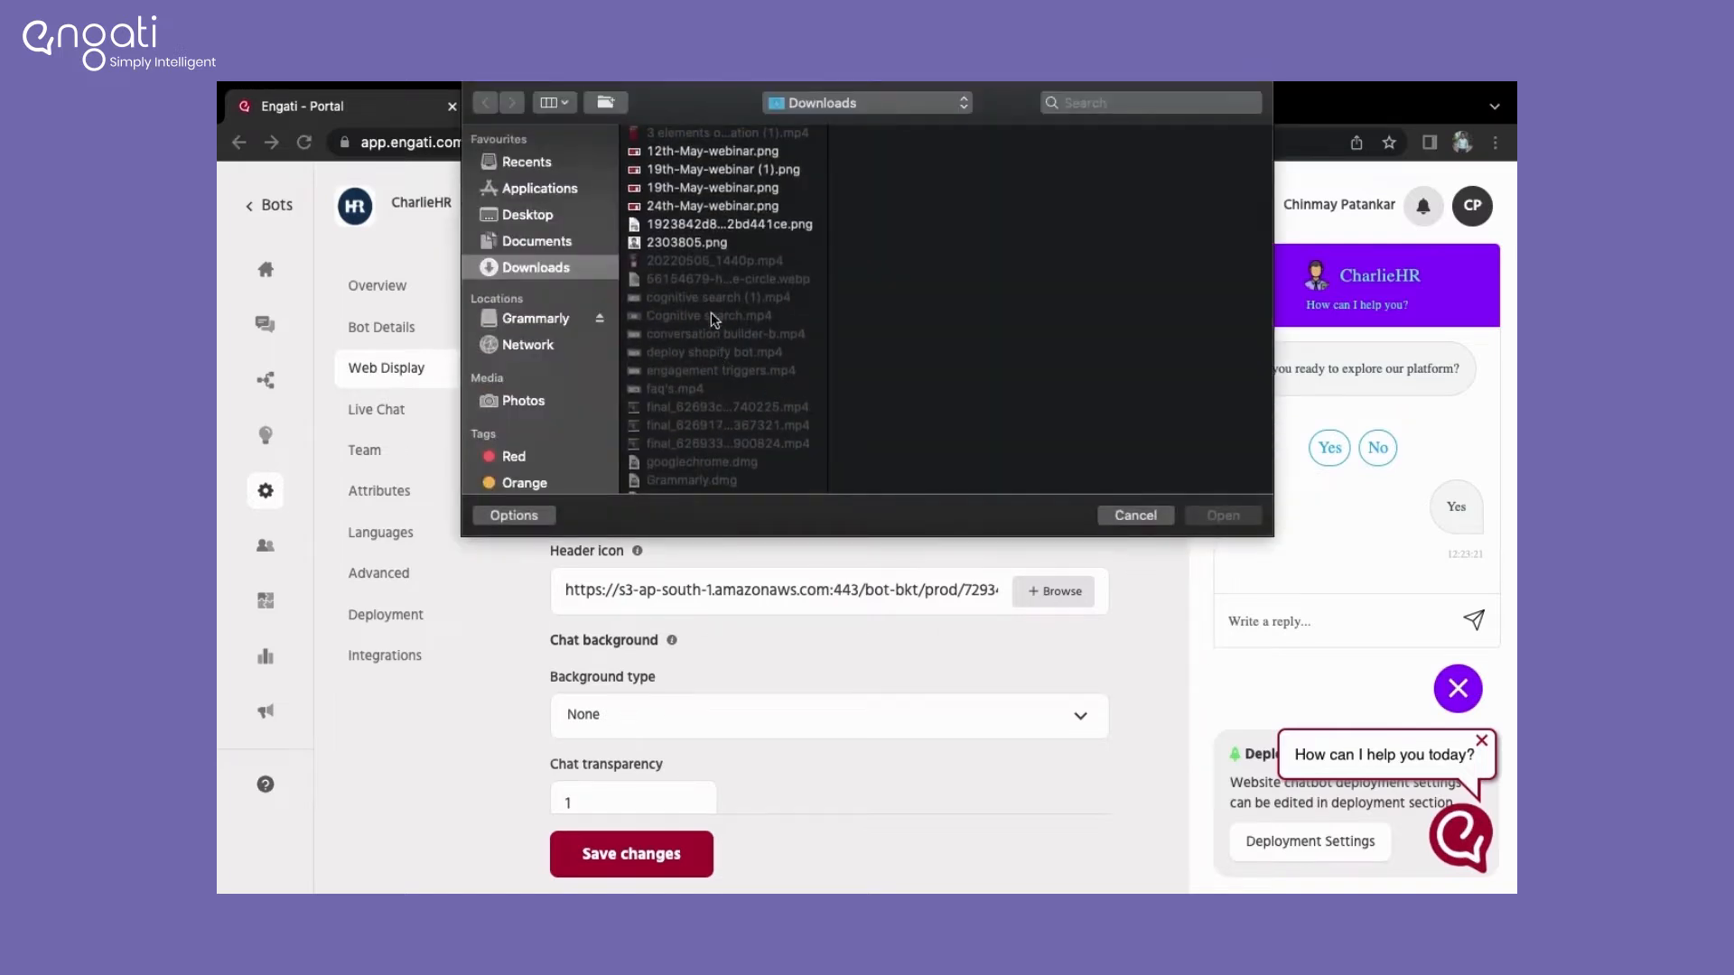
{"action": "left_click", "coordinate": [1132, 515]}
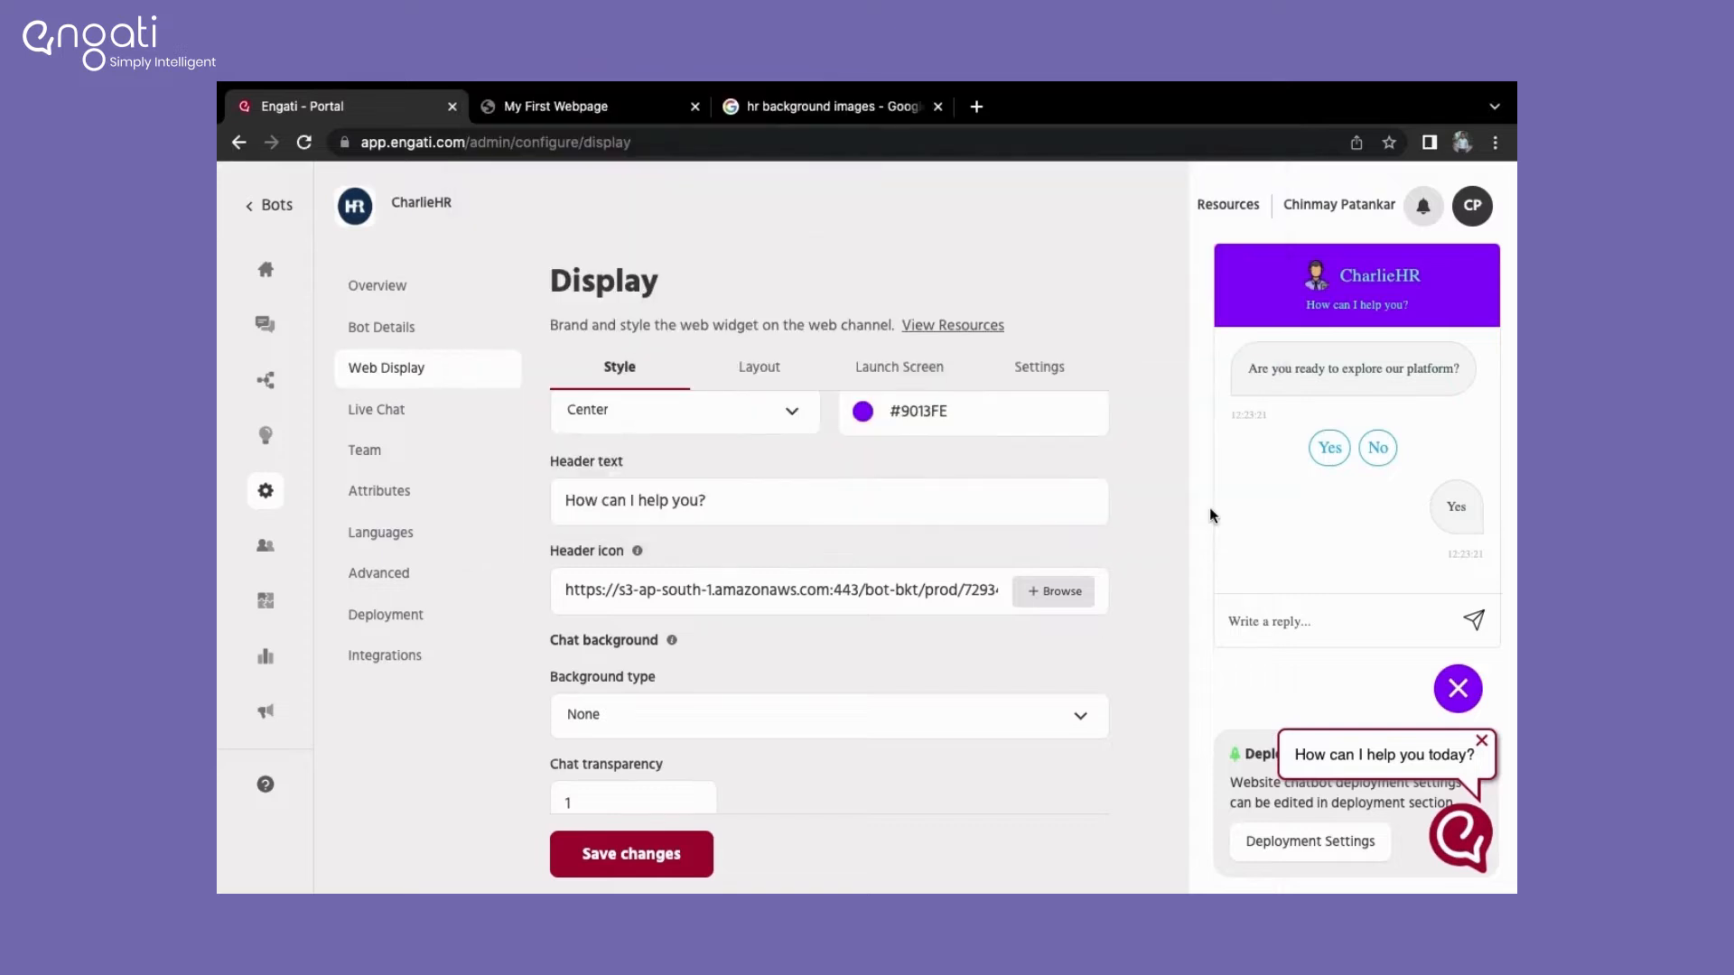
{"action": "scroll", "scroll_direction": "down", "scroll_amount": 3}
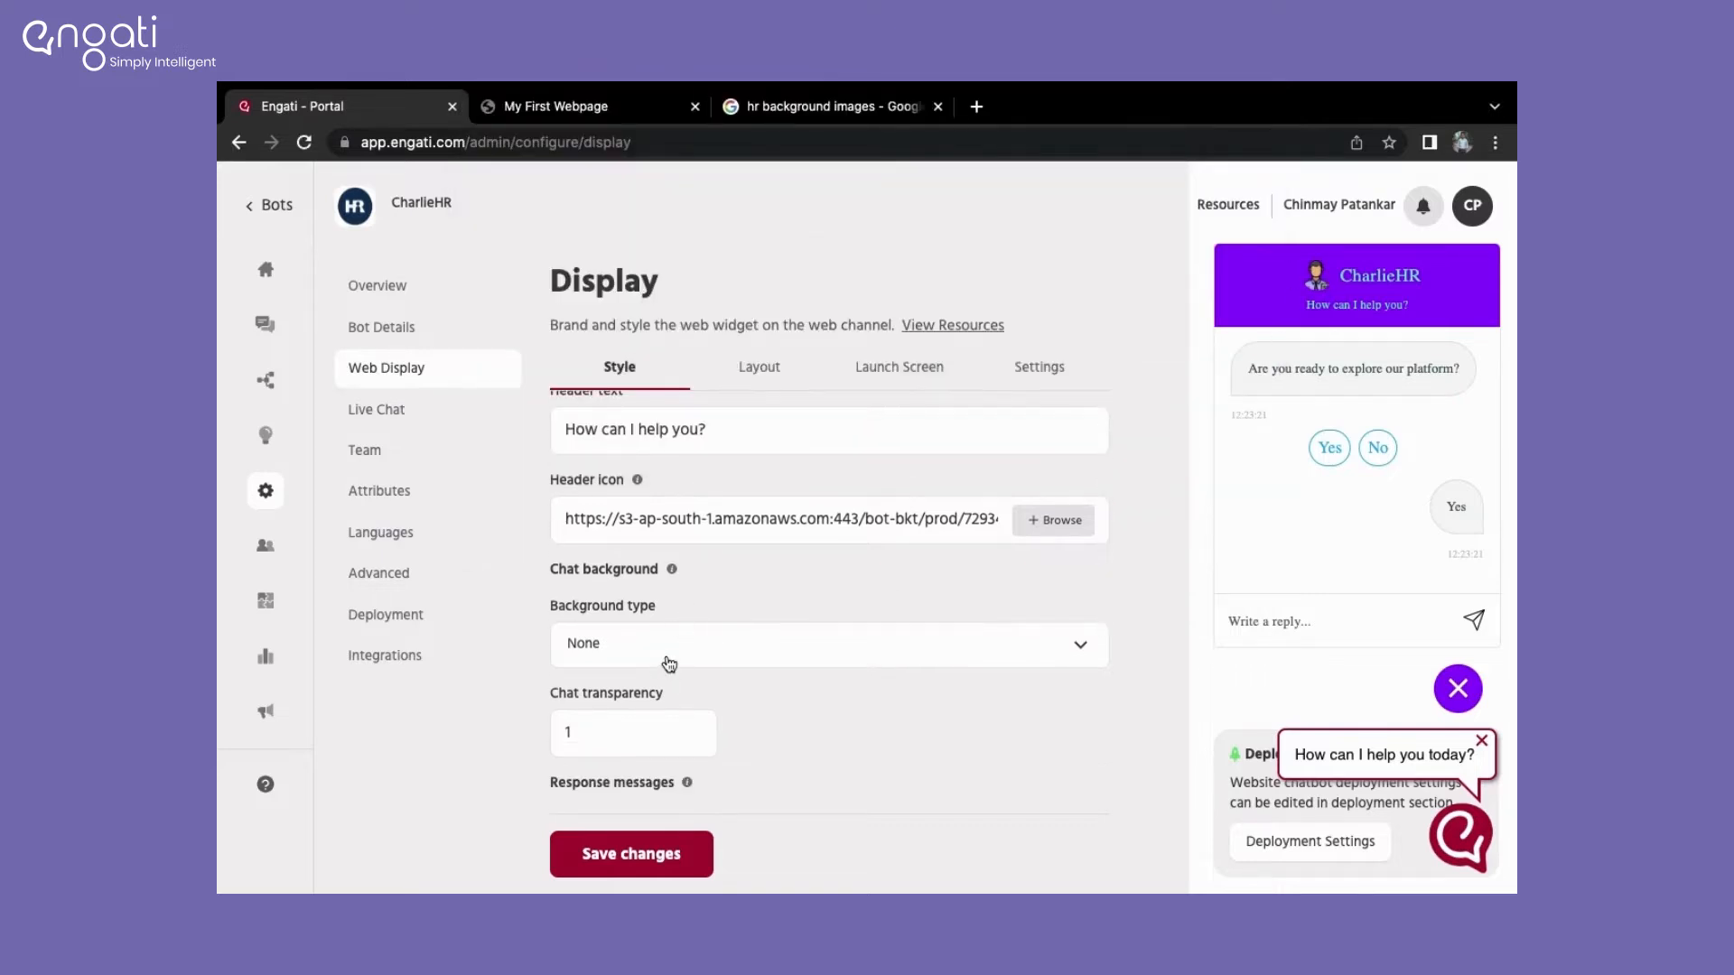
Step: Set the chat window background type to Image
{"action": "left_click", "coordinate": [827, 642]}
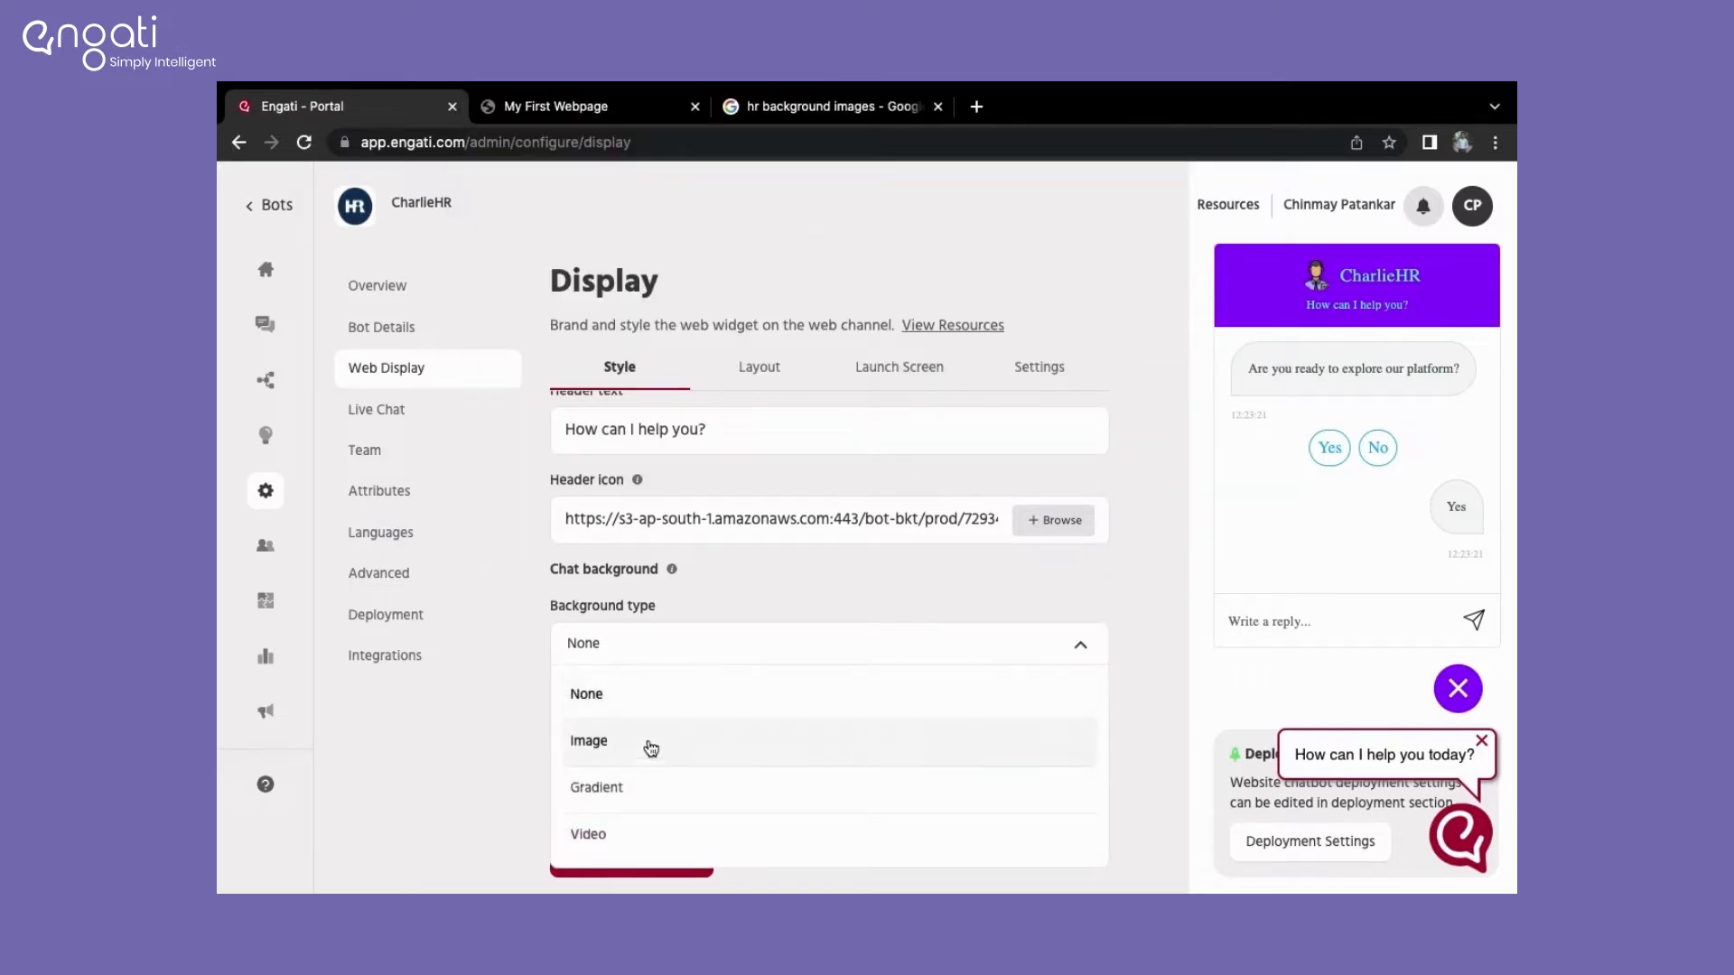
{"action": "mouse_move", "coordinate": [655, 730]}
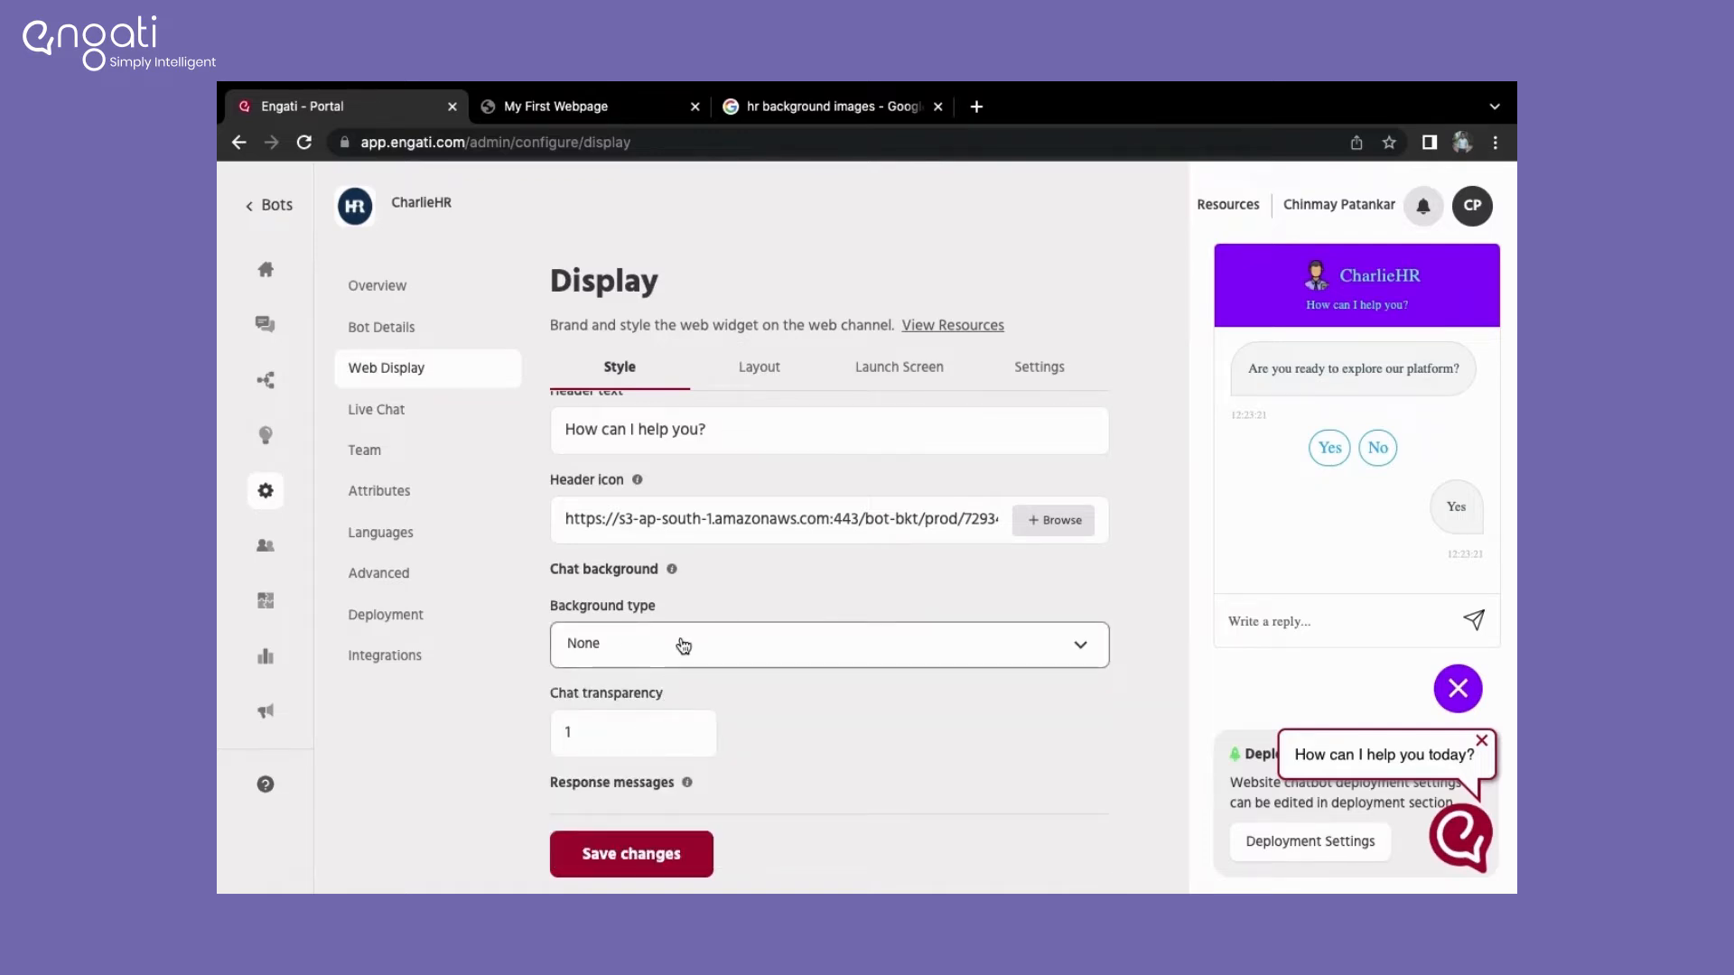
{"action": "left_click", "coordinate": [1051, 653]}
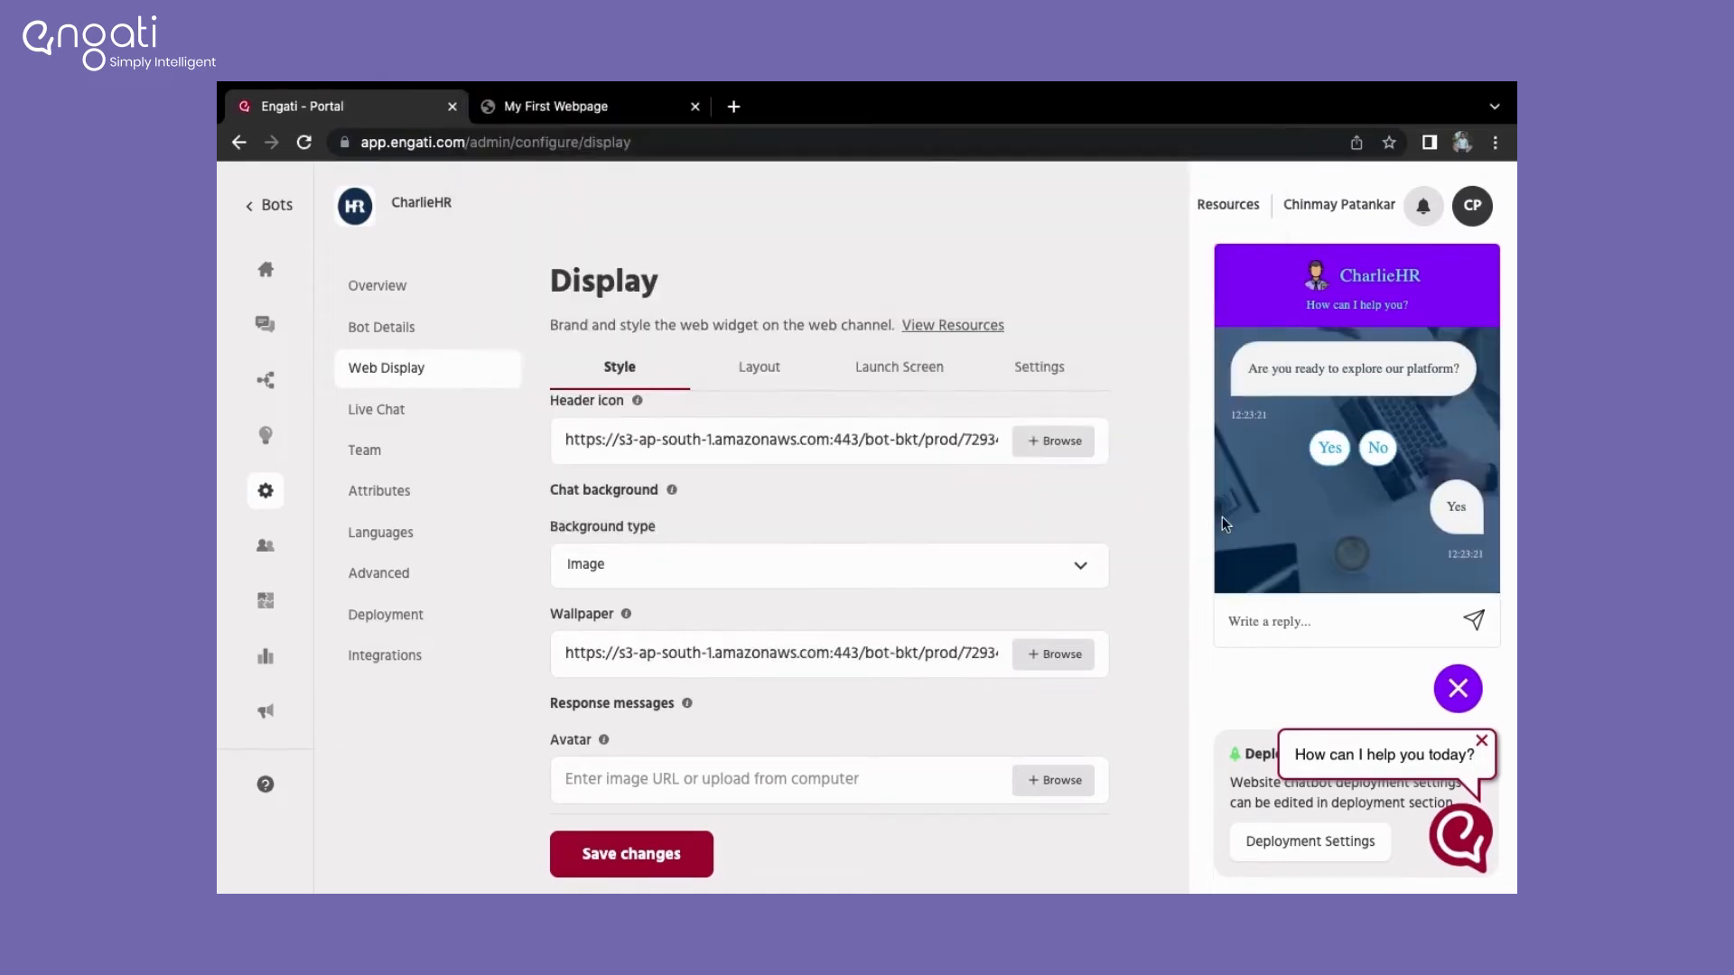
{"action": "scroll", "scroll_direction": "down", "scroll_amount": 3}
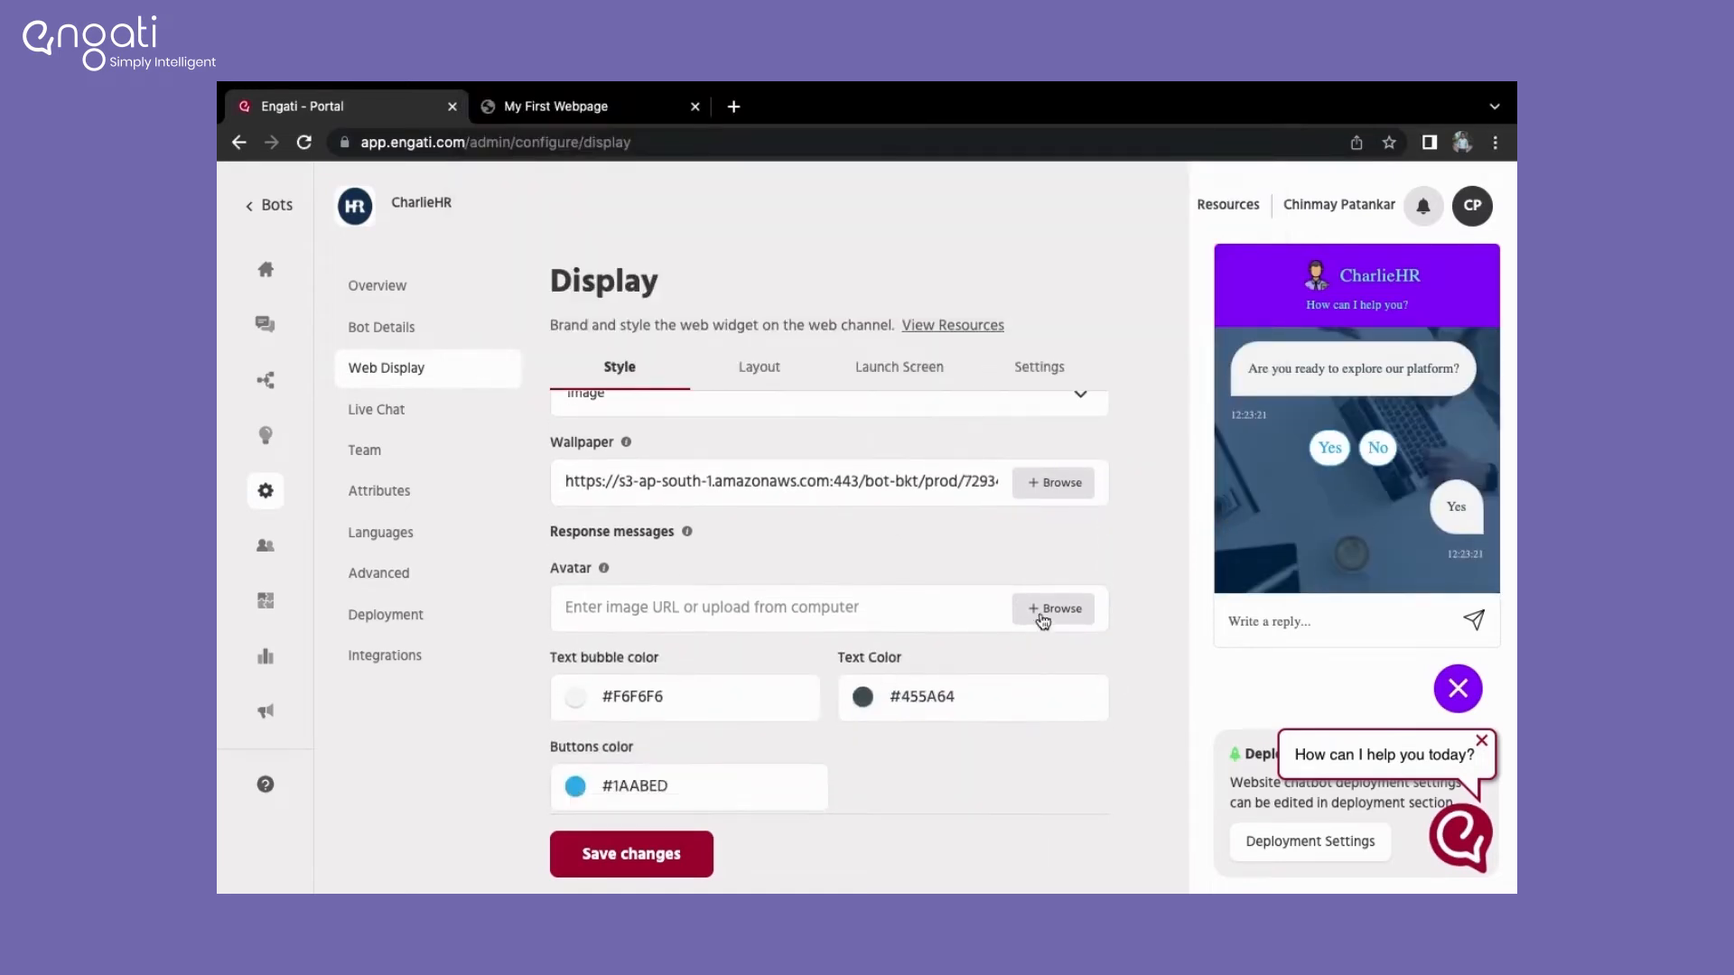
Step: Upload the human resources icon image as the bot's message avatar
{"action": "left_click", "coordinate": [1051, 607]}
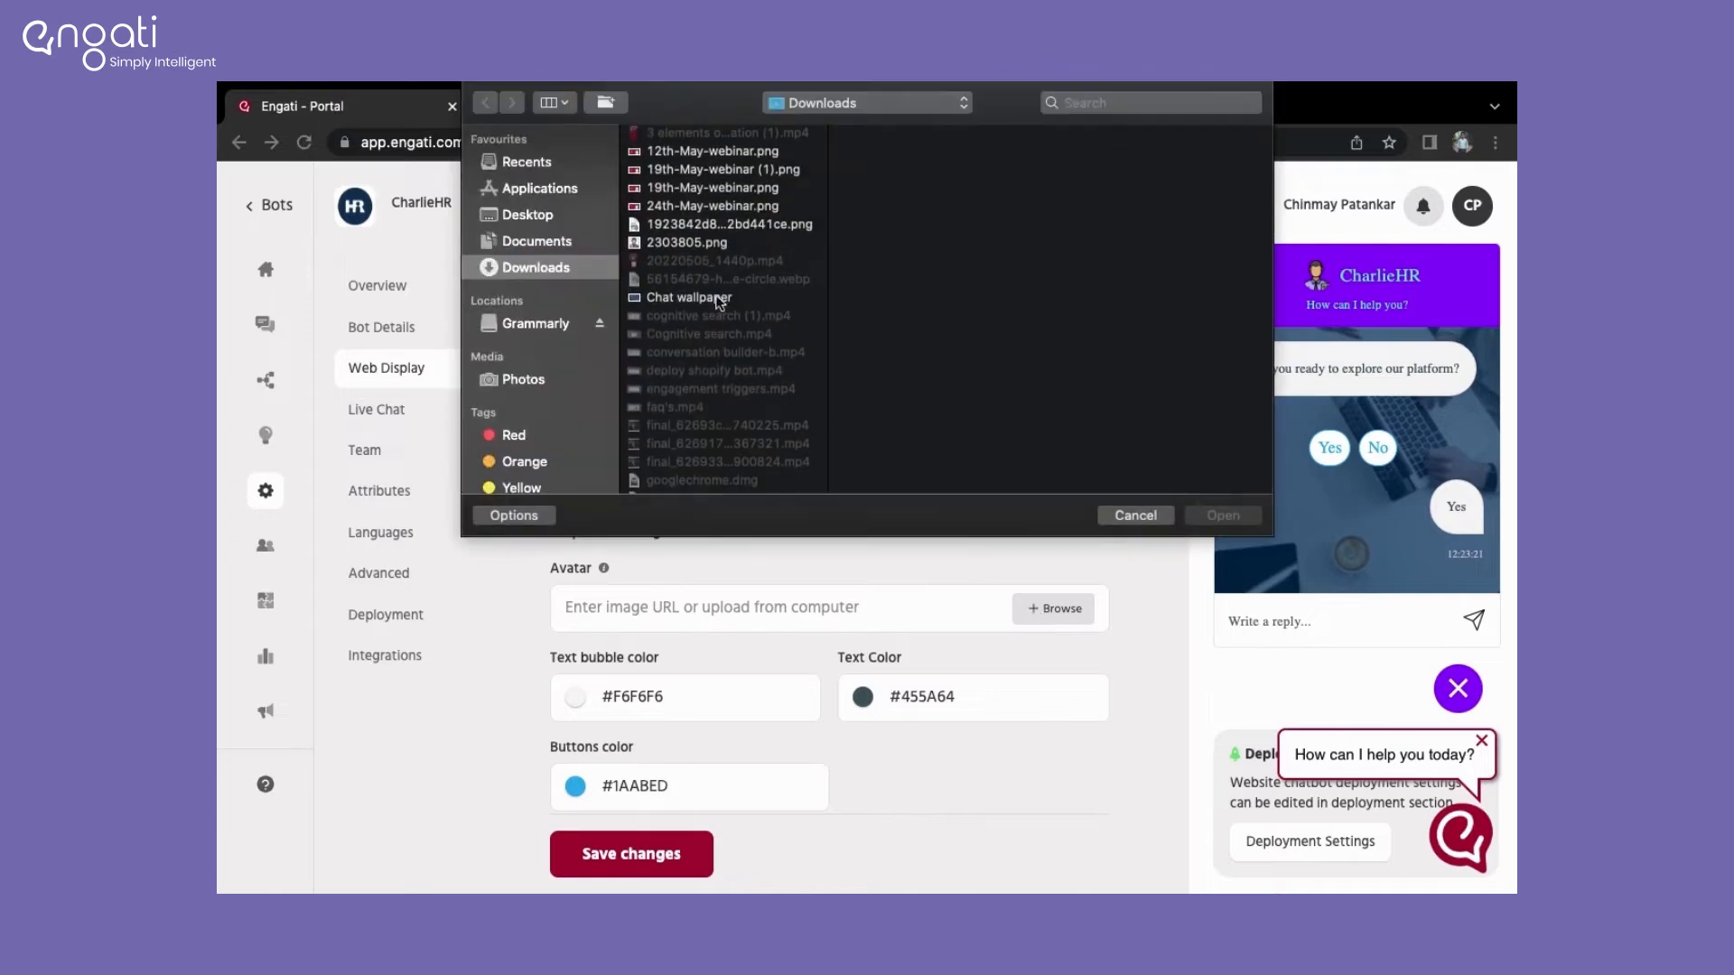
{"action": "left_click", "coordinate": [719, 247]}
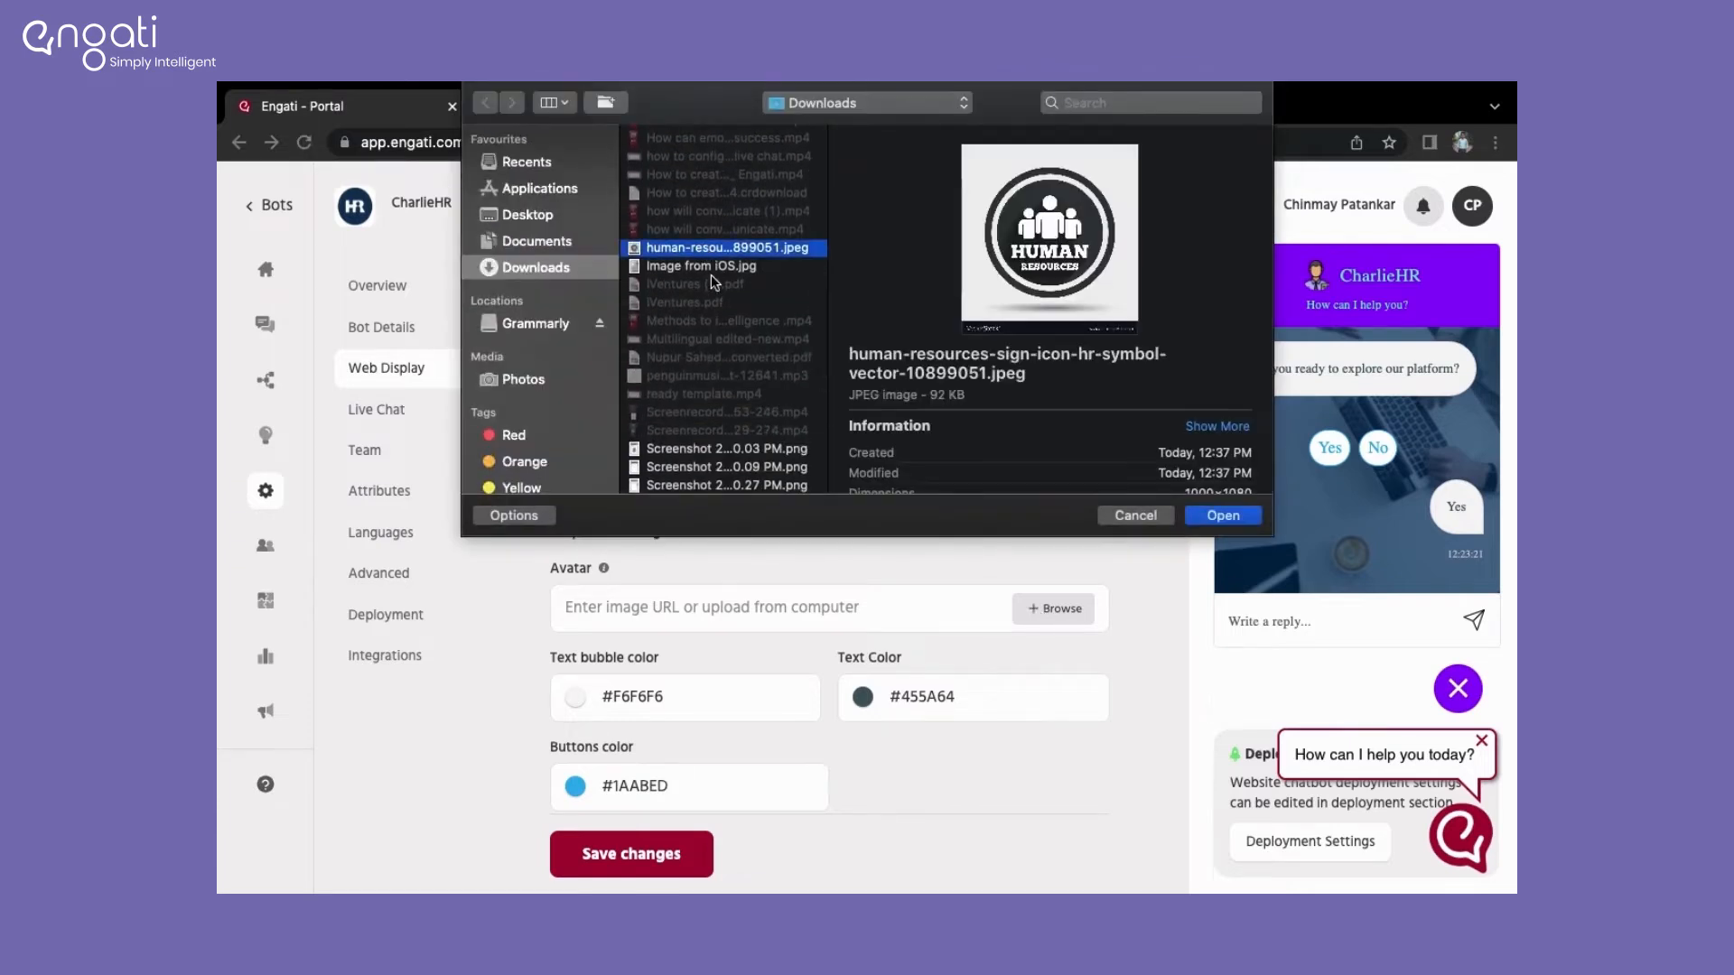
{"action": "left_click", "coordinate": [1222, 514]}
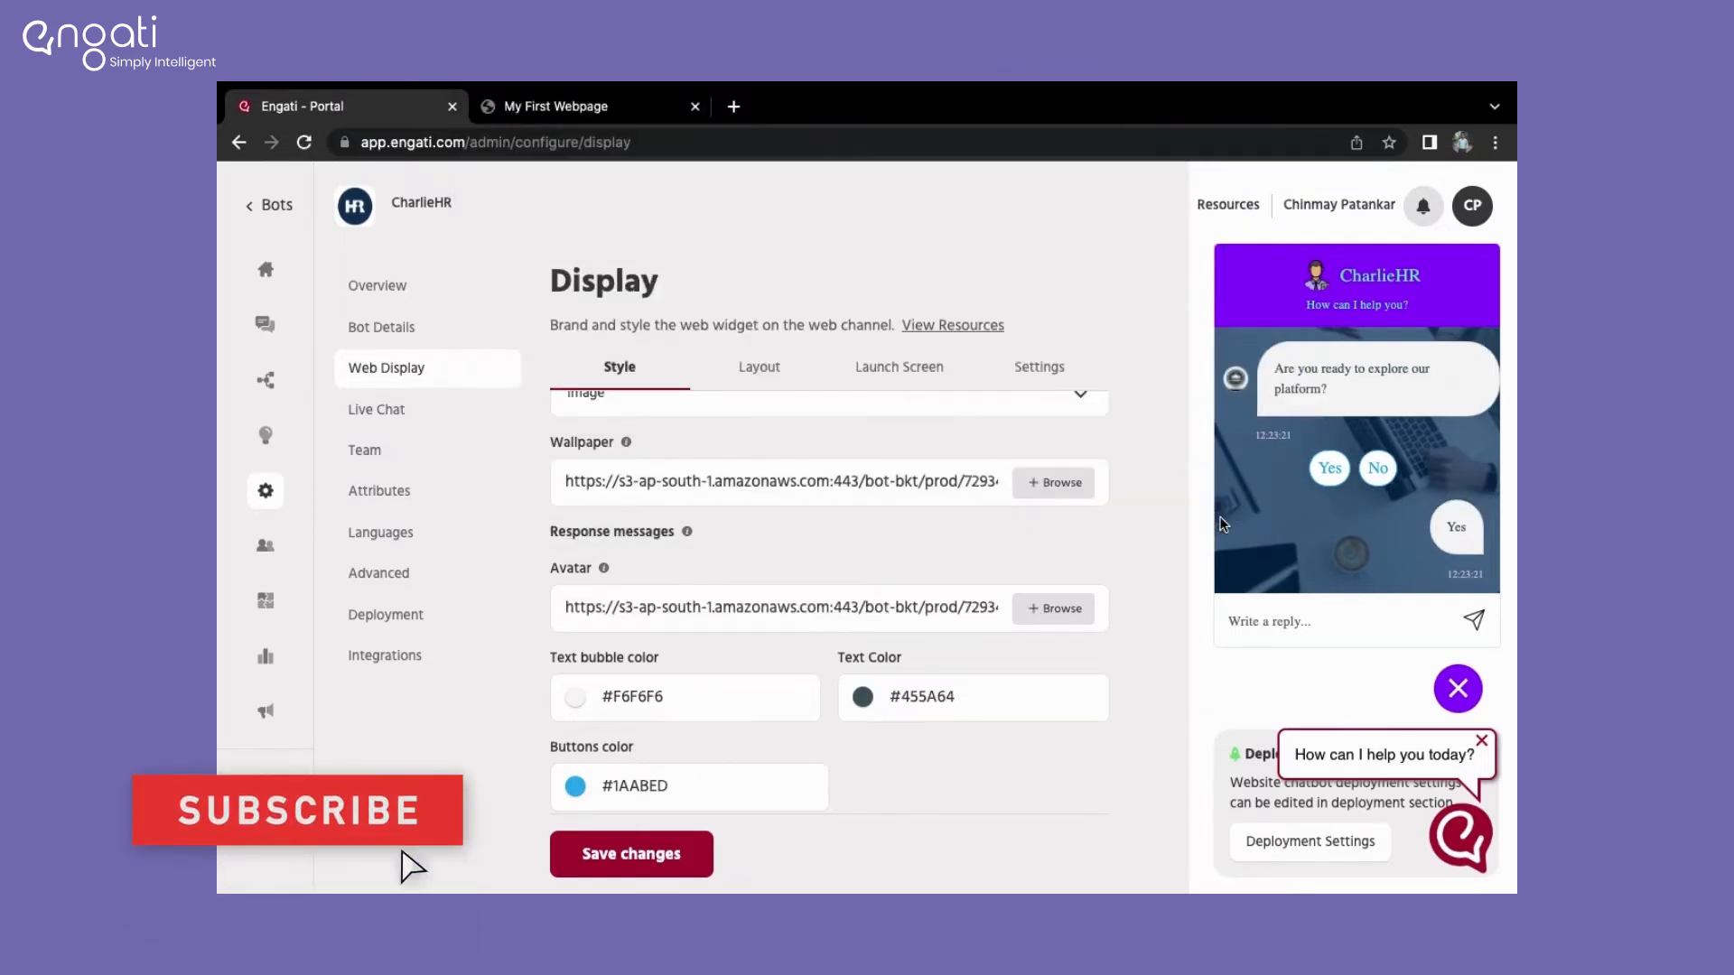
{"action": "left_click", "coordinate": [575, 697]}
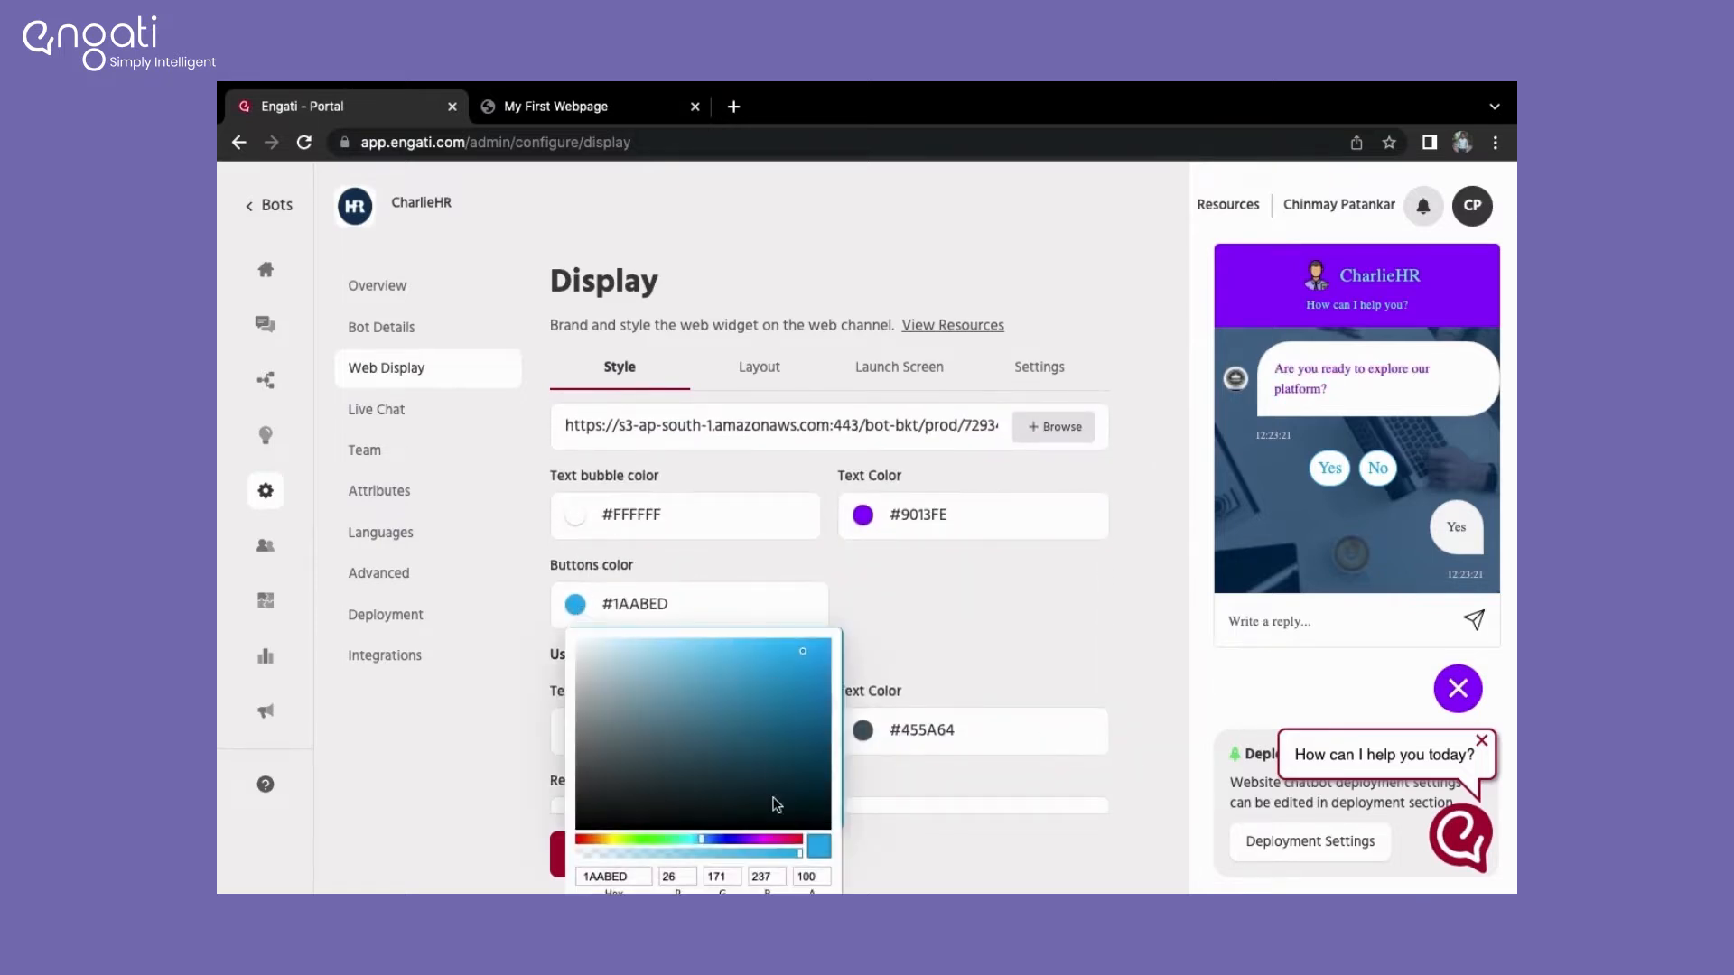
Step: Make quick-reply buttons purple #9013FE and user message bubbles white #FFFFFF
{"action": "left_click", "coordinate": [742, 828]}
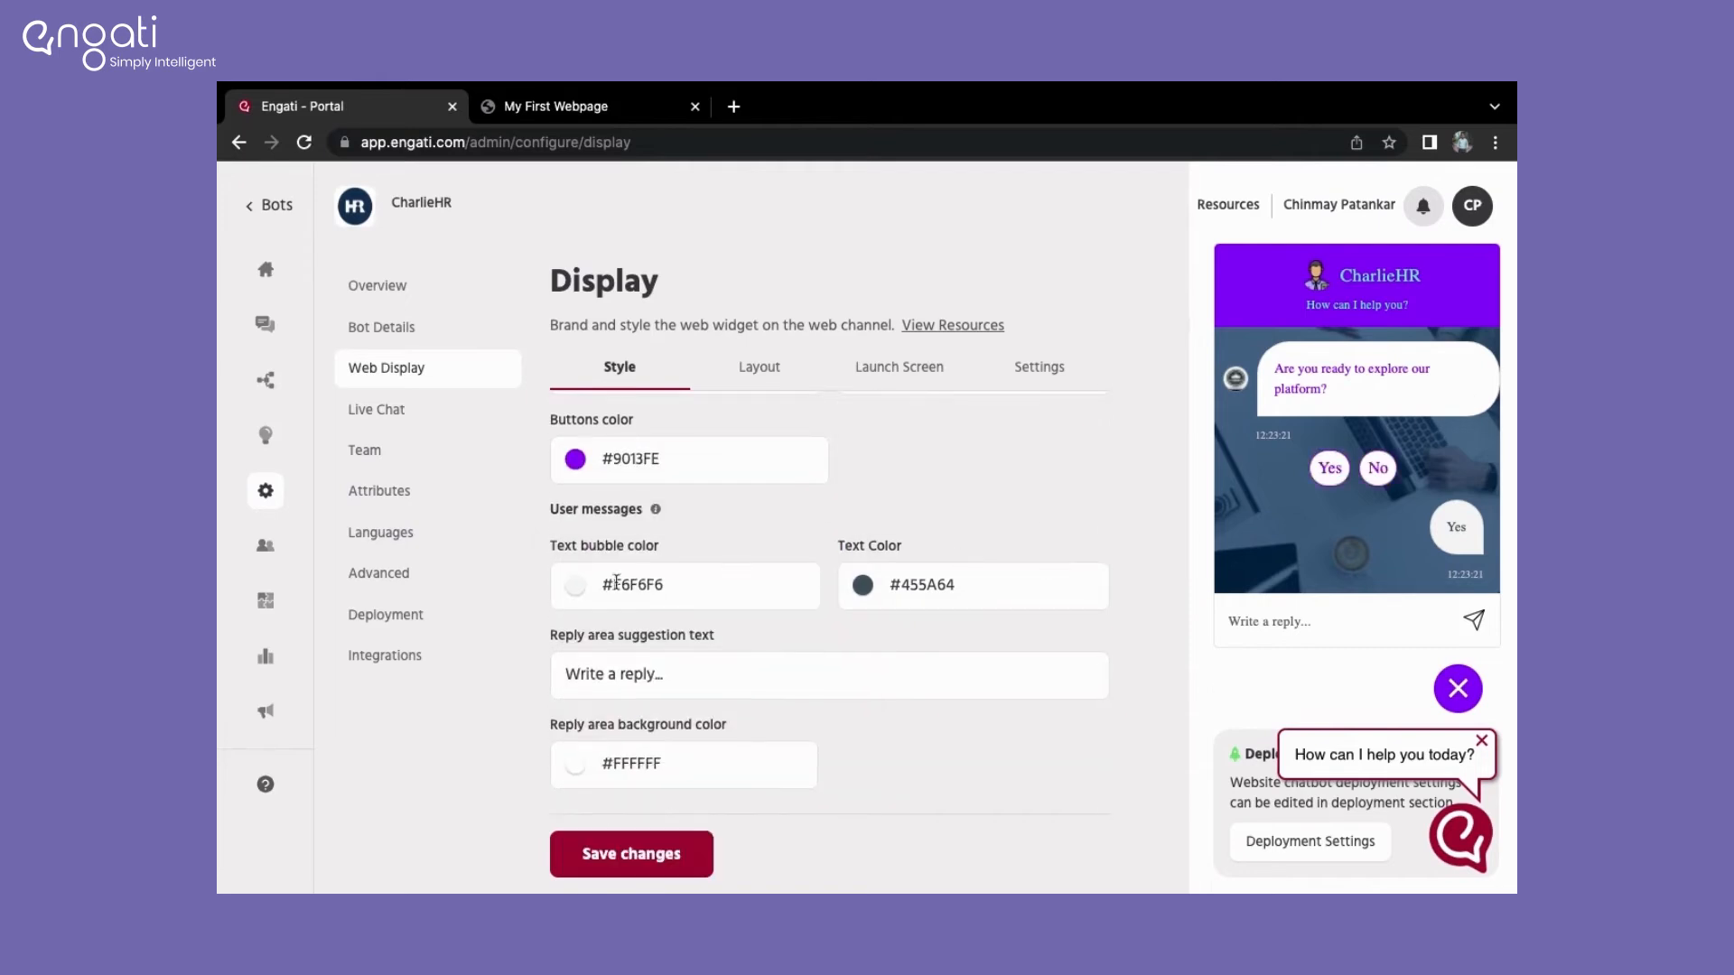
{"action": "left_click", "coordinate": [575, 459]}
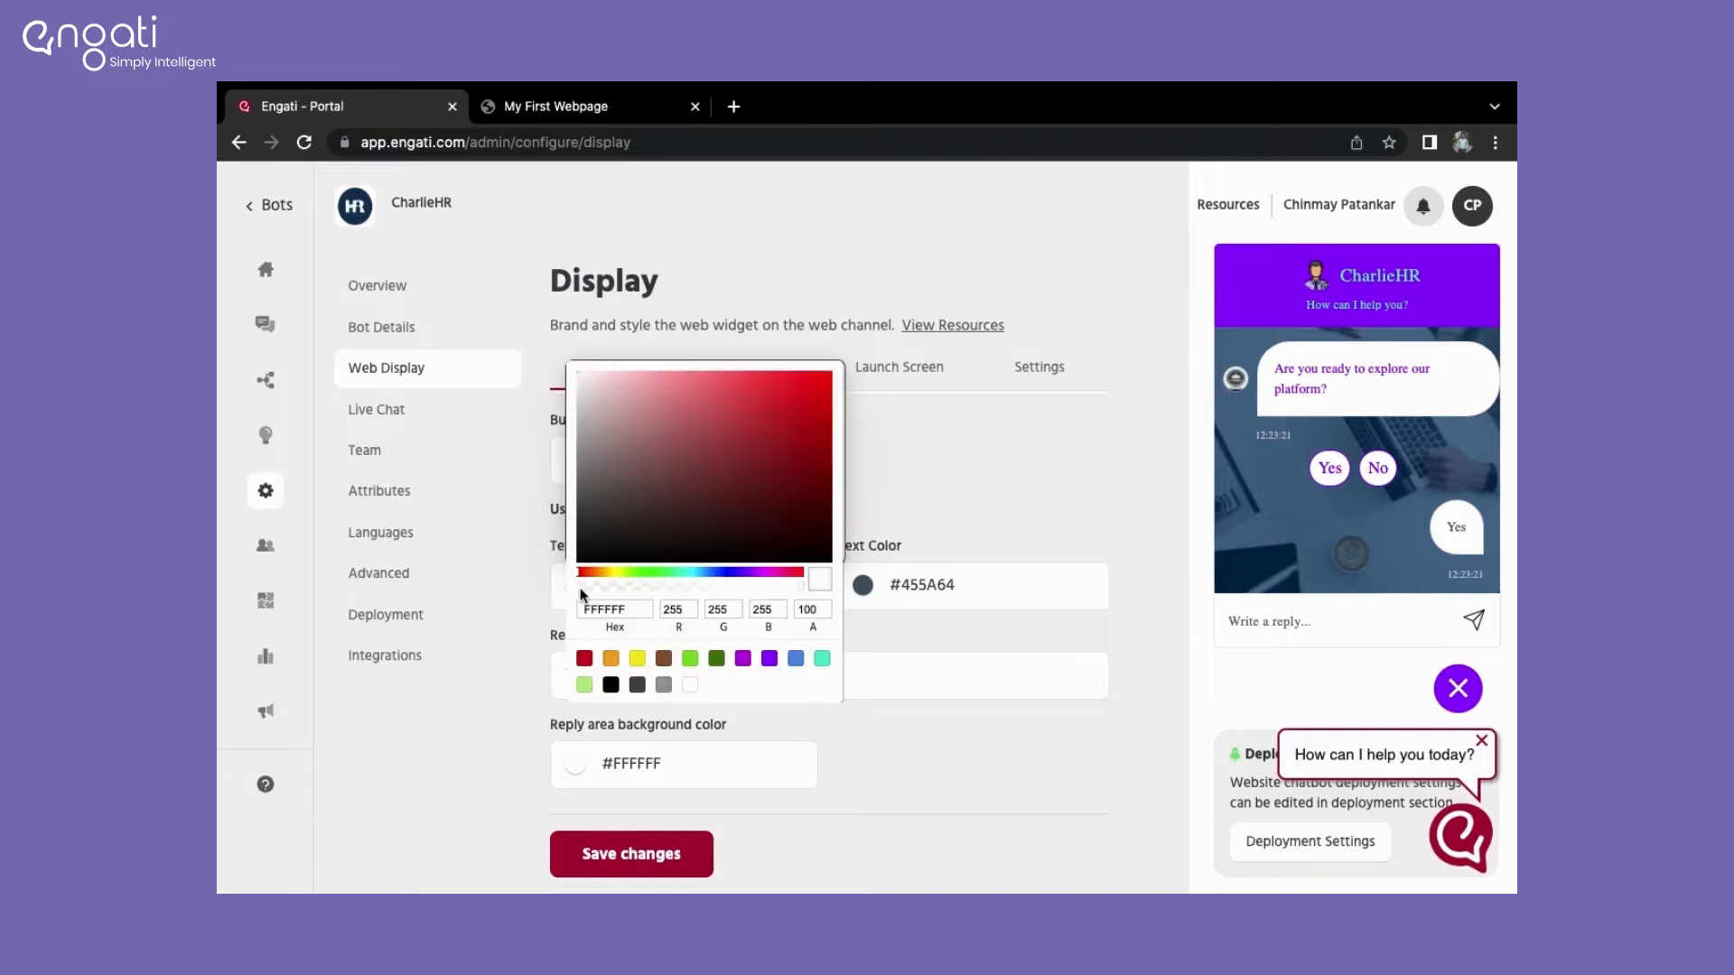
{"action": "left_click", "coordinate": [795, 658]}
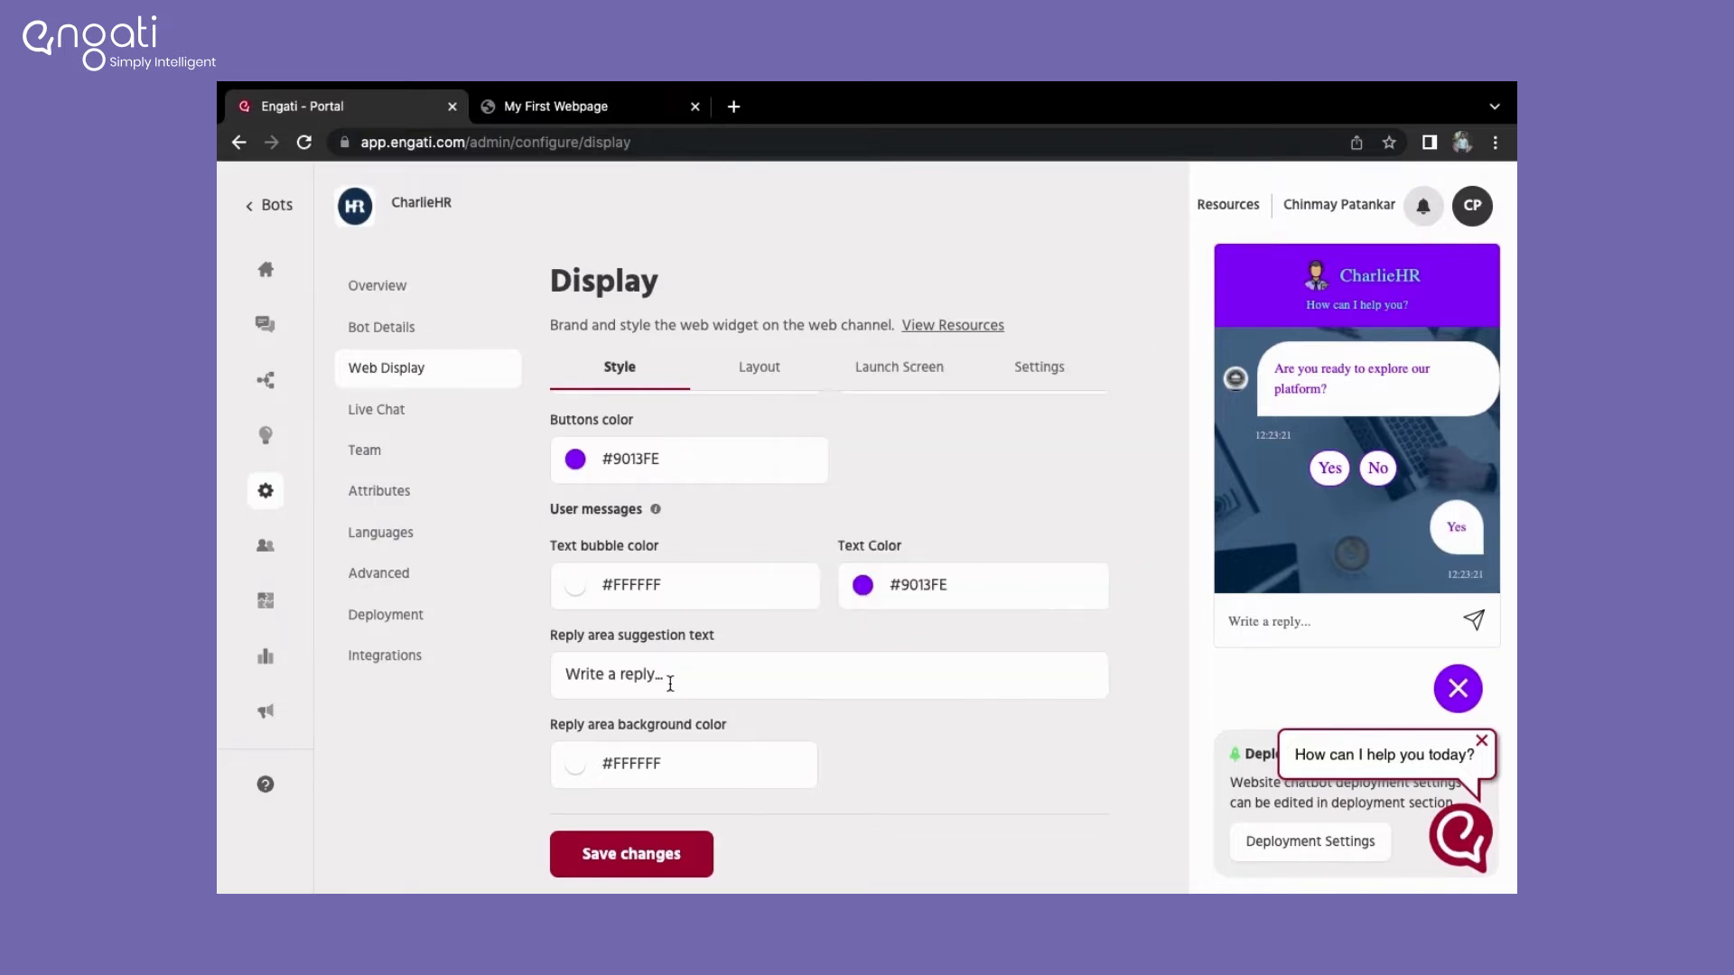
Step: Set the reply placeholder to 'Type your query here', keep a white reply area, and save
{"action": "type", "text": "Type your query"}
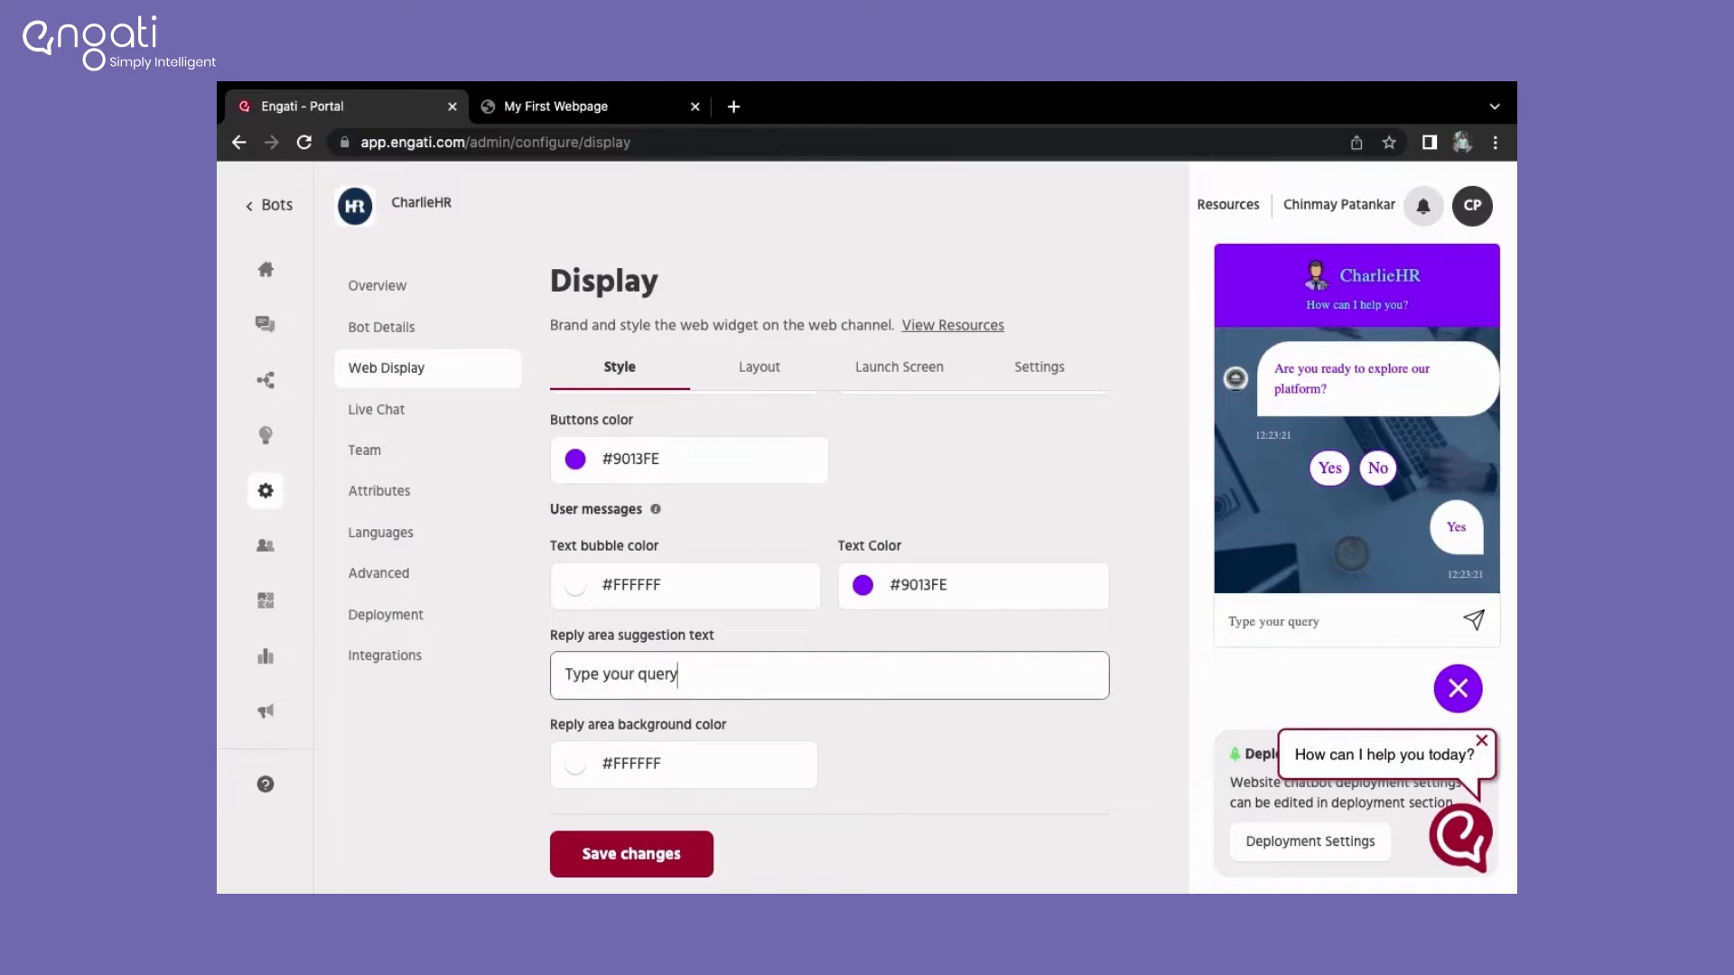
{"action": "type", "text": "here"}
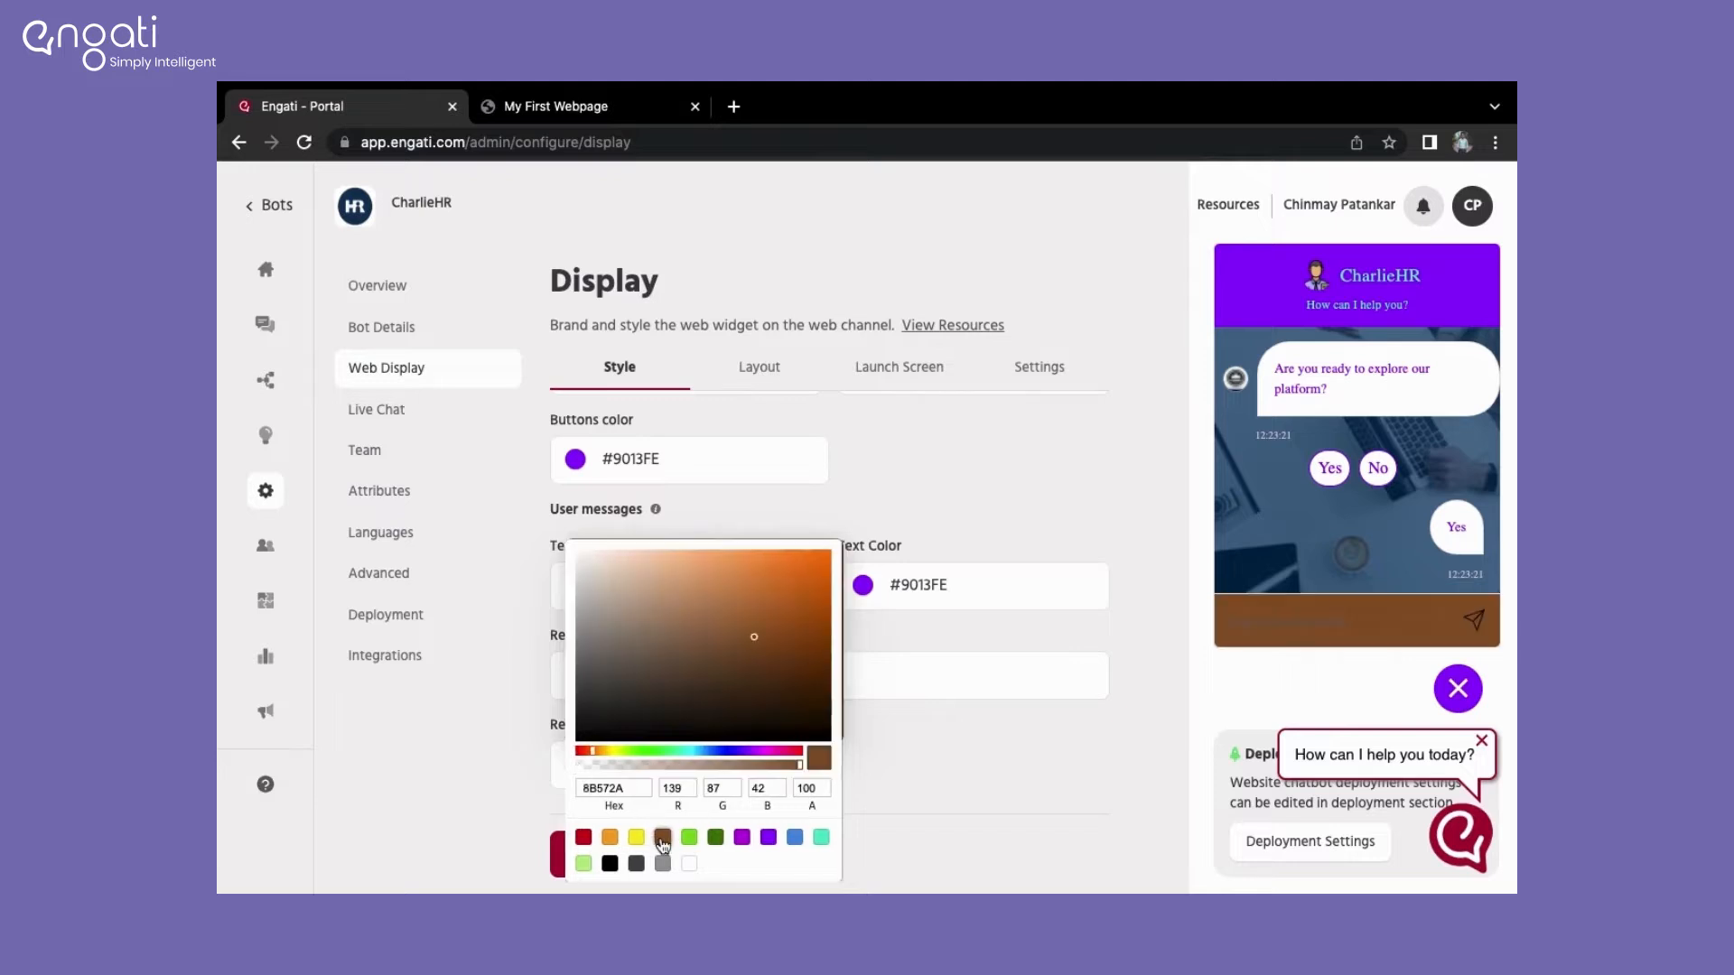
{"action": "left_click", "coordinate": [768, 836]}
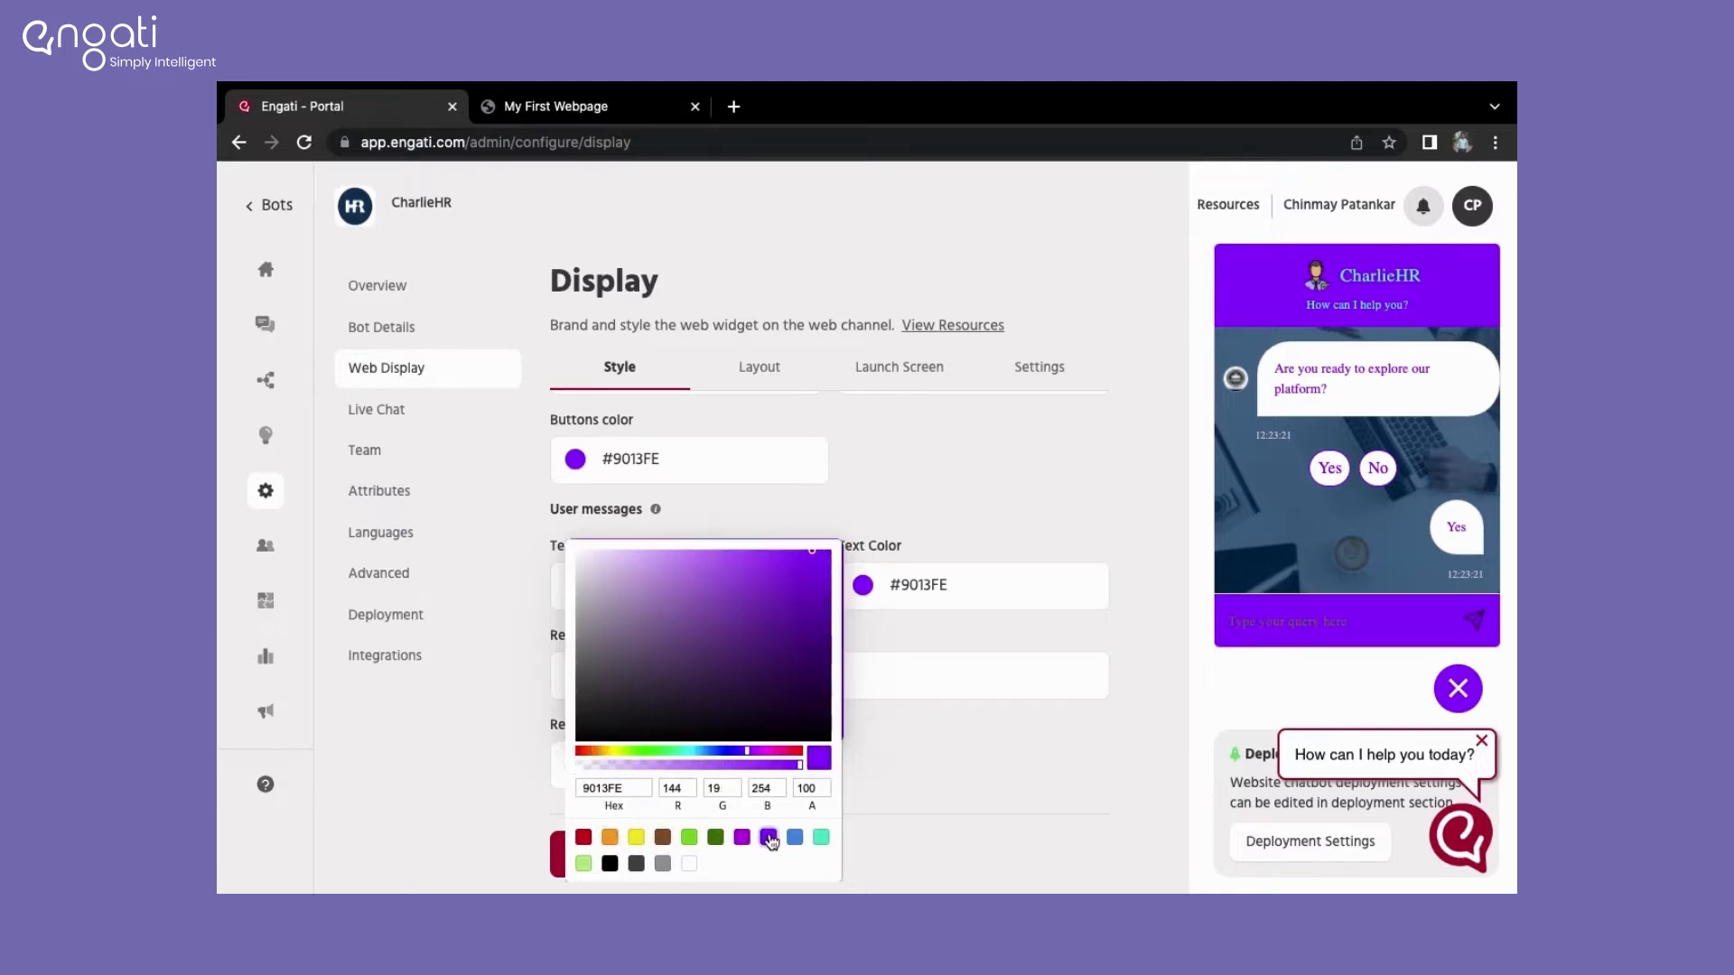
{"action": "left_click", "coordinate": [661, 863]}
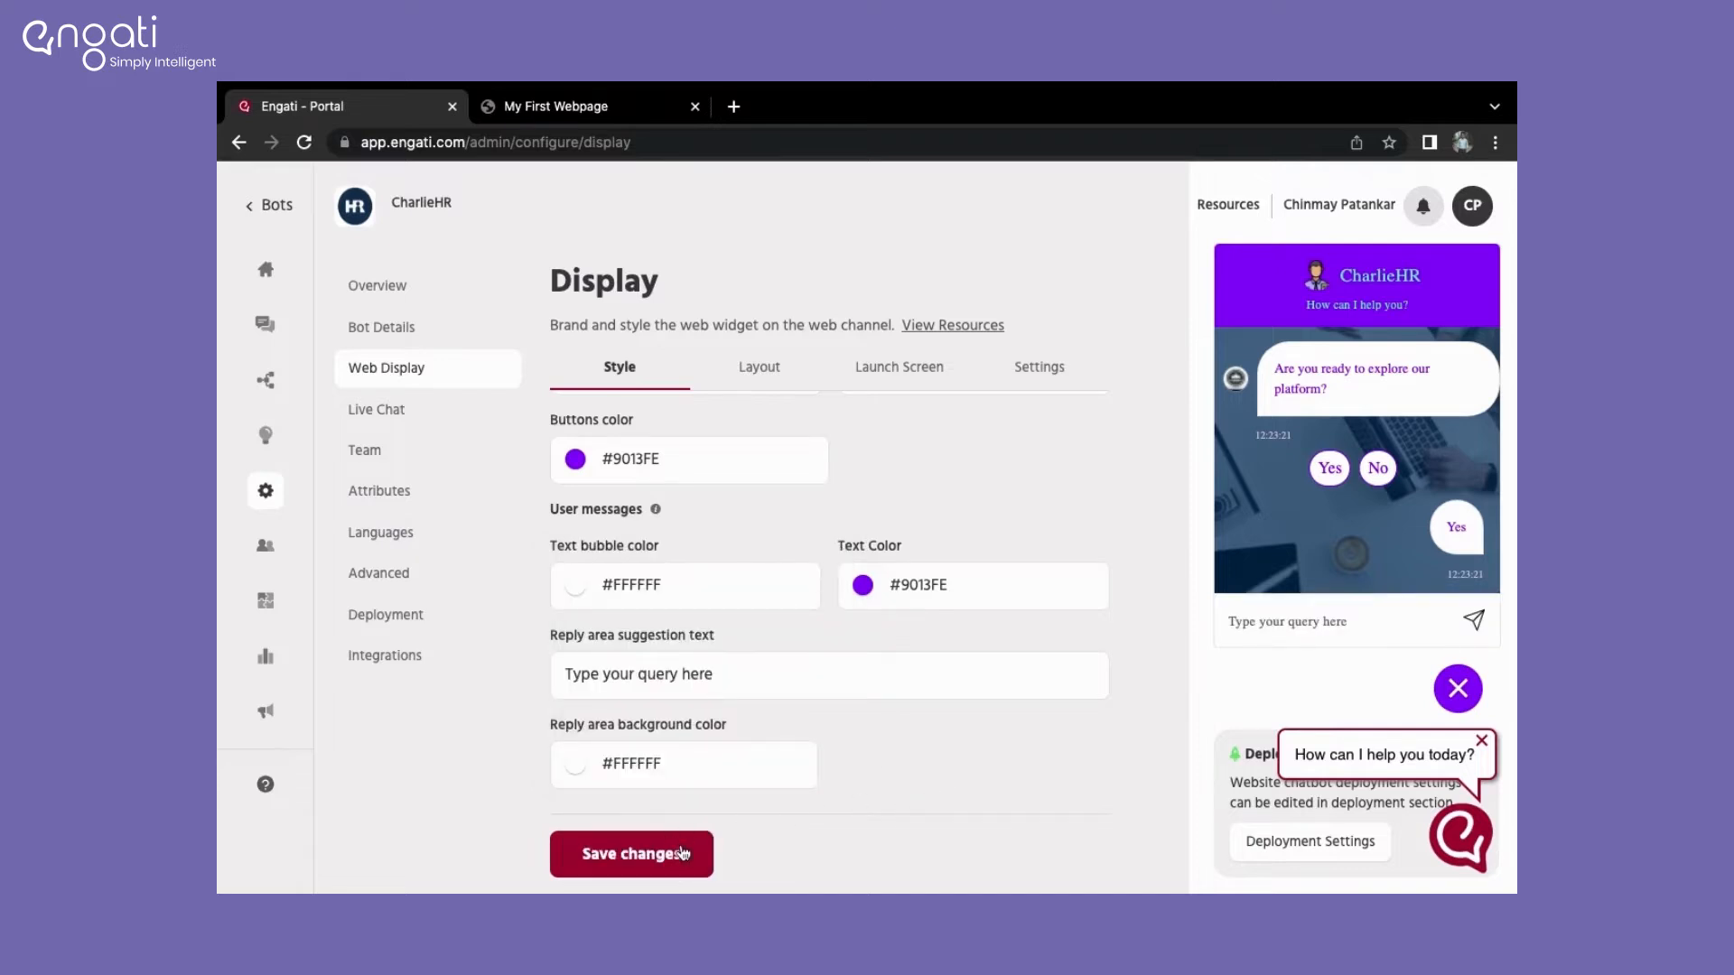
{"action": "left_click", "coordinate": [631, 853]}
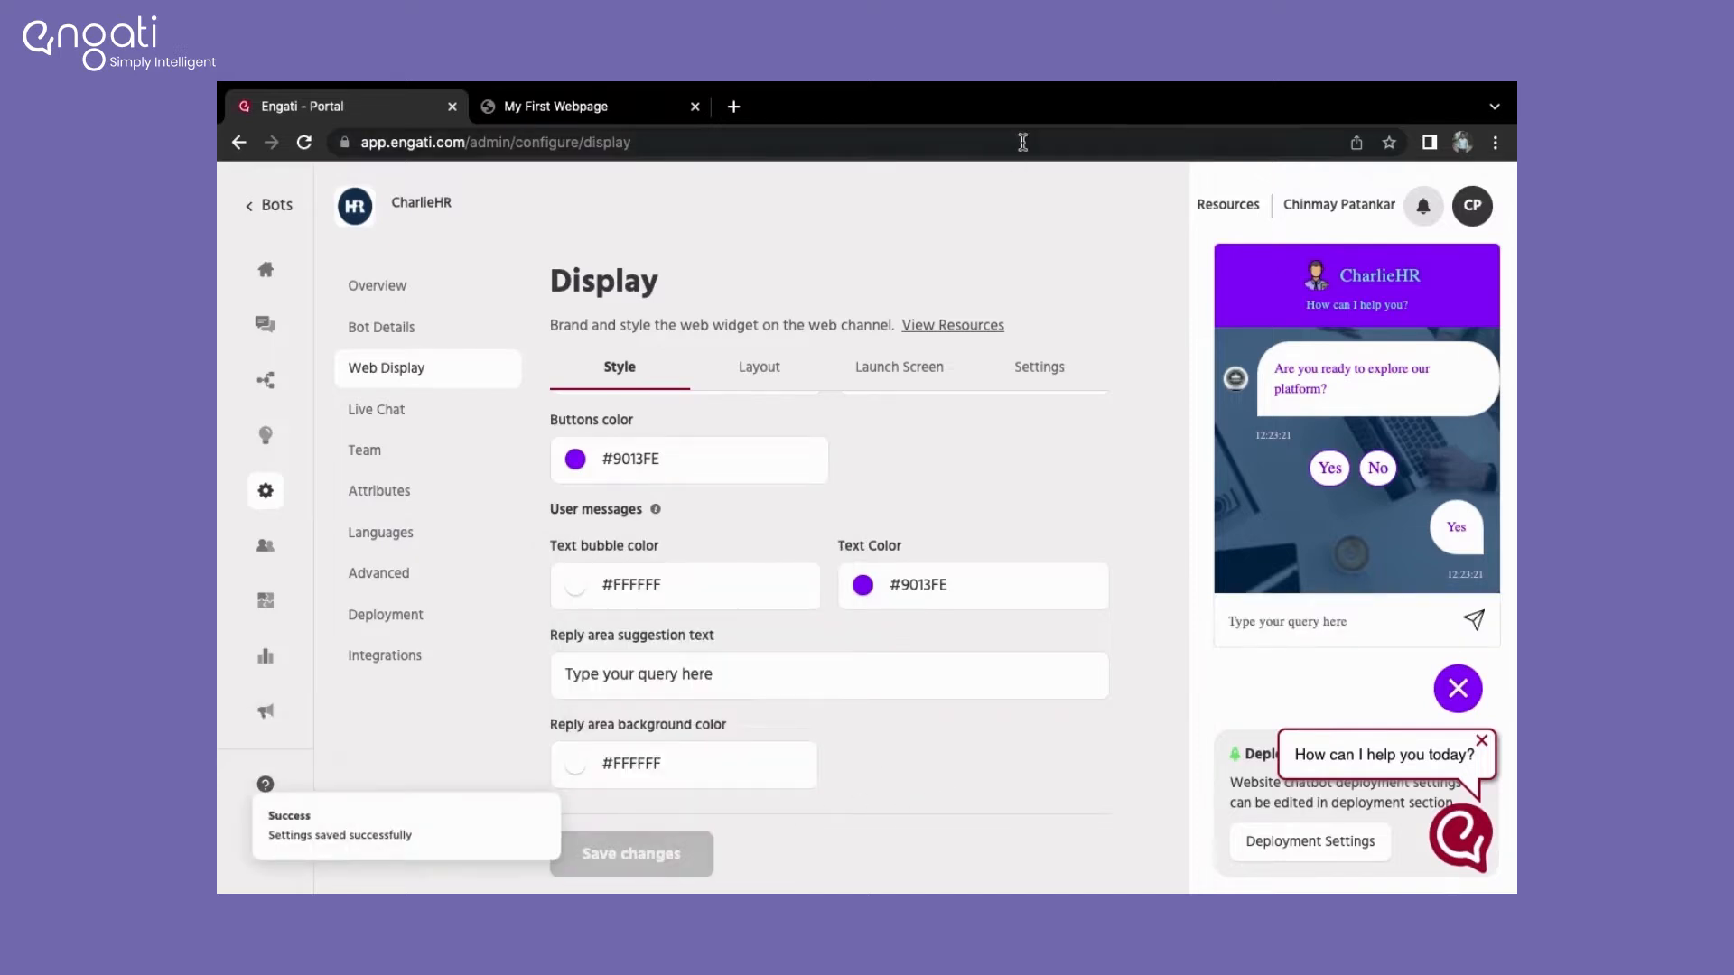
Step: In Layout, keep the default launch icon and the close option at the bottom
{"action": "left_click", "coordinate": [759, 368]}
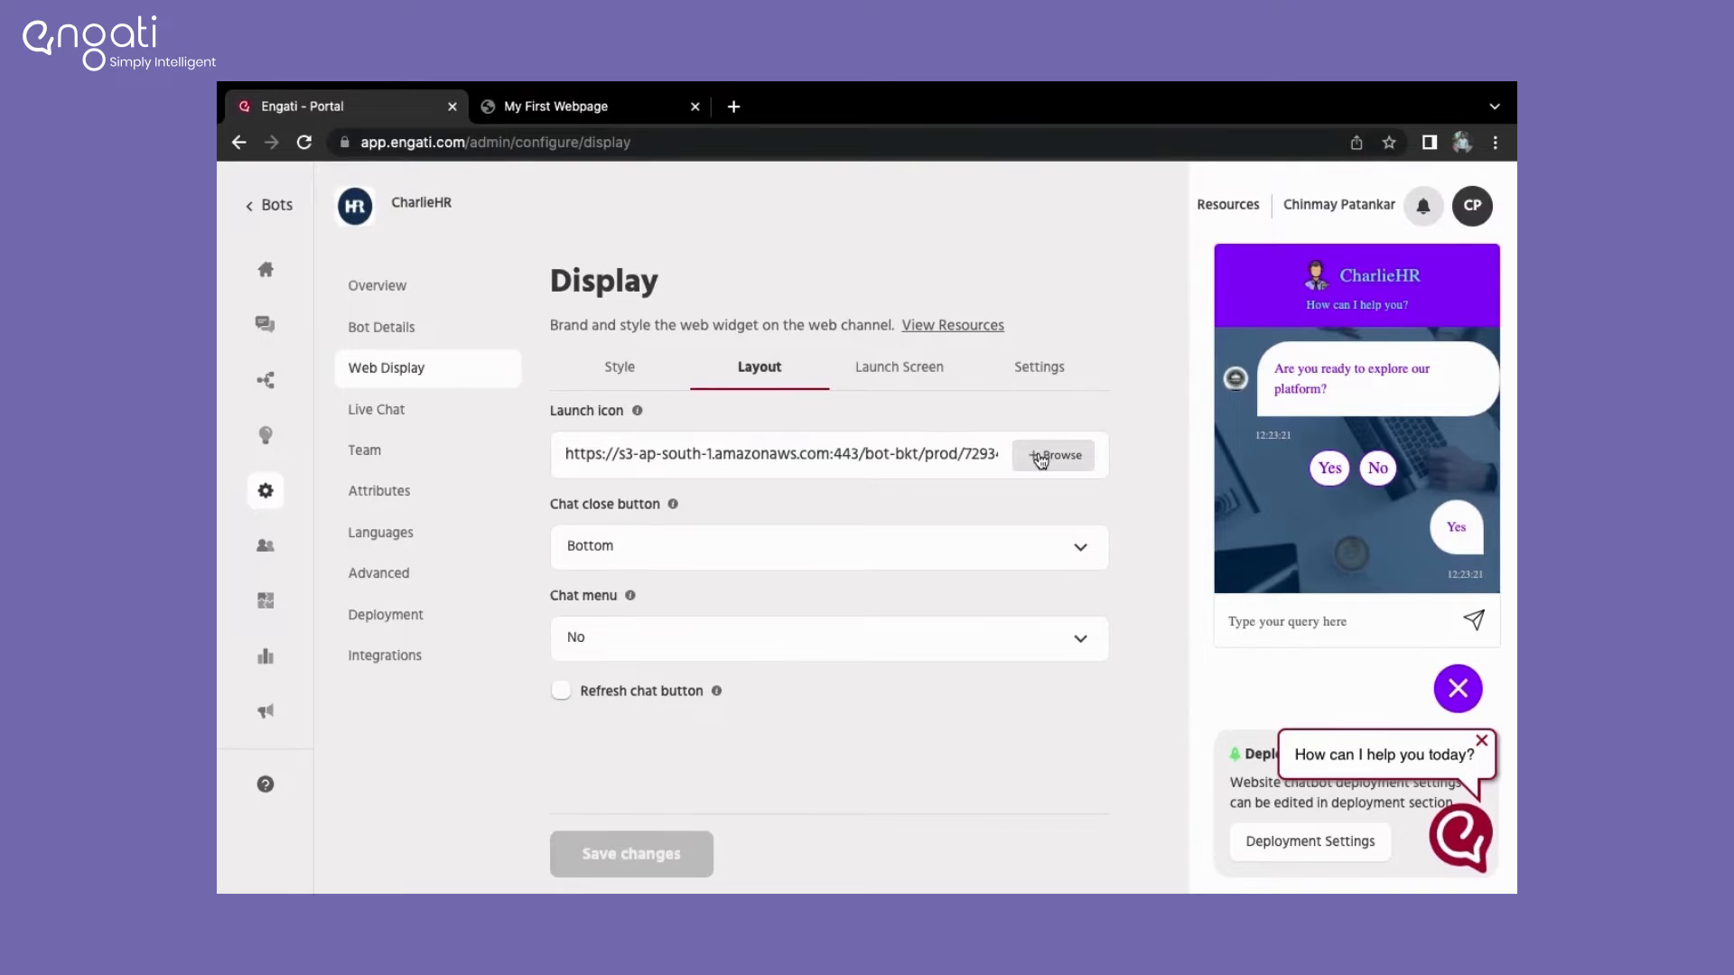
{"action": "left_click", "coordinate": [1060, 455]}
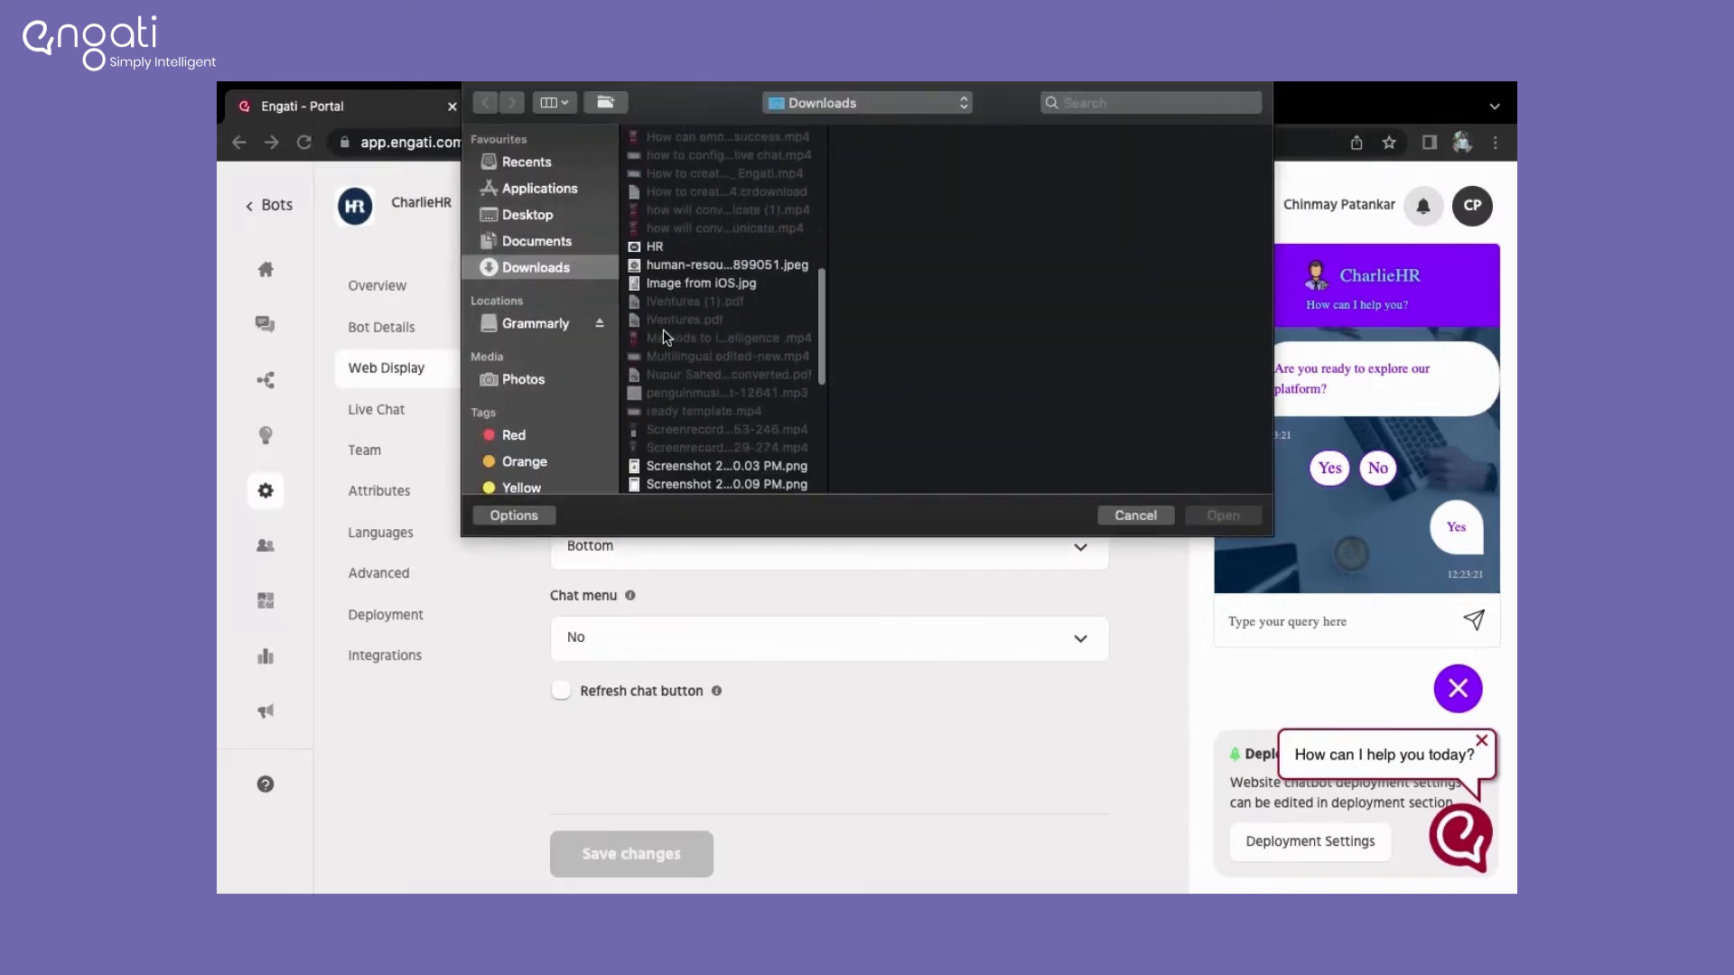
{"action": "left_click", "coordinate": [1133, 515]}
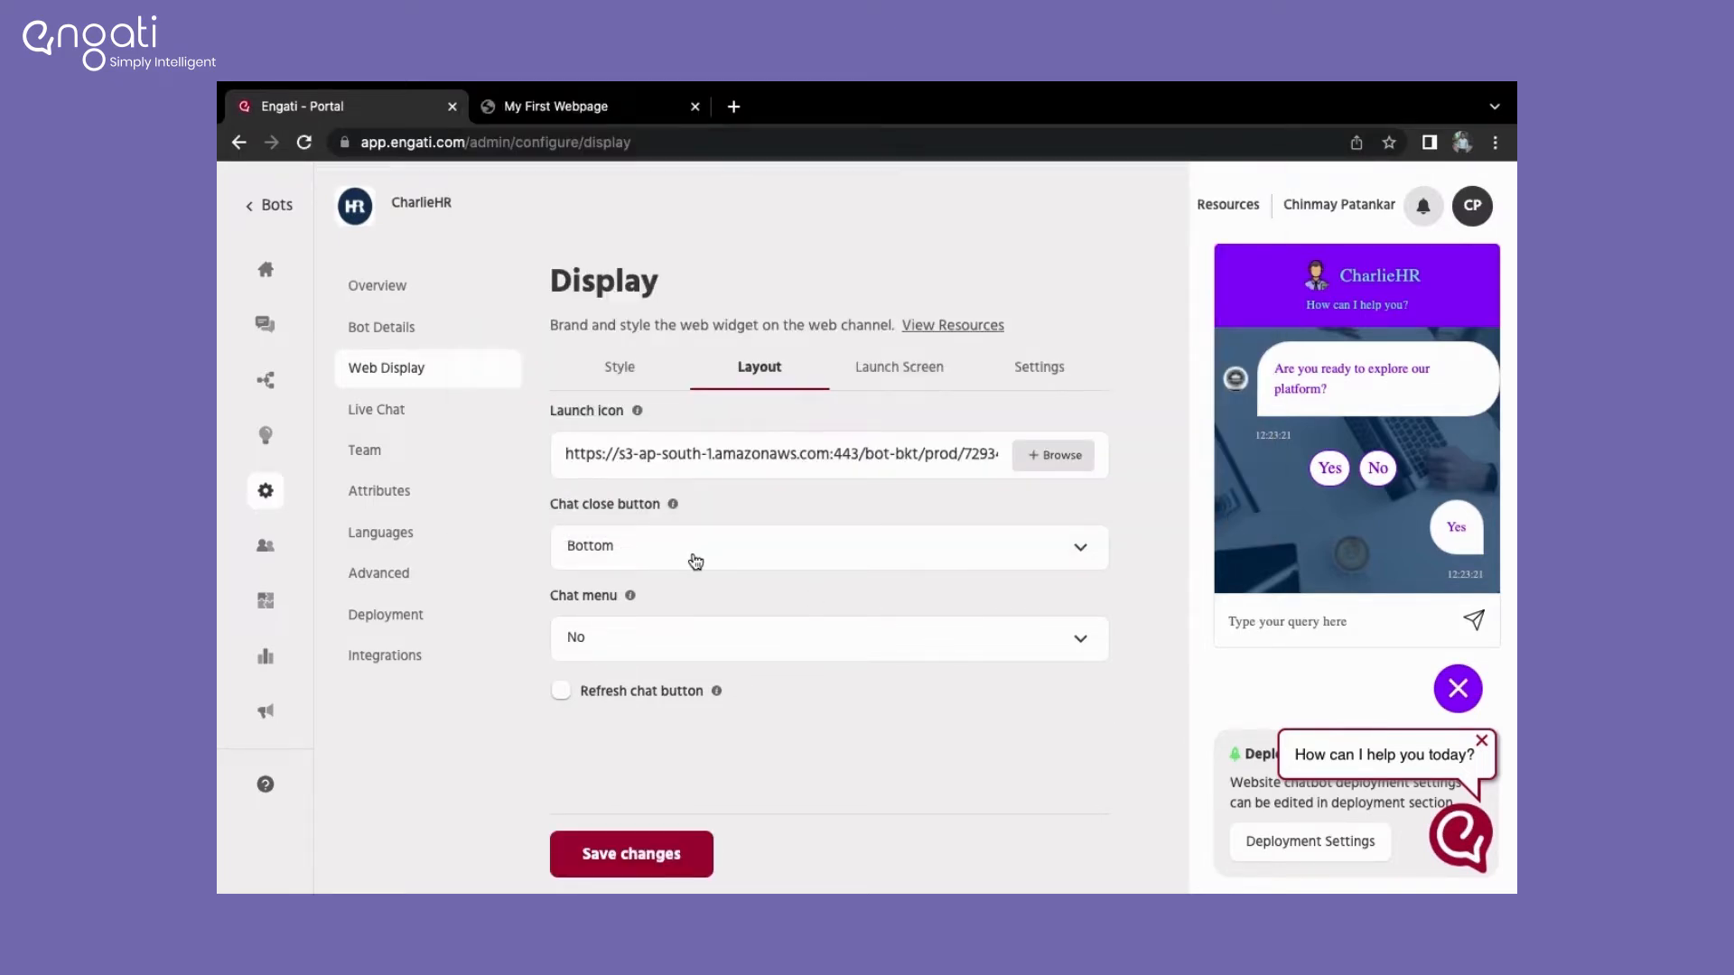
{"action": "left_click", "coordinate": [827, 546]}
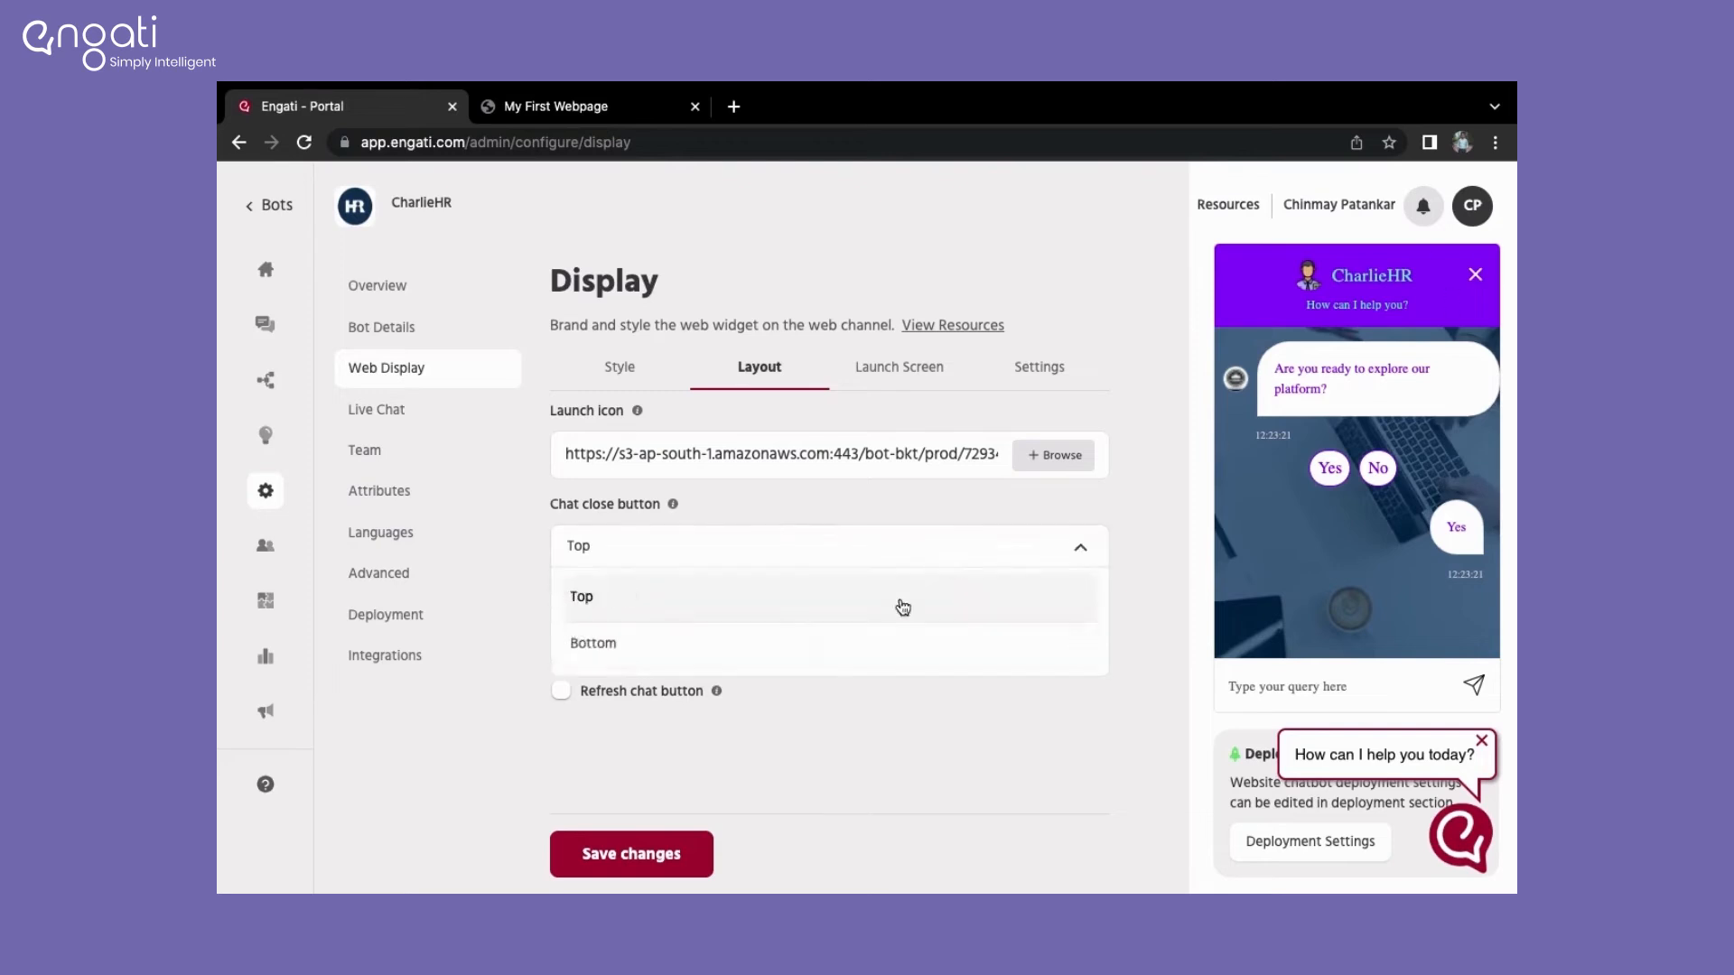
{"action": "left_click", "coordinate": [593, 642]}
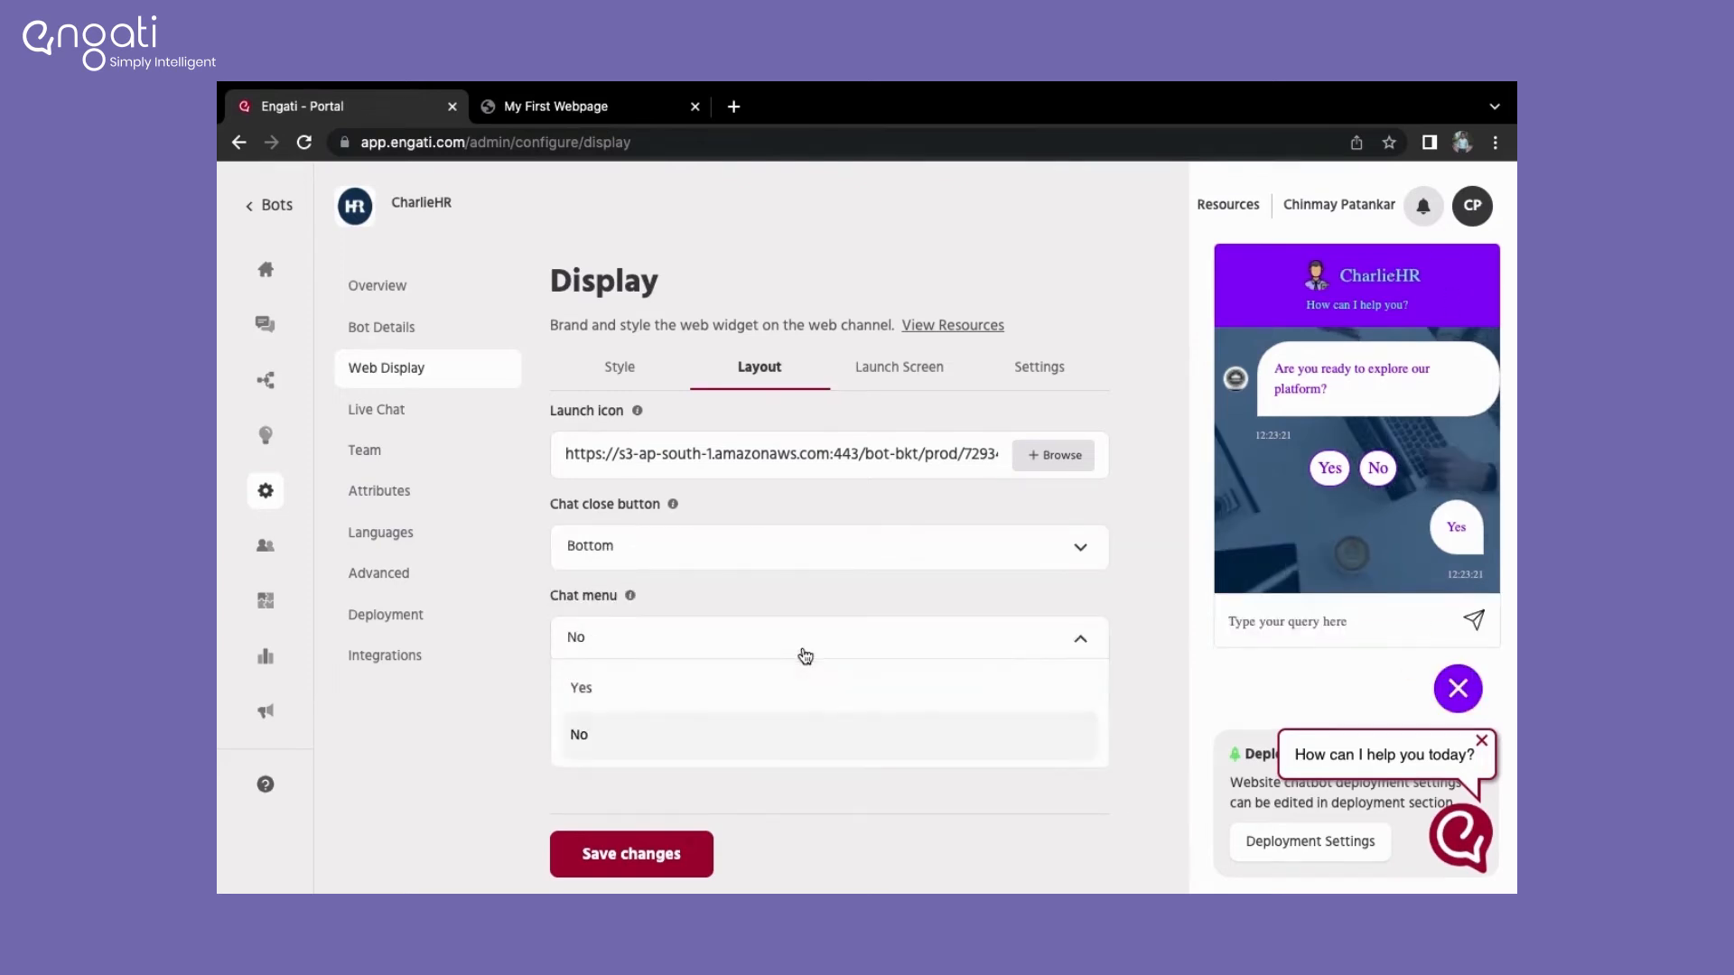
Step: Add a chat menu item 'Visit website' linking to the local Untitled.html page, and save
{"action": "left_click", "coordinate": [580, 686]}
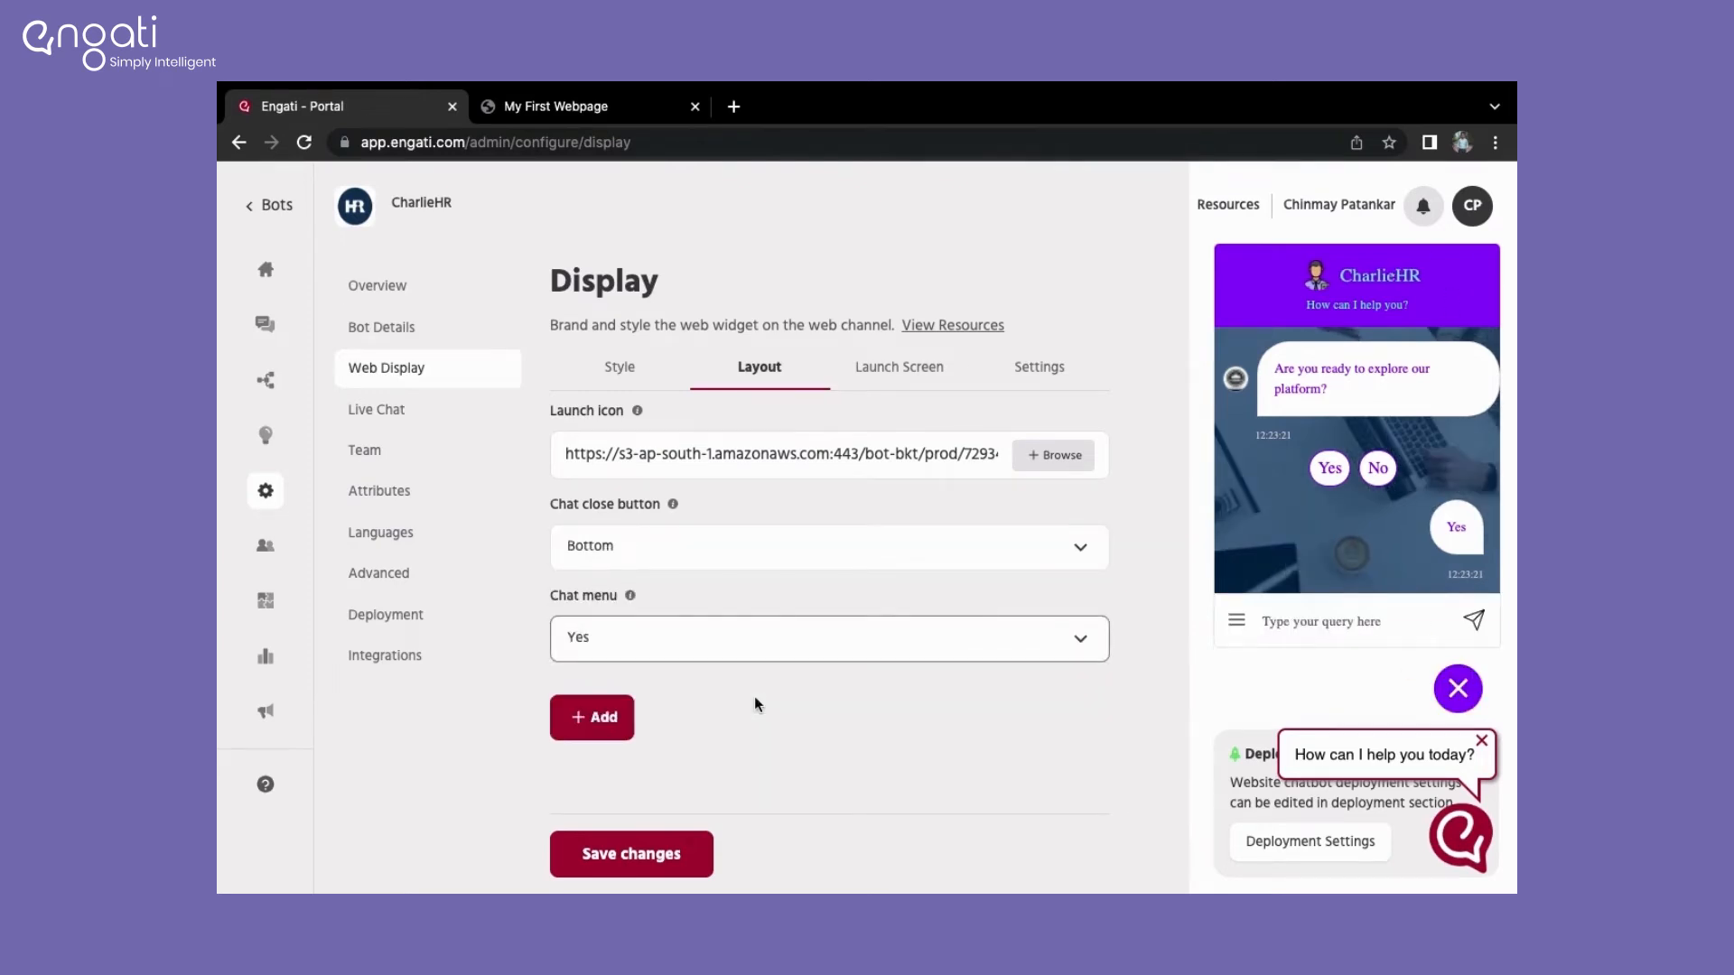
{"action": "left_click", "coordinate": [592, 716]}
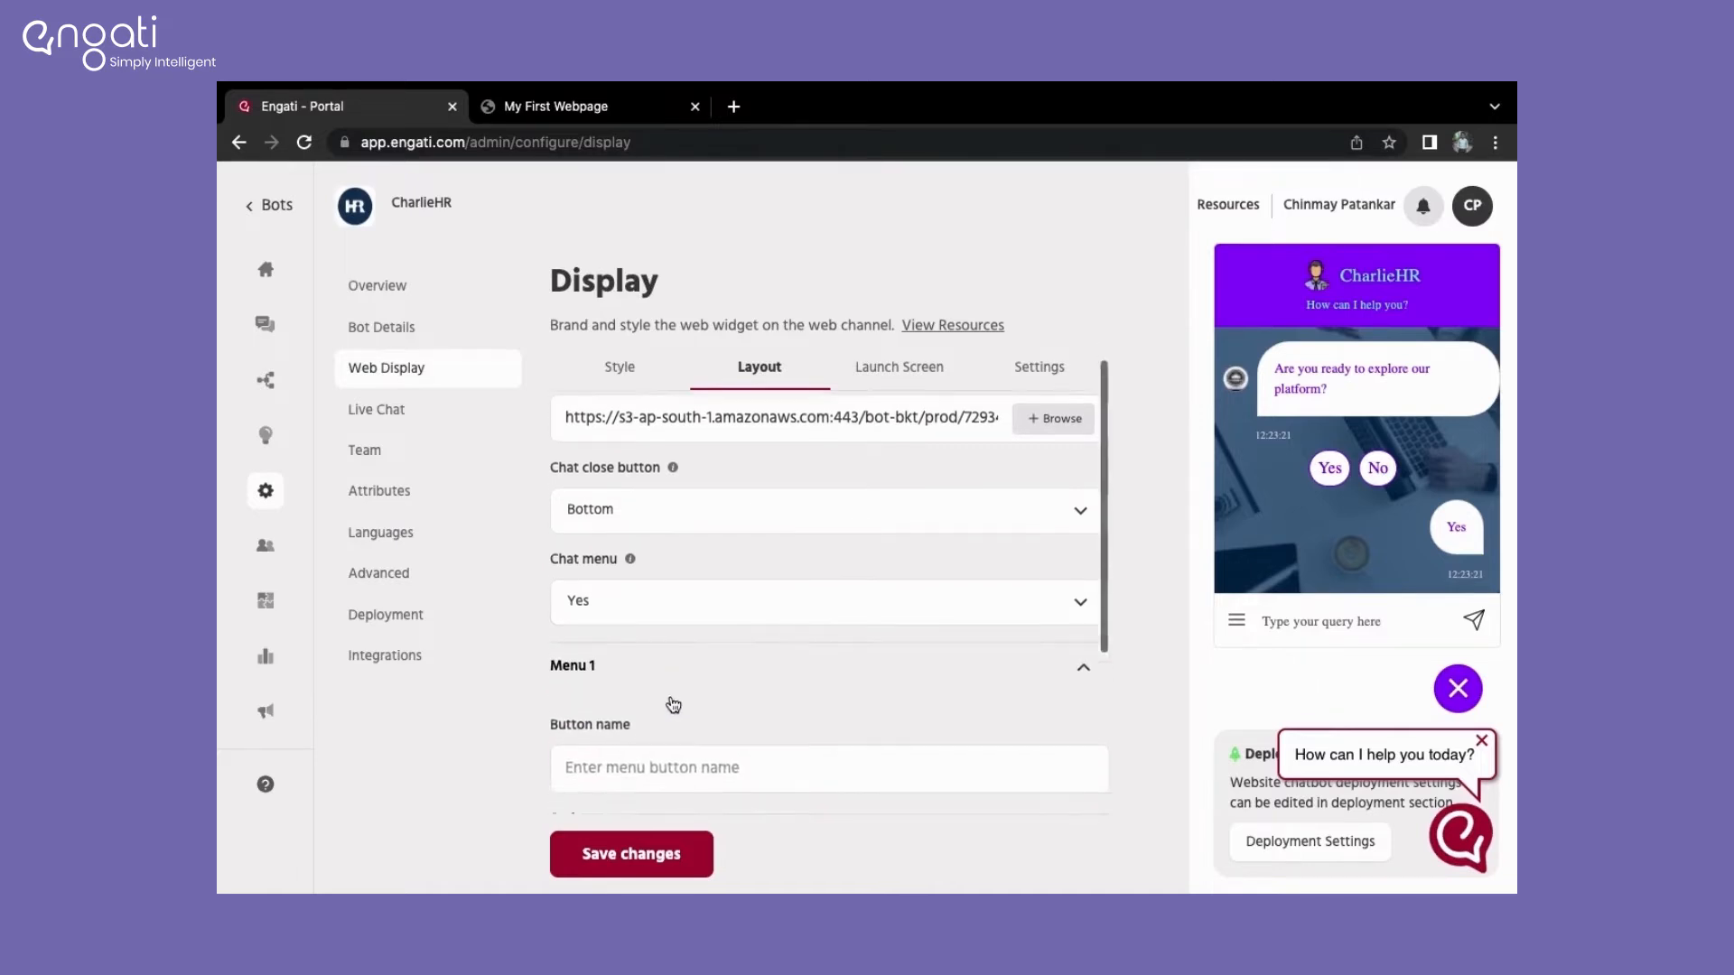
{"action": "scroll", "scroll_direction": "down", "scroll_amount": 3}
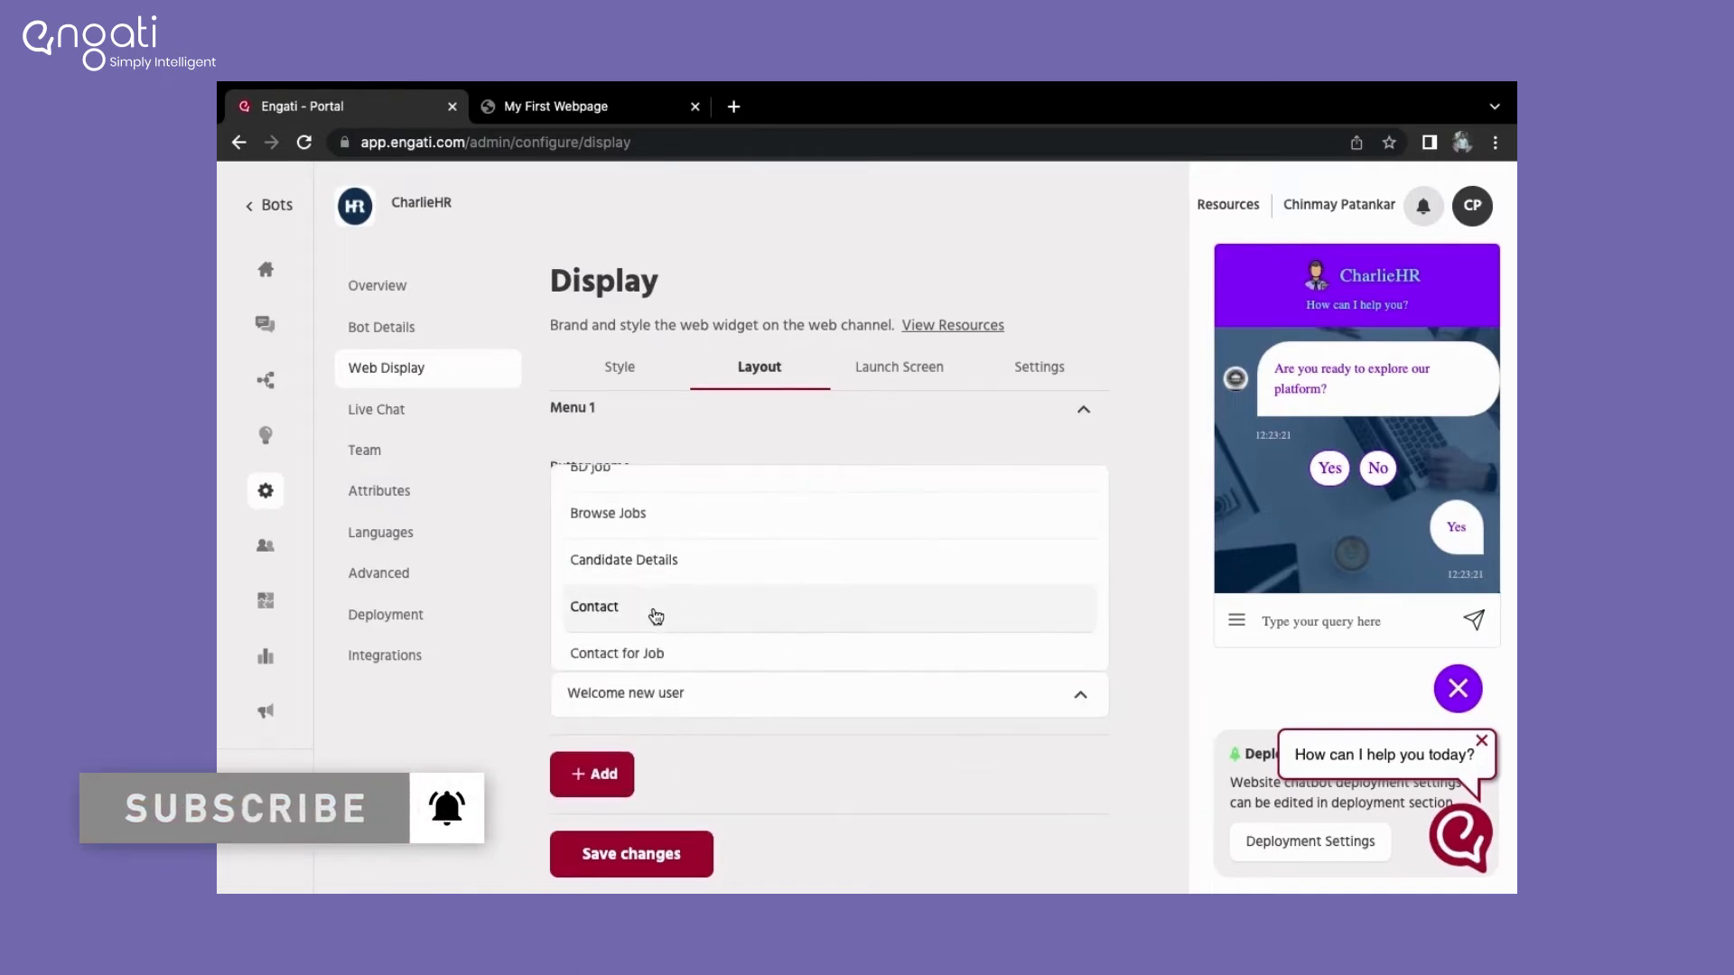
{"action": "left_click", "coordinate": [595, 606]}
{"action": "type", "text": "Visit websit"}
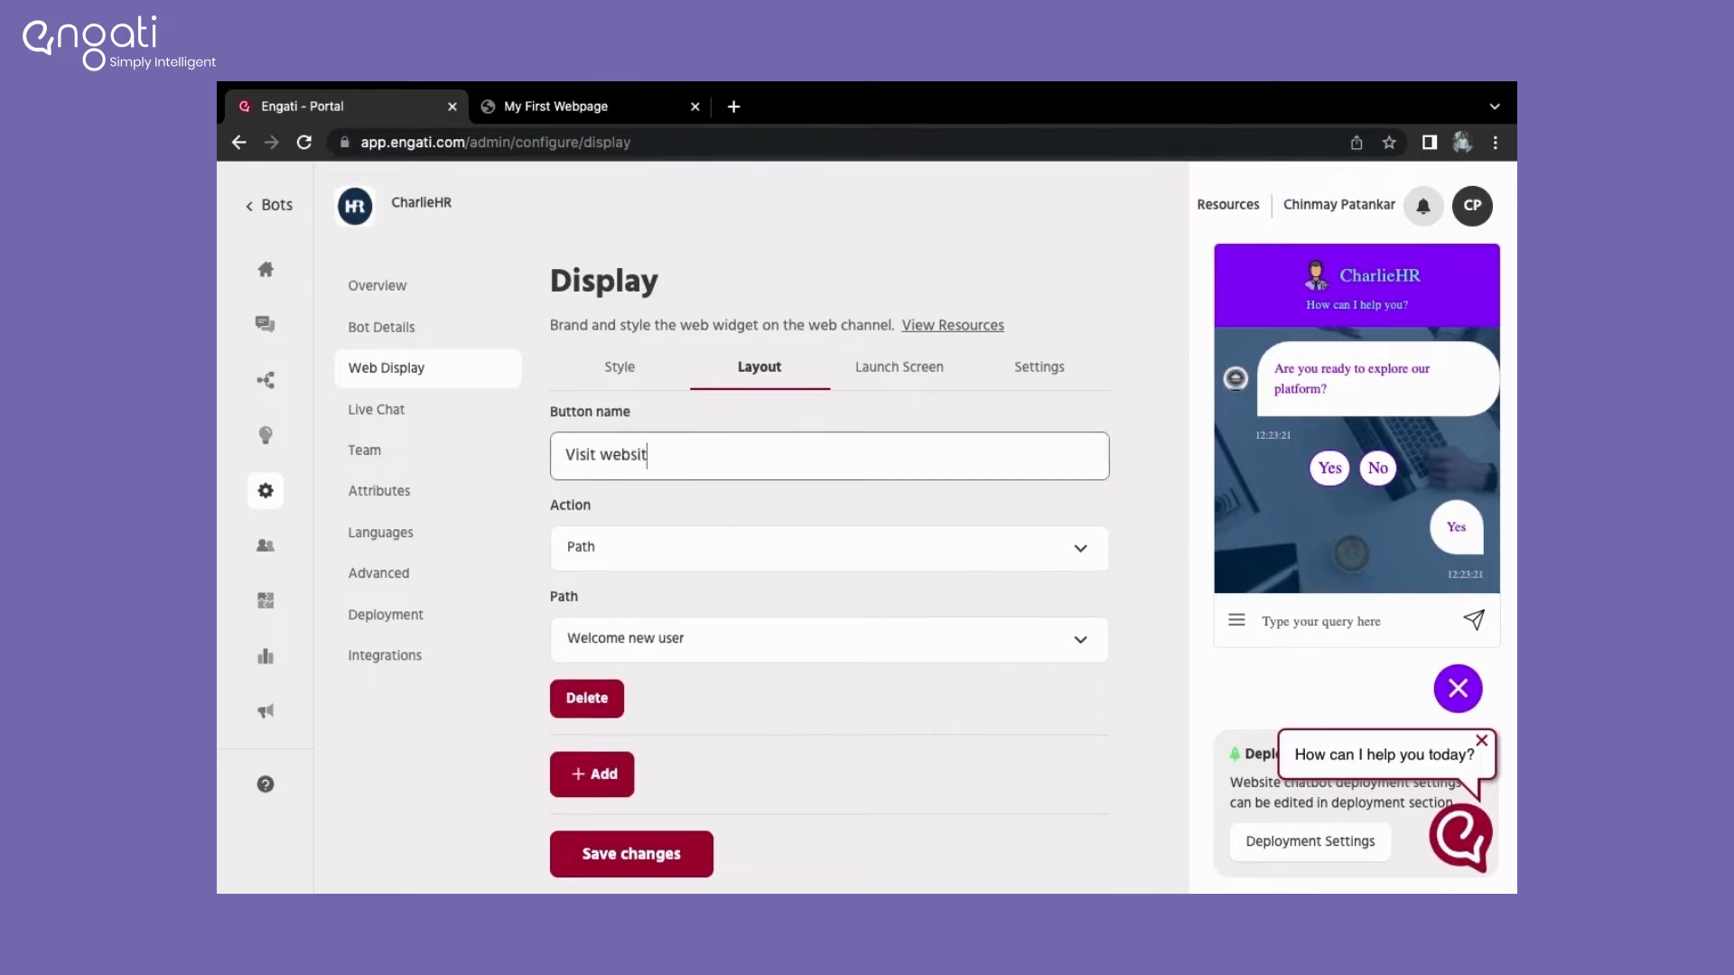
{"action": "left_click", "coordinate": [557, 106]}
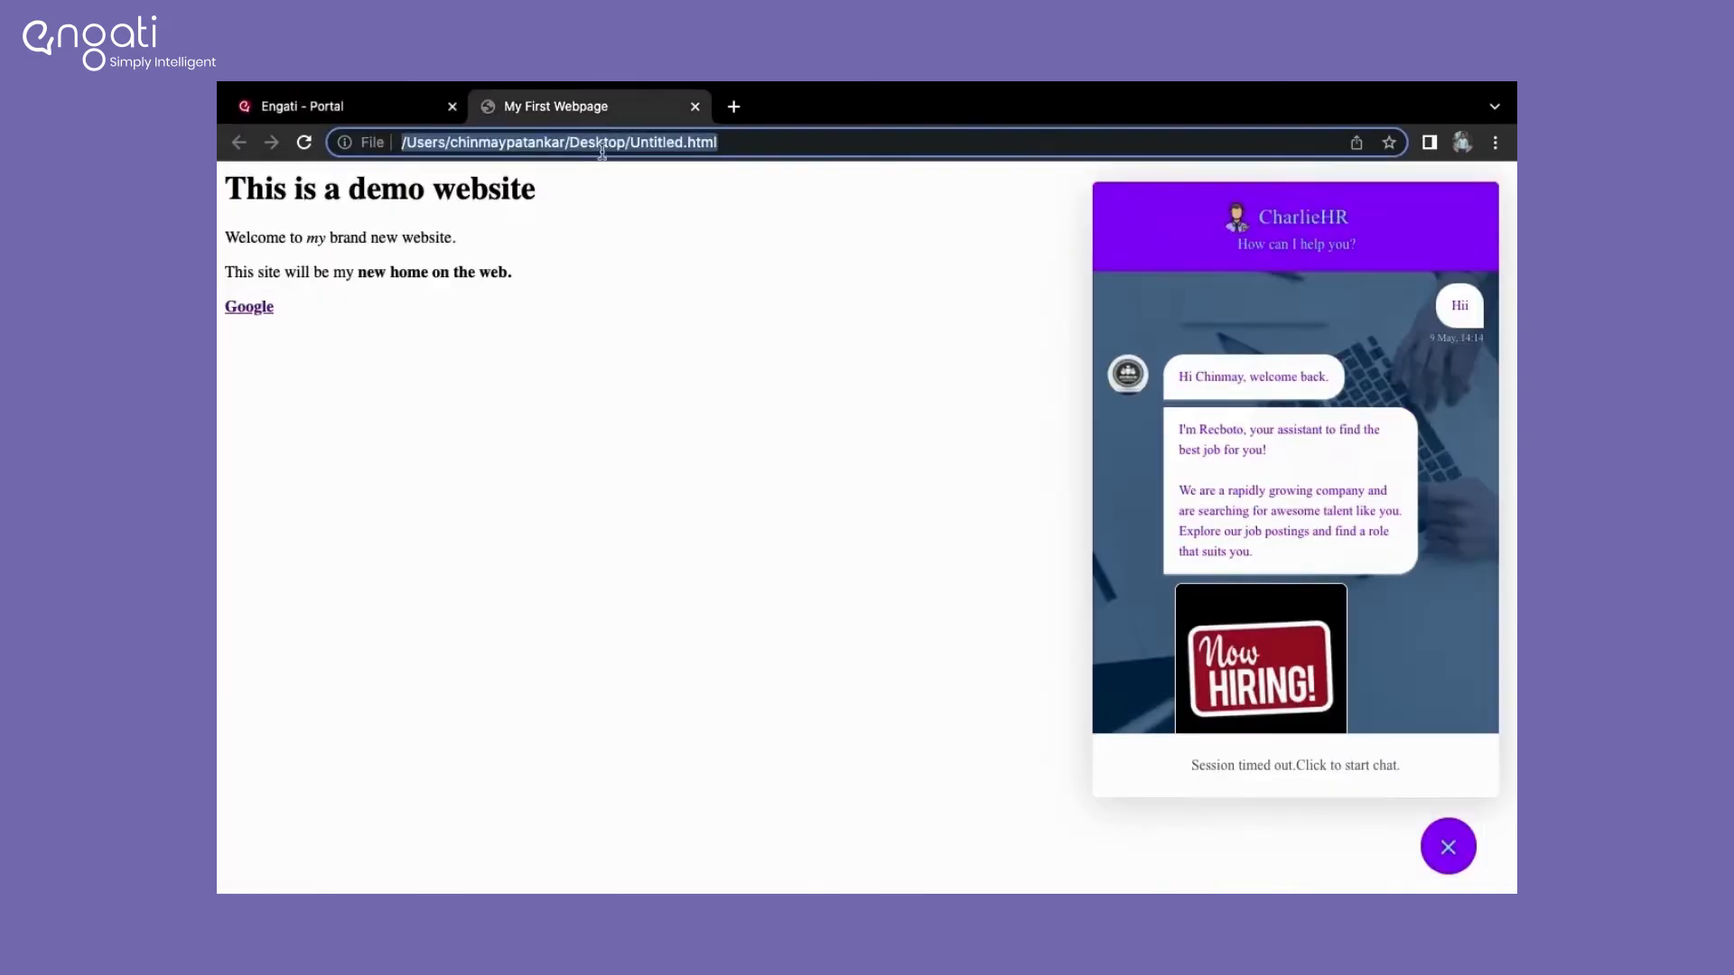
{"action": "left_click", "coordinate": [299, 107]}
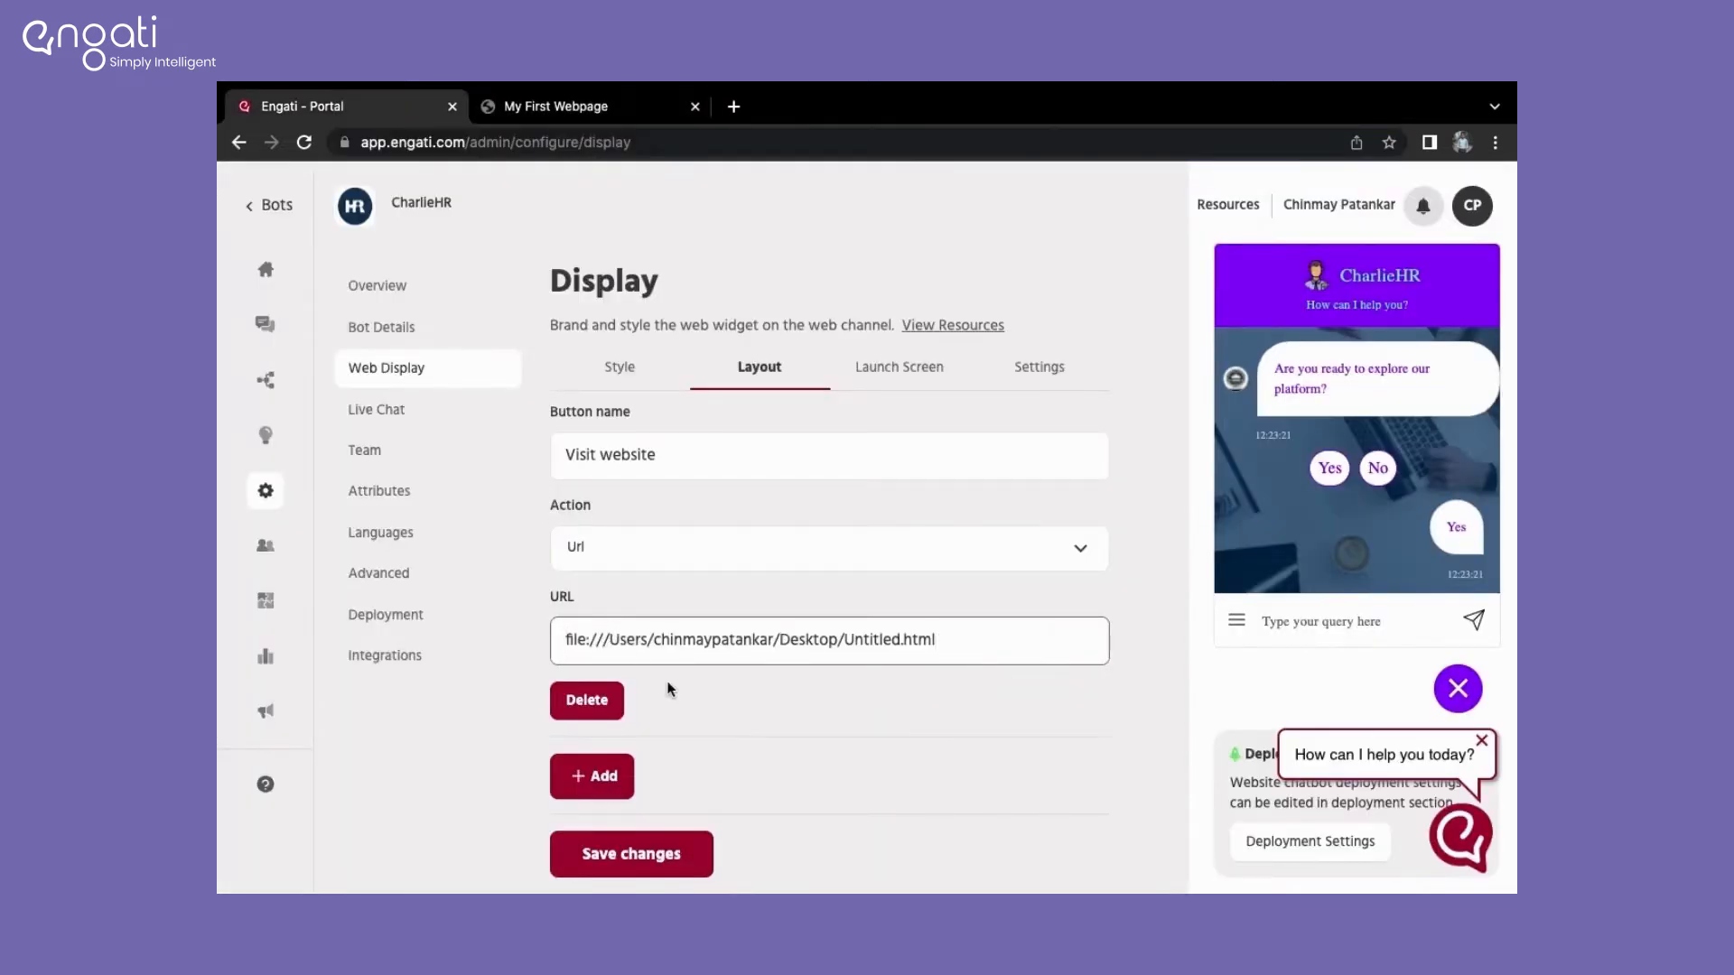
{"action": "left_click", "coordinate": [631, 852]}
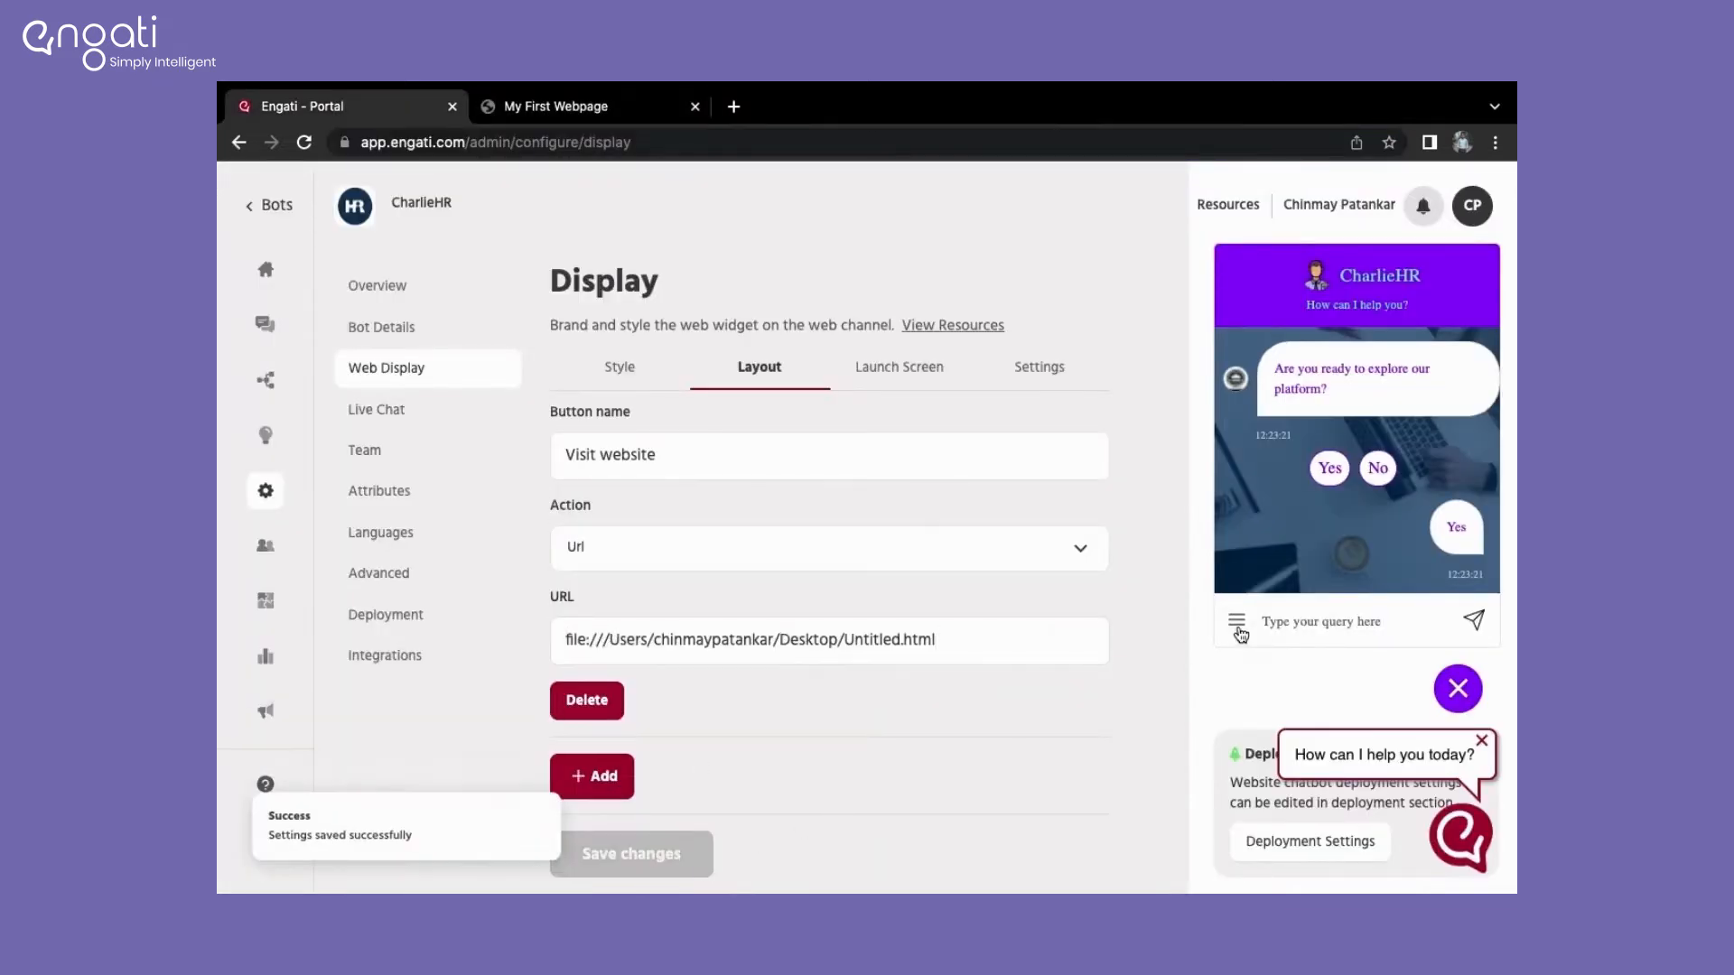
{"action": "left_click", "coordinate": [899, 366]}
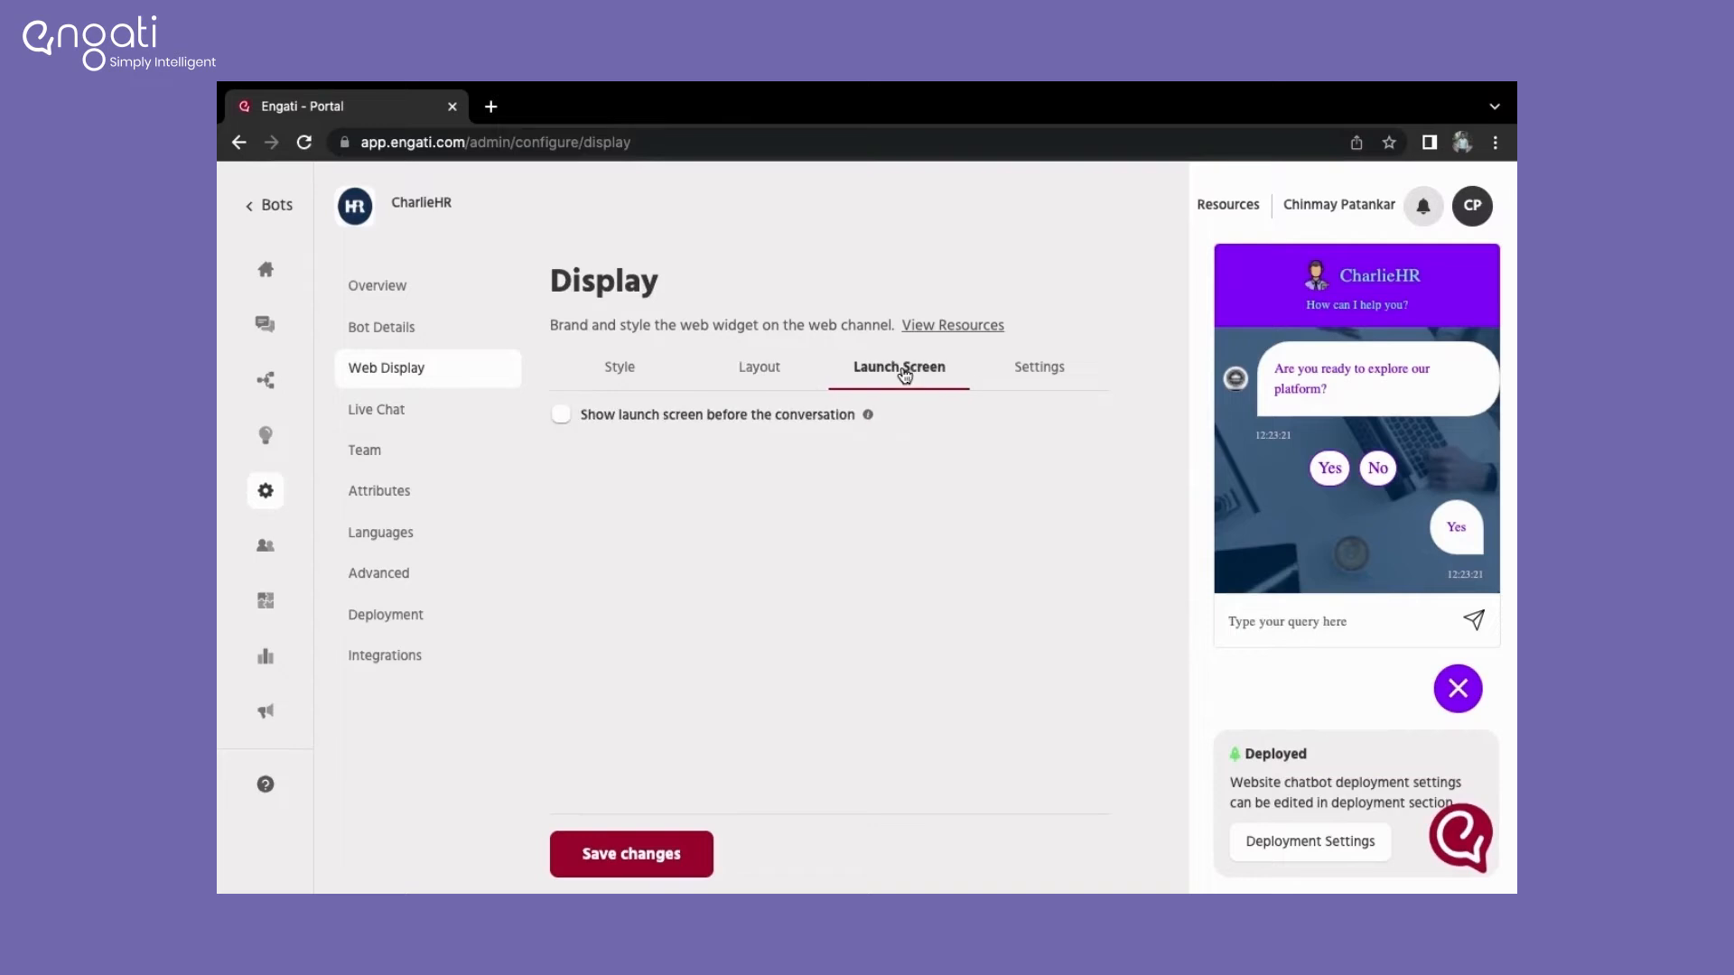
{"action": "left_click", "coordinate": [561, 413]}
{"action": "type", "text": "Ask u"}
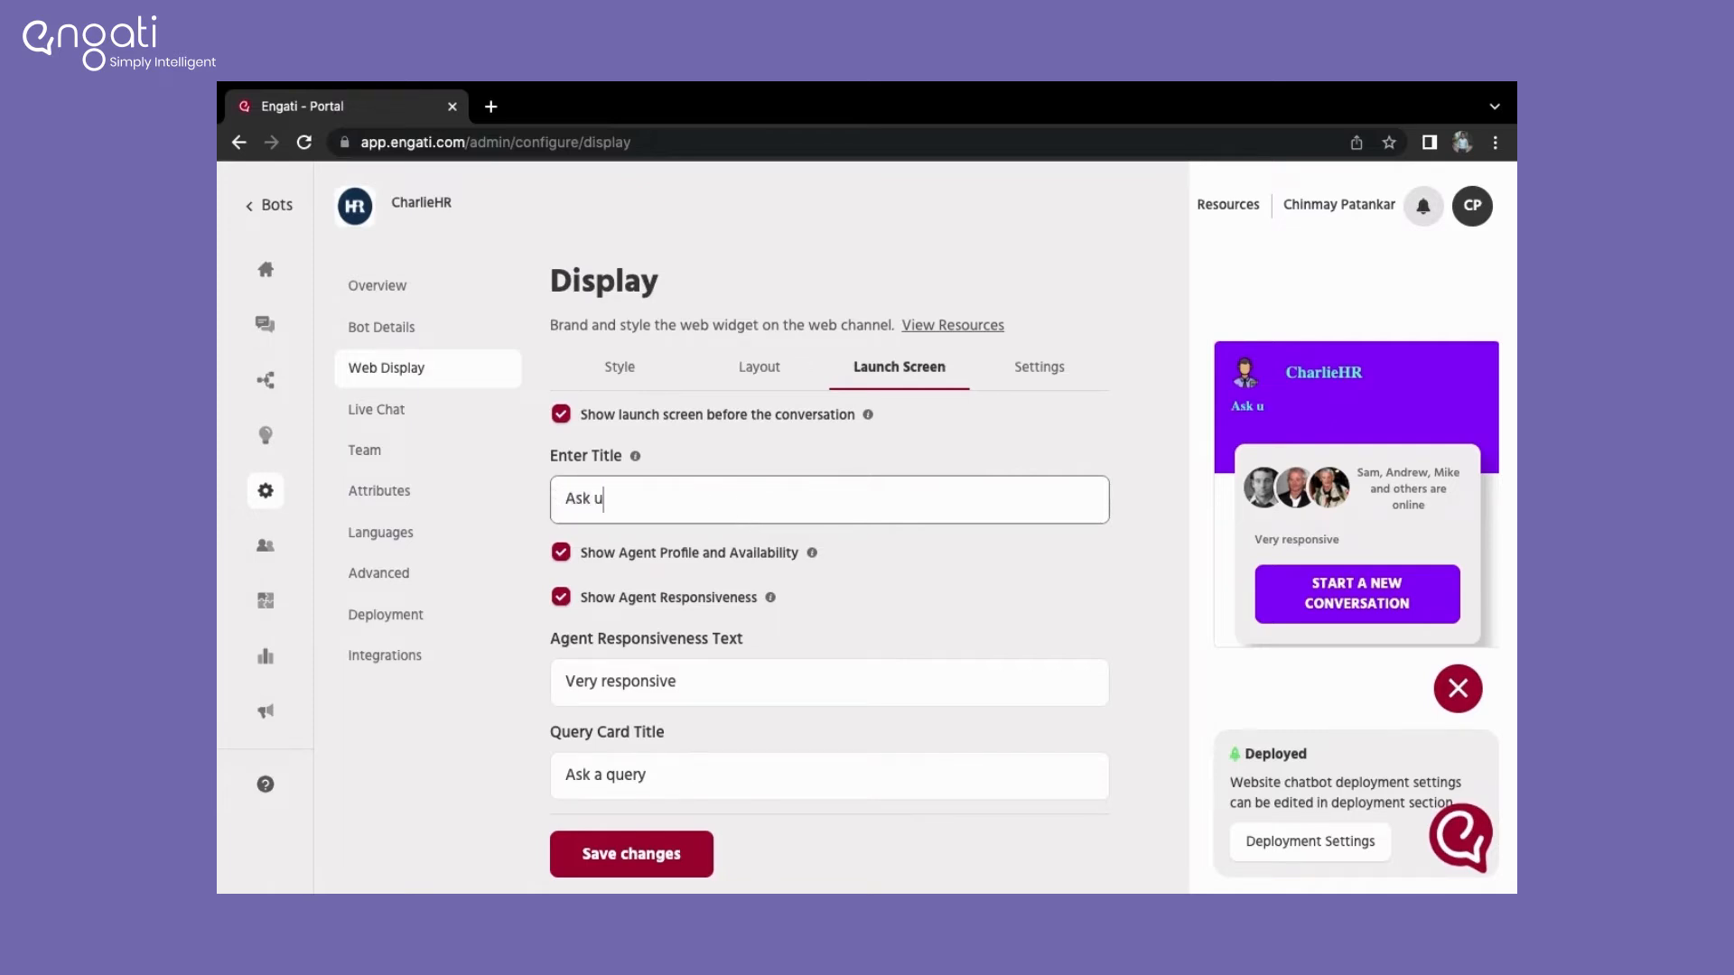
{"action": "type", "text": "s a ques"}
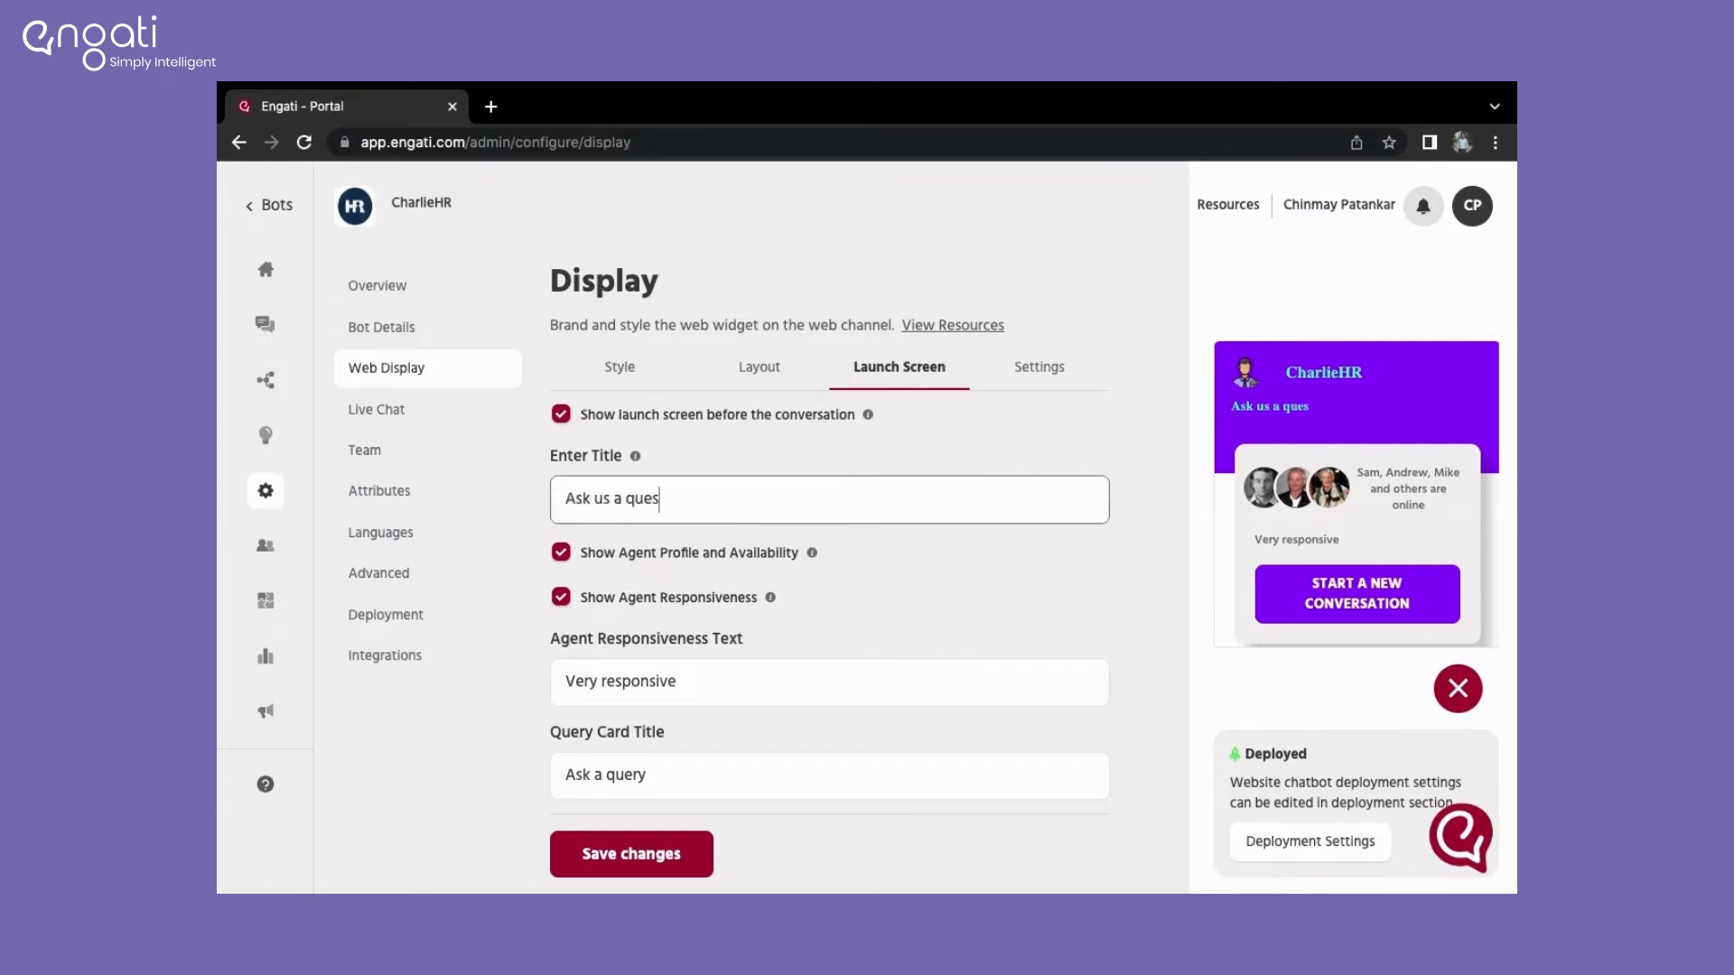
{"action": "type", "text": "tion"}
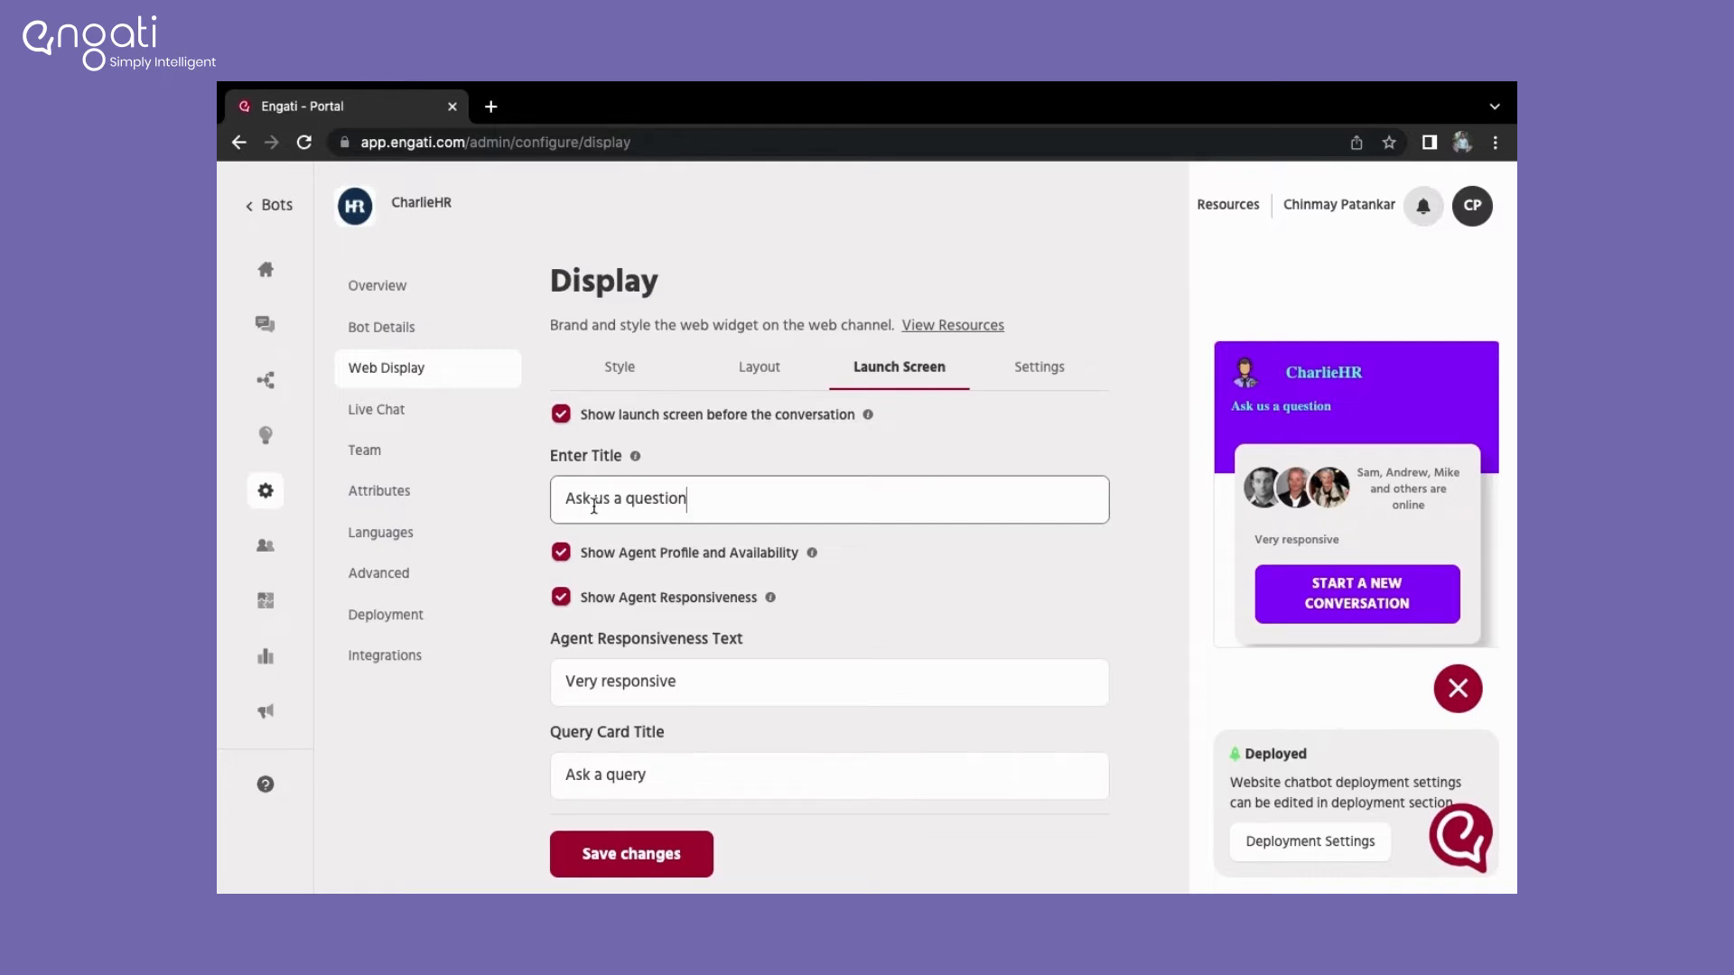
{"action": "mouse_move", "coordinate": [1319, 407]}
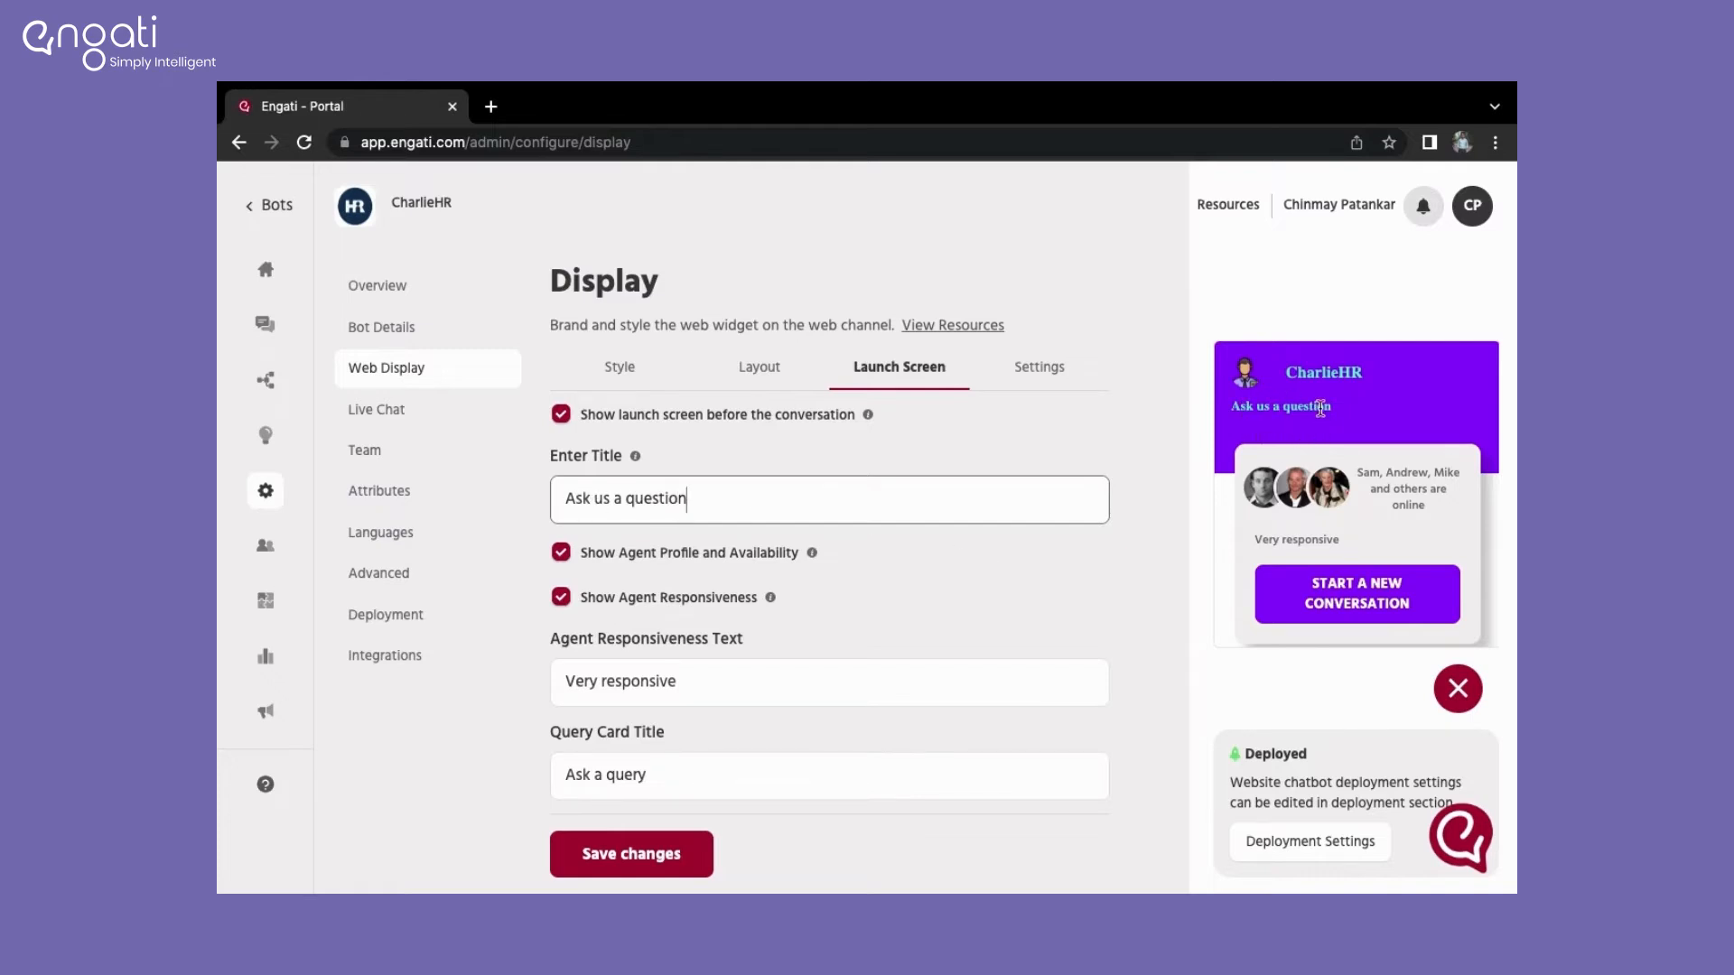
{"action": "left_click", "coordinate": [561, 552]}
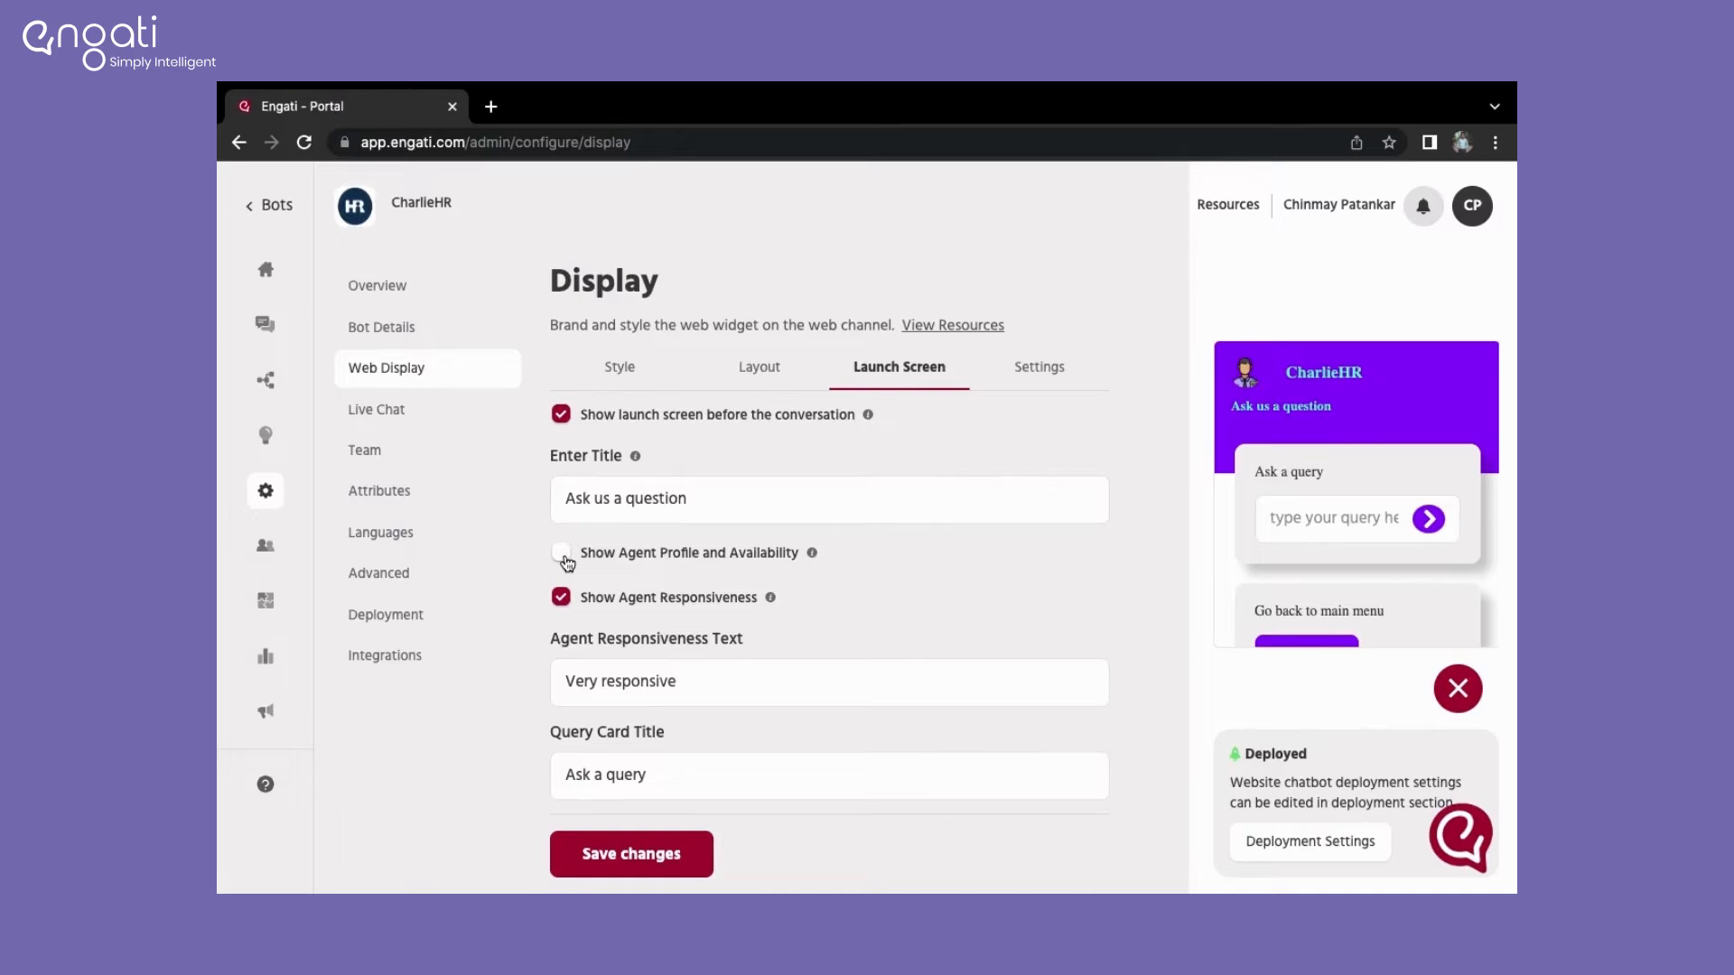
{"action": "left_click", "coordinate": [561, 551]}
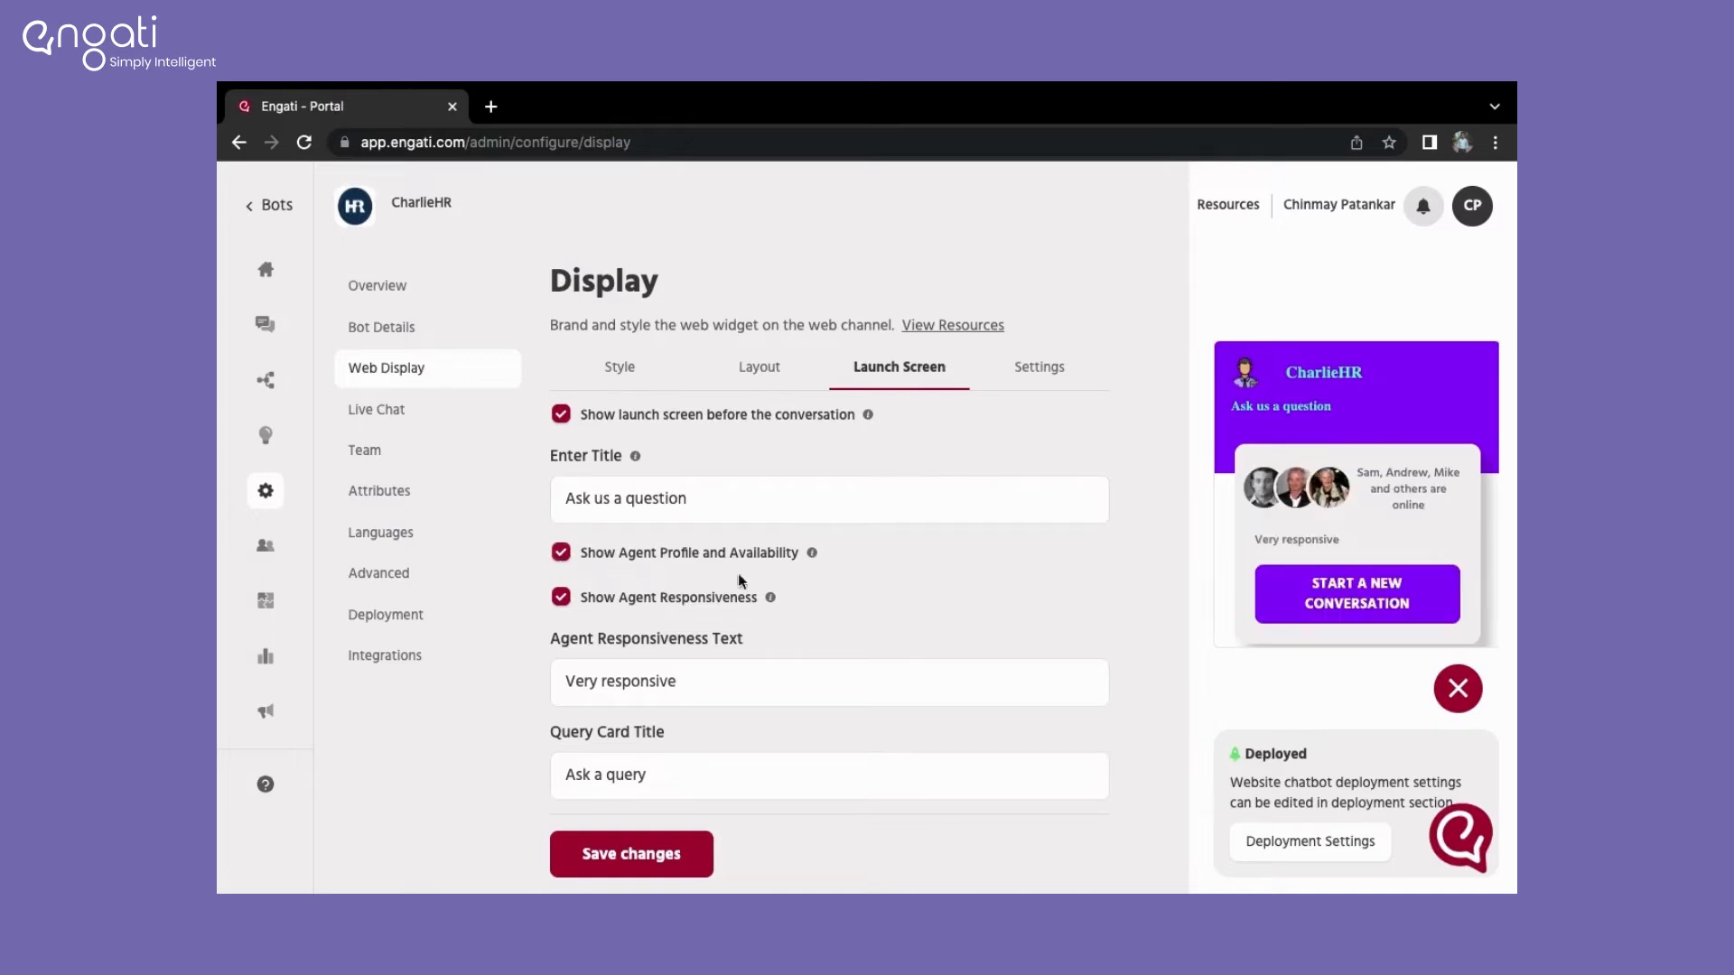
{"action": "mouse_move", "coordinate": [1451, 464]}
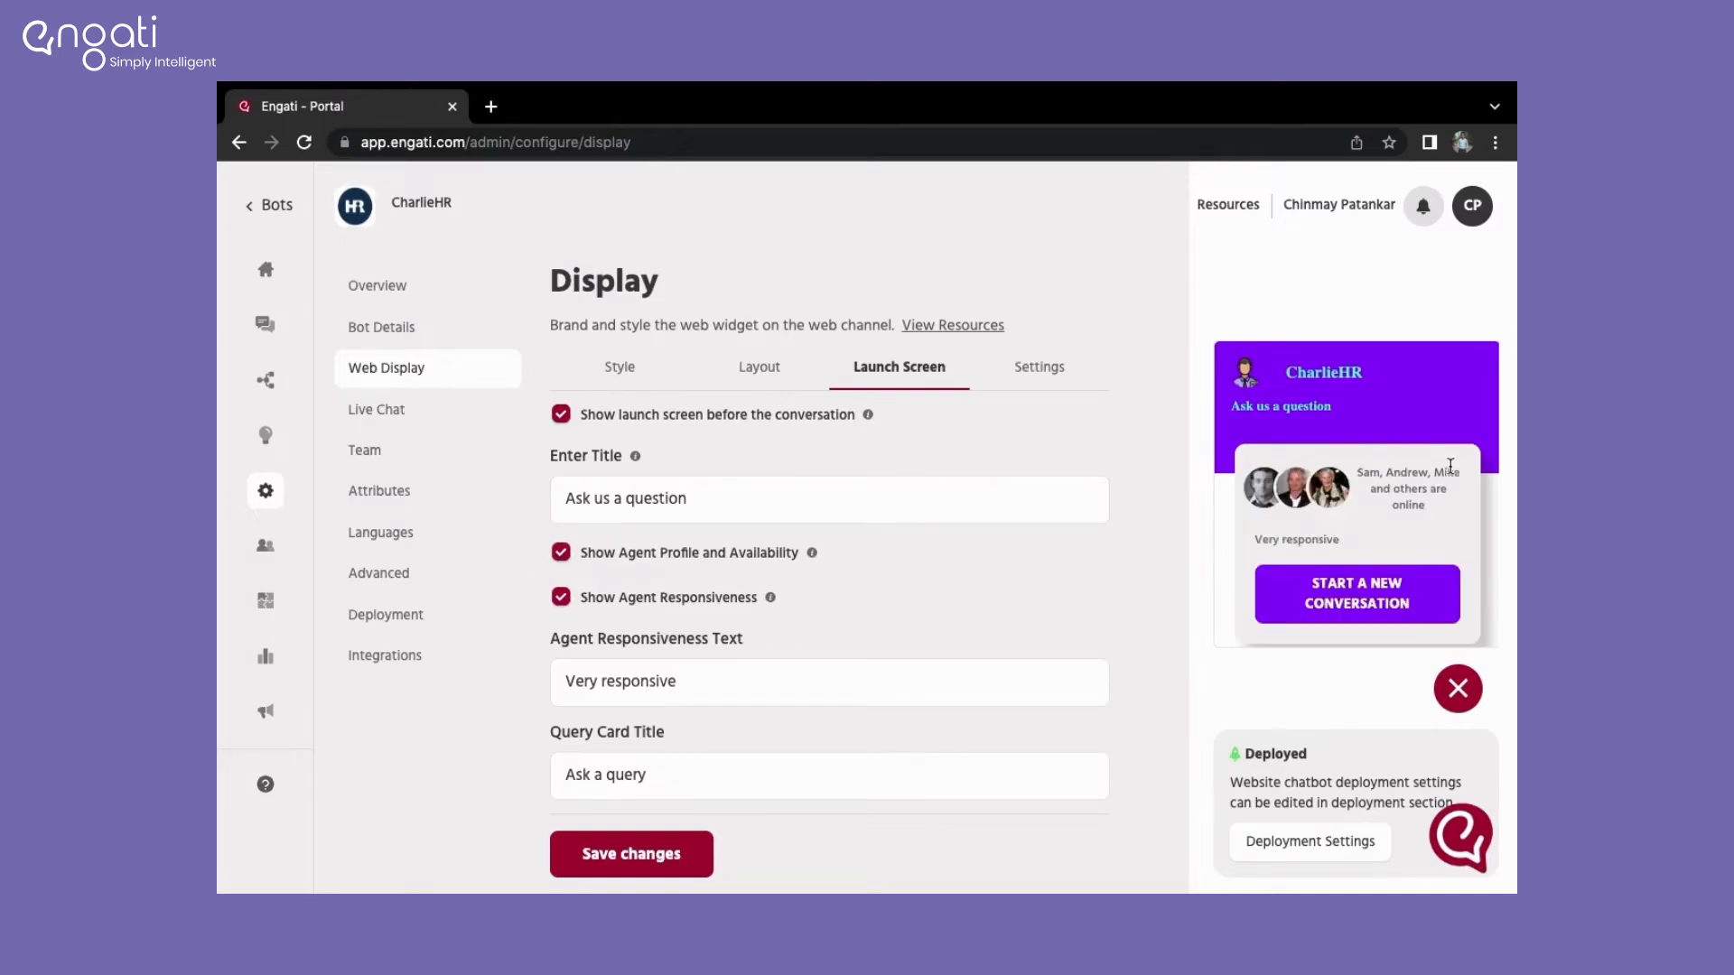
{"action": "left_click", "coordinate": [561, 597]}
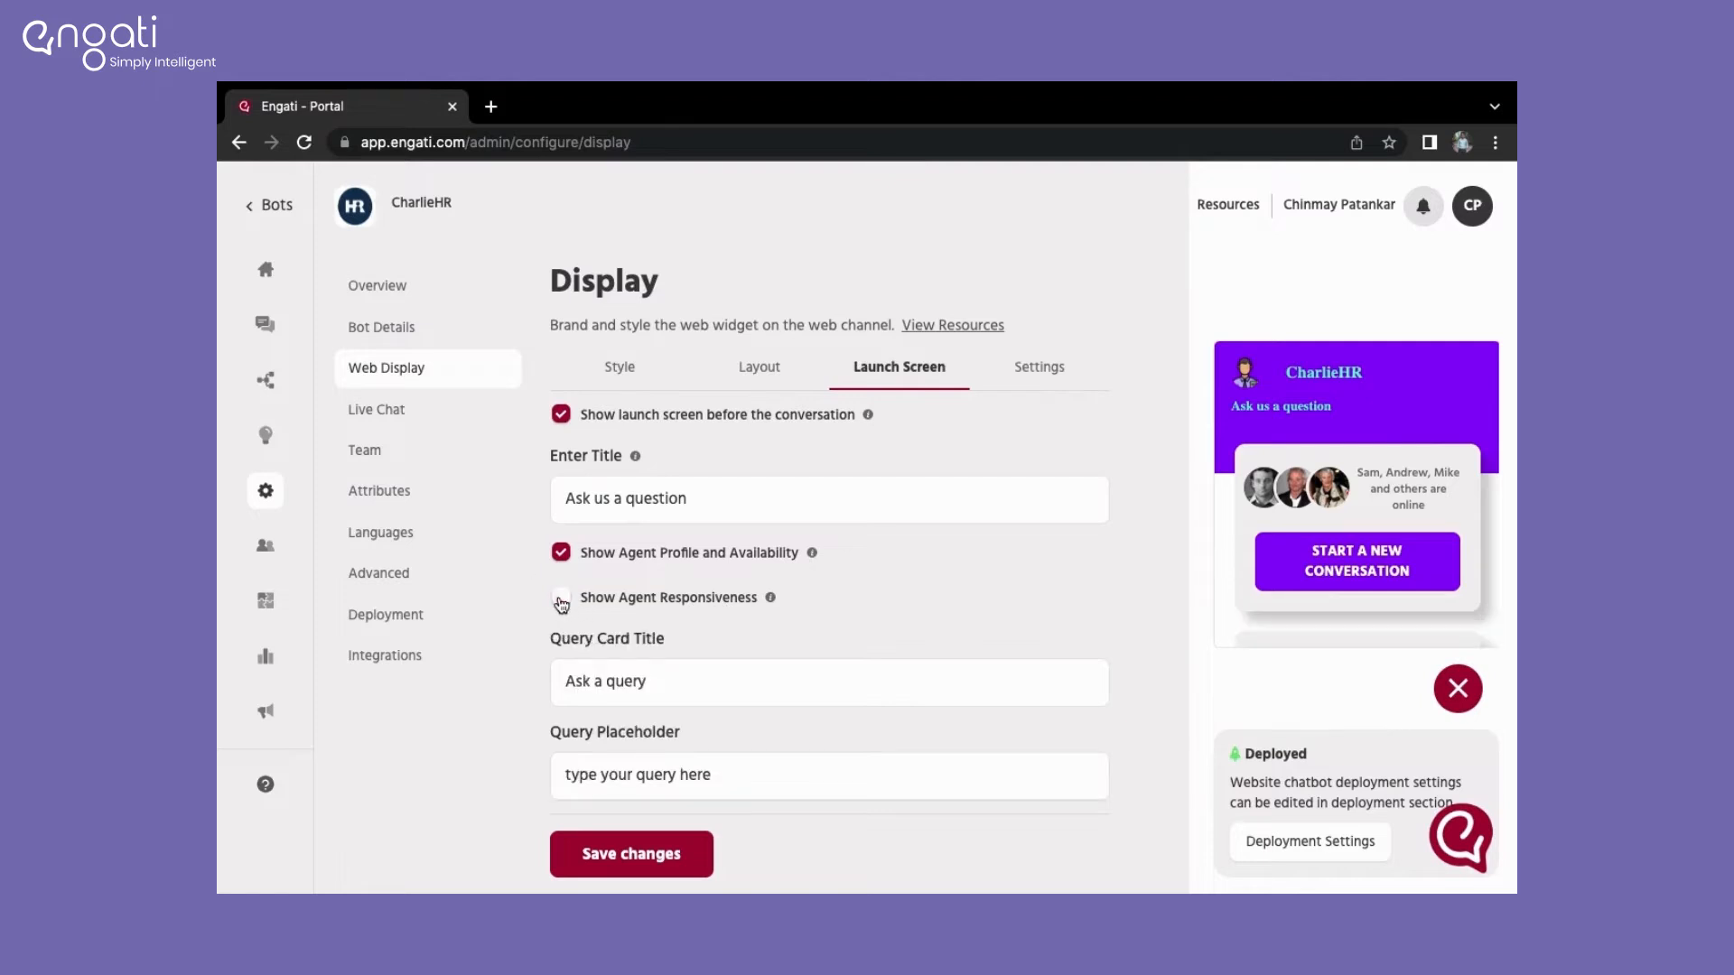
{"action": "left_click", "coordinate": [560, 597]}
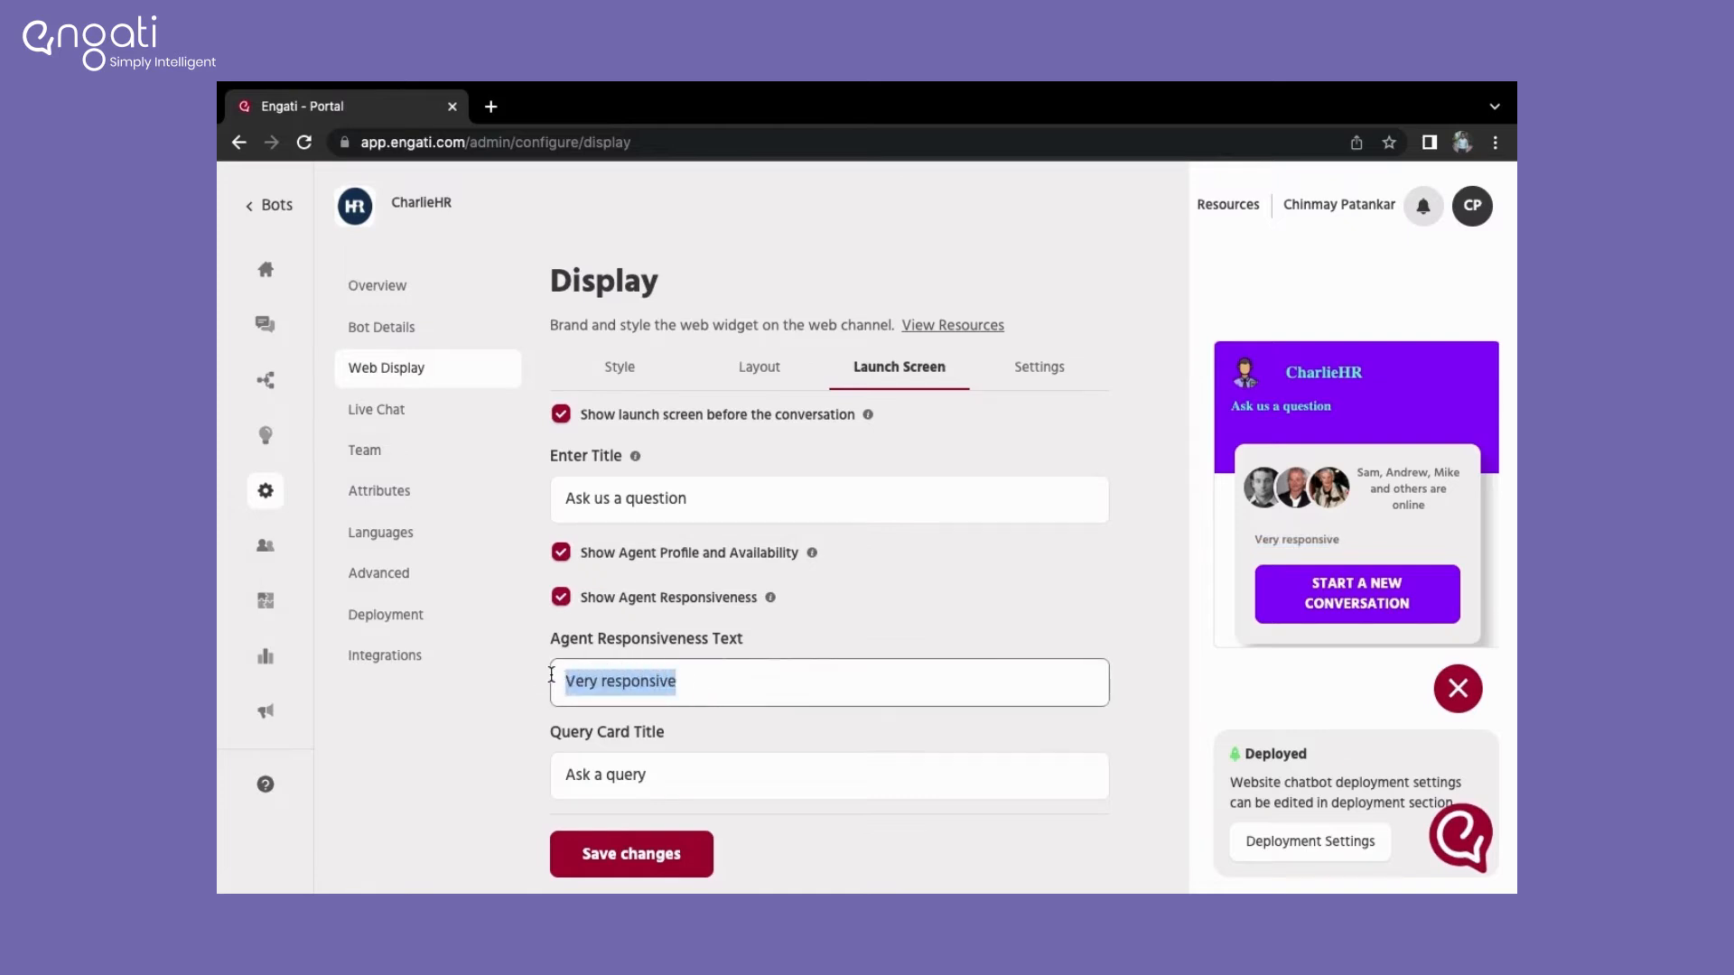
{"action": "mouse_move", "coordinate": [725, 725]}
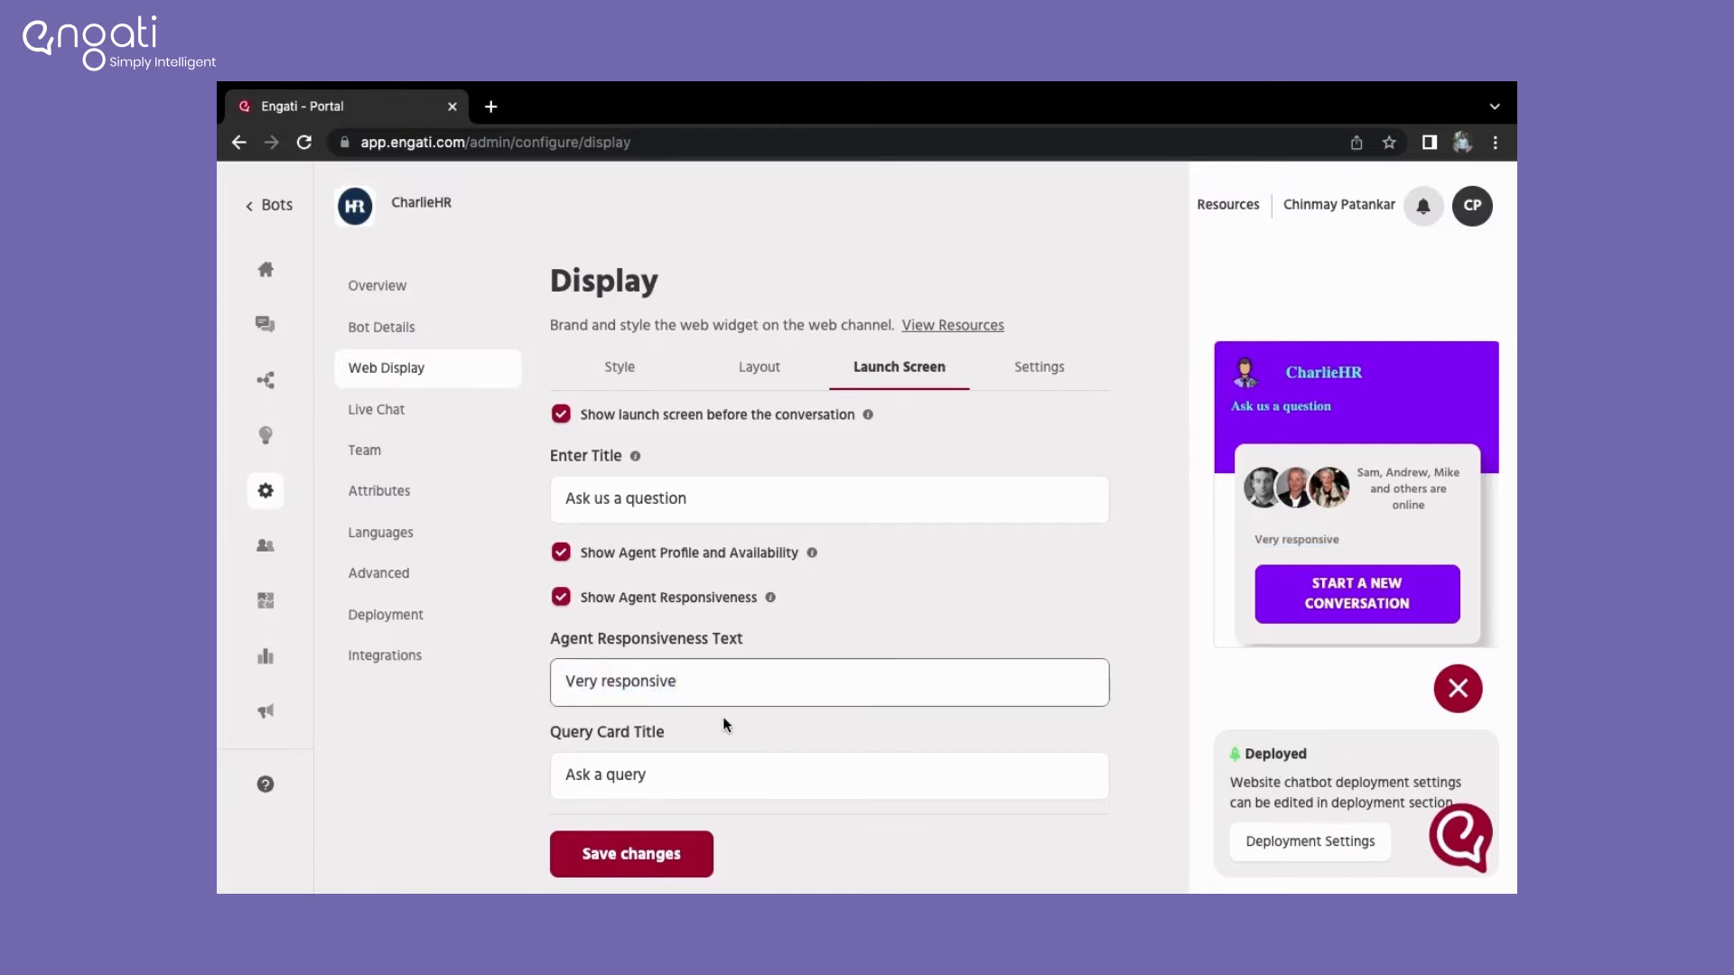
{"action": "scroll", "scroll_direction": "down", "scroll_amount": 3}
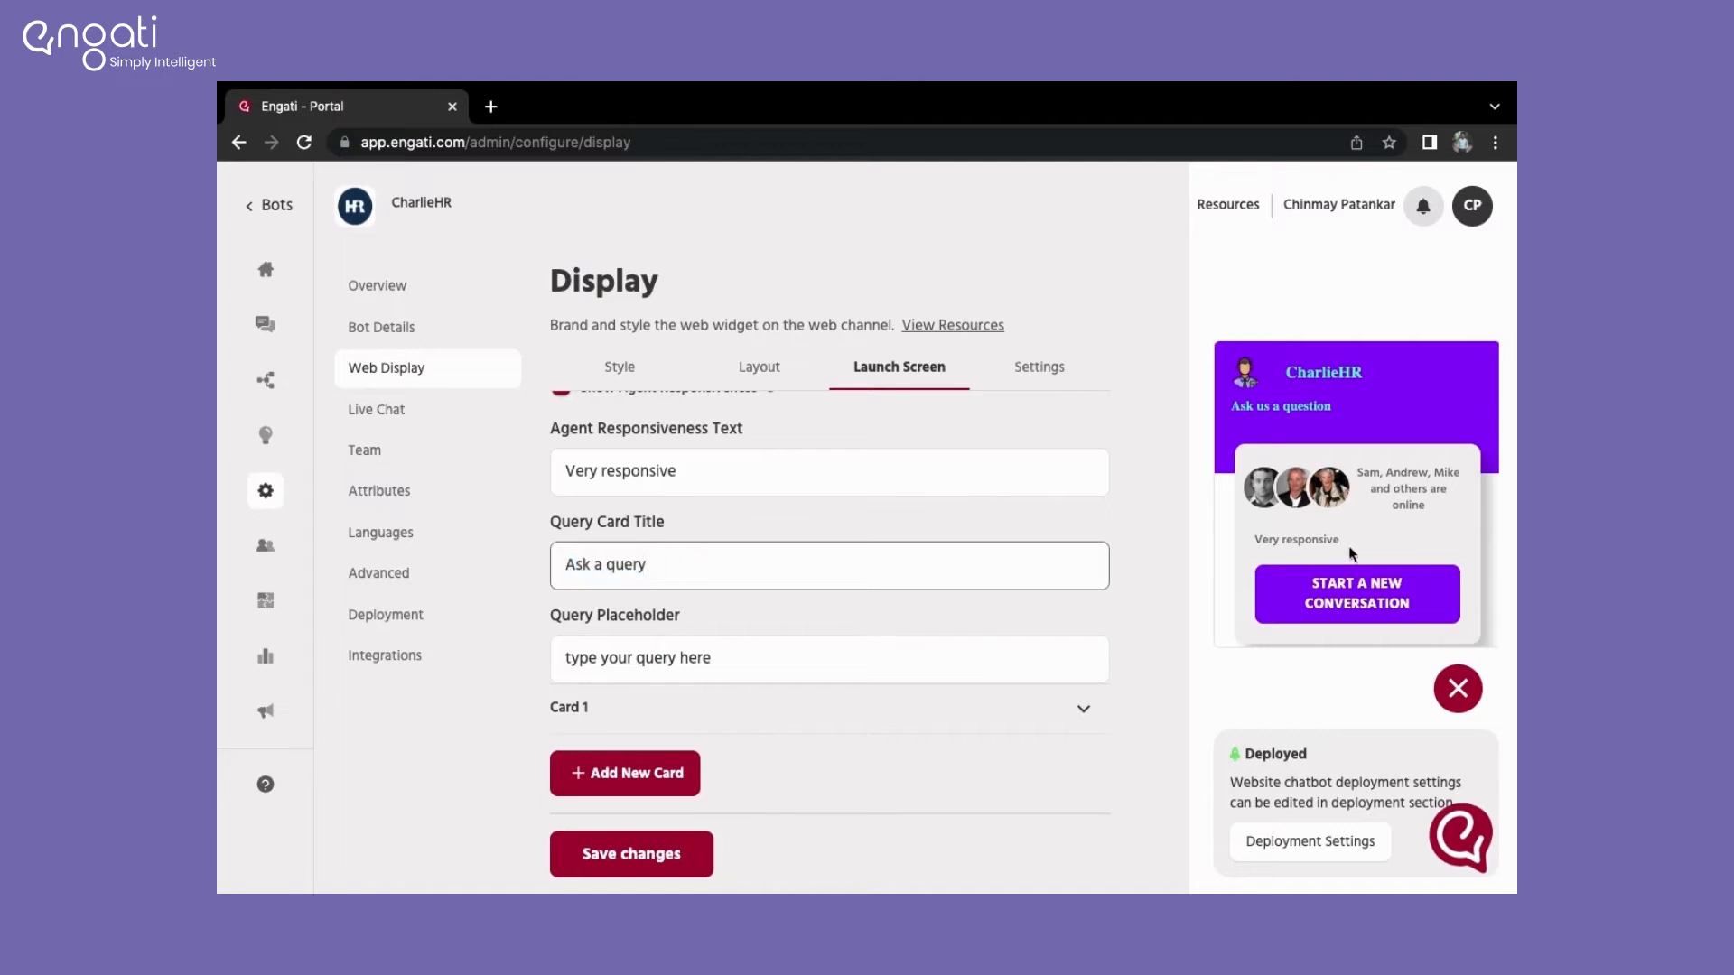
Step: Save launch-screen Card 1 reading 'Go back to main menu' with a Path action to Main Menu
{"action": "left_click", "coordinate": [1355, 592]}
{"action": "type", "text": "Go"}
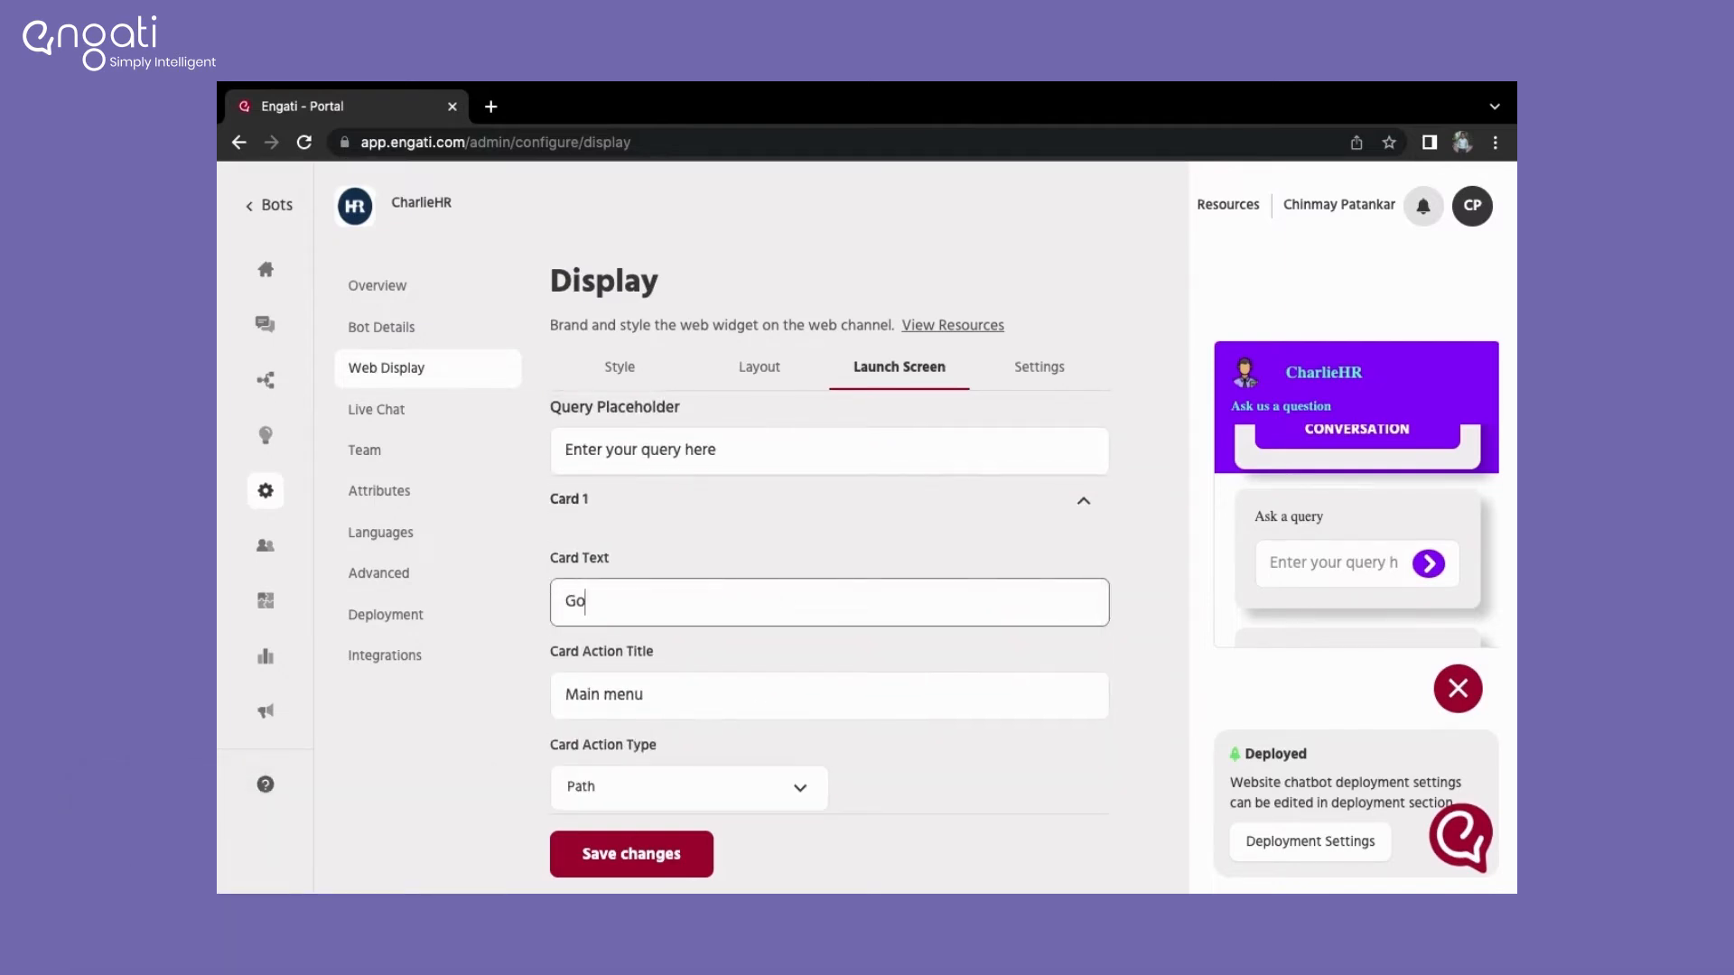
{"action": "type", "text": "back to main menu"}
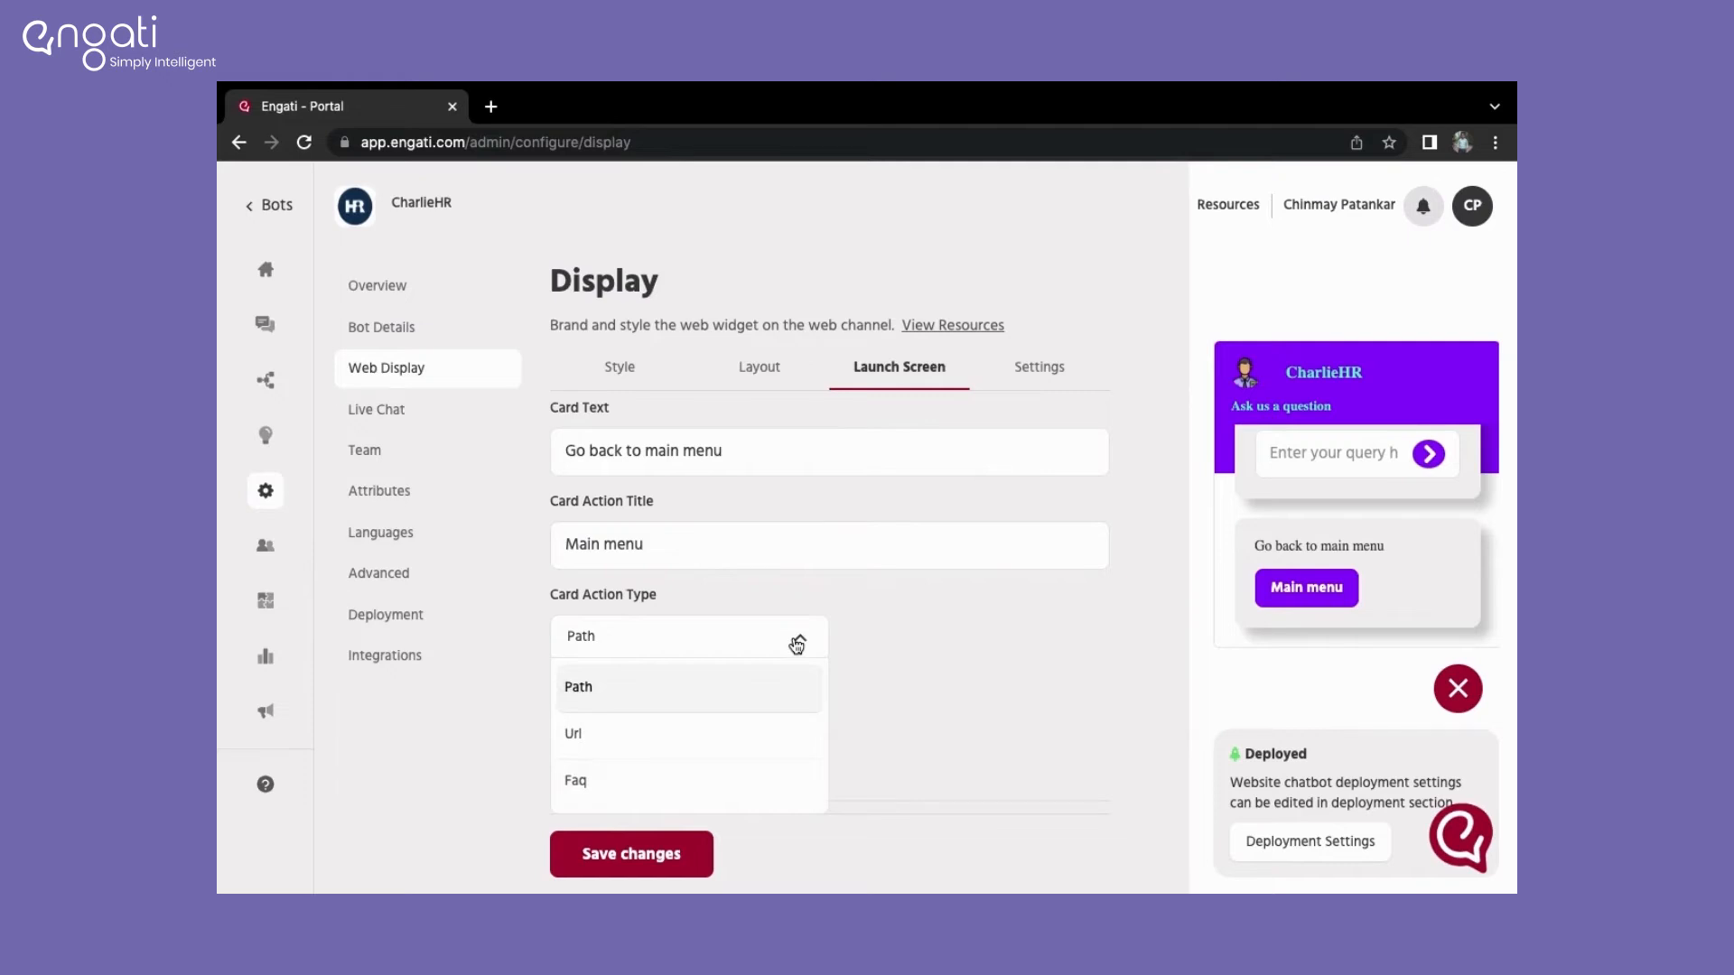
{"action": "left_click", "coordinate": [578, 685]}
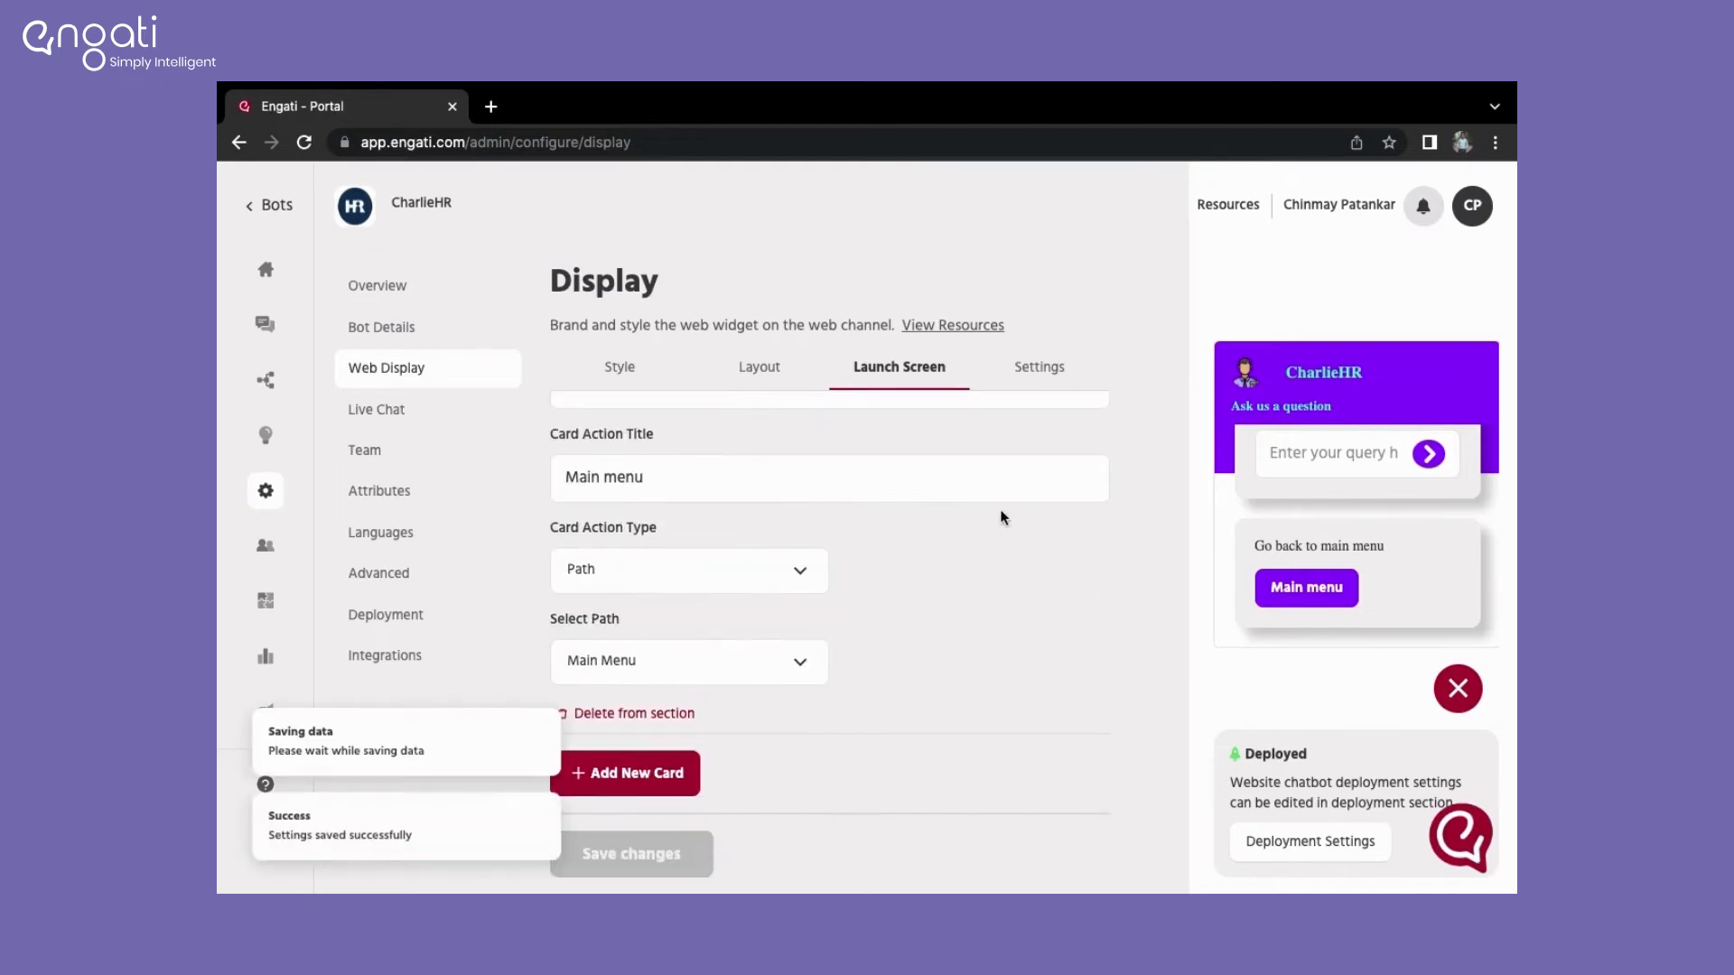
{"action": "left_click", "coordinate": [1038, 368]}
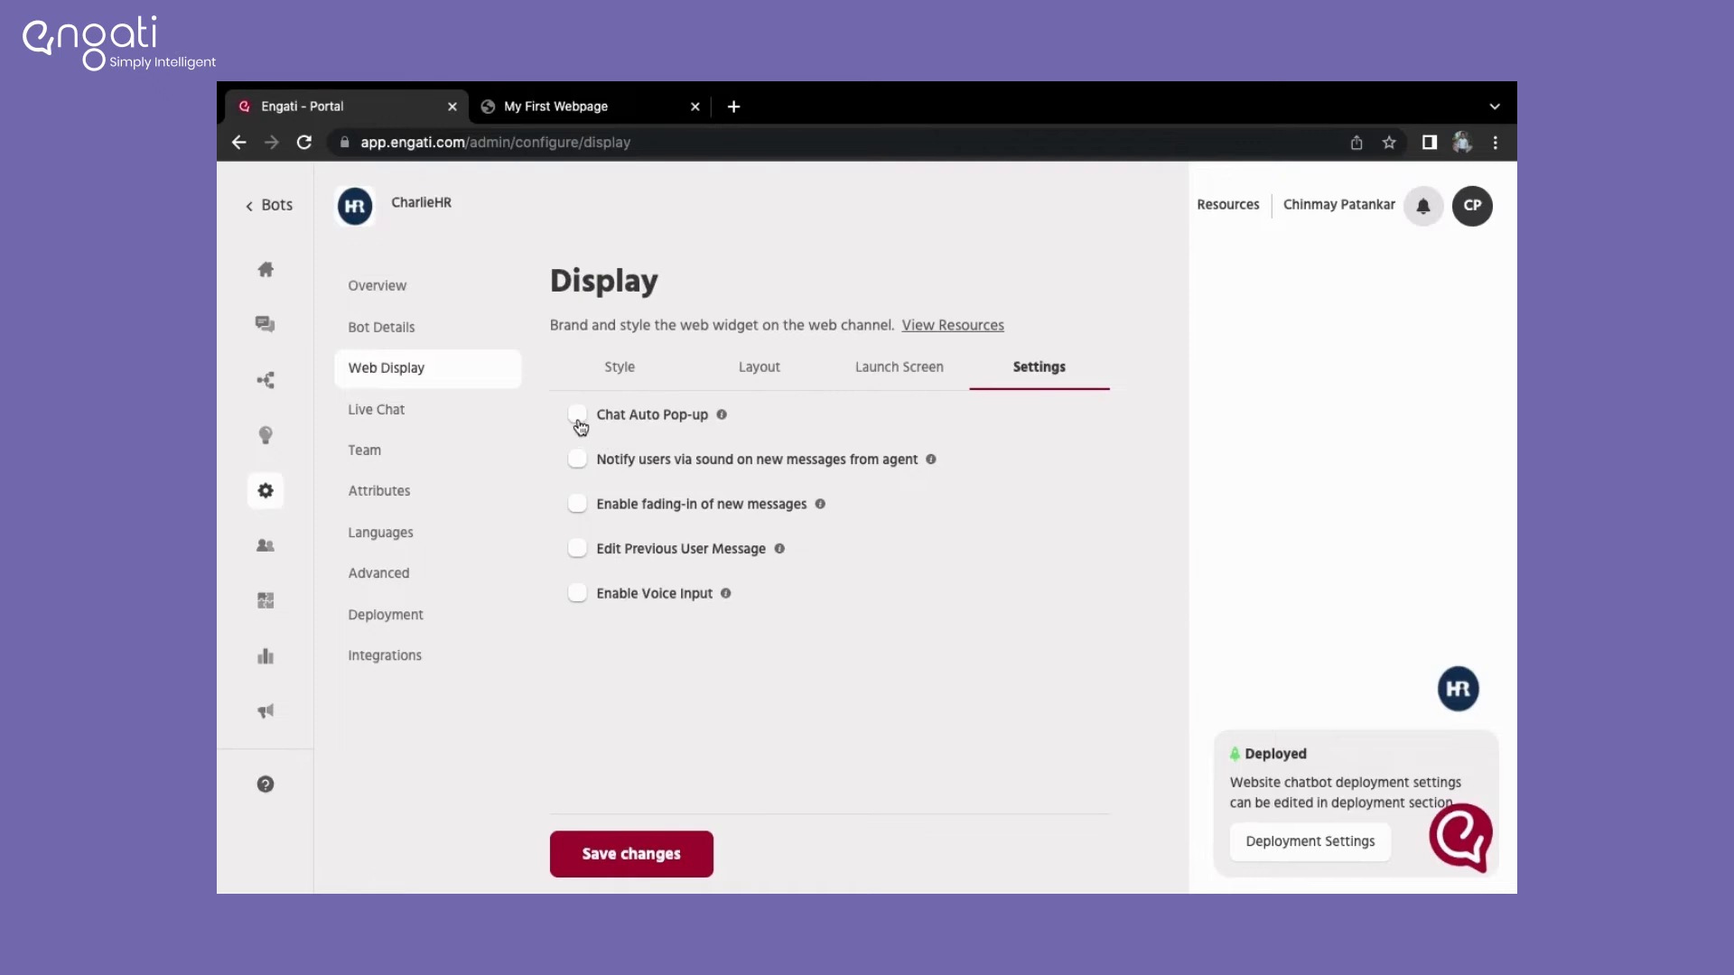
Step: Enable Chat Auto Pop-up with an Immediate trigger and Closed Callout type
{"action": "left_click", "coordinate": [577, 413]}
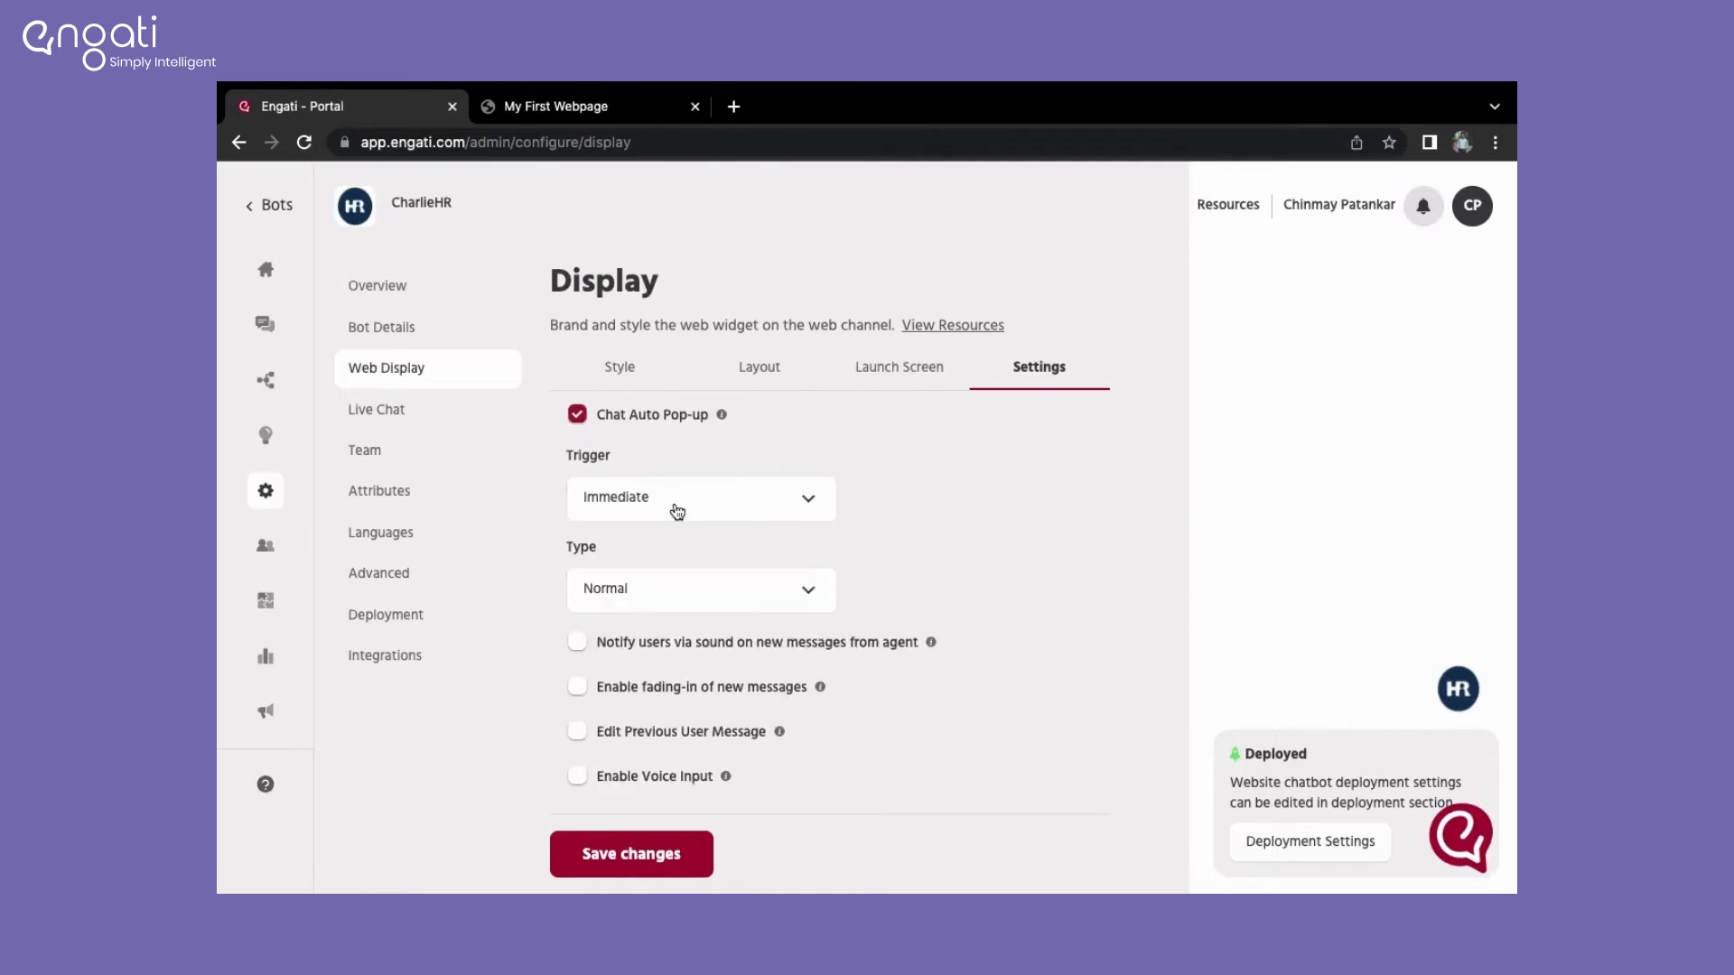
{"action": "left_click", "coordinate": [699, 496]}
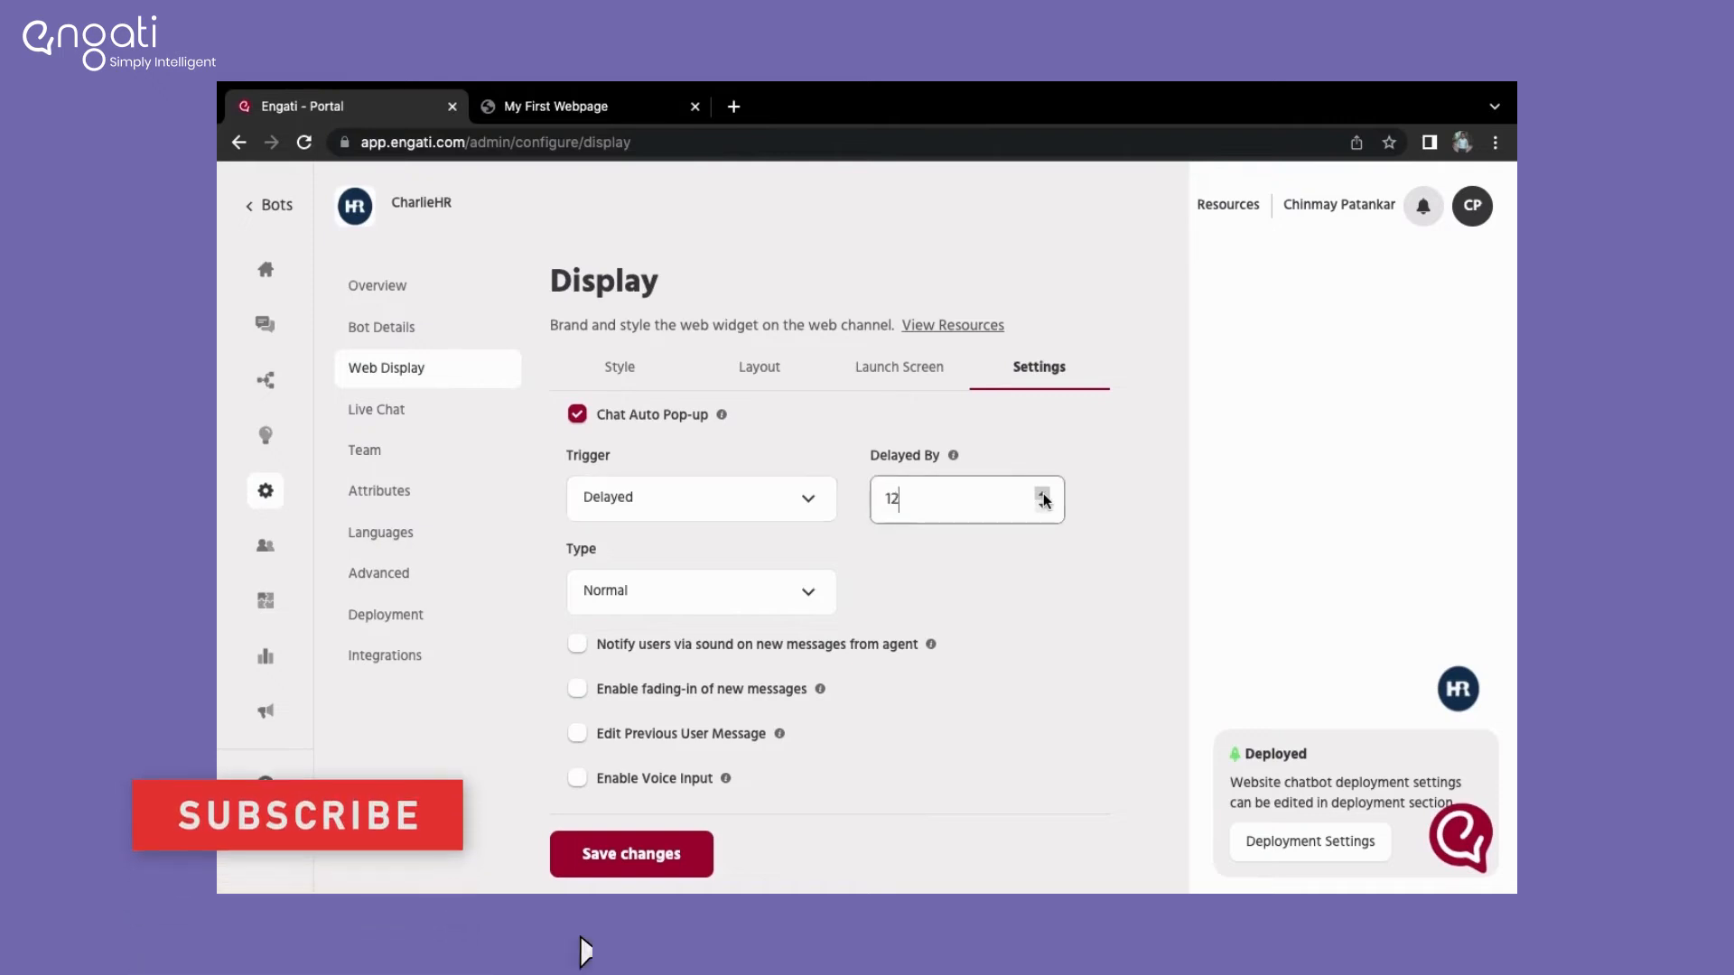
{"action": "left_click", "coordinate": [698, 496]}
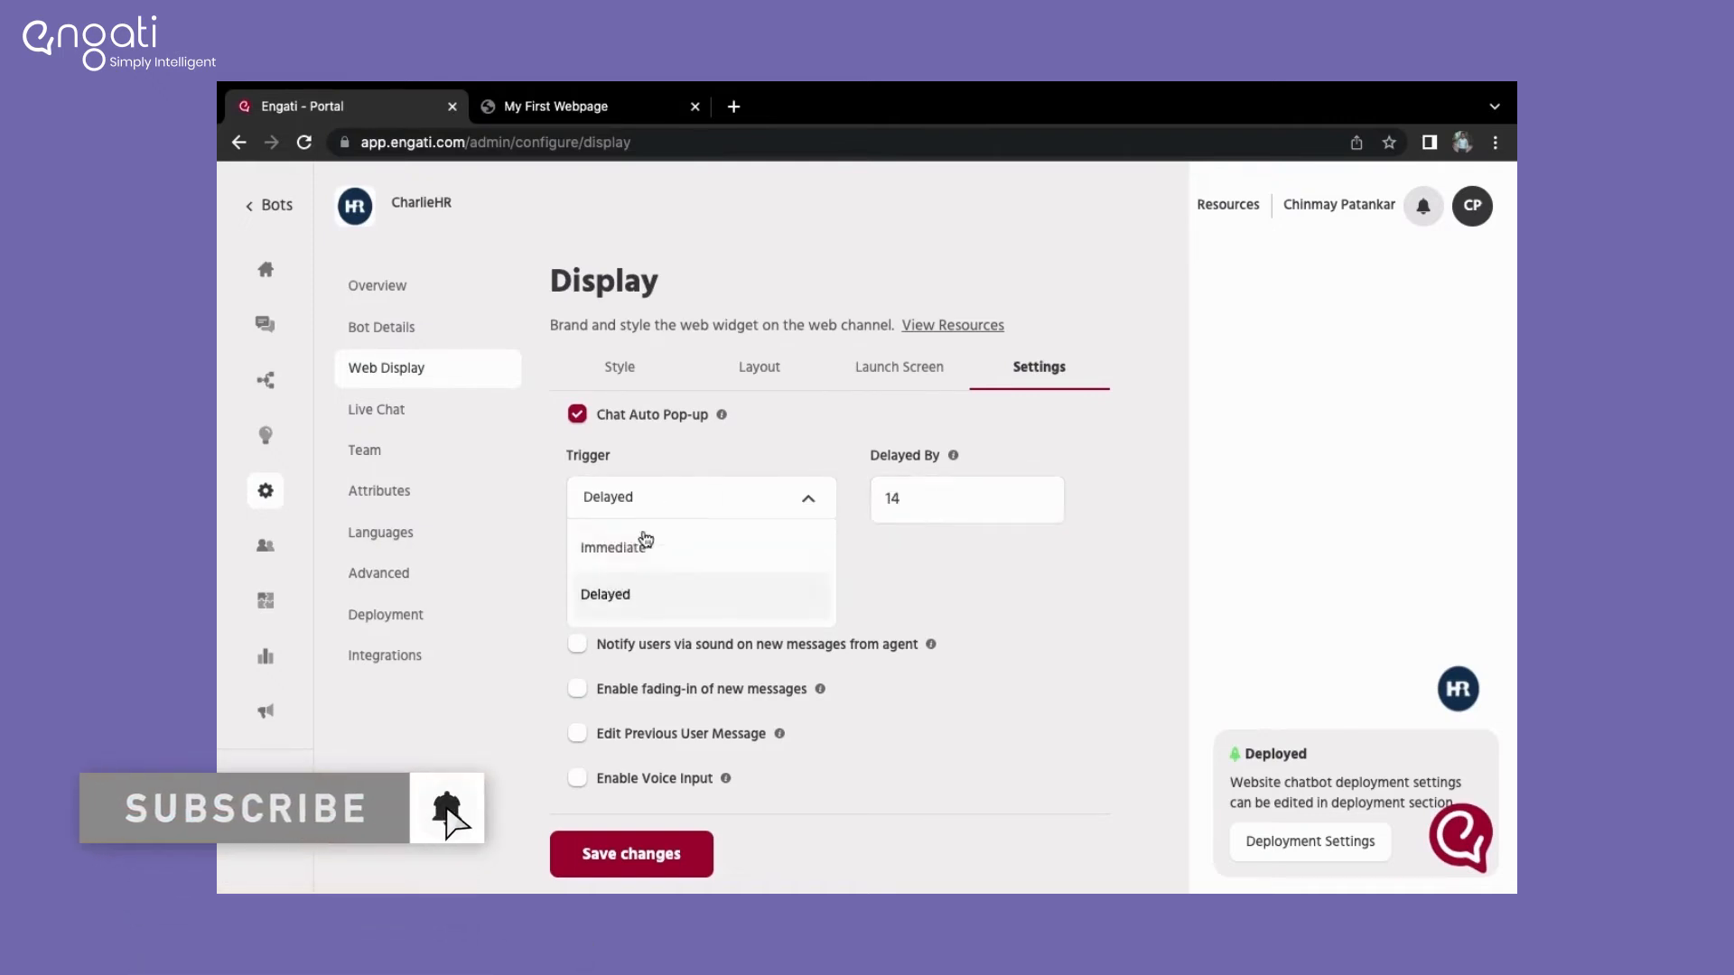
{"action": "left_click", "coordinate": [614, 545]}
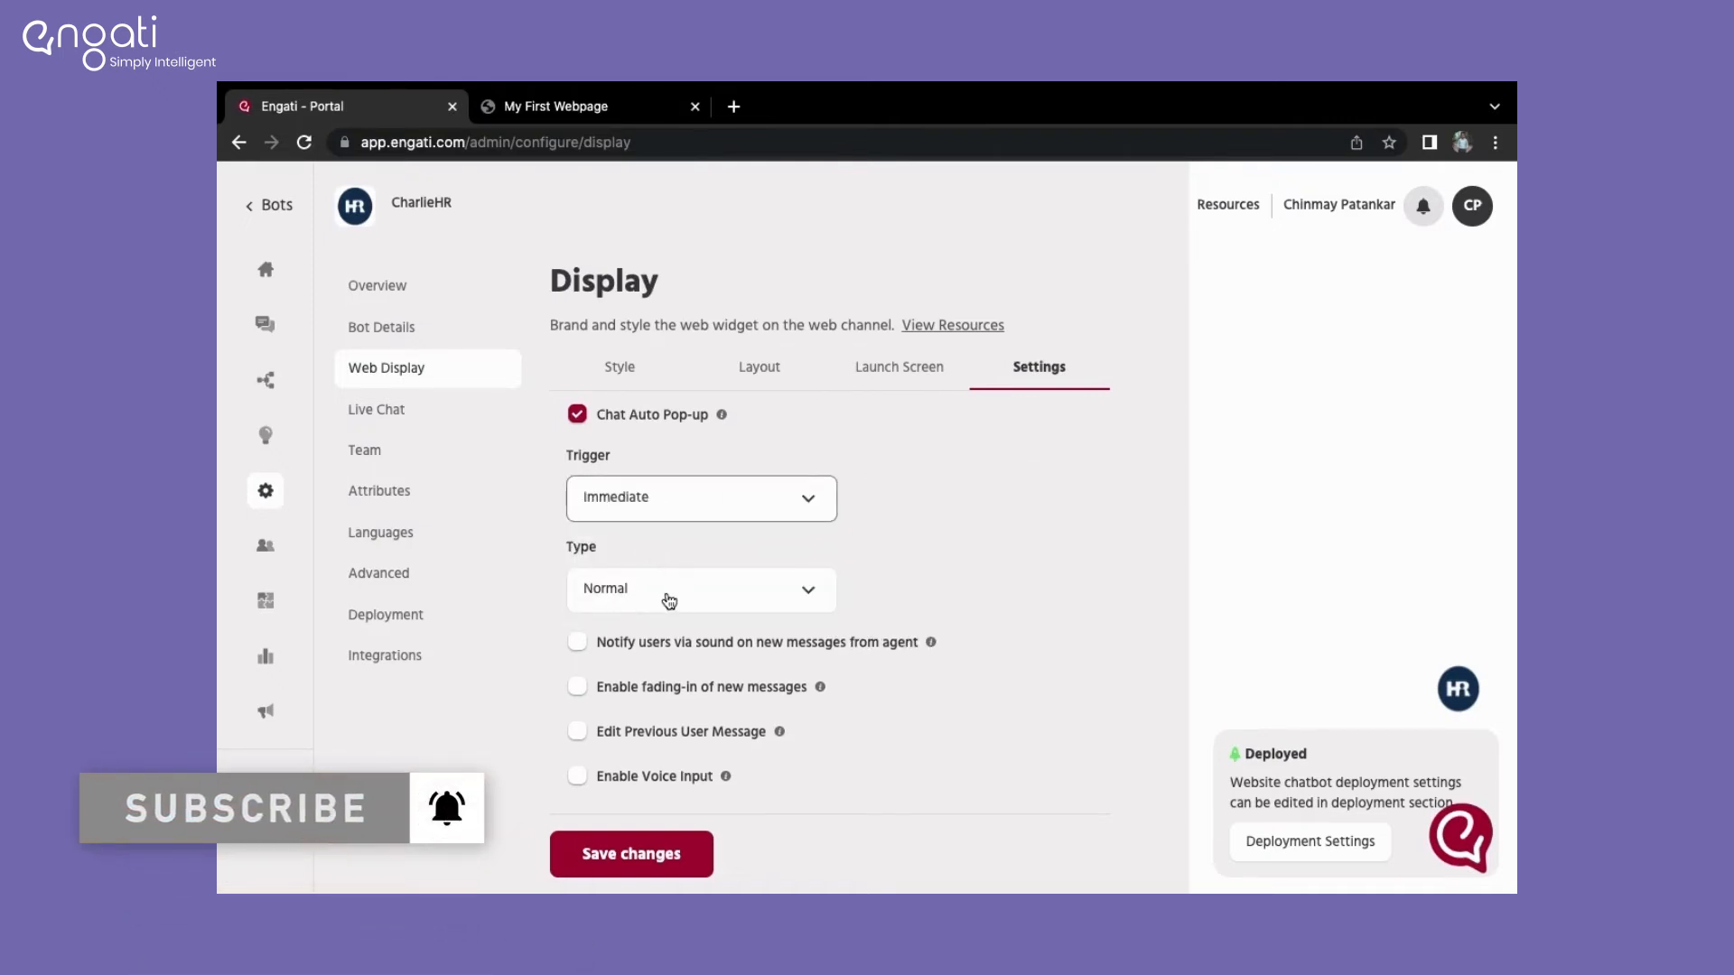
{"action": "left_click", "coordinate": [700, 588]}
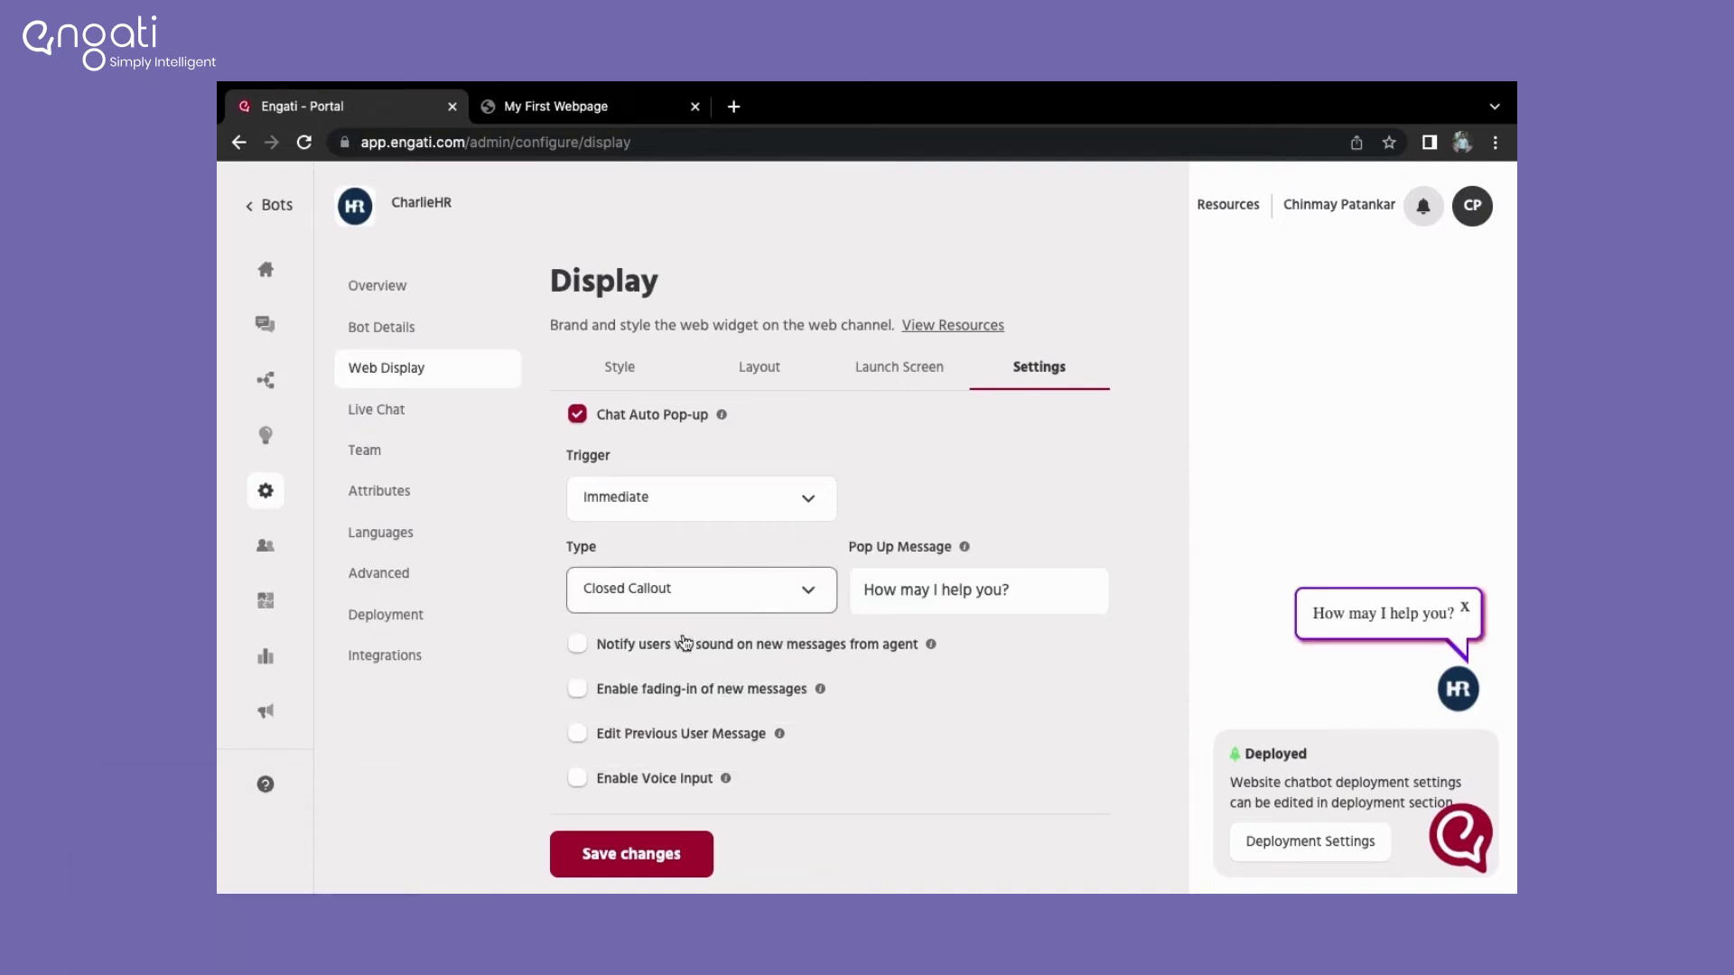
Step: Set the pop-up message to 'How can I help you?'
{"action": "left_click", "coordinate": [977, 590]}
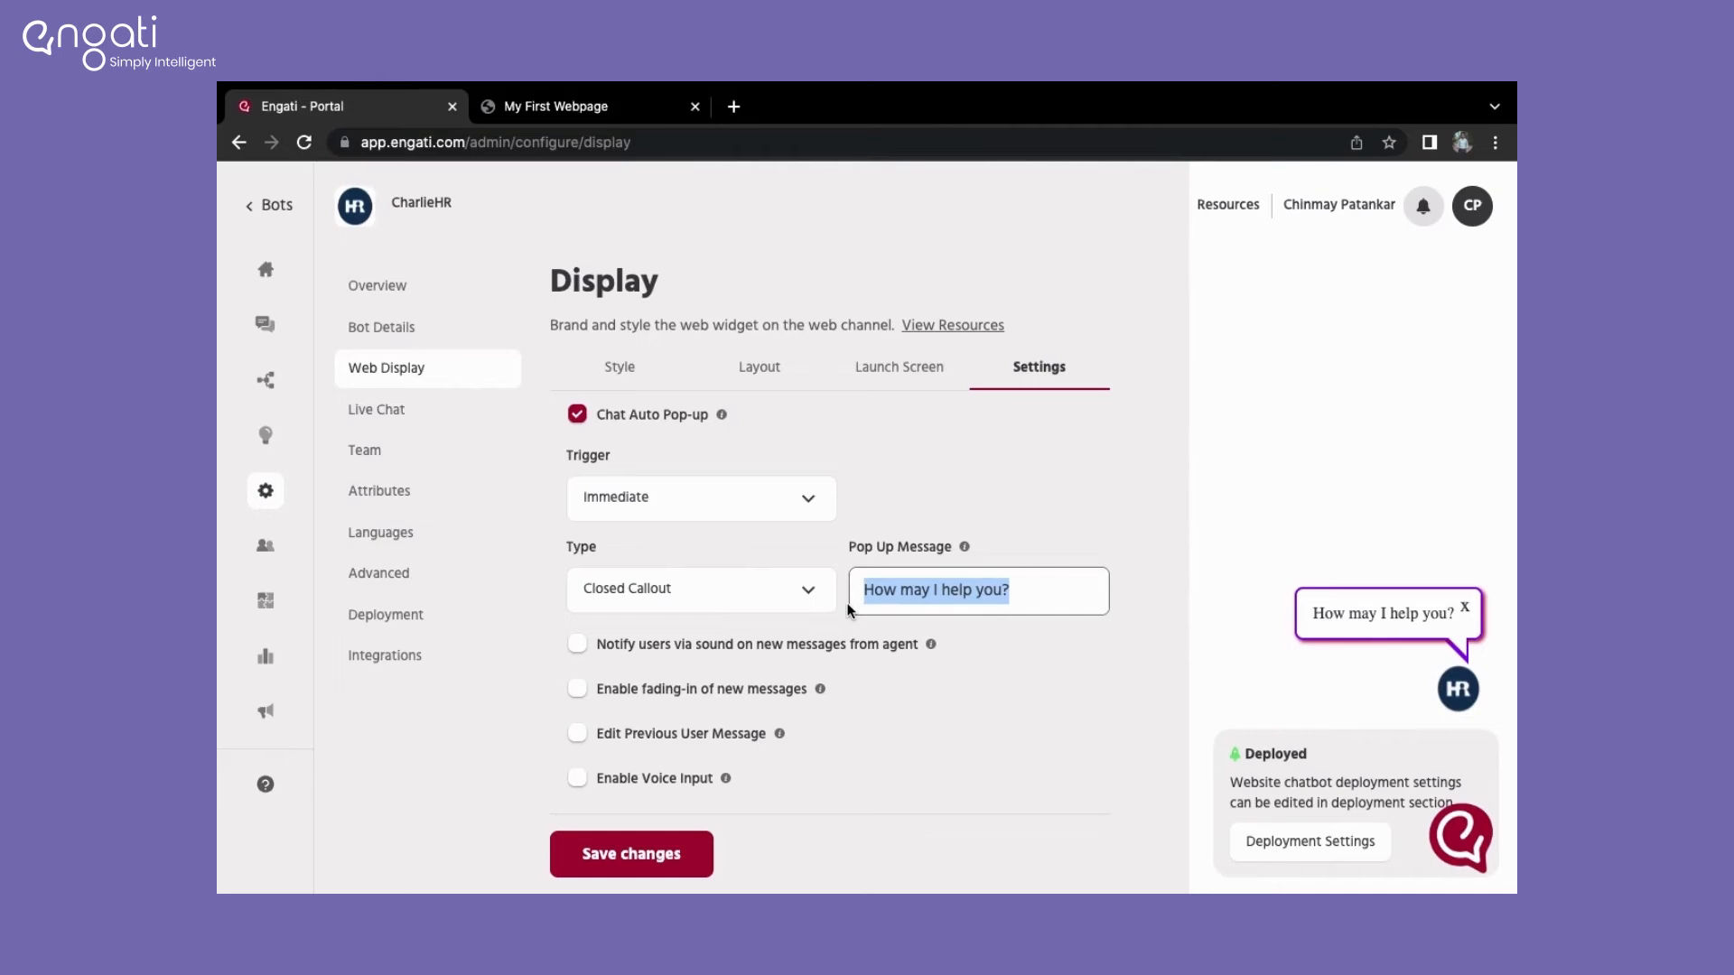
{"action": "type", "text": "How can"}
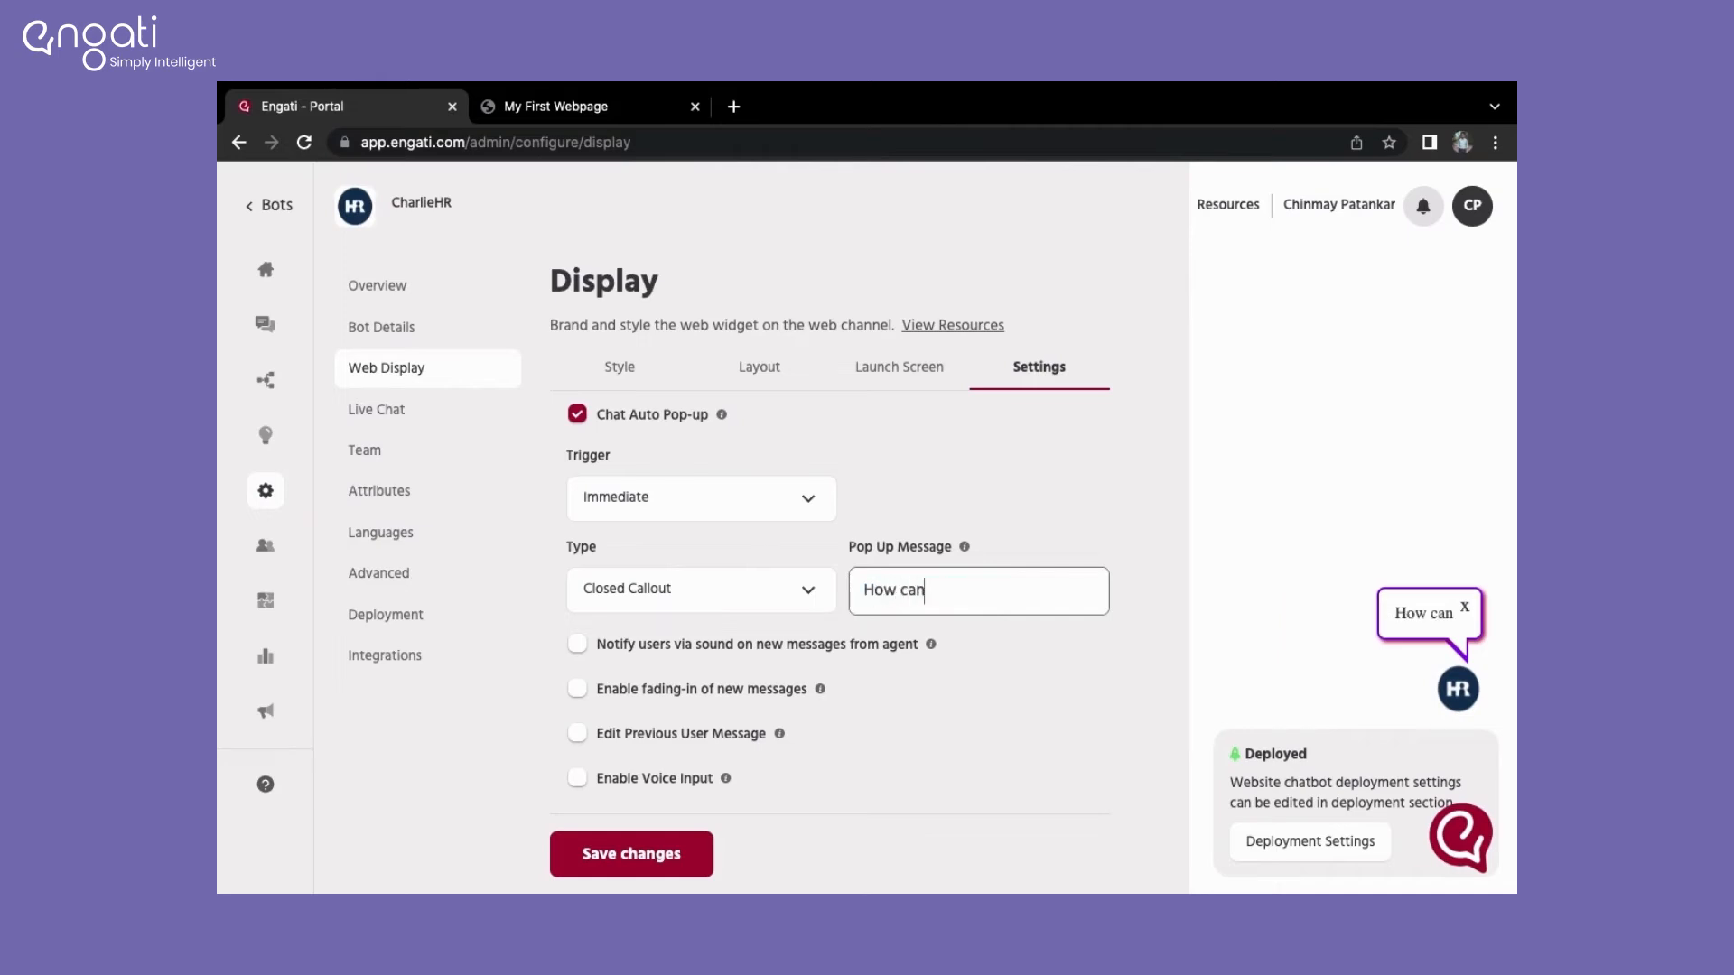
{"action": "type", "text": "I help"}
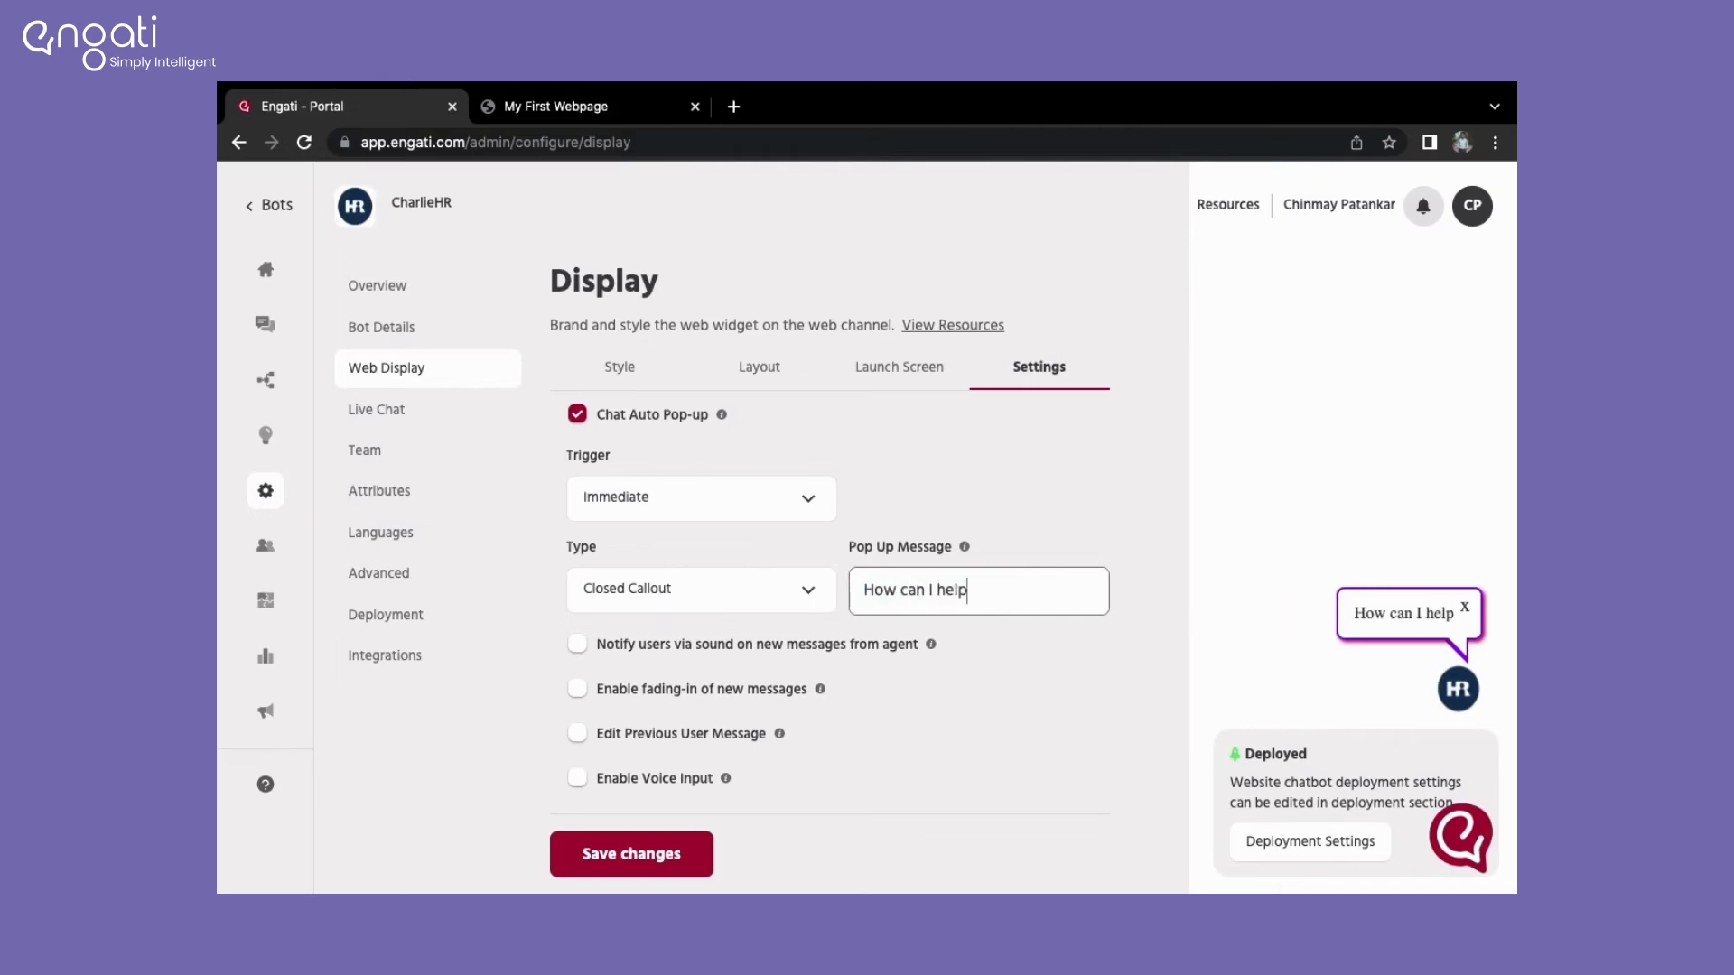
{"action": "type", "text": "you"}
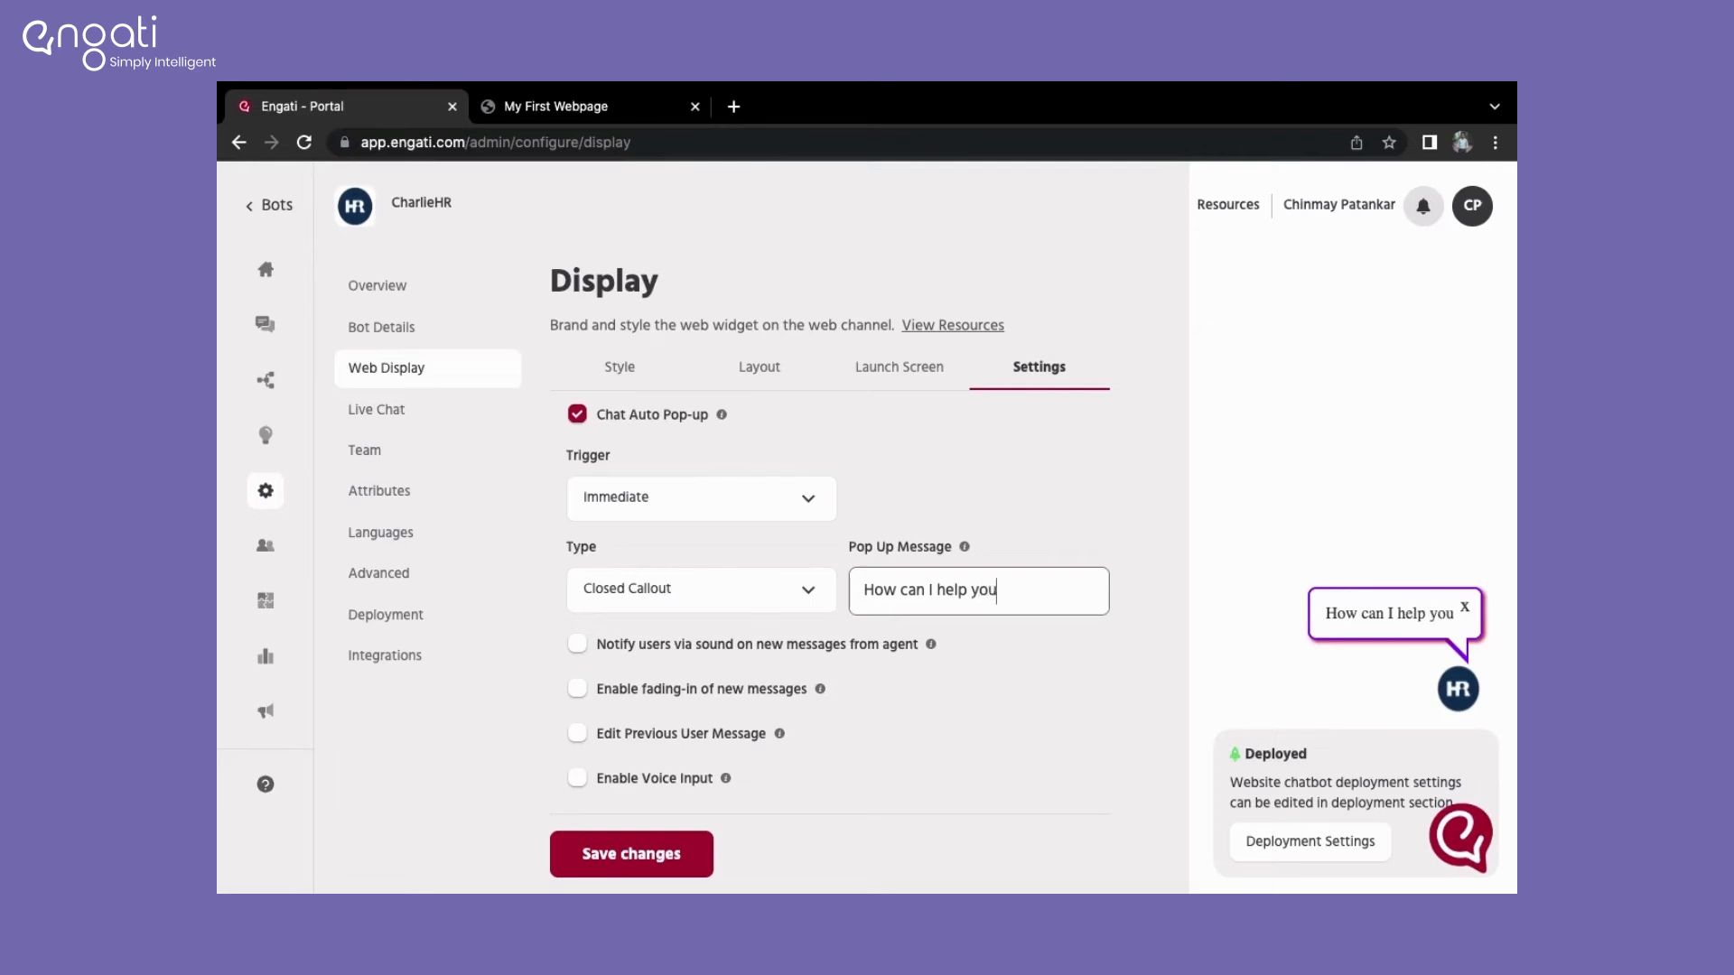
{"action": "type", "text": "?"}
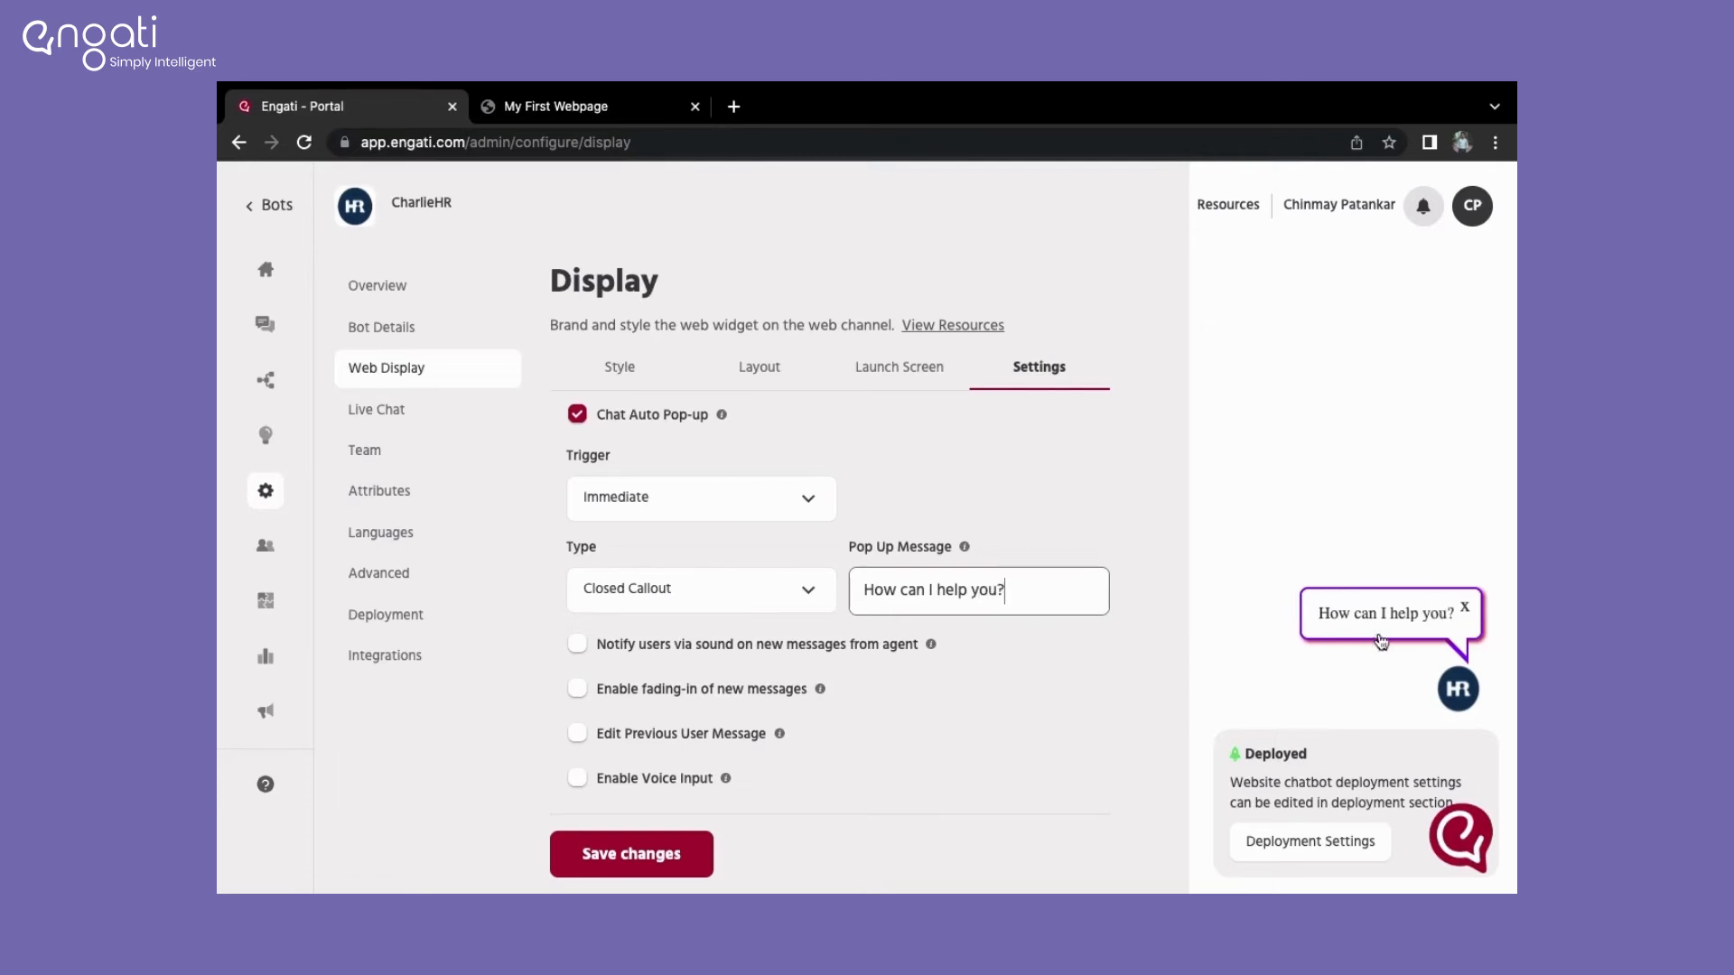
{"action": "mouse_move", "coordinate": [748, 592]}
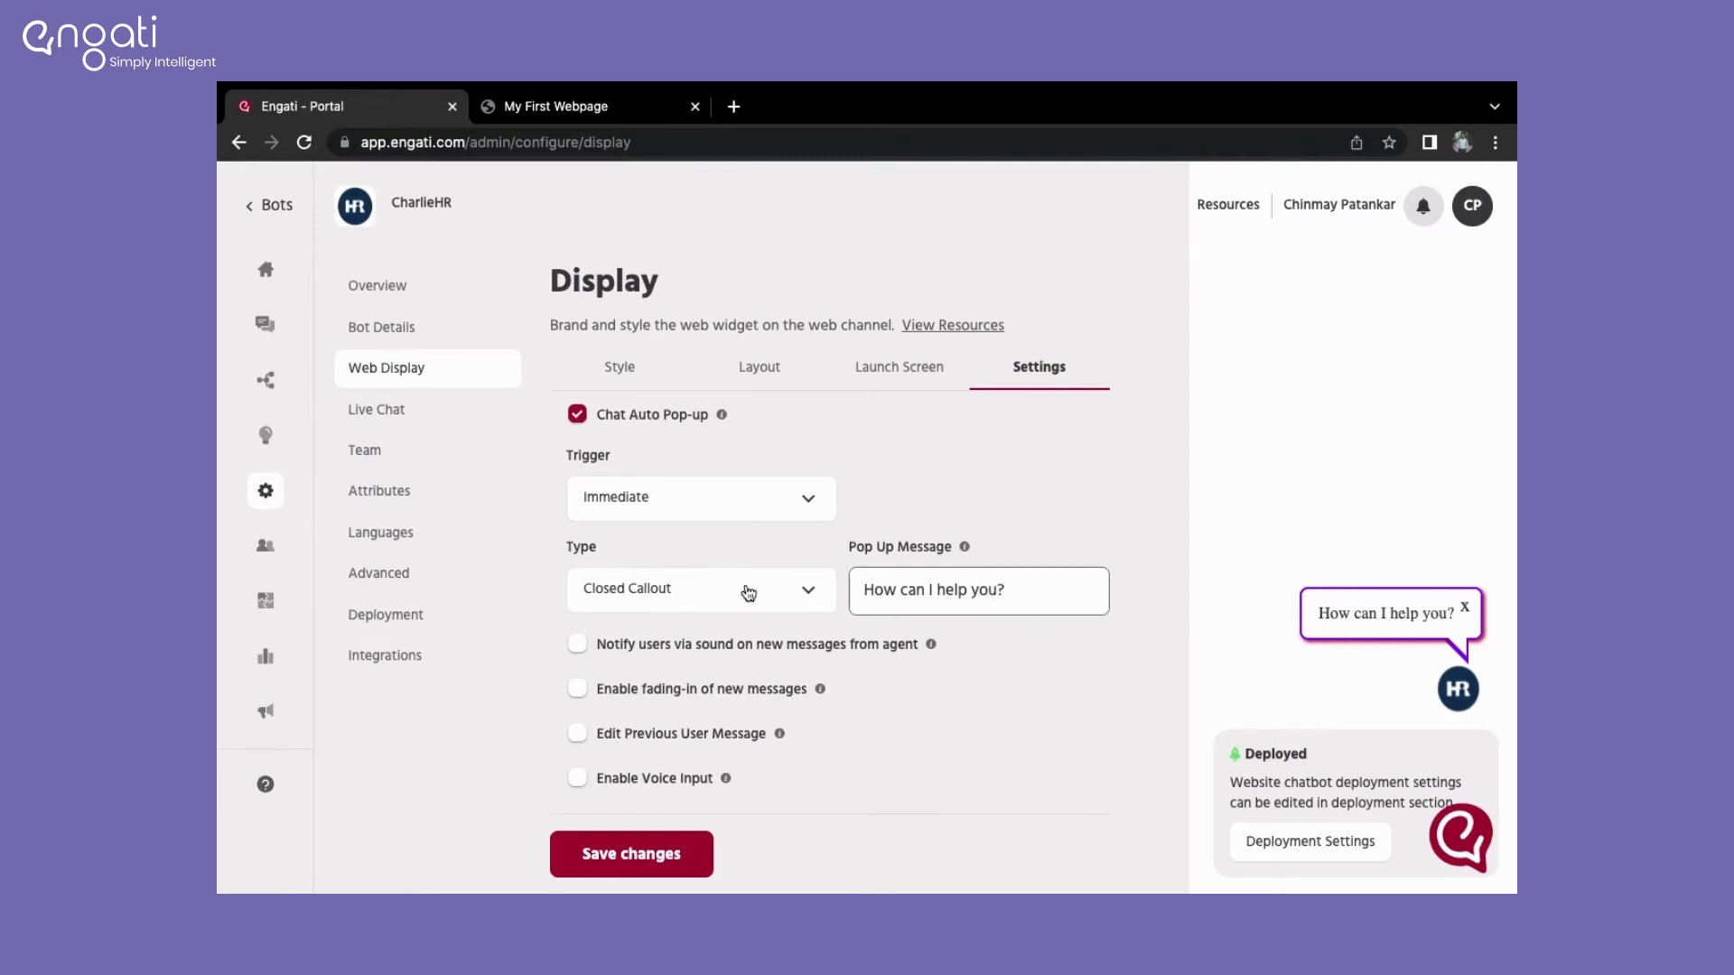
Step: Try Minimized then Normal pop-up types, then untick Chat Auto Pop-up
{"action": "left_click", "coordinate": [699, 587]}
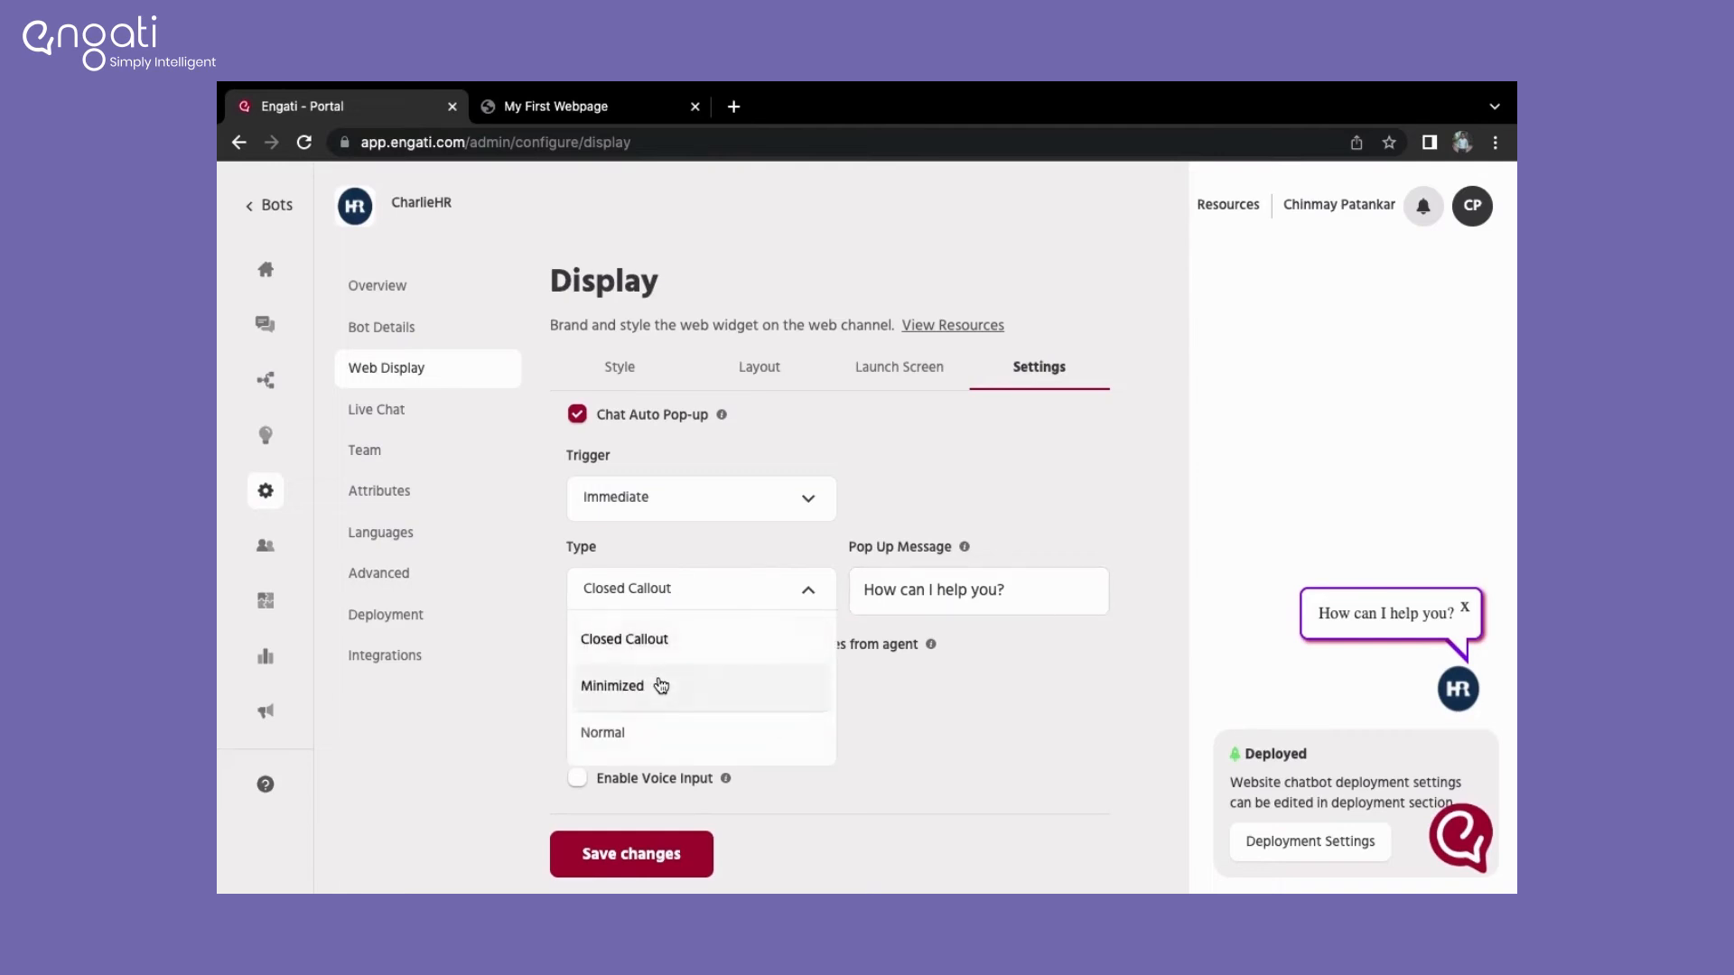
{"action": "left_click", "coordinate": [611, 685]}
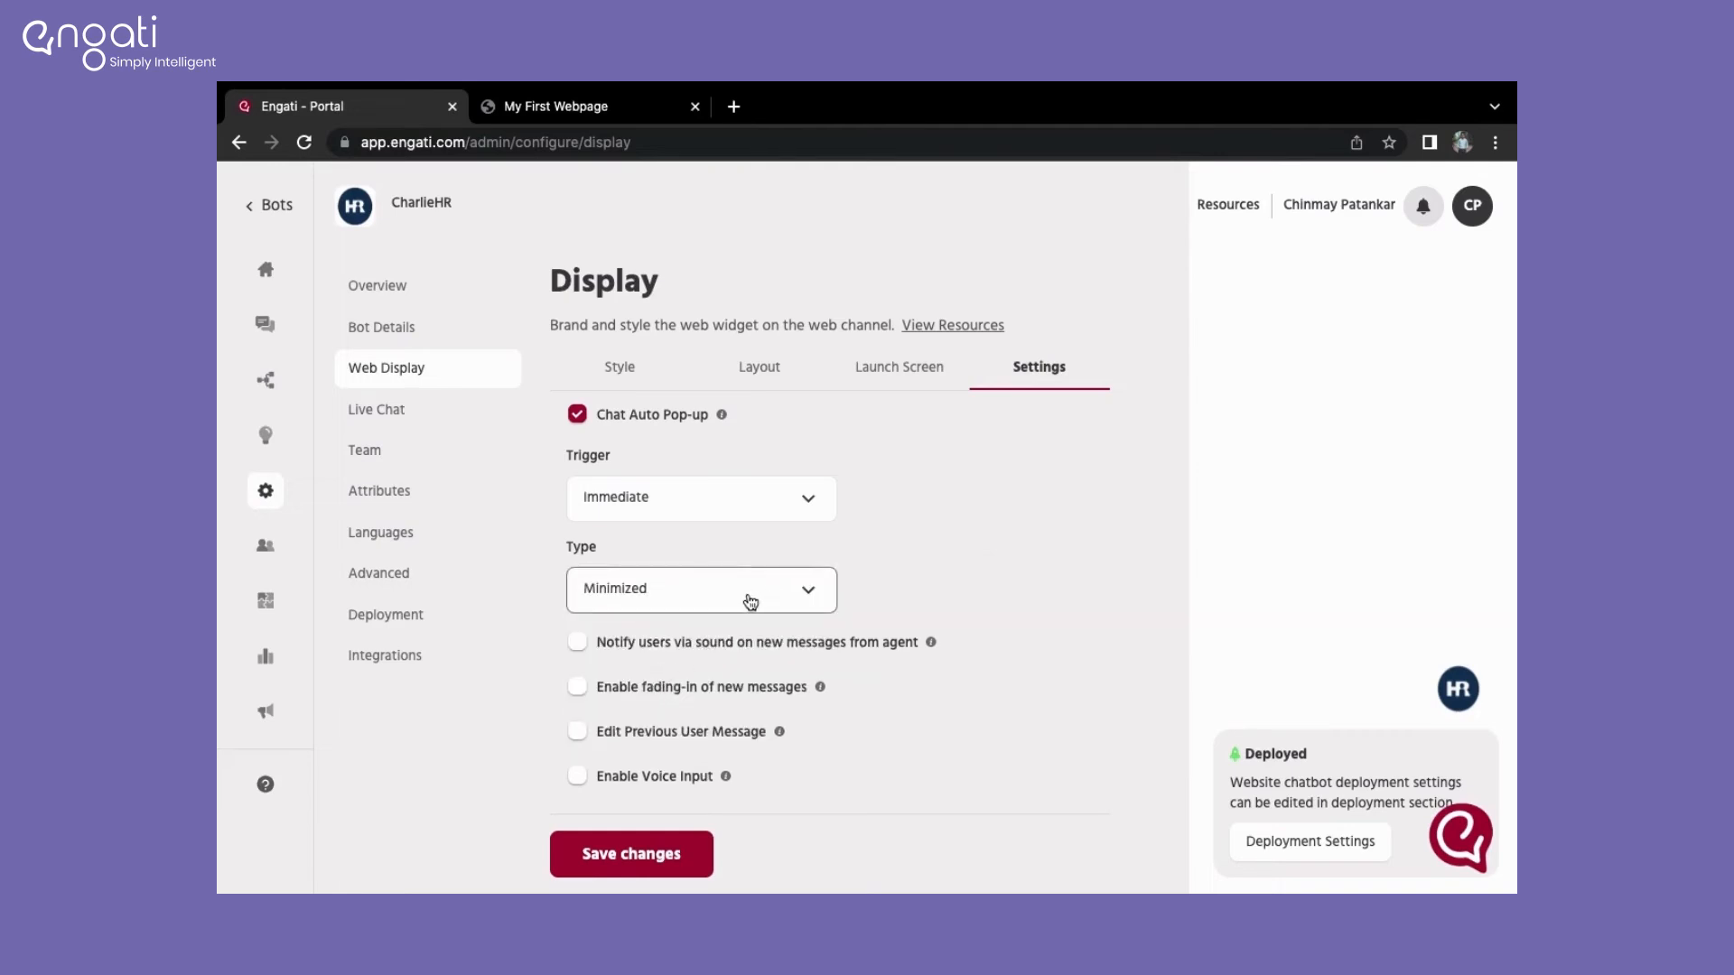
{"action": "left_click", "coordinate": [699, 588]}
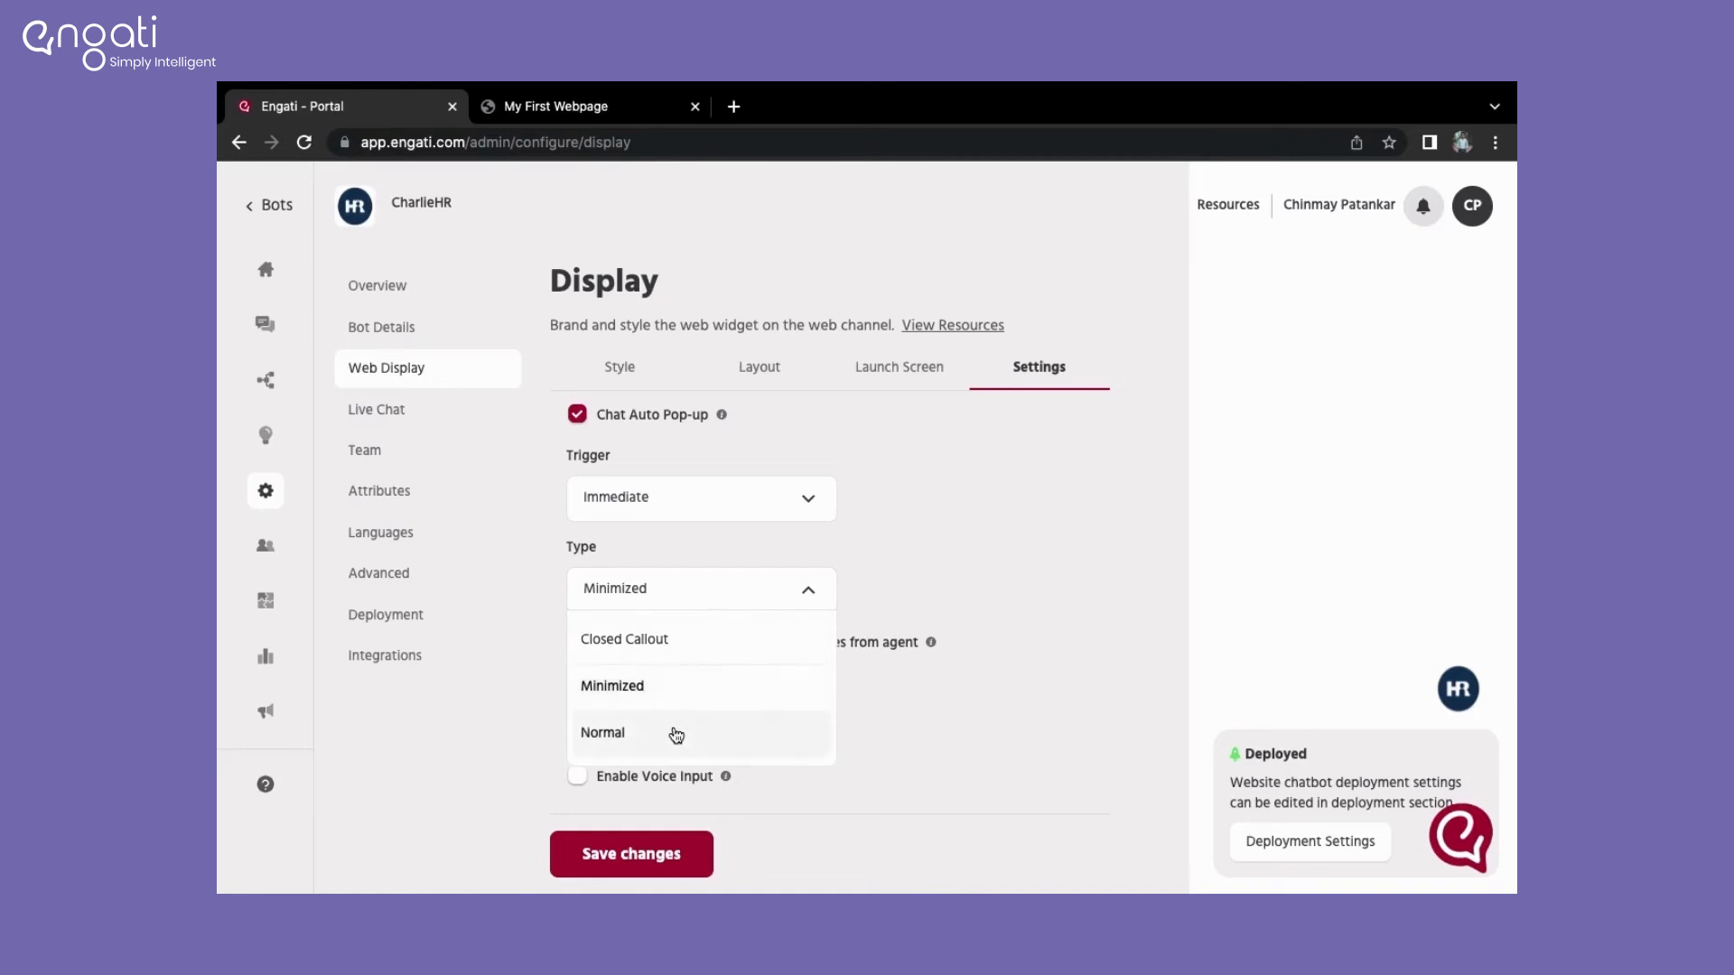
{"action": "left_click", "coordinate": [602, 733]}
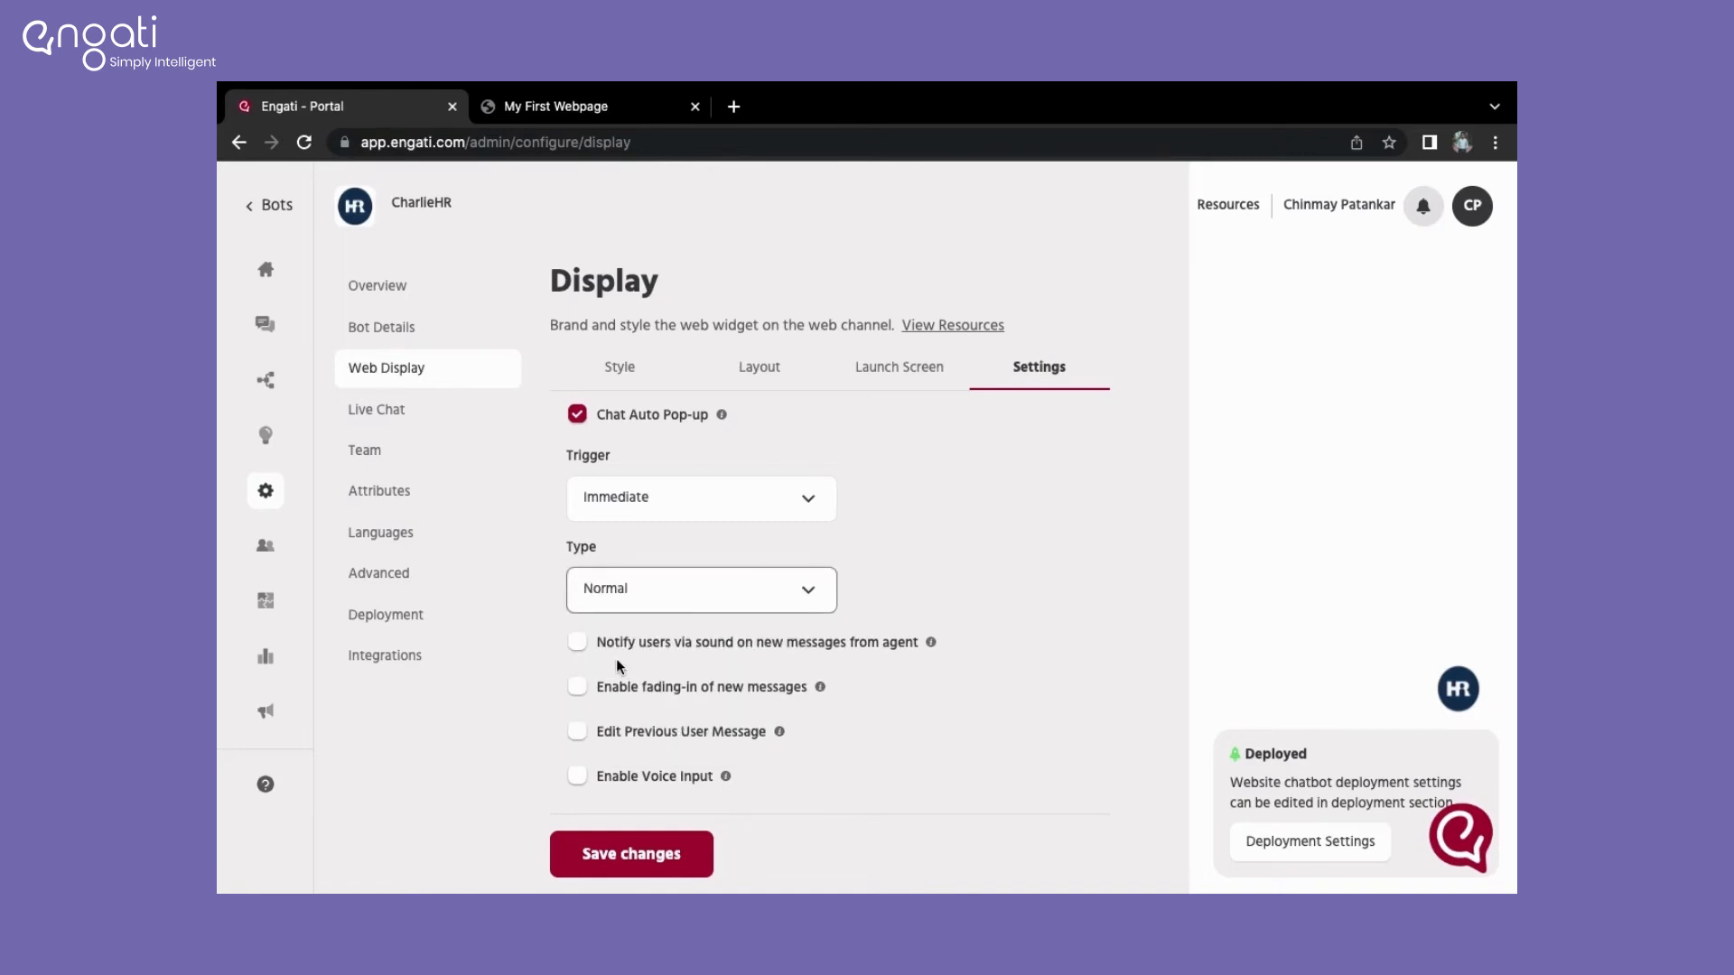
{"action": "left_click", "coordinate": [576, 413]}
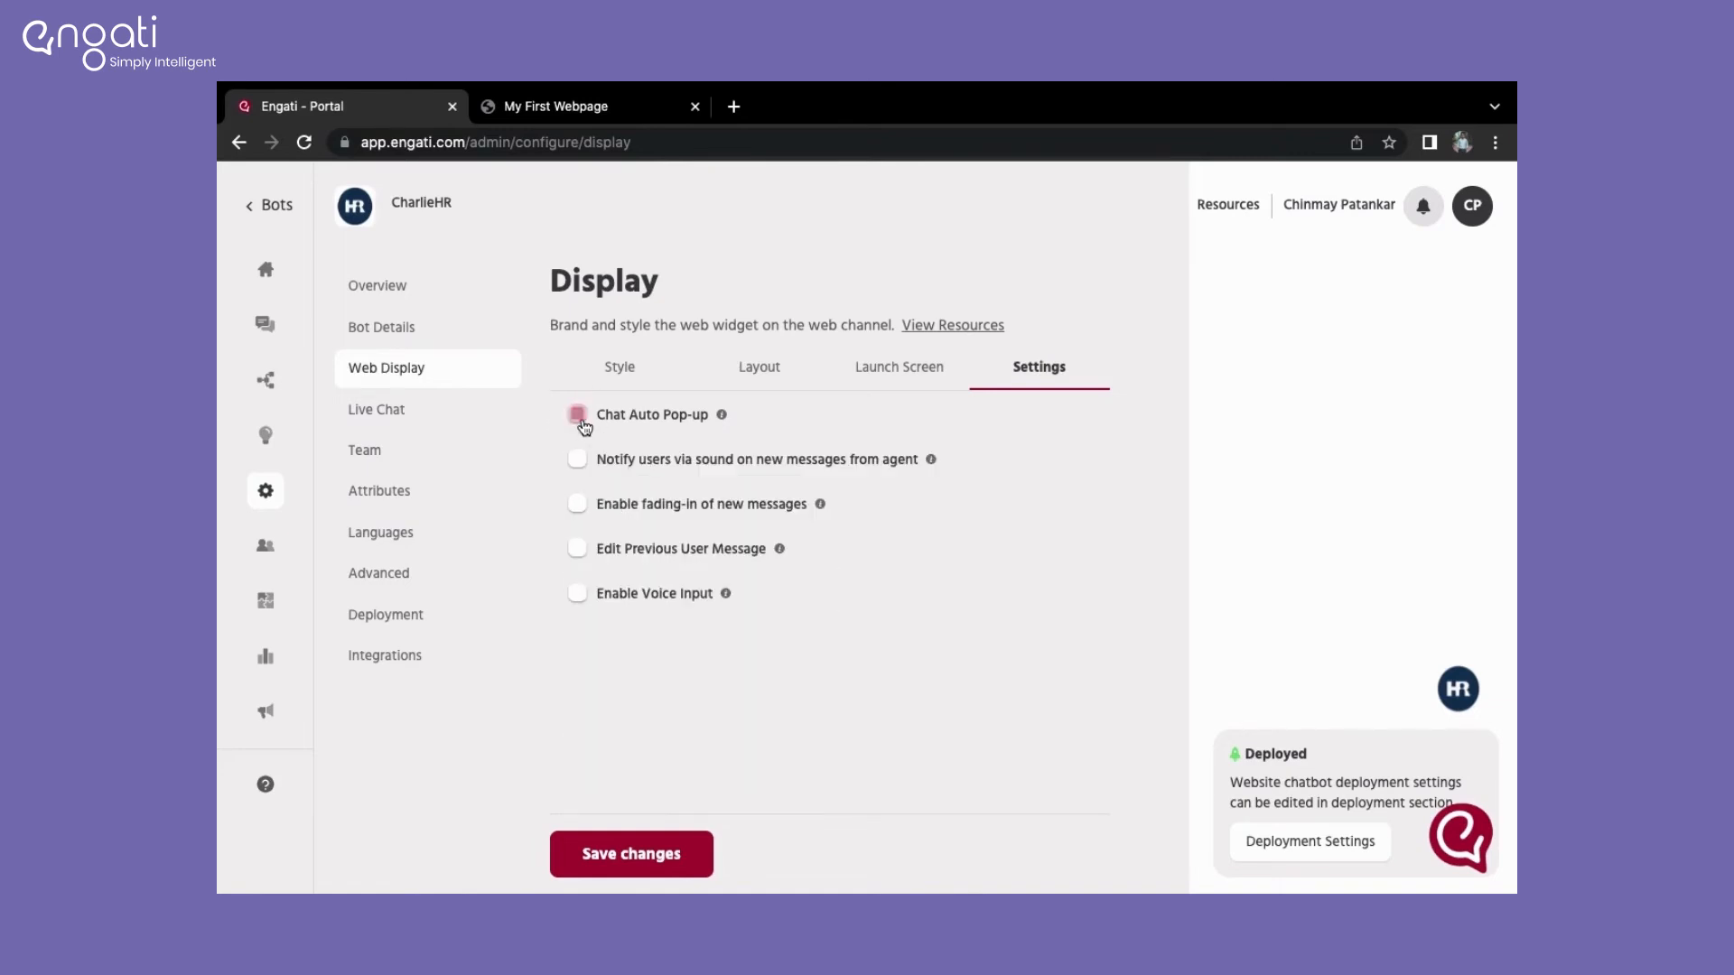
Step: Toggle sound alerts and message fade-in on then off, then open the widget preview
{"action": "left_click", "coordinate": [576, 458]}
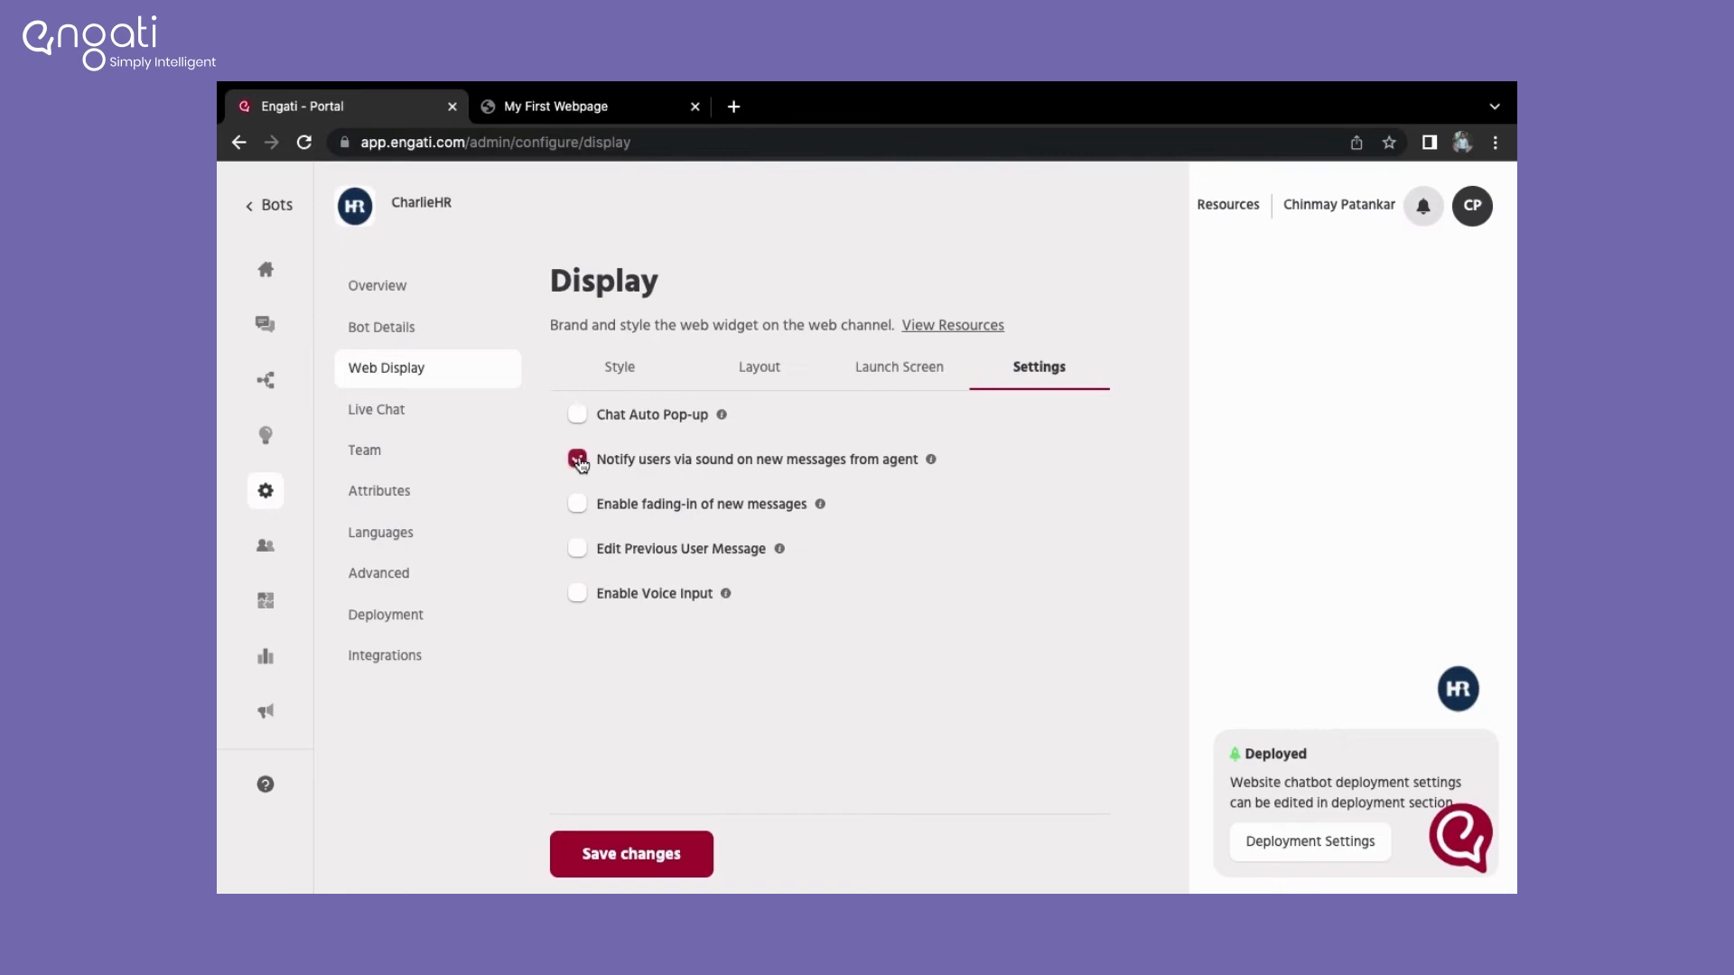
{"action": "left_click", "coordinate": [576, 459]}
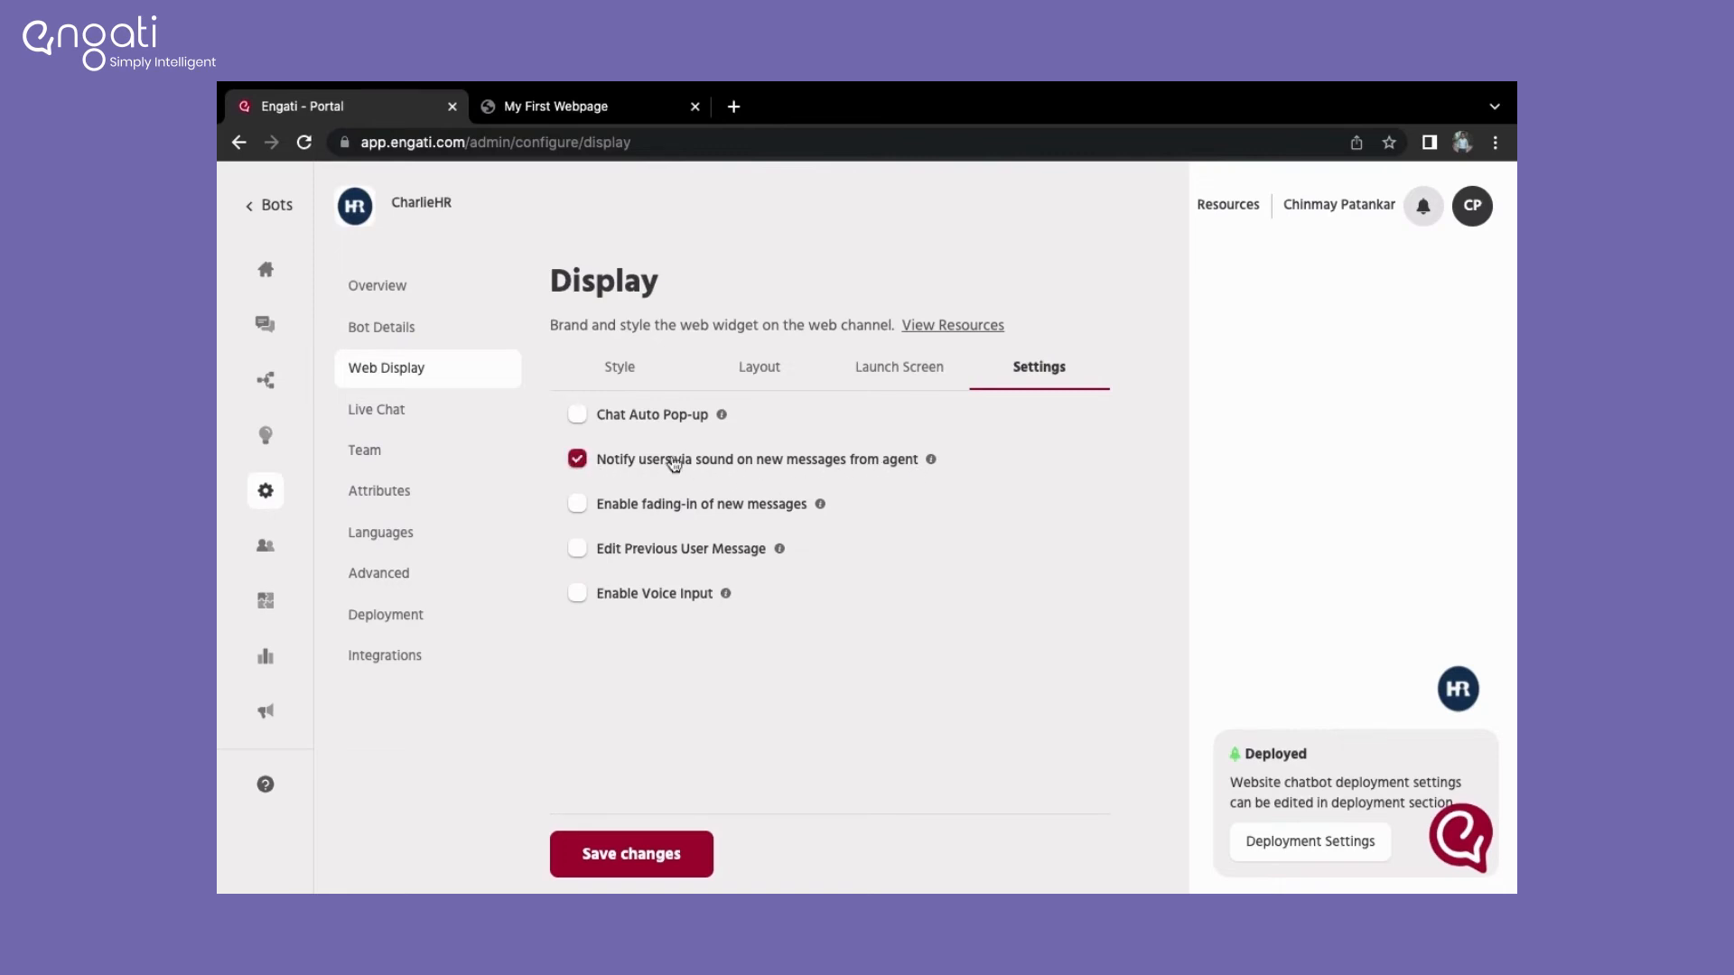
{"action": "left_click", "coordinate": [577, 502]}
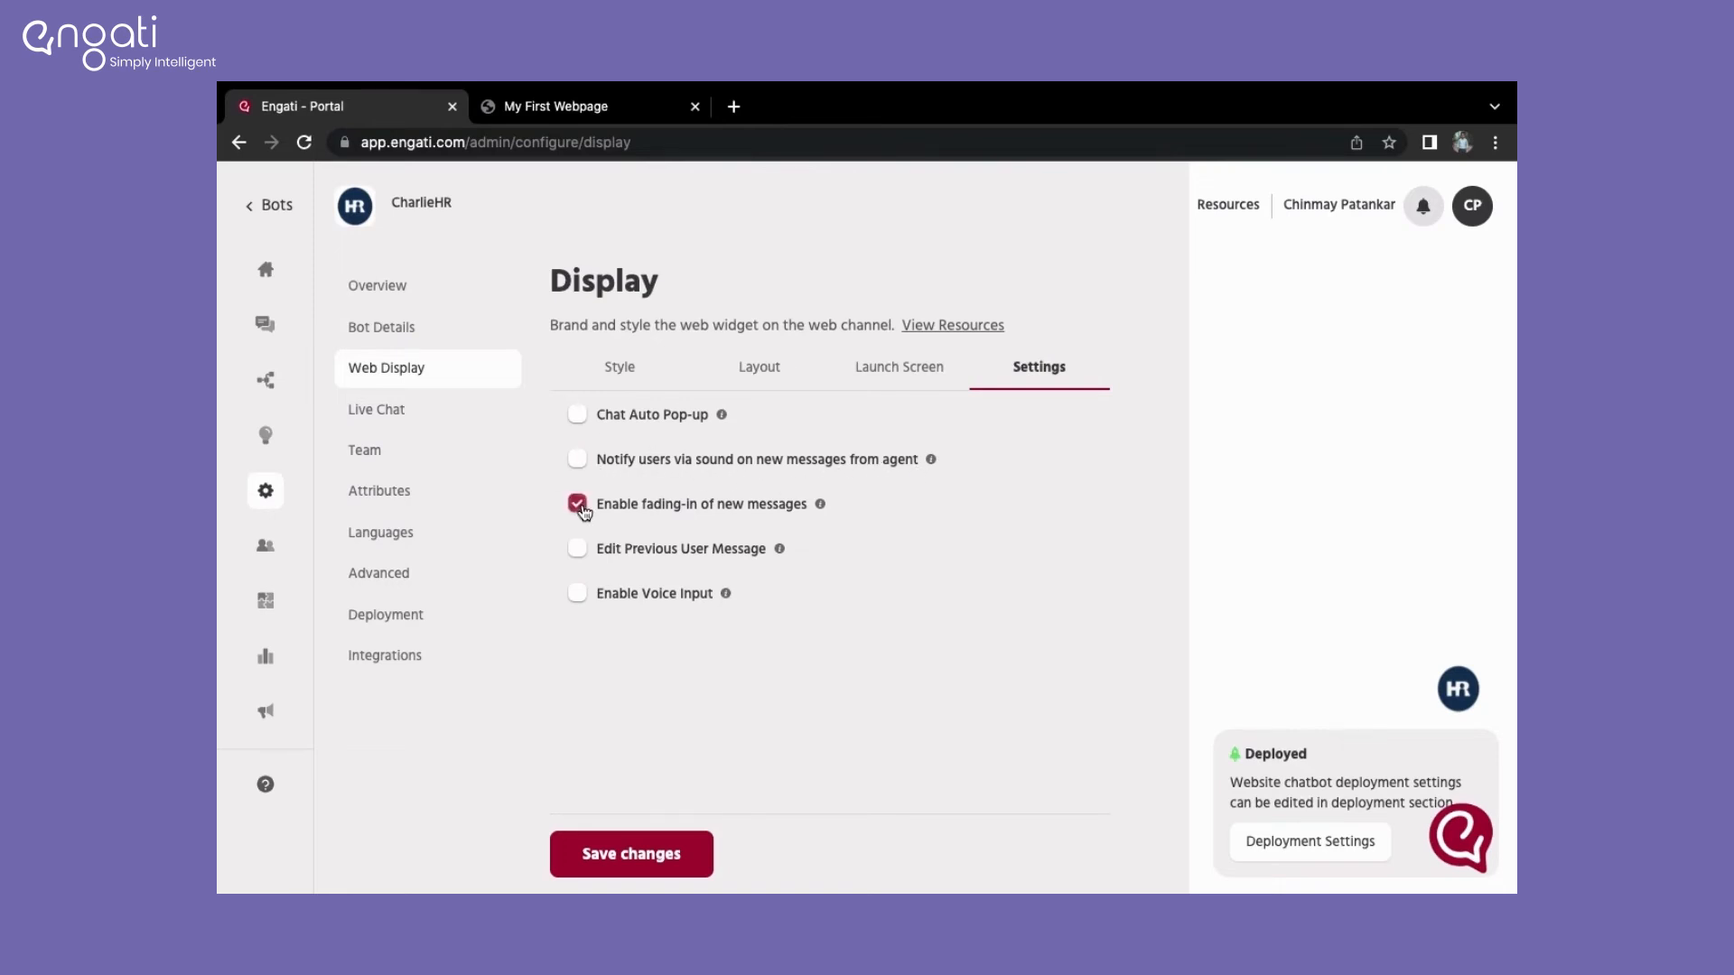
{"action": "left_click", "coordinate": [576, 503]}
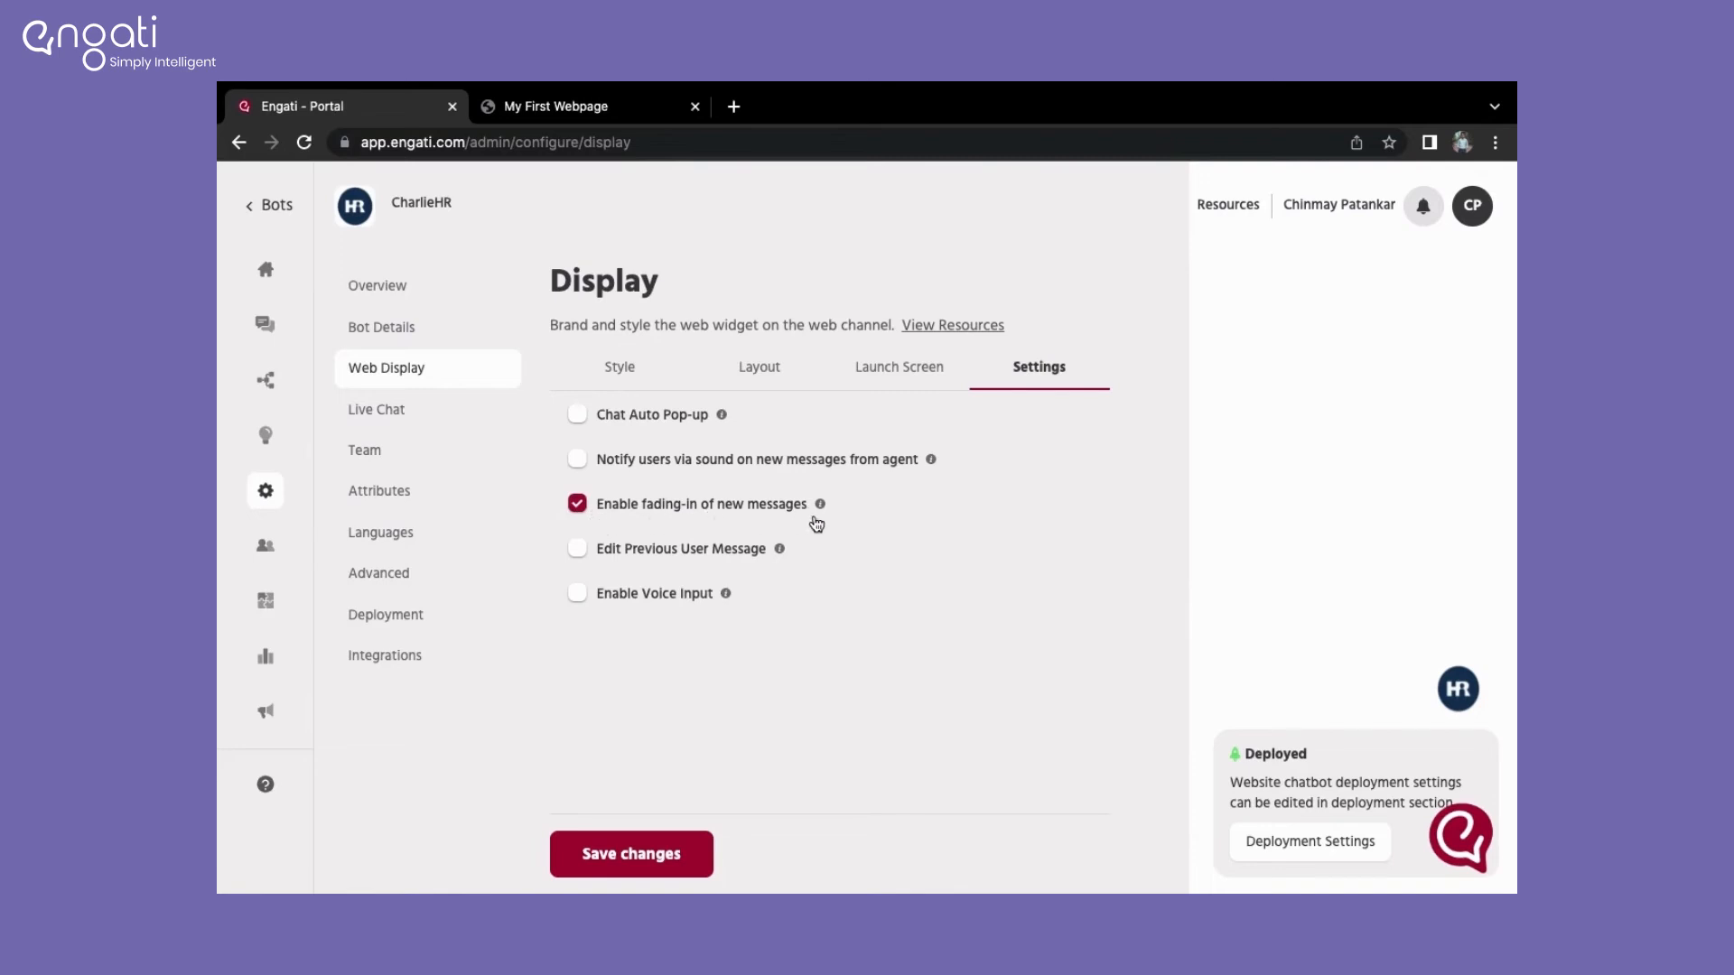
{"action": "left_click", "coordinate": [576, 503]}
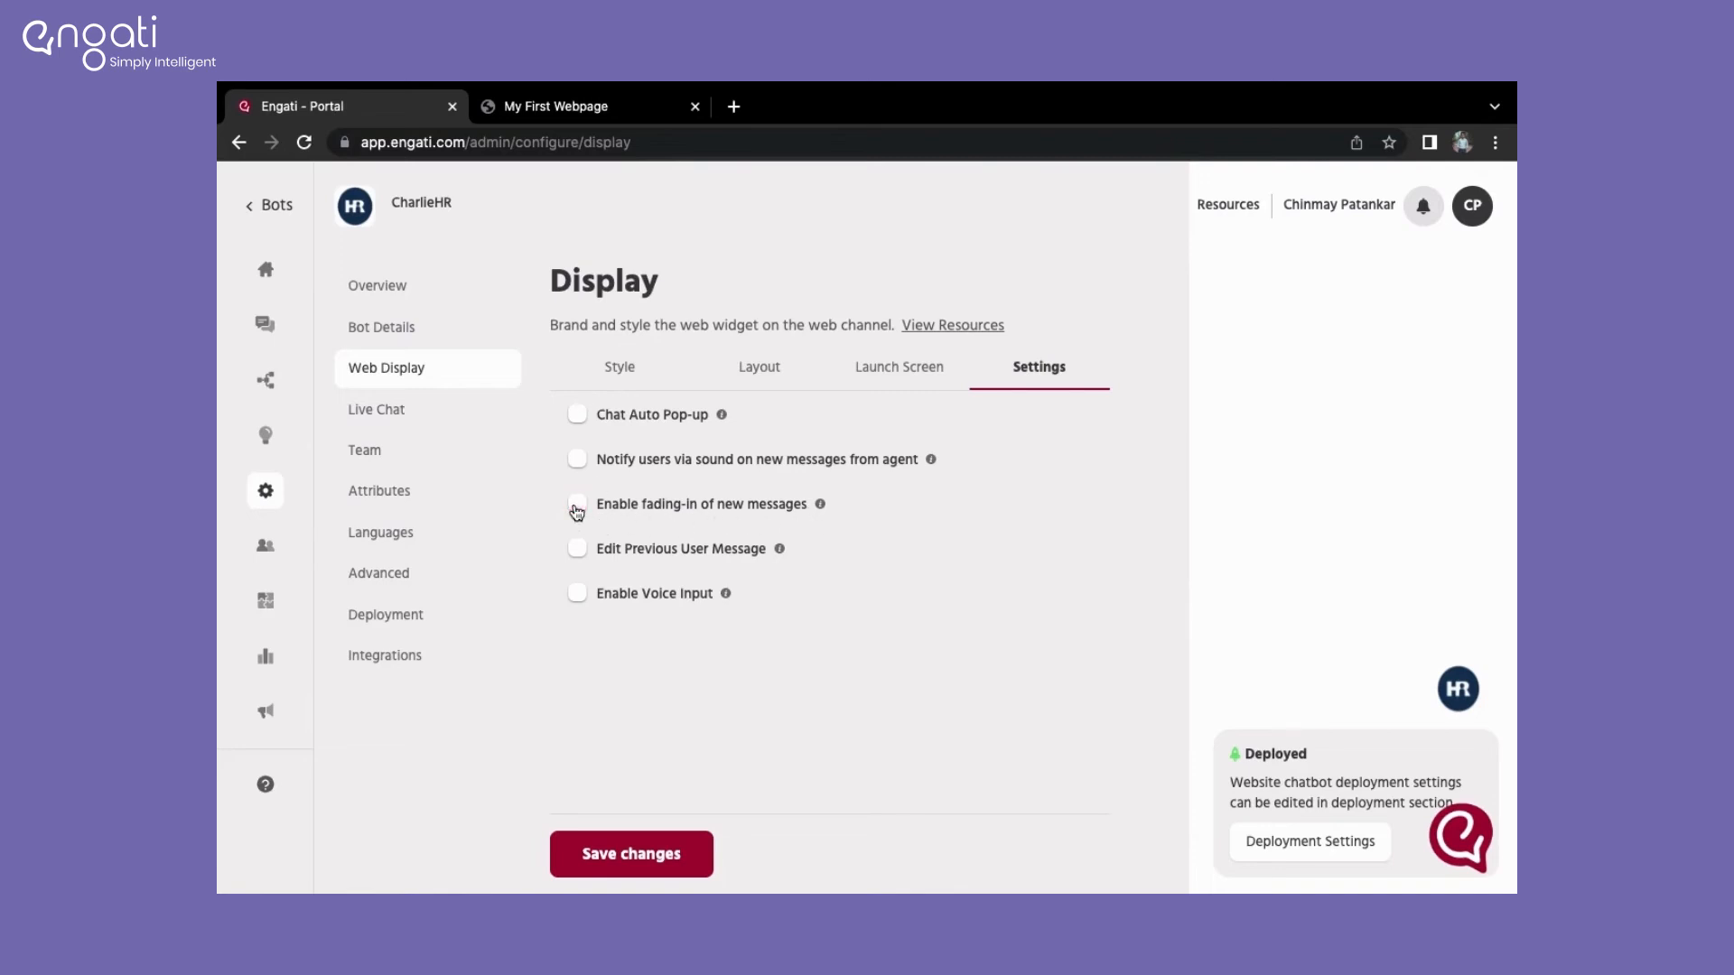
{"action": "left_click", "coordinate": [1457, 688]}
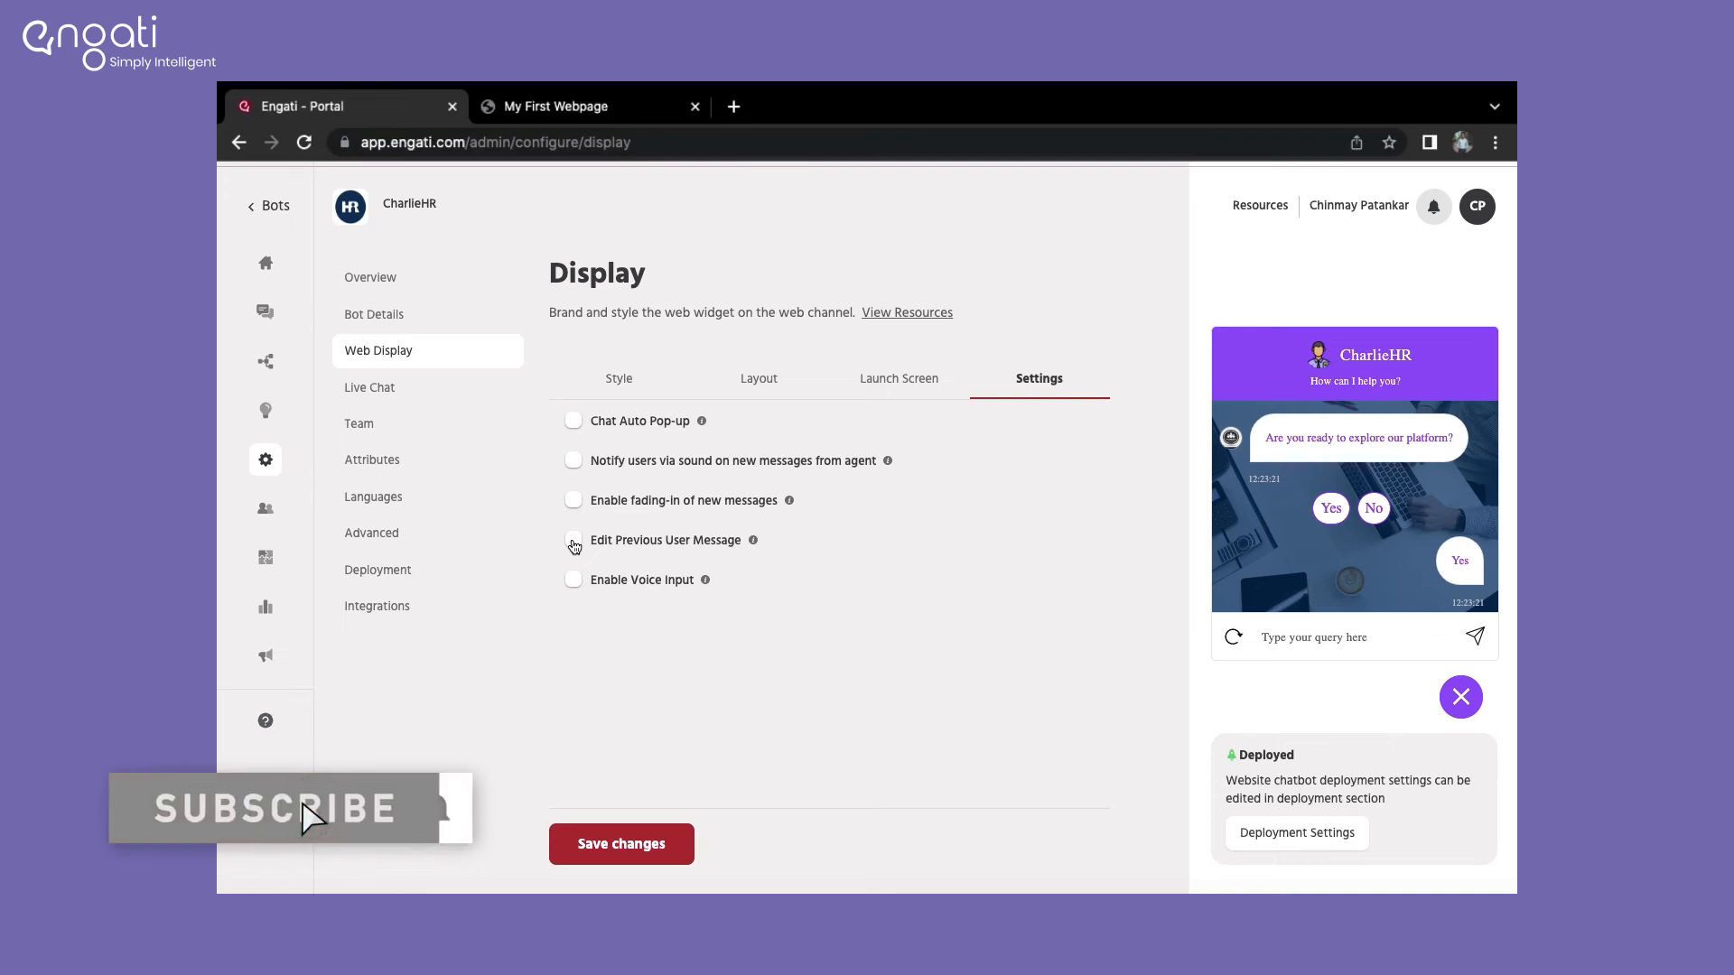
Step: Enable 'Edit Previous User Message' with response 'I want to change this response.' and save
{"action": "left_click", "coordinate": [573, 540]}
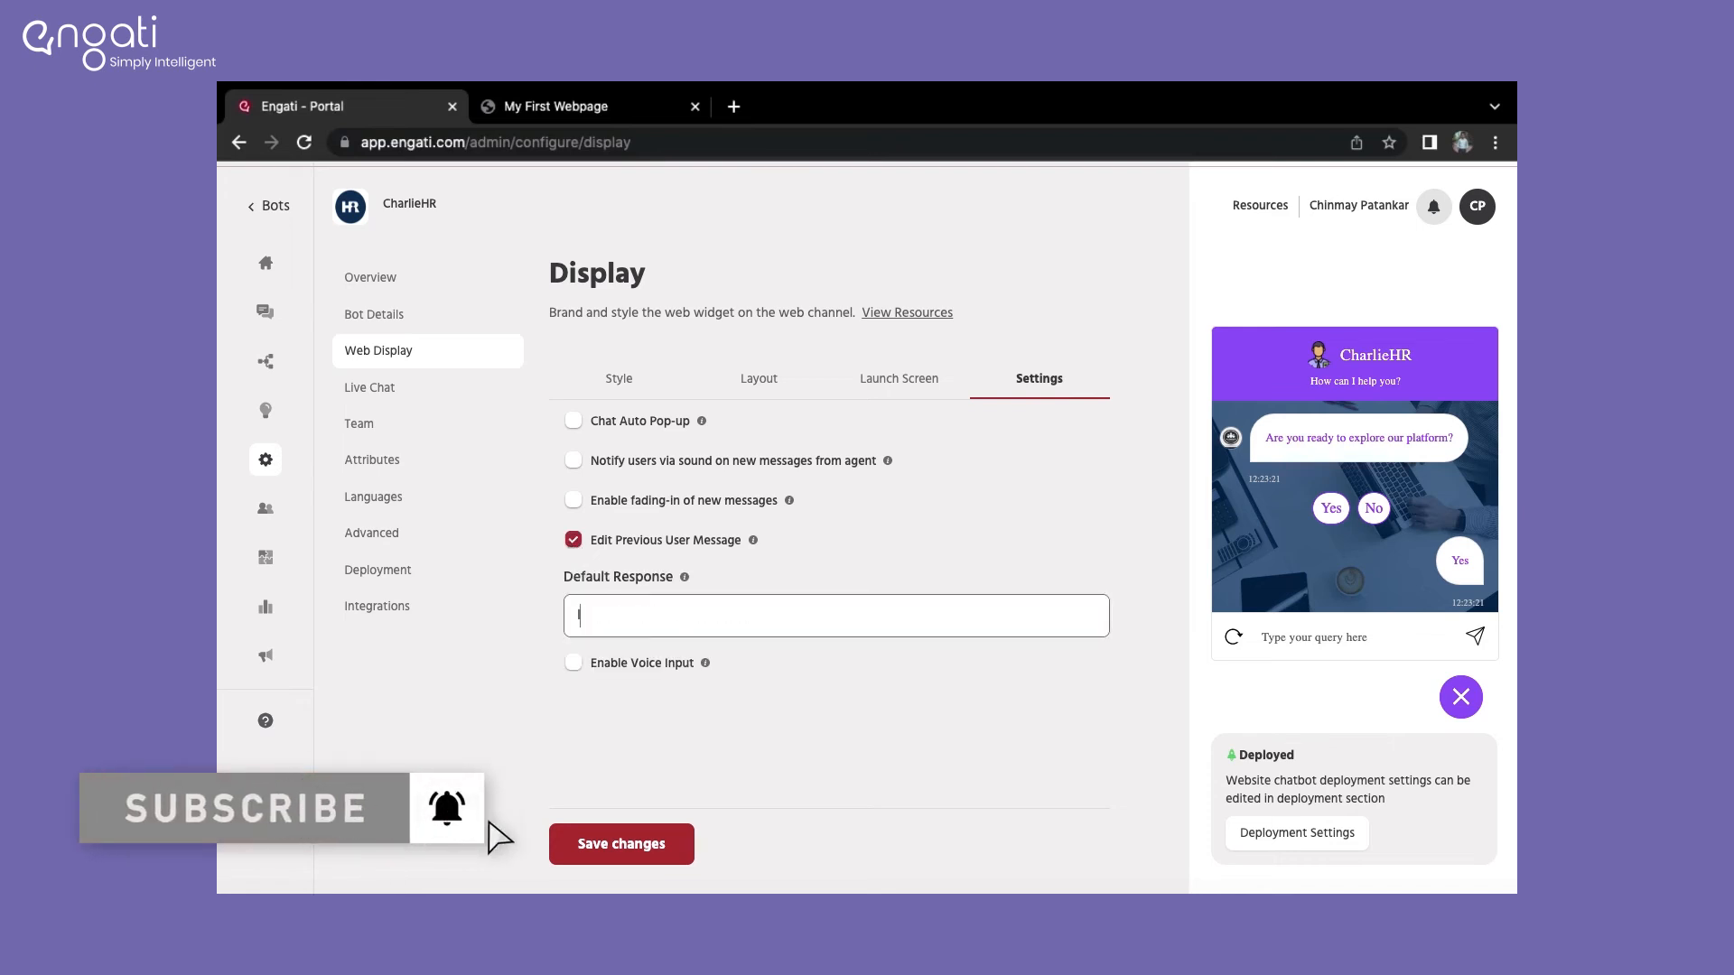
{"action": "type", "text": "I want to change this response."}
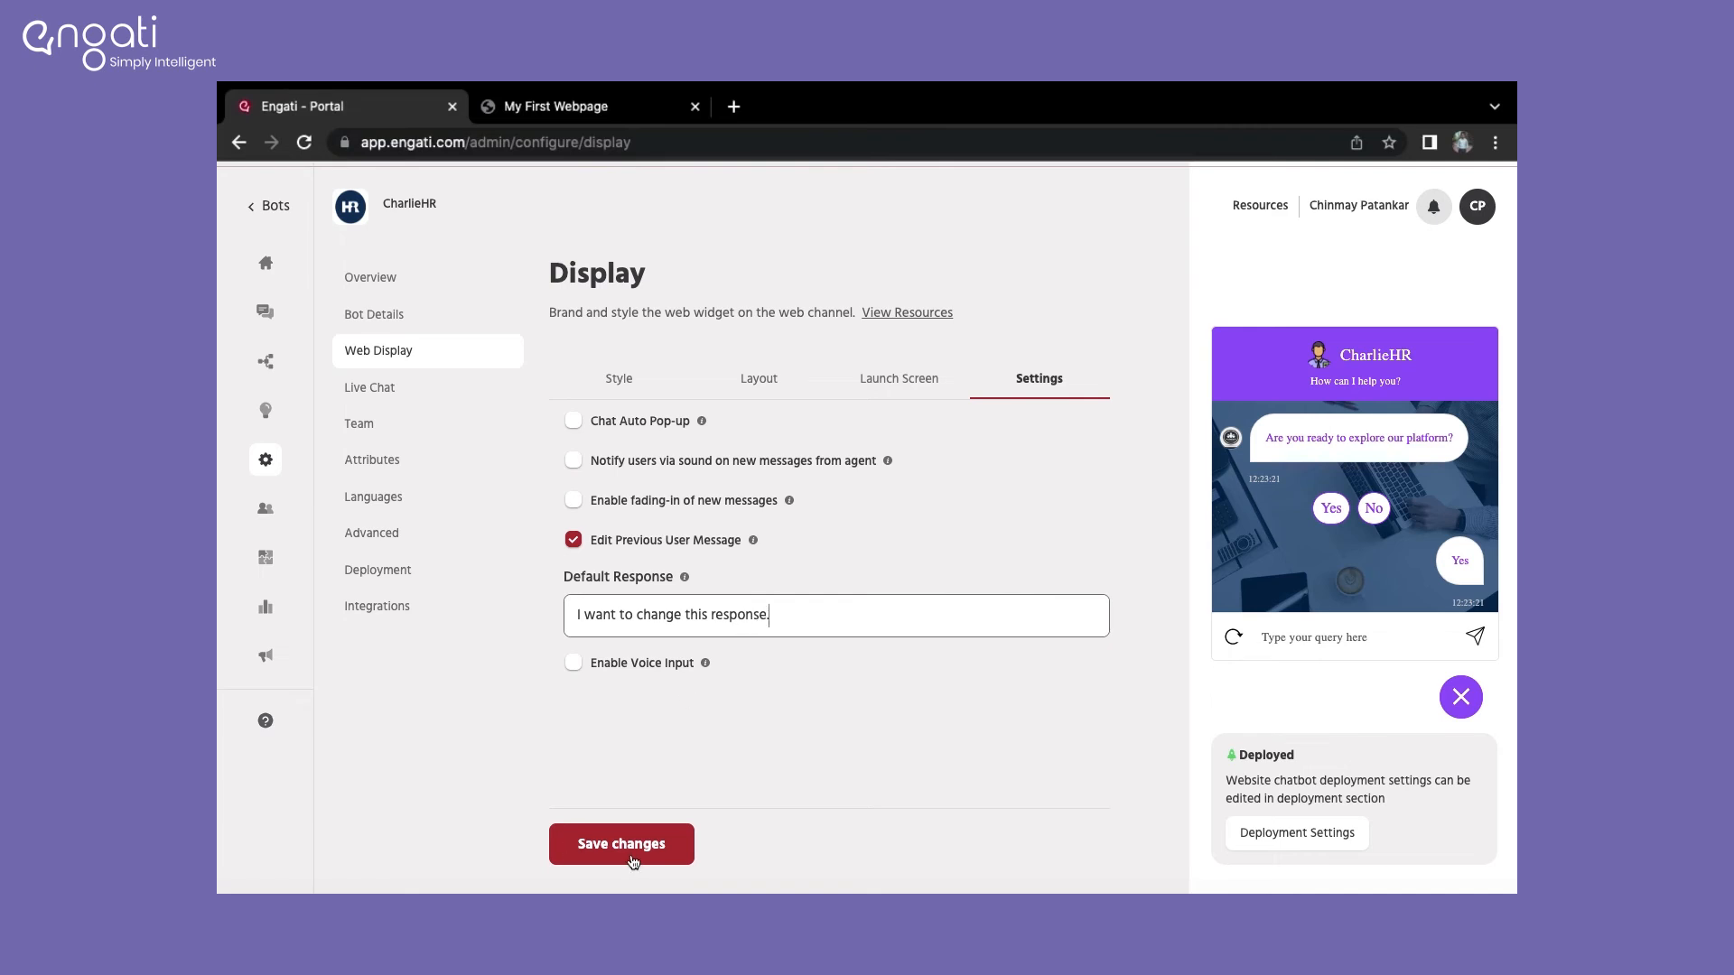
{"action": "left_click", "coordinate": [621, 843]}
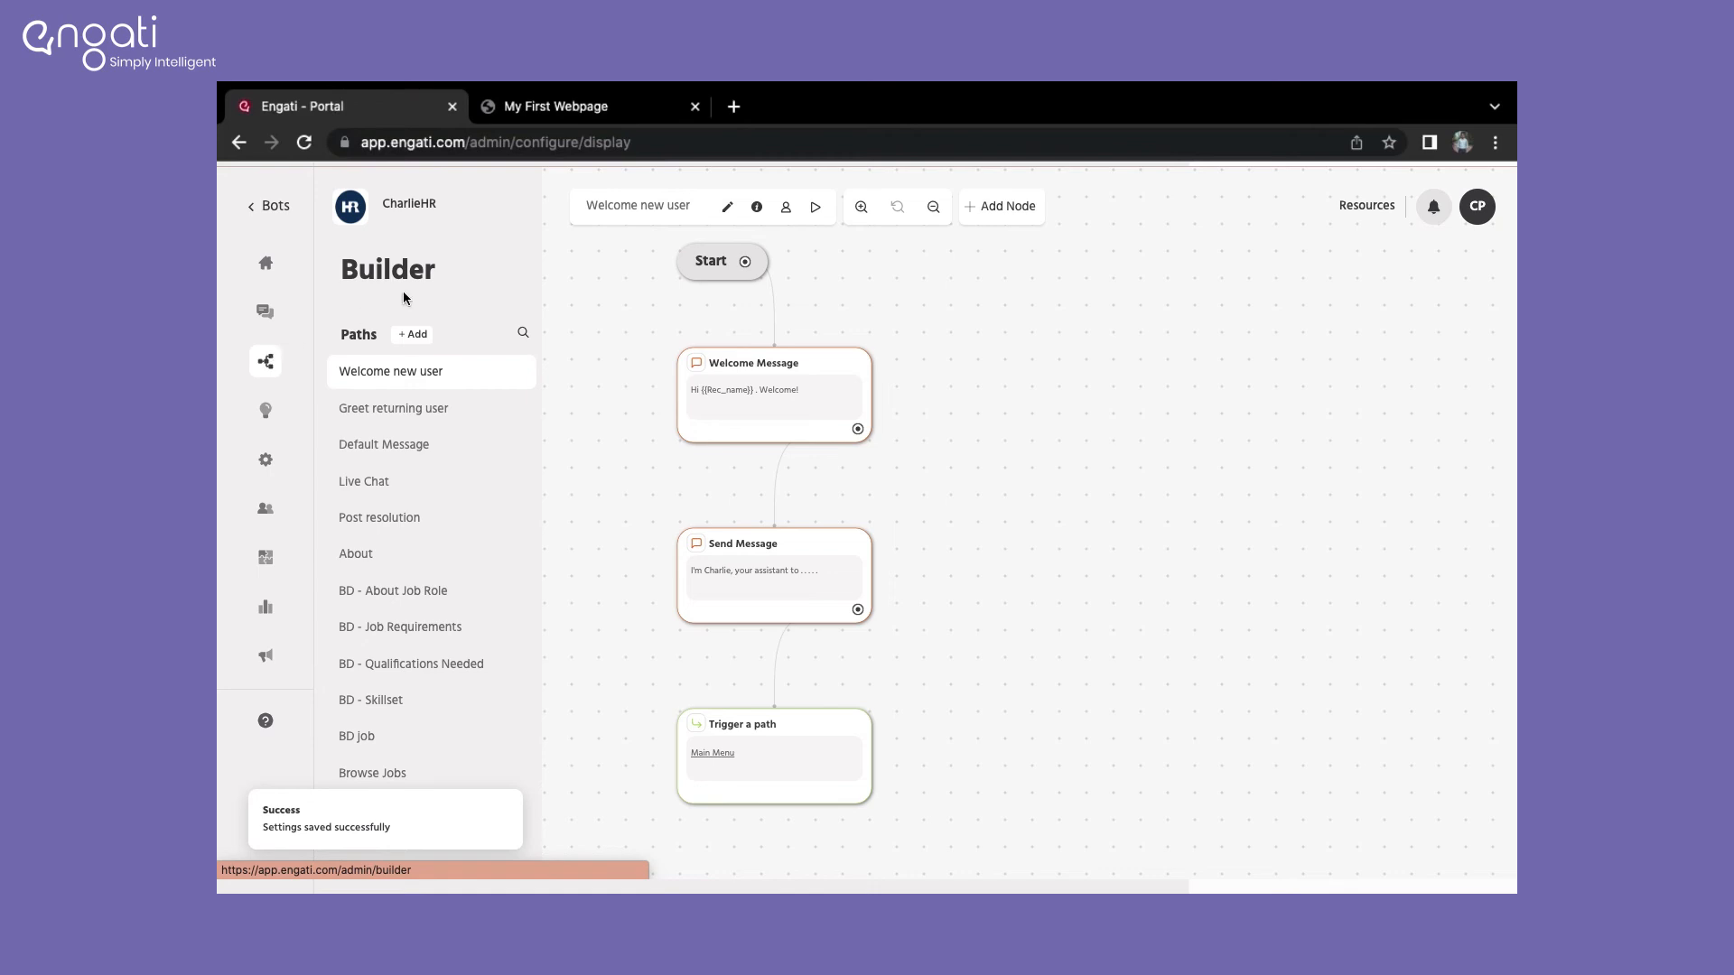
Step: Run a live bot test and scroll up to check the edited reply
{"action": "left_click", "coordinate": [814, 206]}
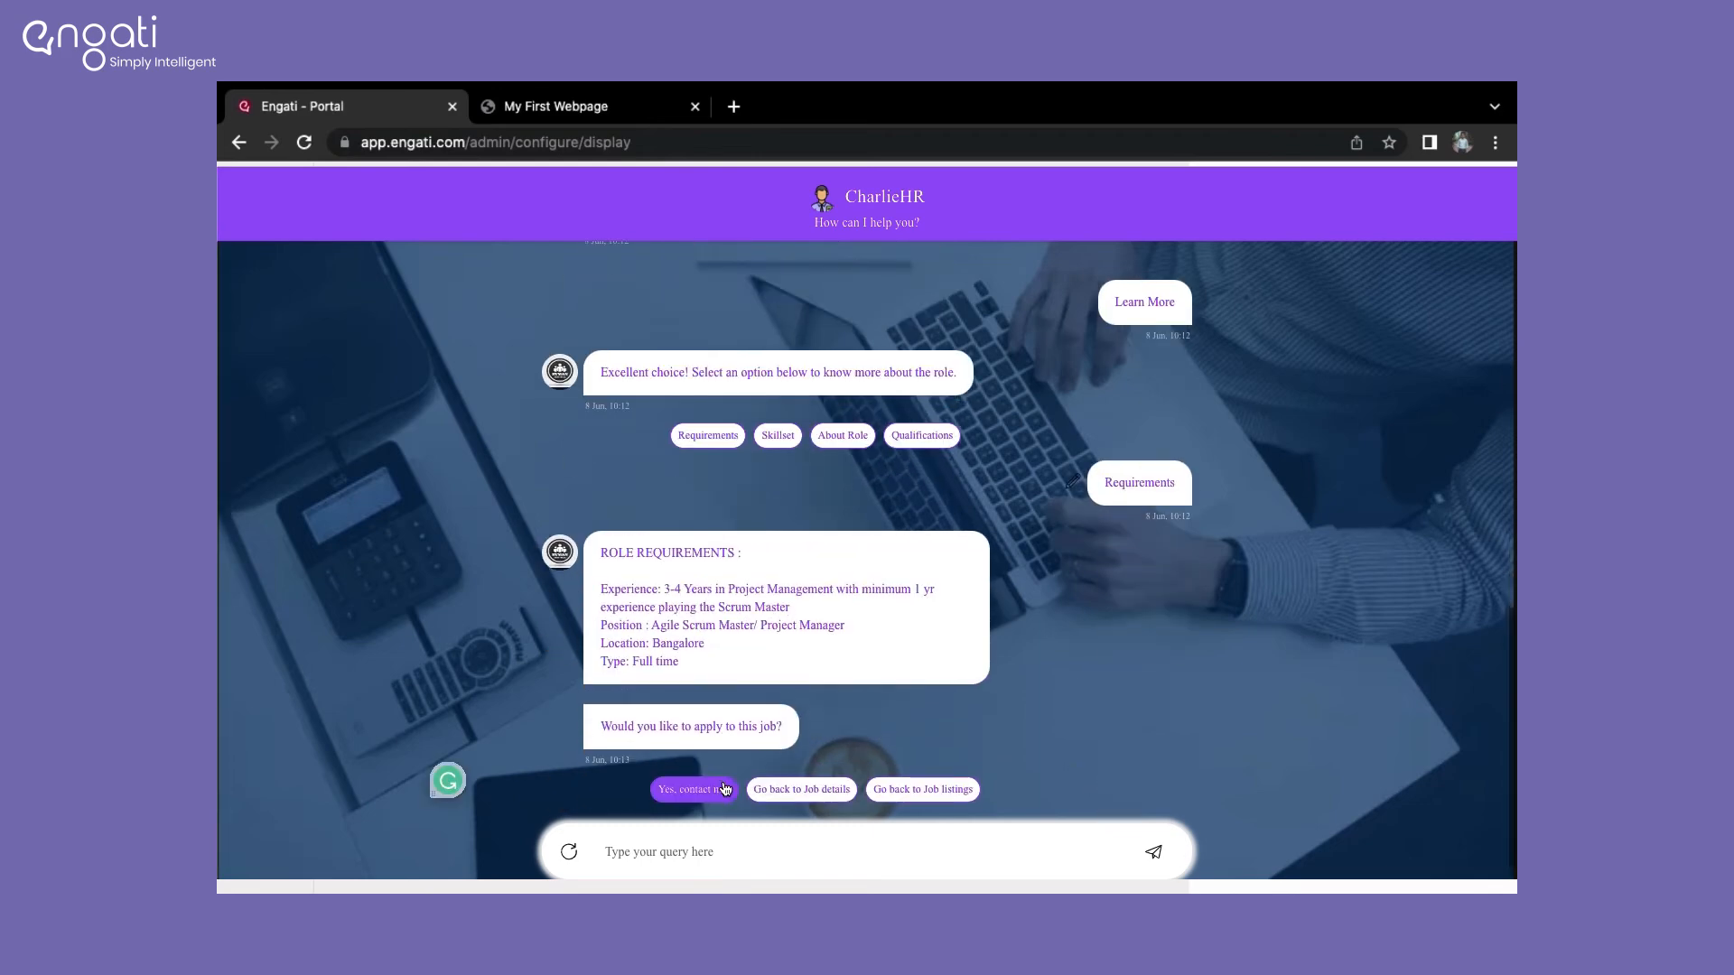
{"action": "scroll", "scroll_direction": "up", "scroll_amount": 3}
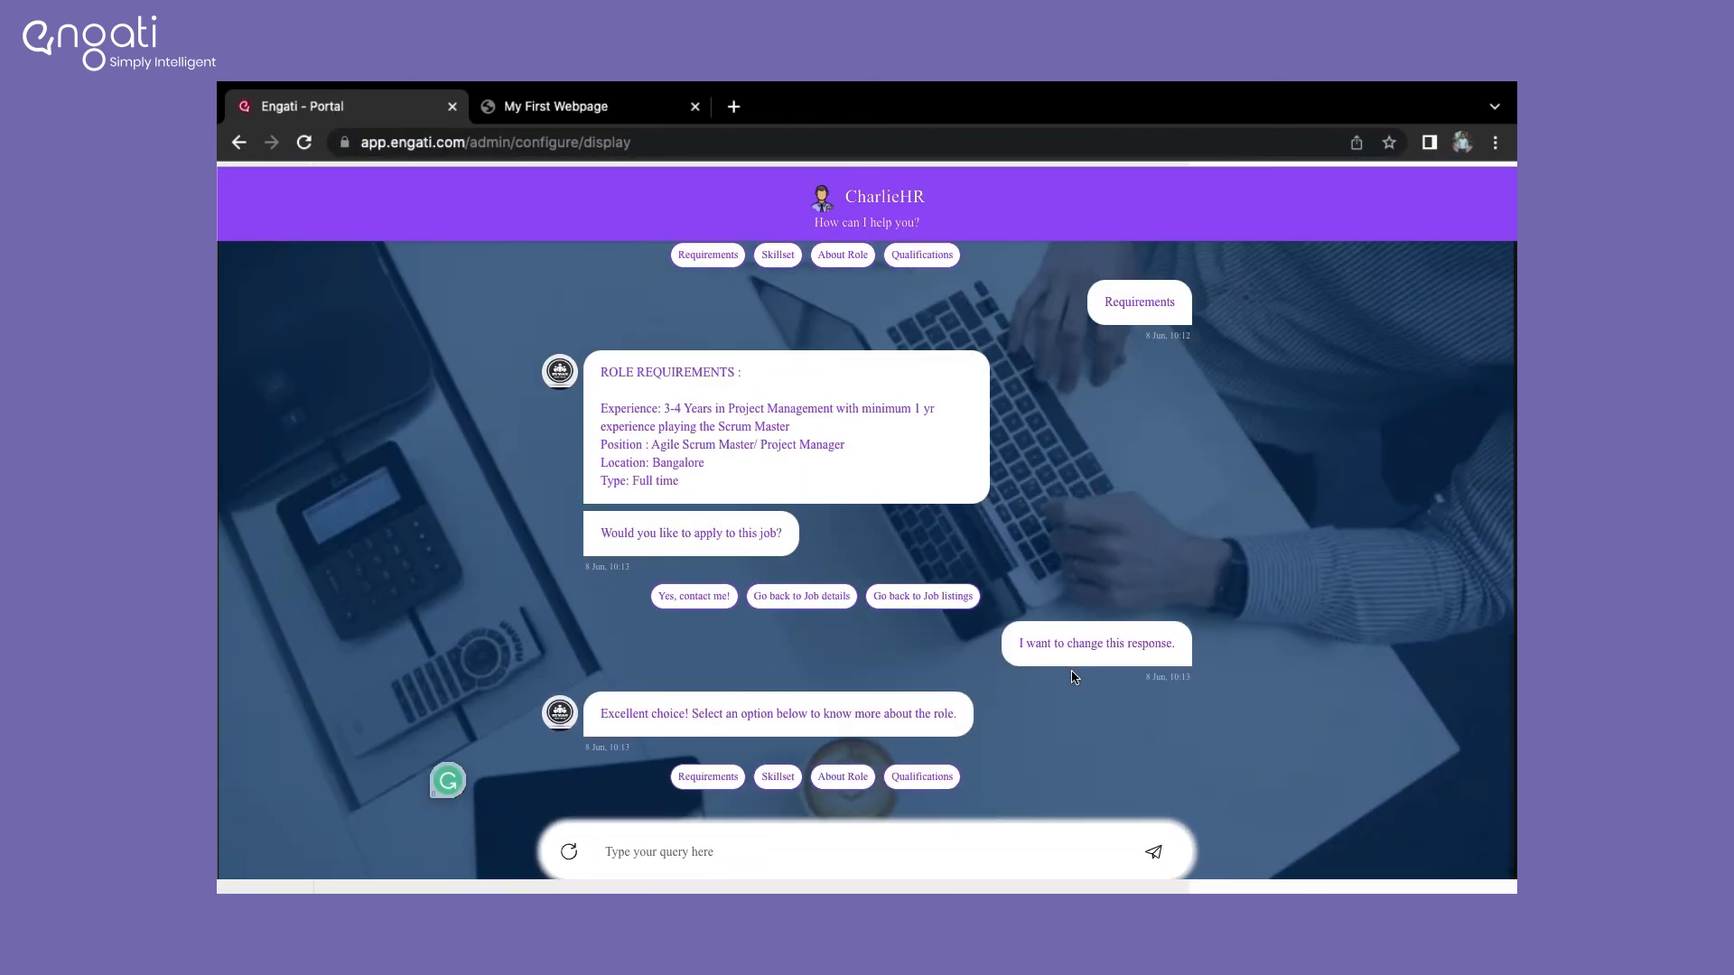
{"action": "scroll", "scroll_direction": "up", "scroll_amount": 3}
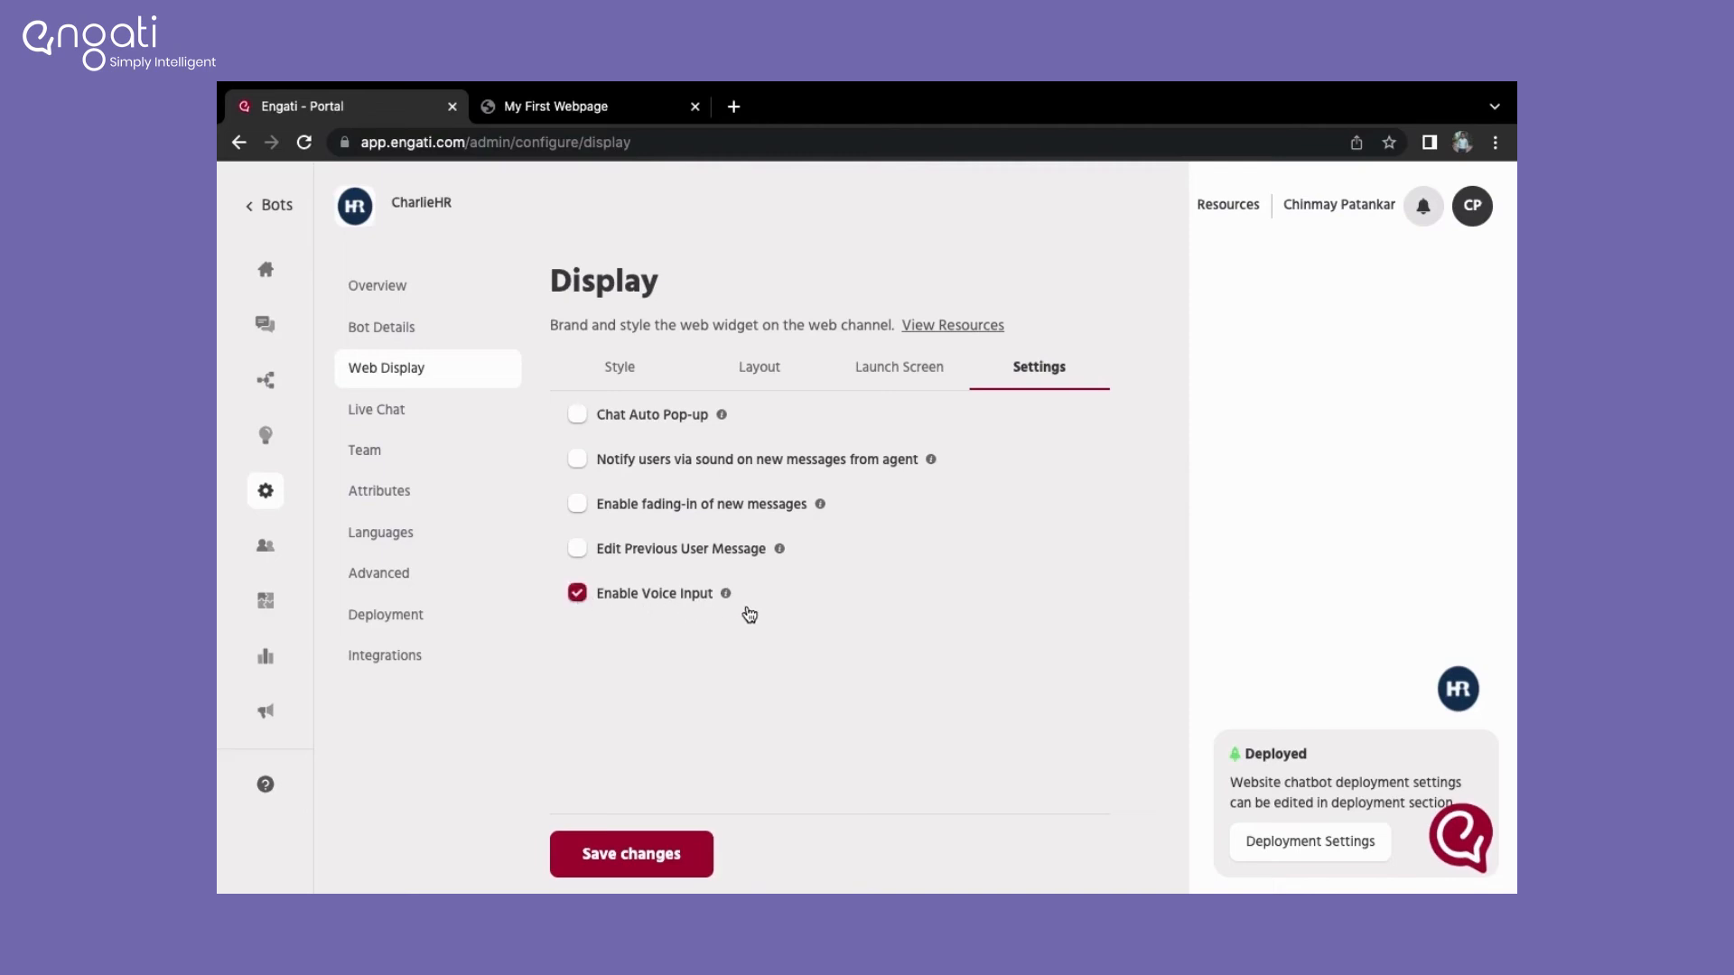
Step: Untick 'Enable Voice Input' and save the display settings
{"action": "left_click", "coordinate": [576, 592]}
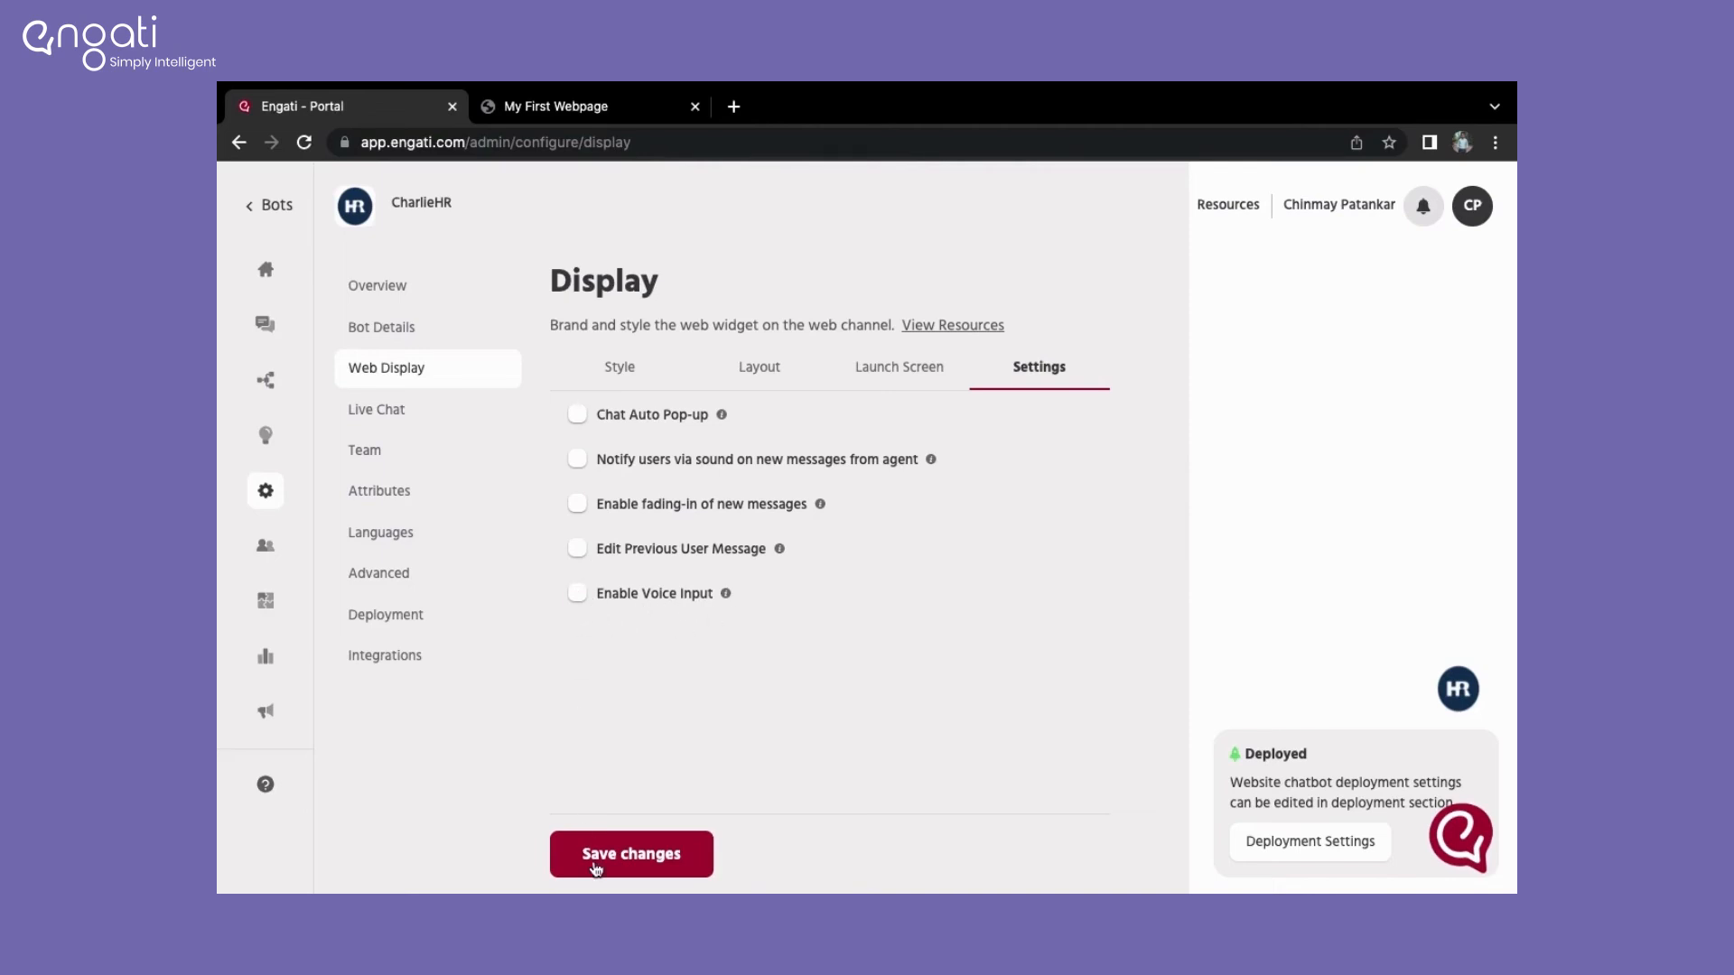
{"action": "left_click", "coordinate": [631, 852]}
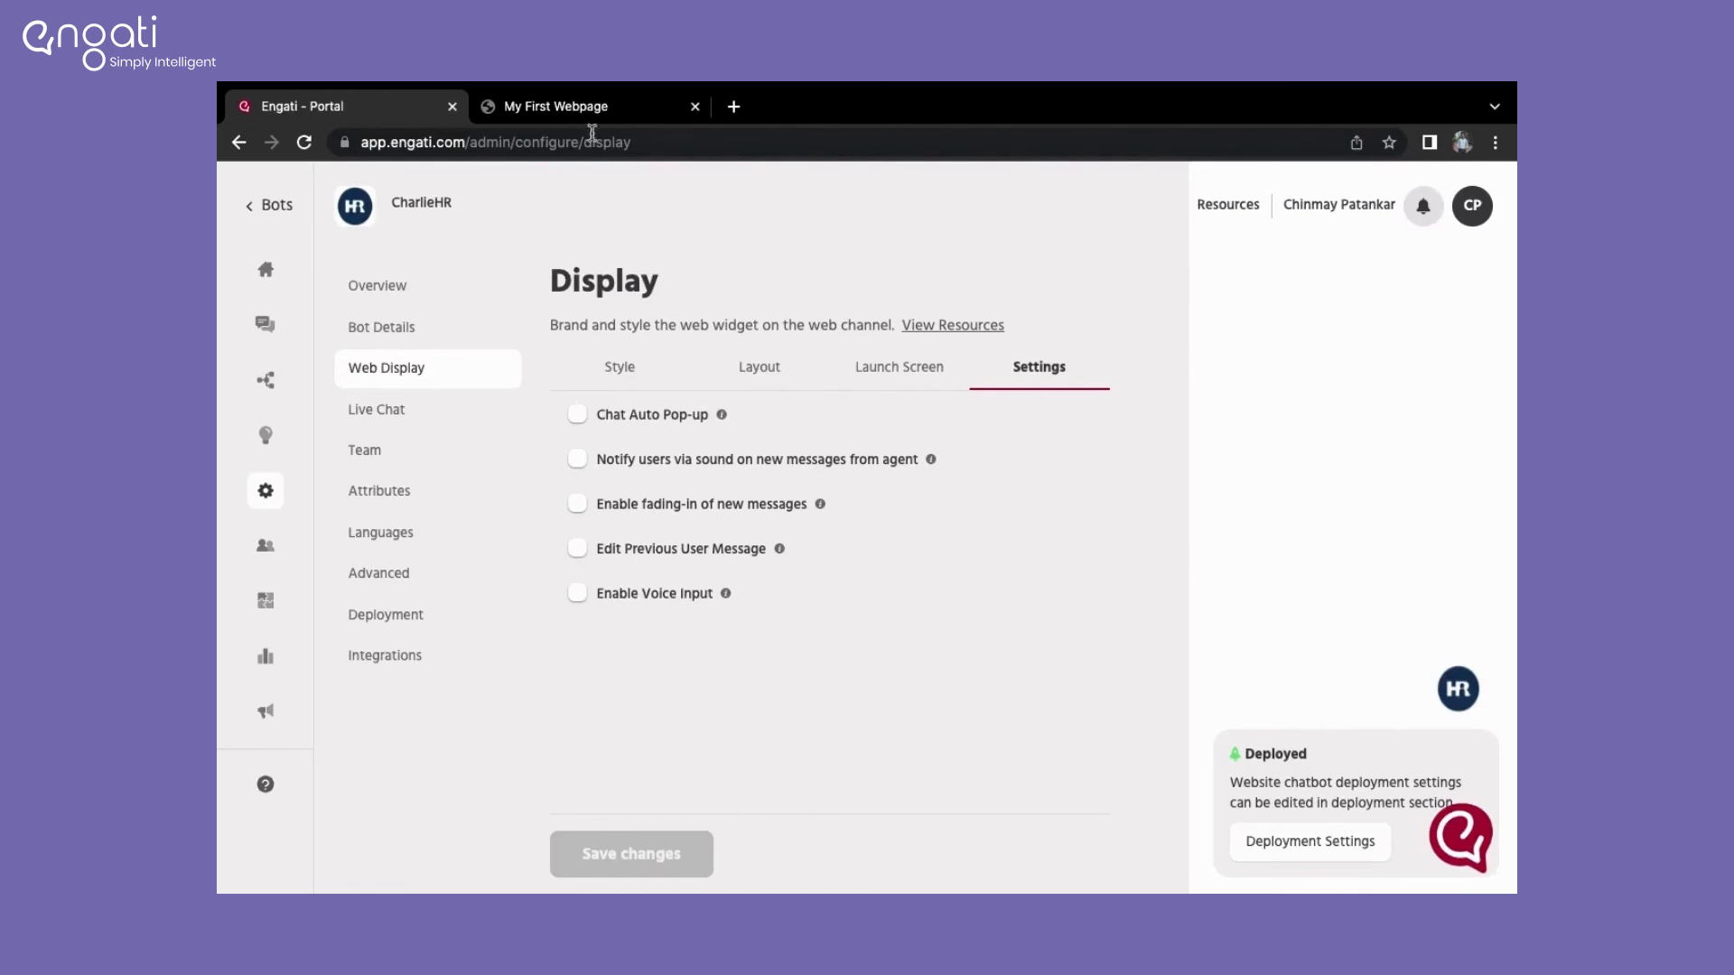
Step: Save the Website Chatbot chat position as Bottom Left, then go to My First Webpage
{"action": "left_click", "coordinate": [1309, 841]}
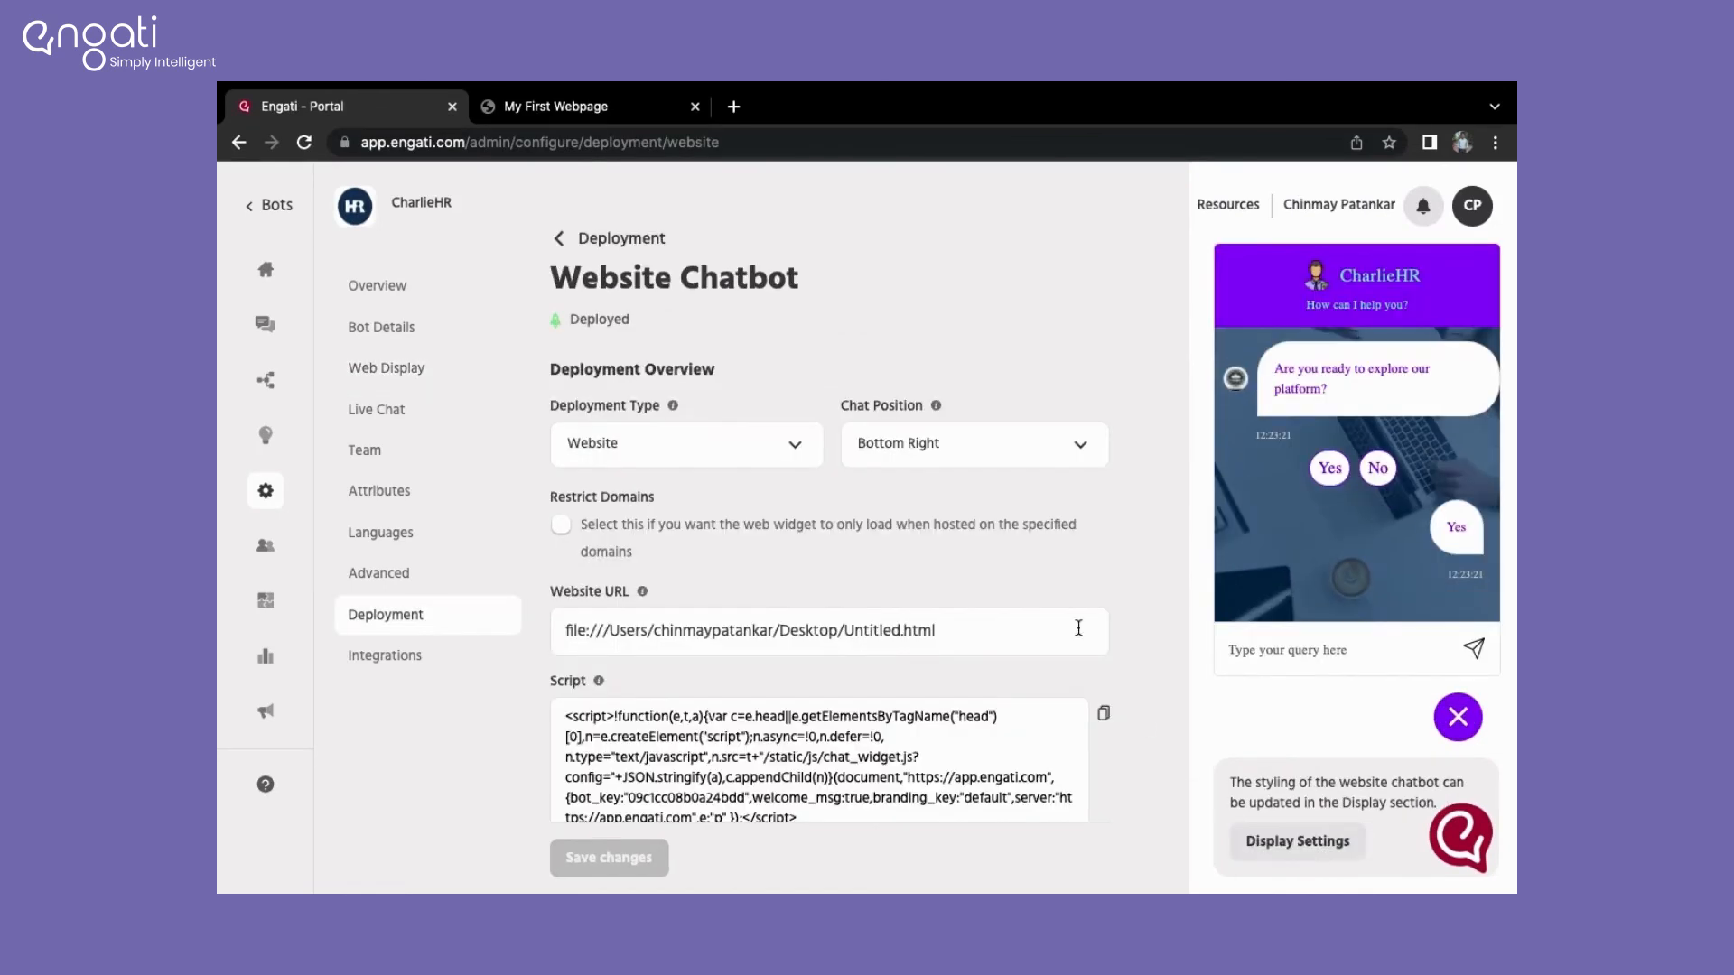
{"action": "left_click", "coordinate": [971, 443]}
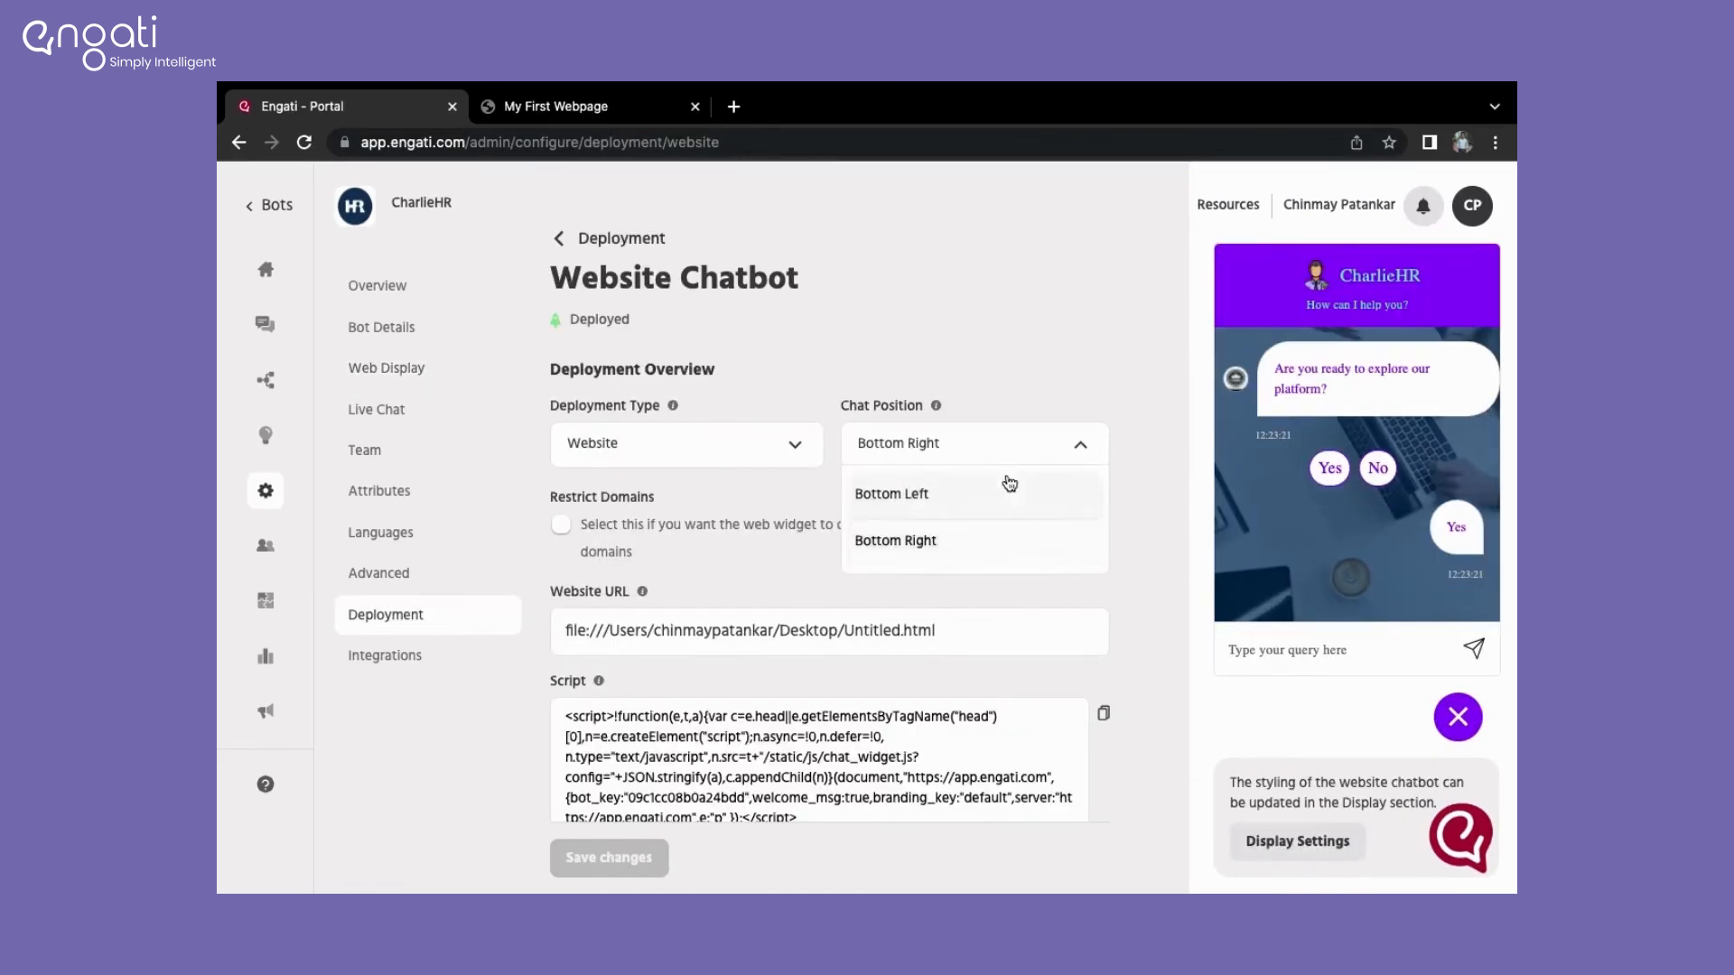
{"action": "left_click", "coordinate": [891, 493]}
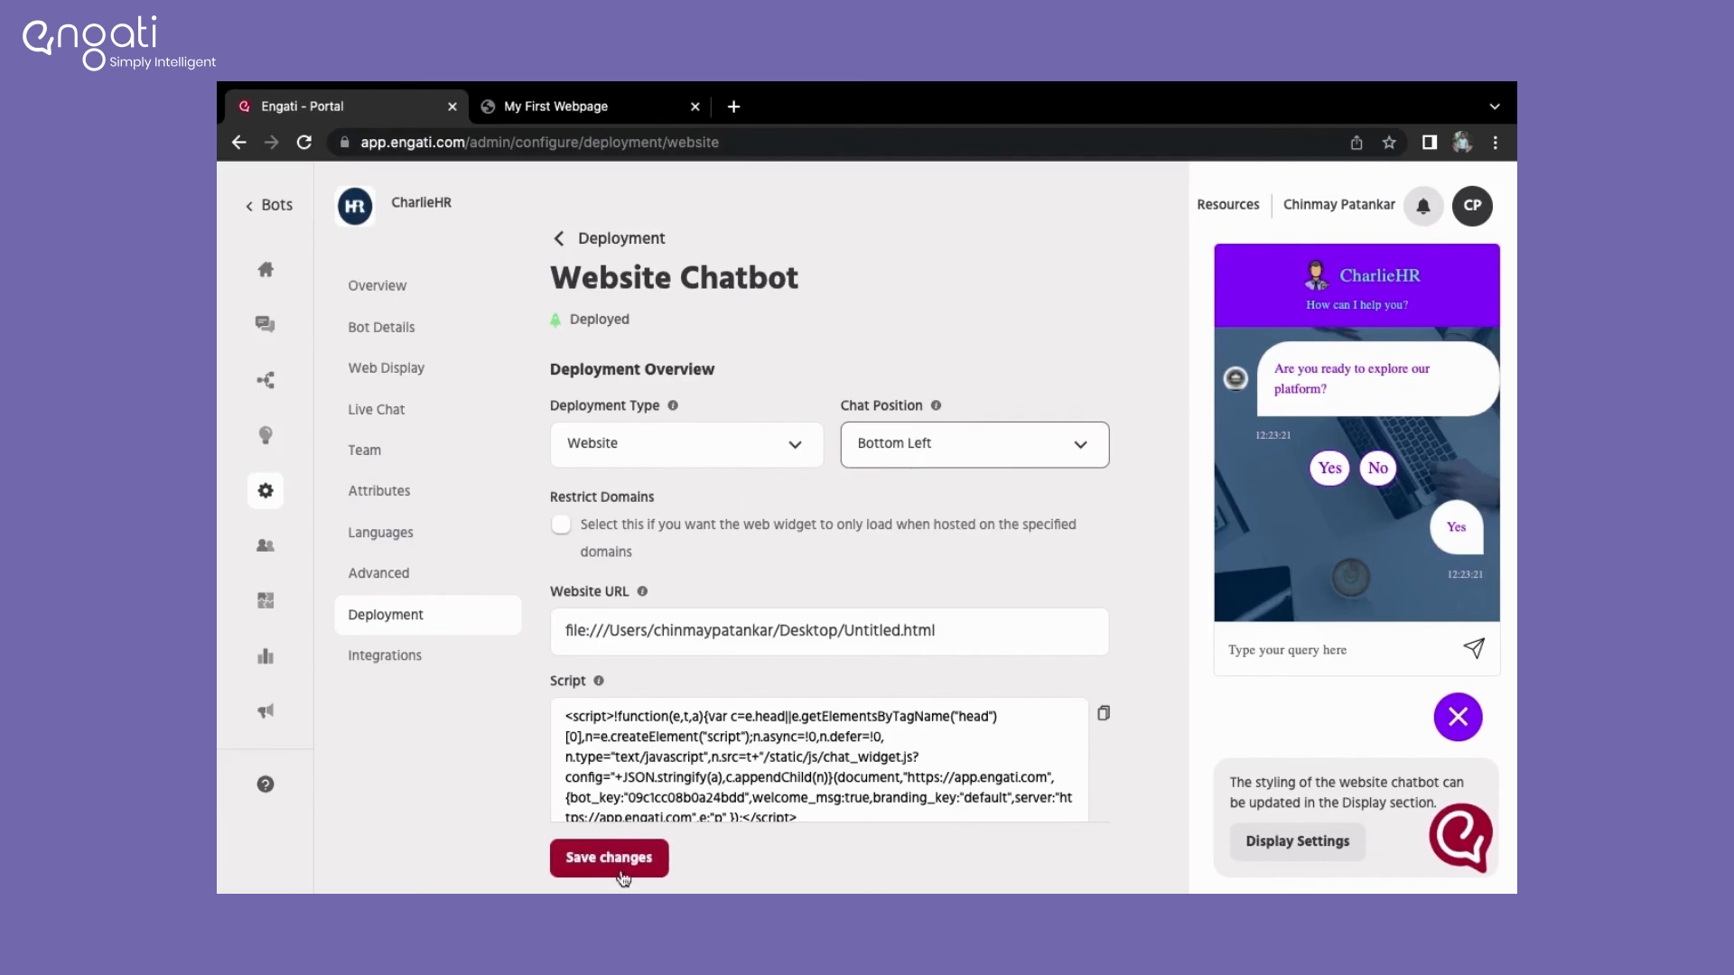
{"action": "left_click", "coordinate": [608, 858]}
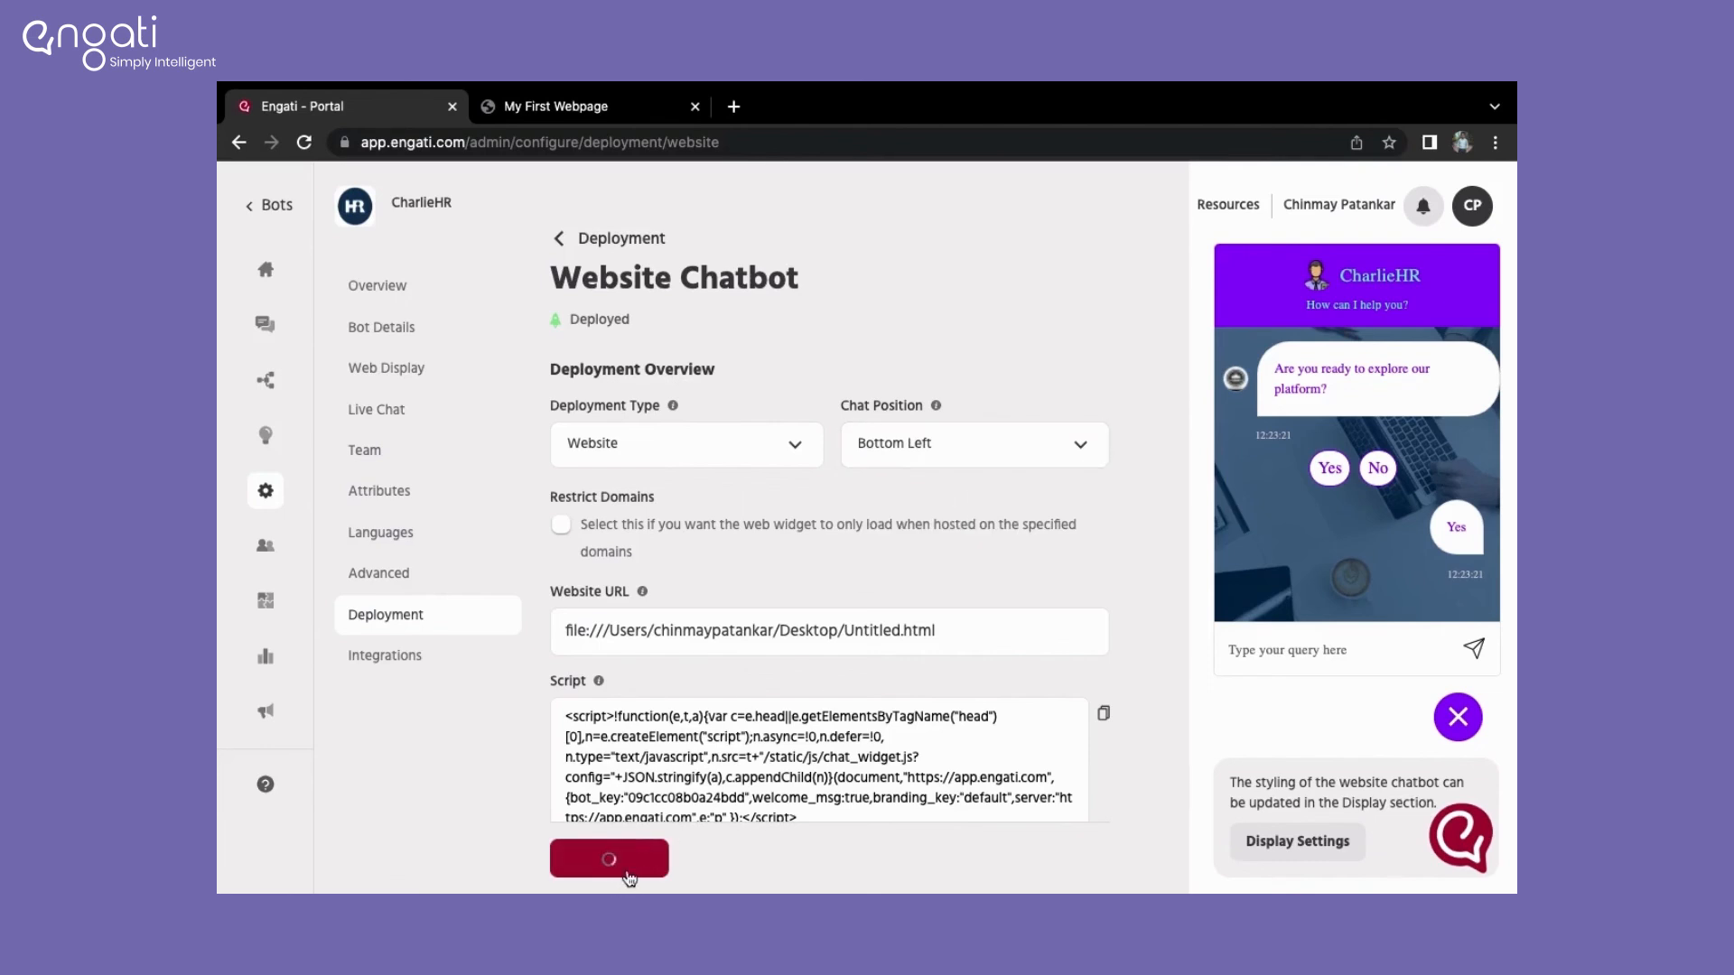
{"action": "left_click", "coordinate": [608, 859]}
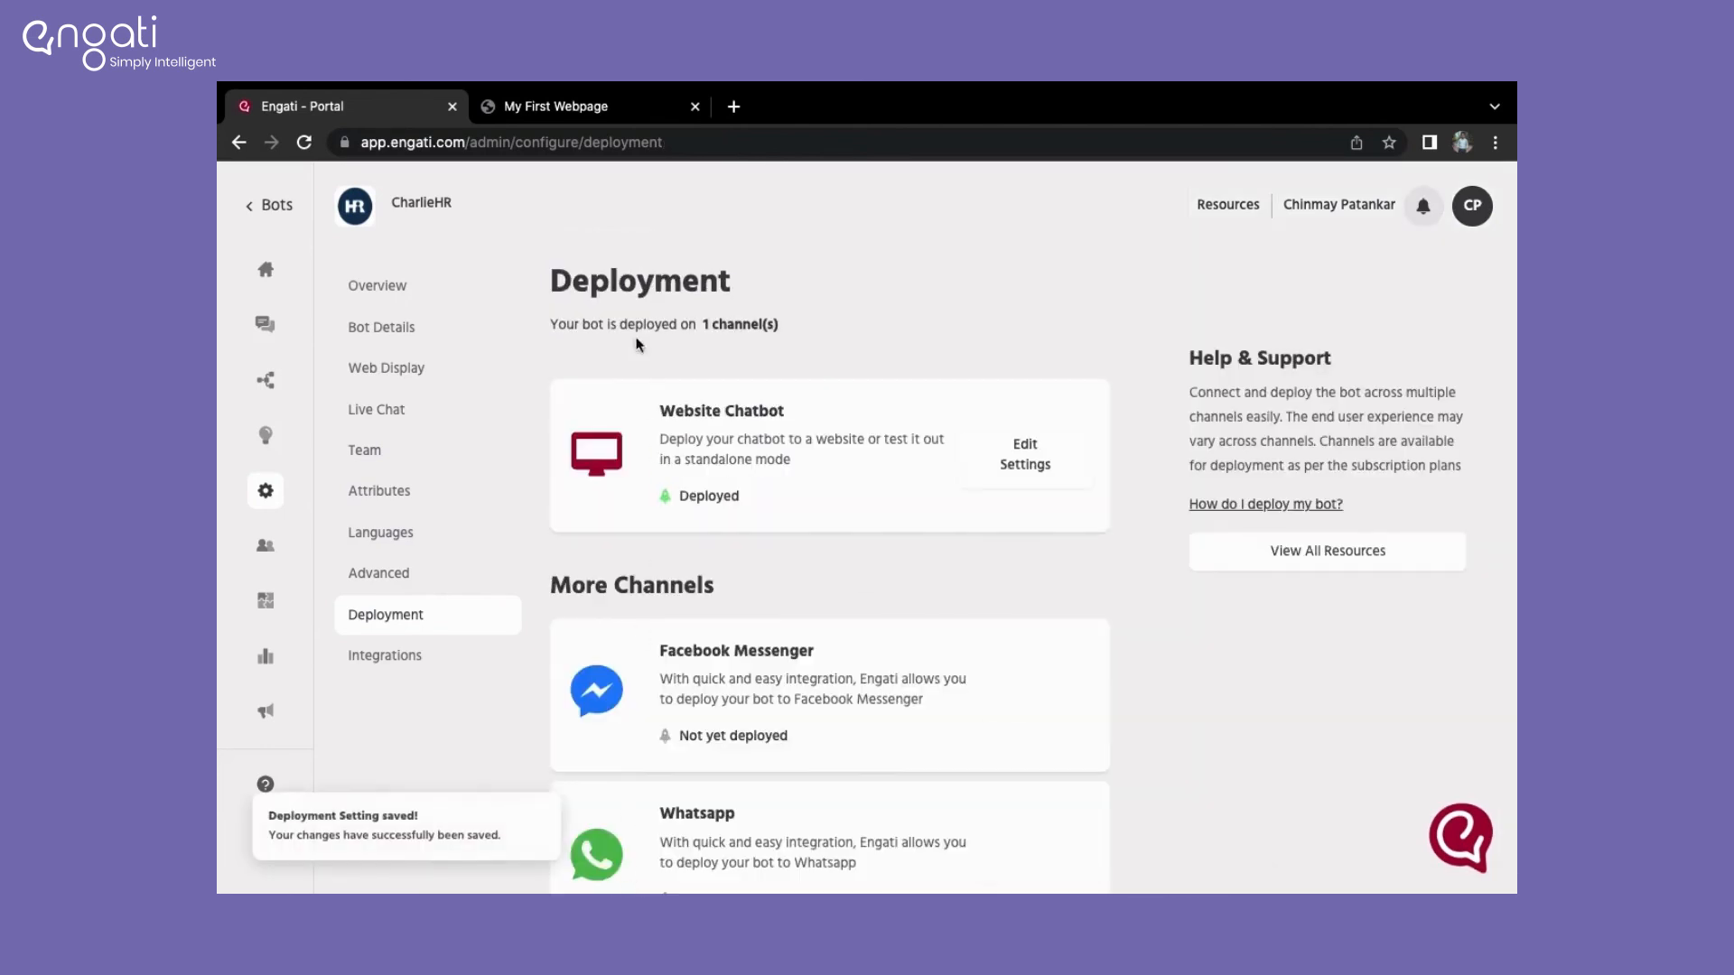
{"action": "left_click", "coordinate": [556, 106]}
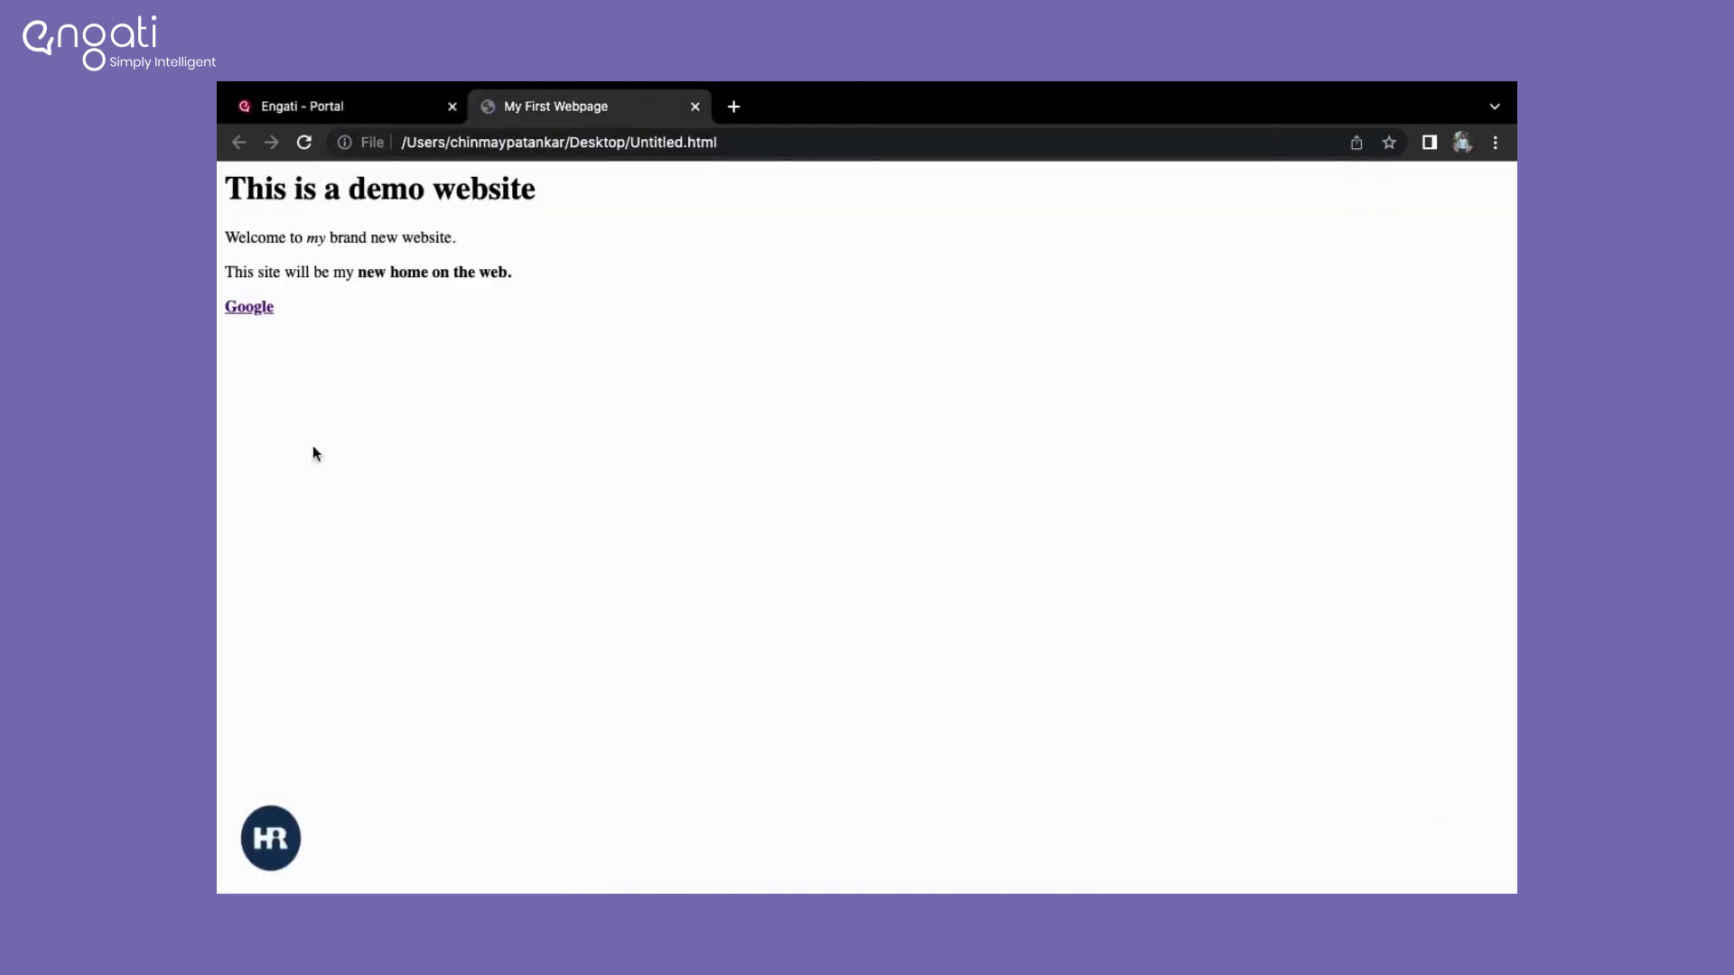
{"action": "mouse_move", "coordinate": [252, 824]}
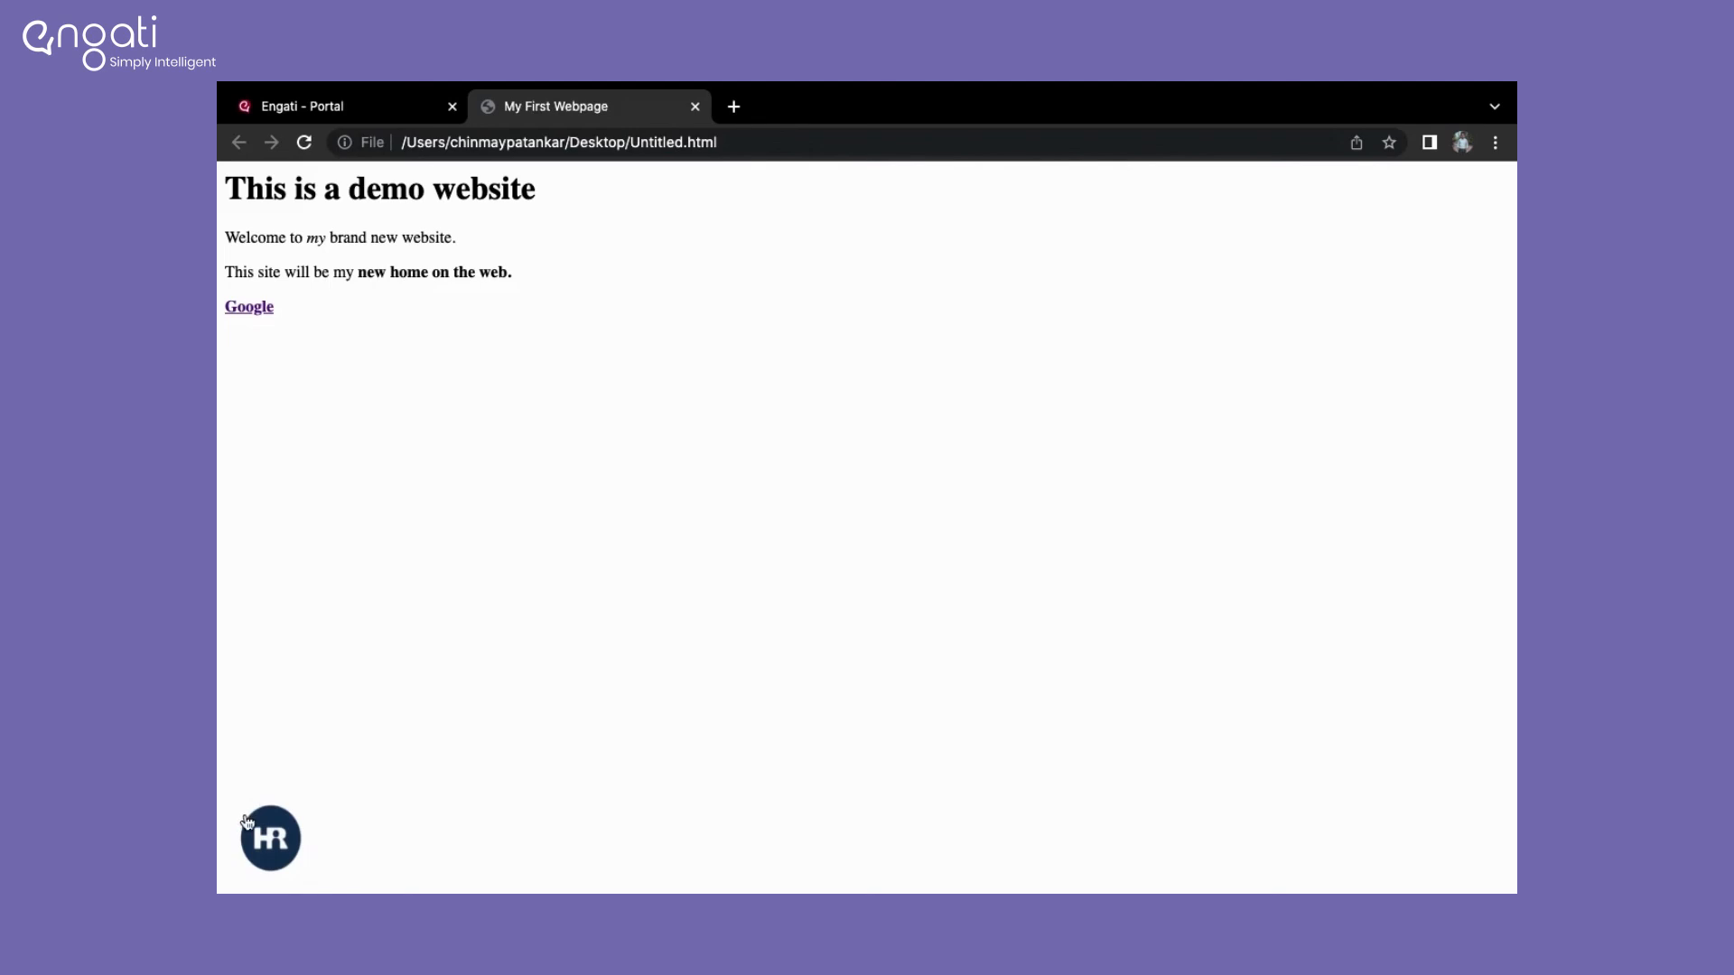
Step: Open and close the bottom-left CharlieHR chat, then return to the Engati Portal tab
{"action": "left_click", "coordinate": [271, 838]}
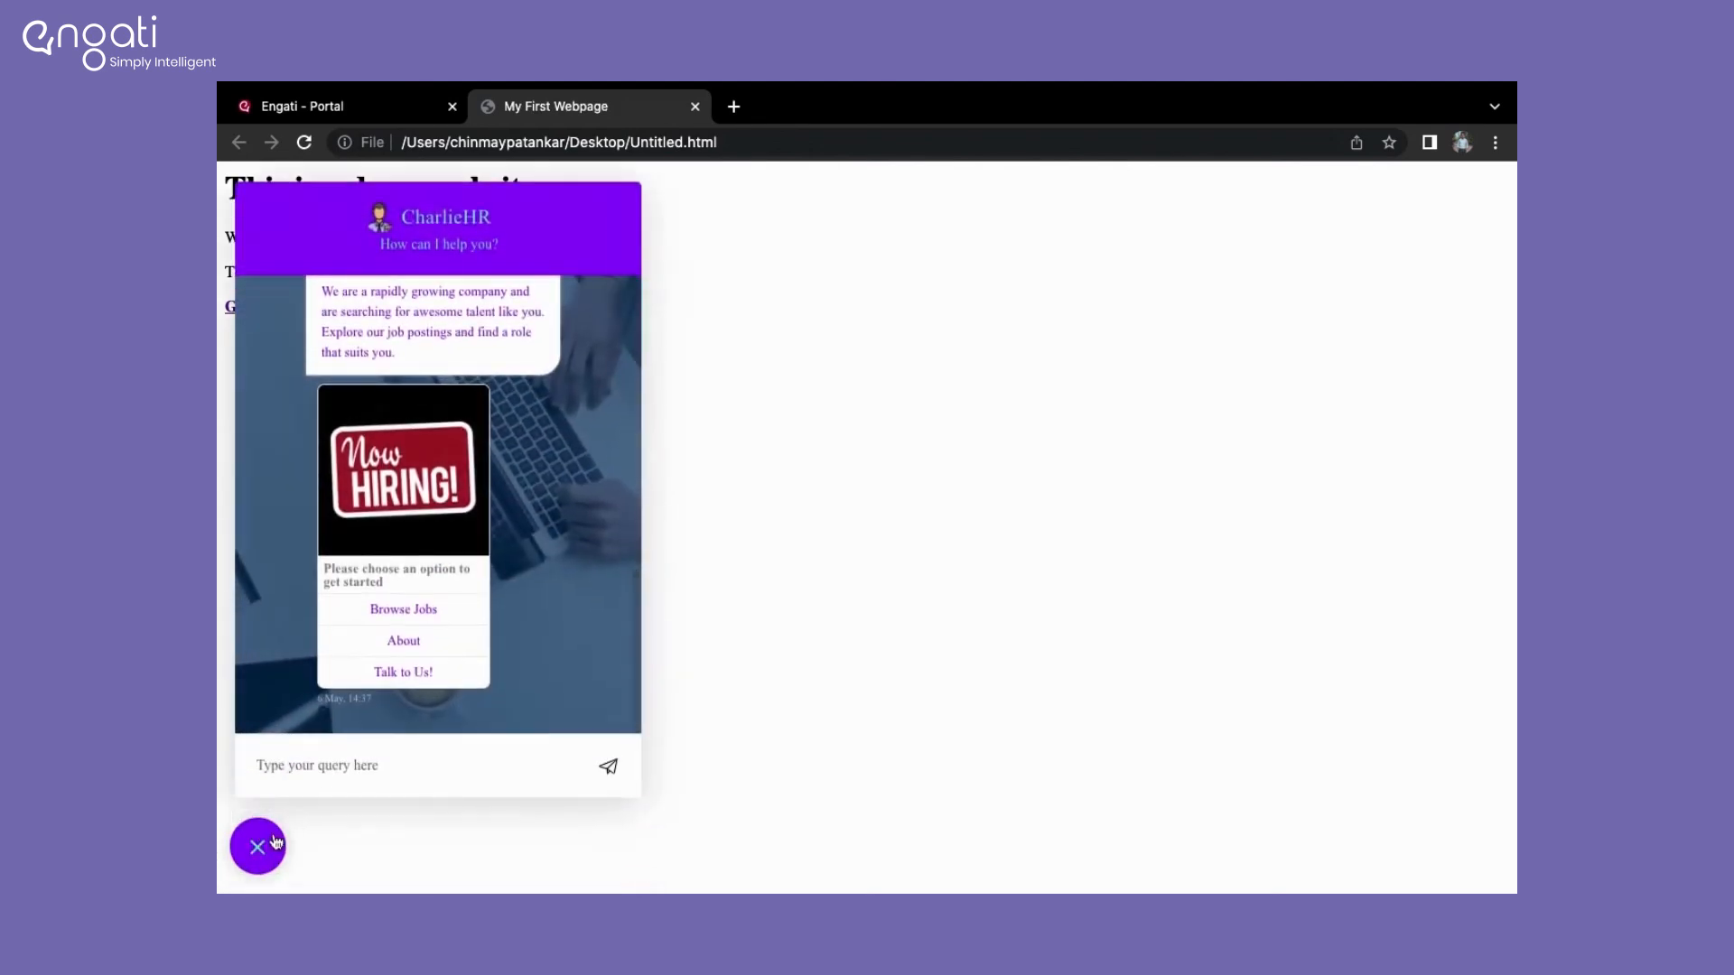
{"action": "left_click", "coordinate": [257, 847]}
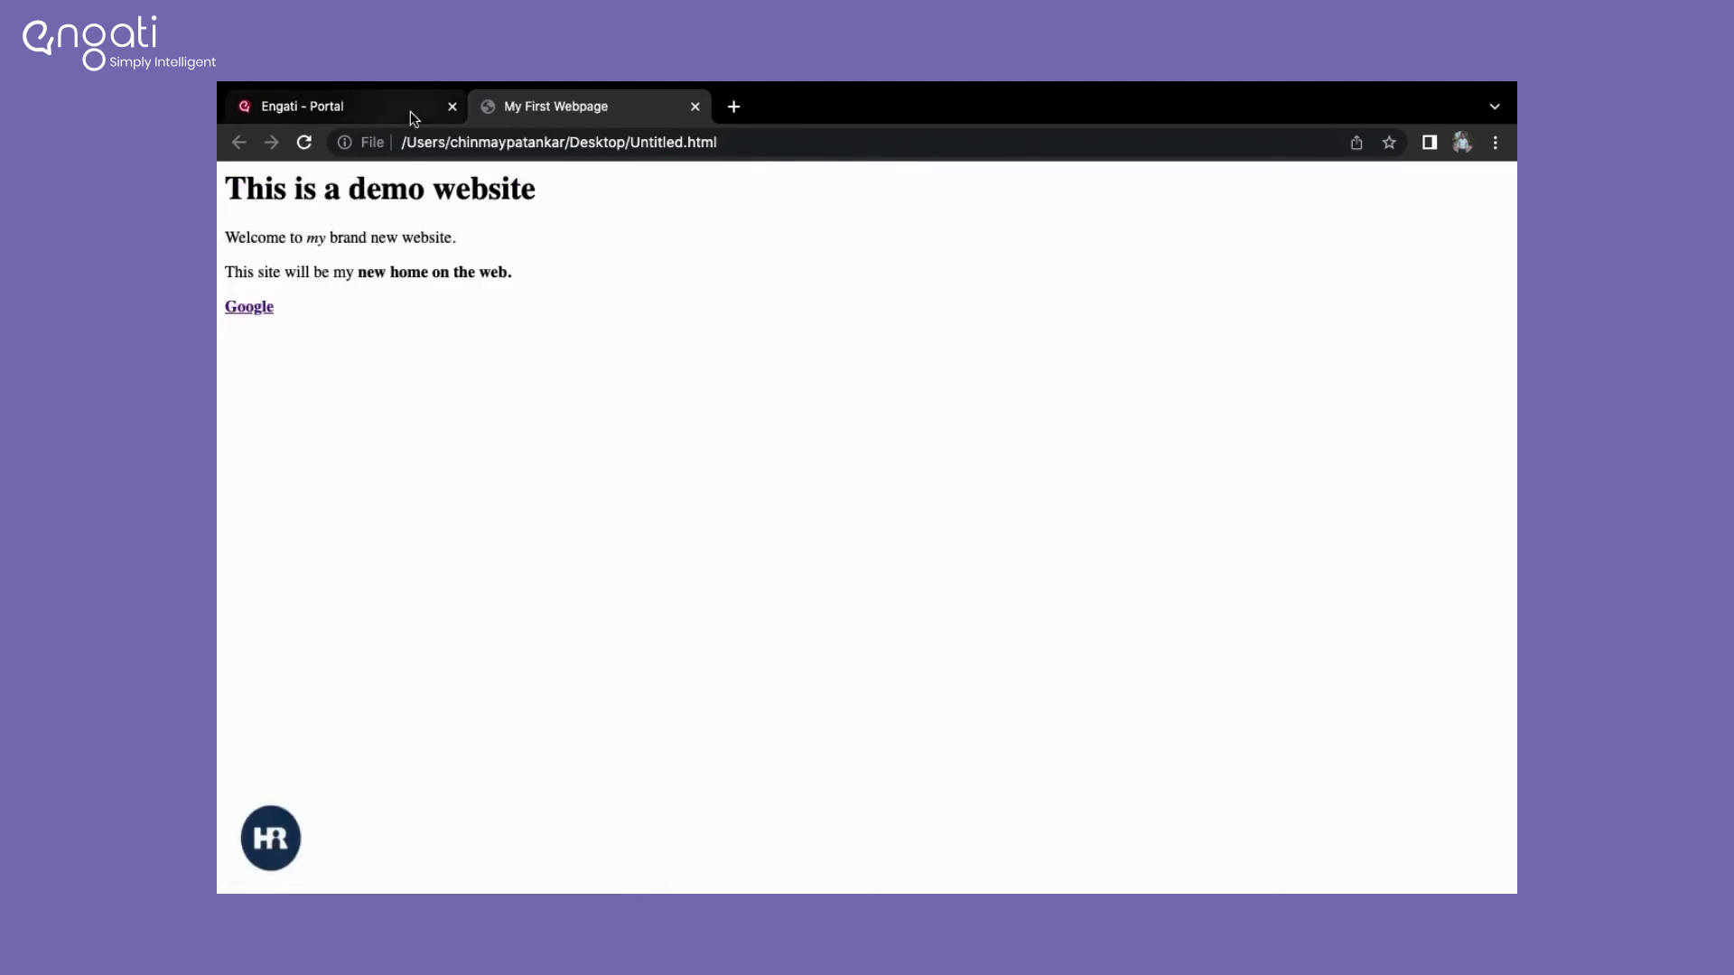
{"action": "left_click", "coordinate": [301, 106]}
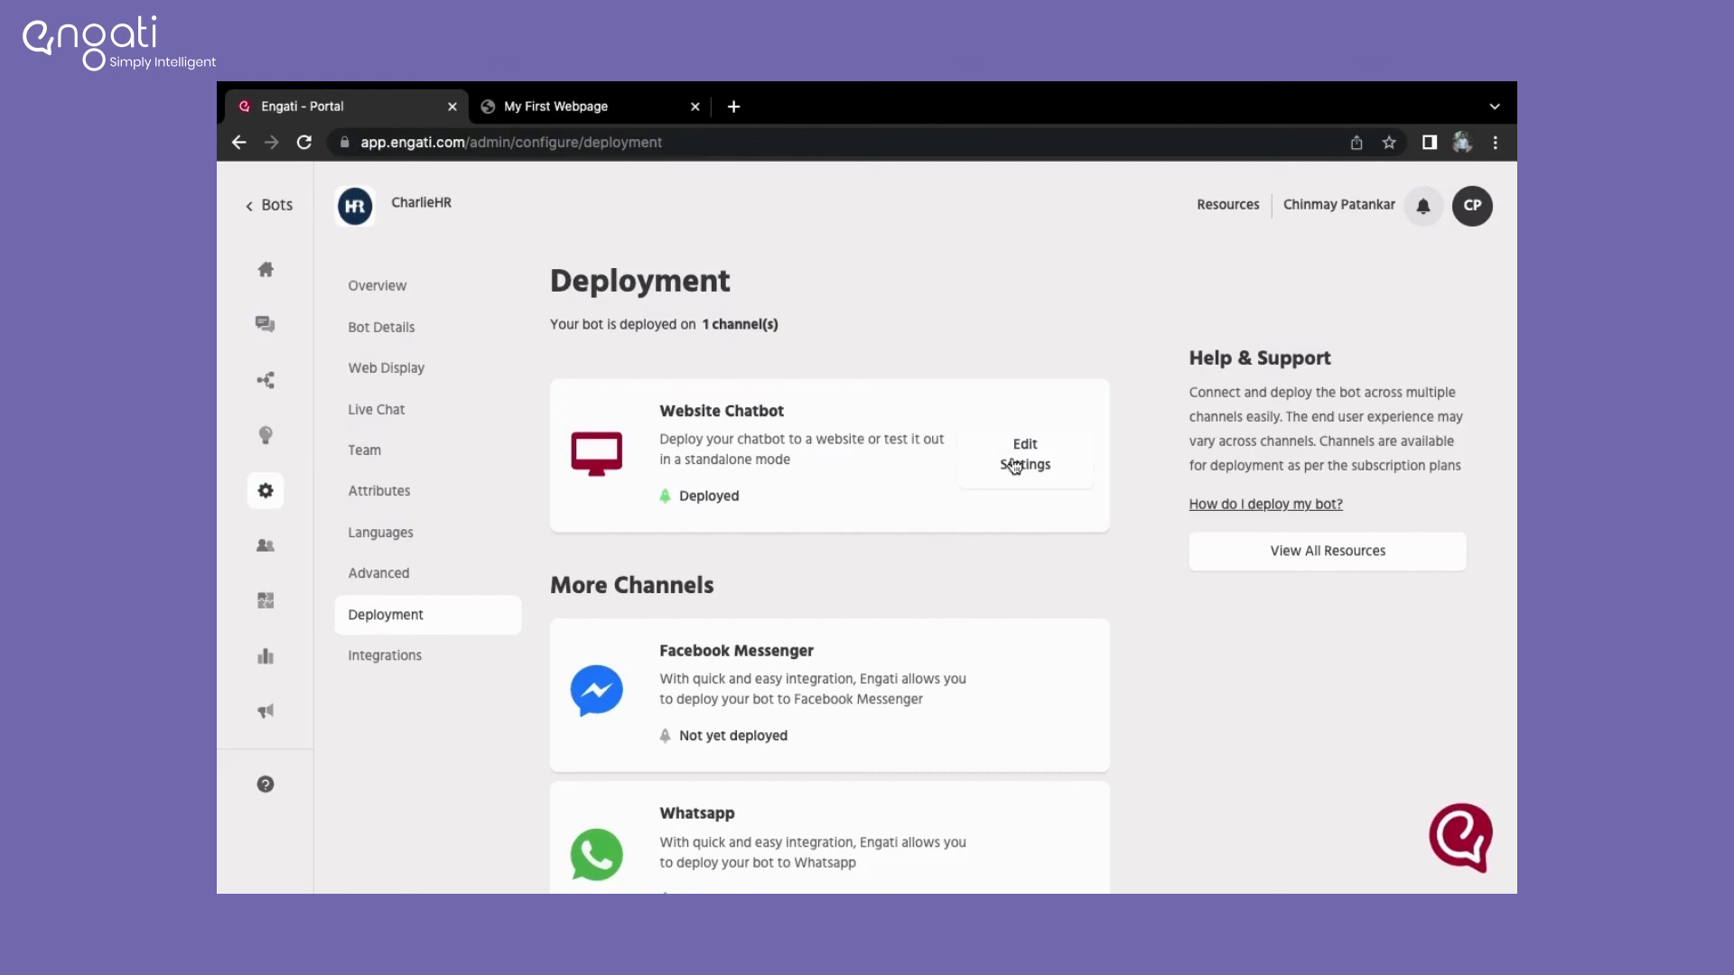
Step: Save the Website Chatbot chat position as Bottom Right, then go to My First Webpage
{"action": "left_click", "coordinate": [1024, 453]}
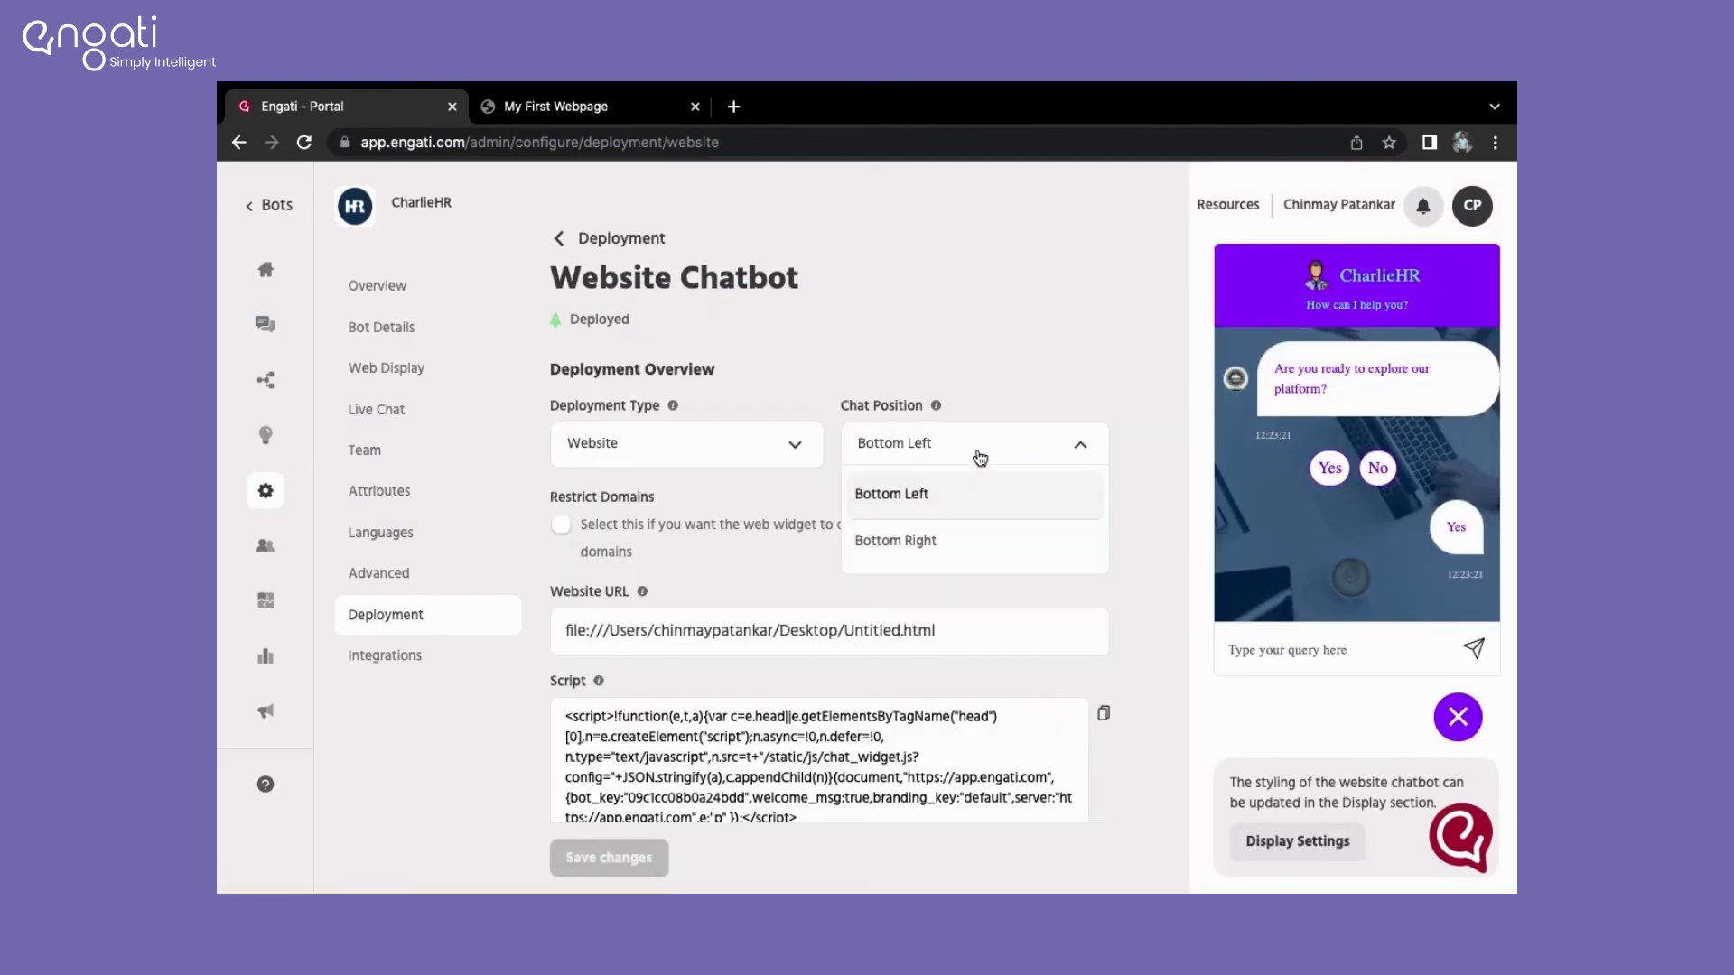
{"action": "left_click", "coordinate": [894, 541]}
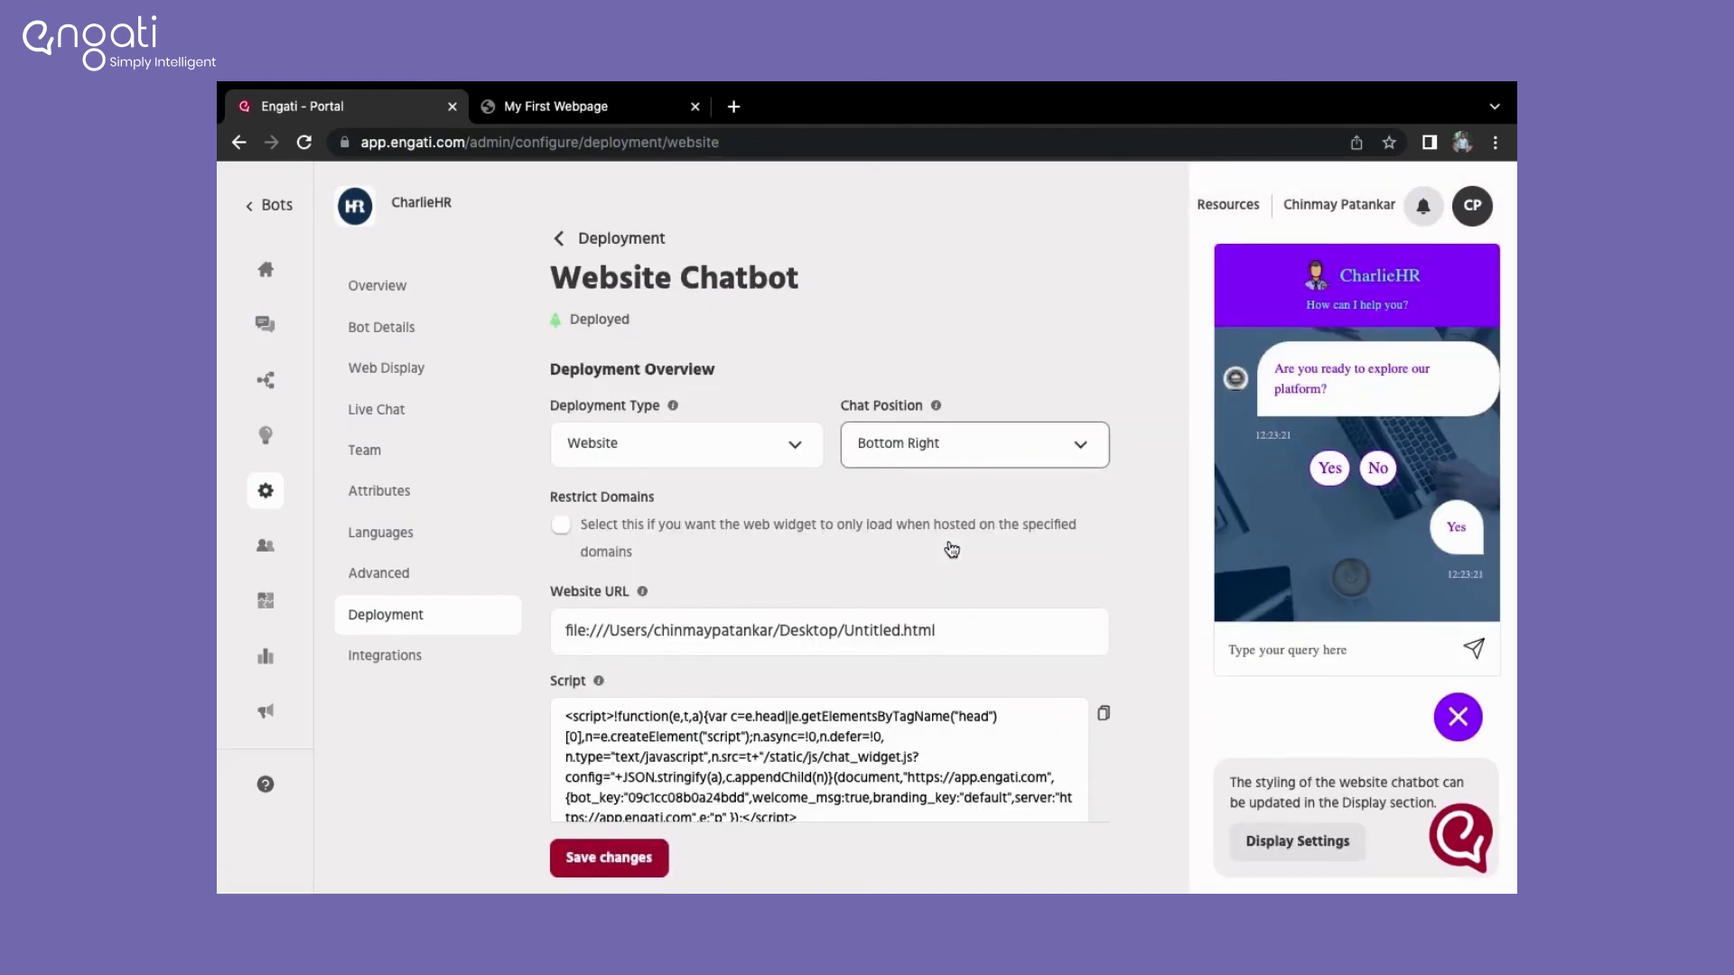
{"action": "left_click", "coordinate": [608, 858]}
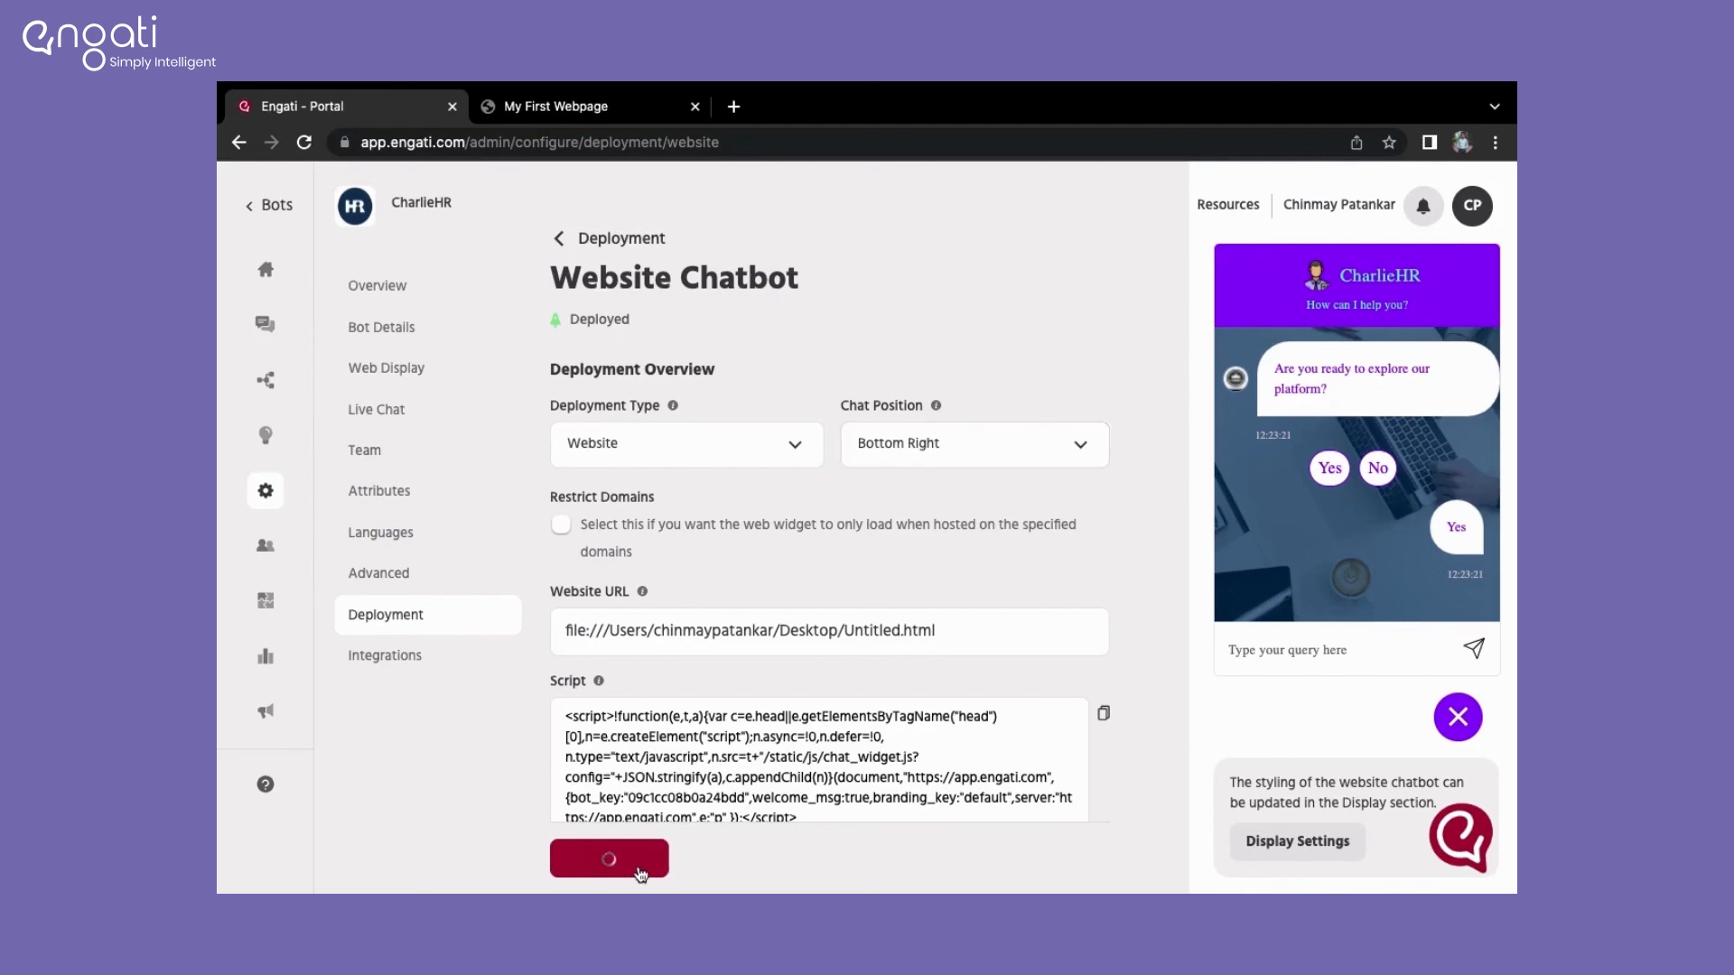
{"action": "left_click", "coordinate": [607, 858]}
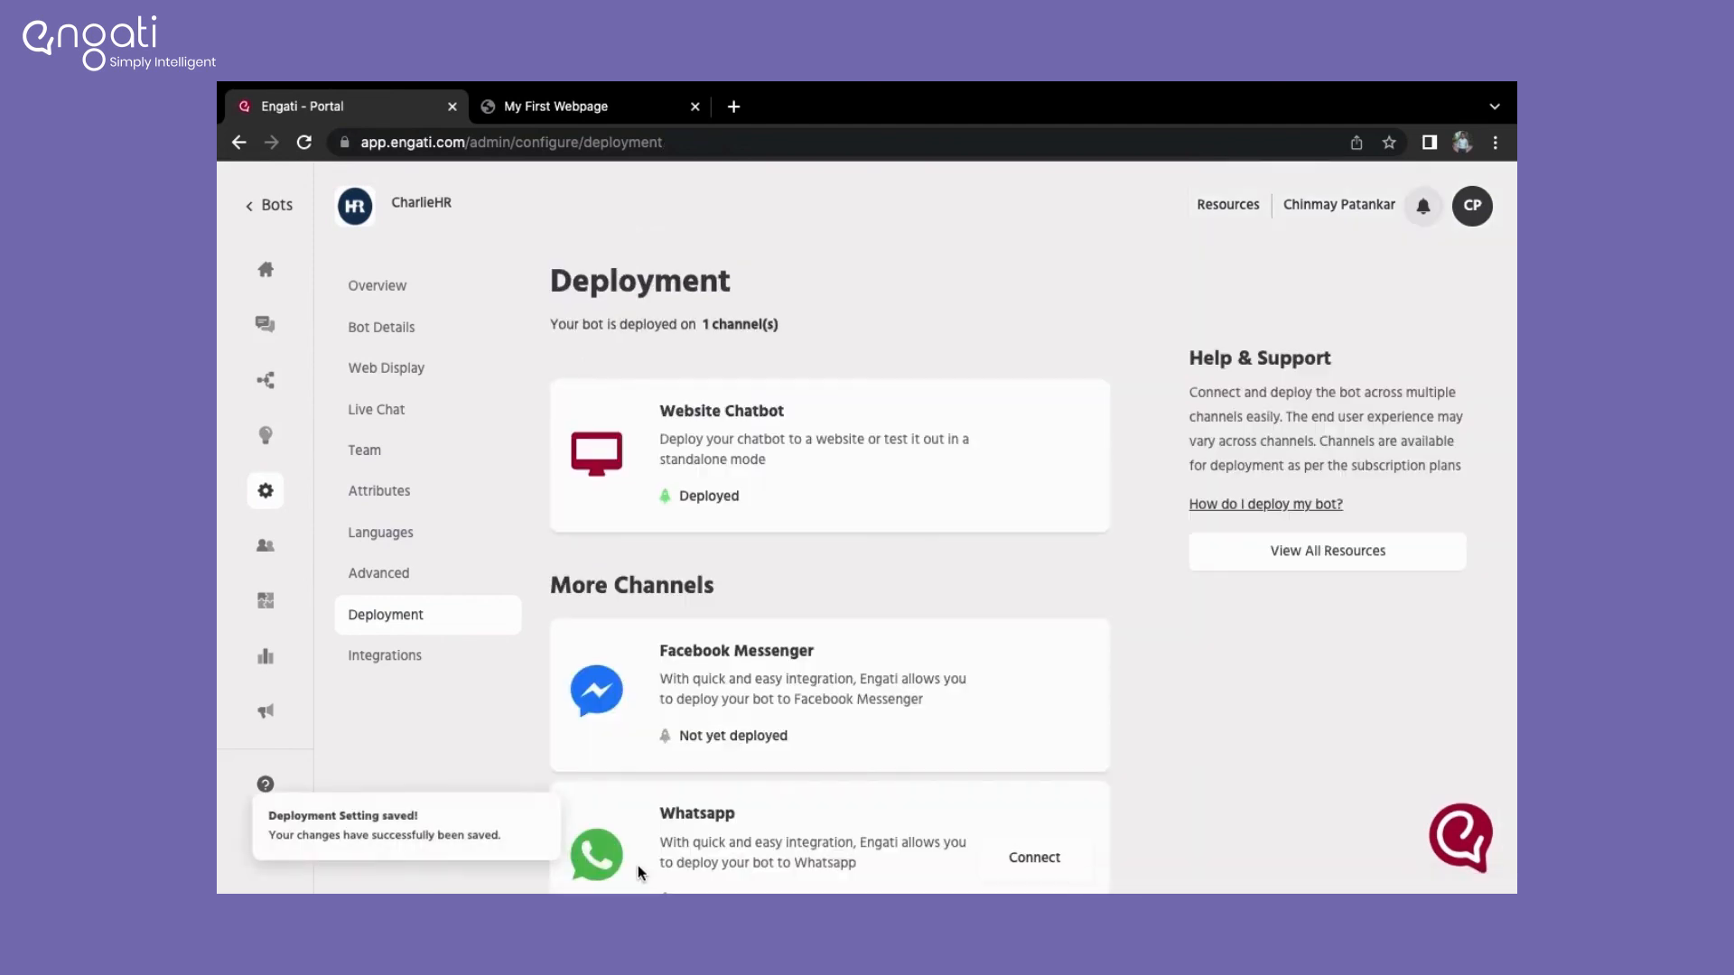
{"action": "left_click", "coordinate": [555, 107]}
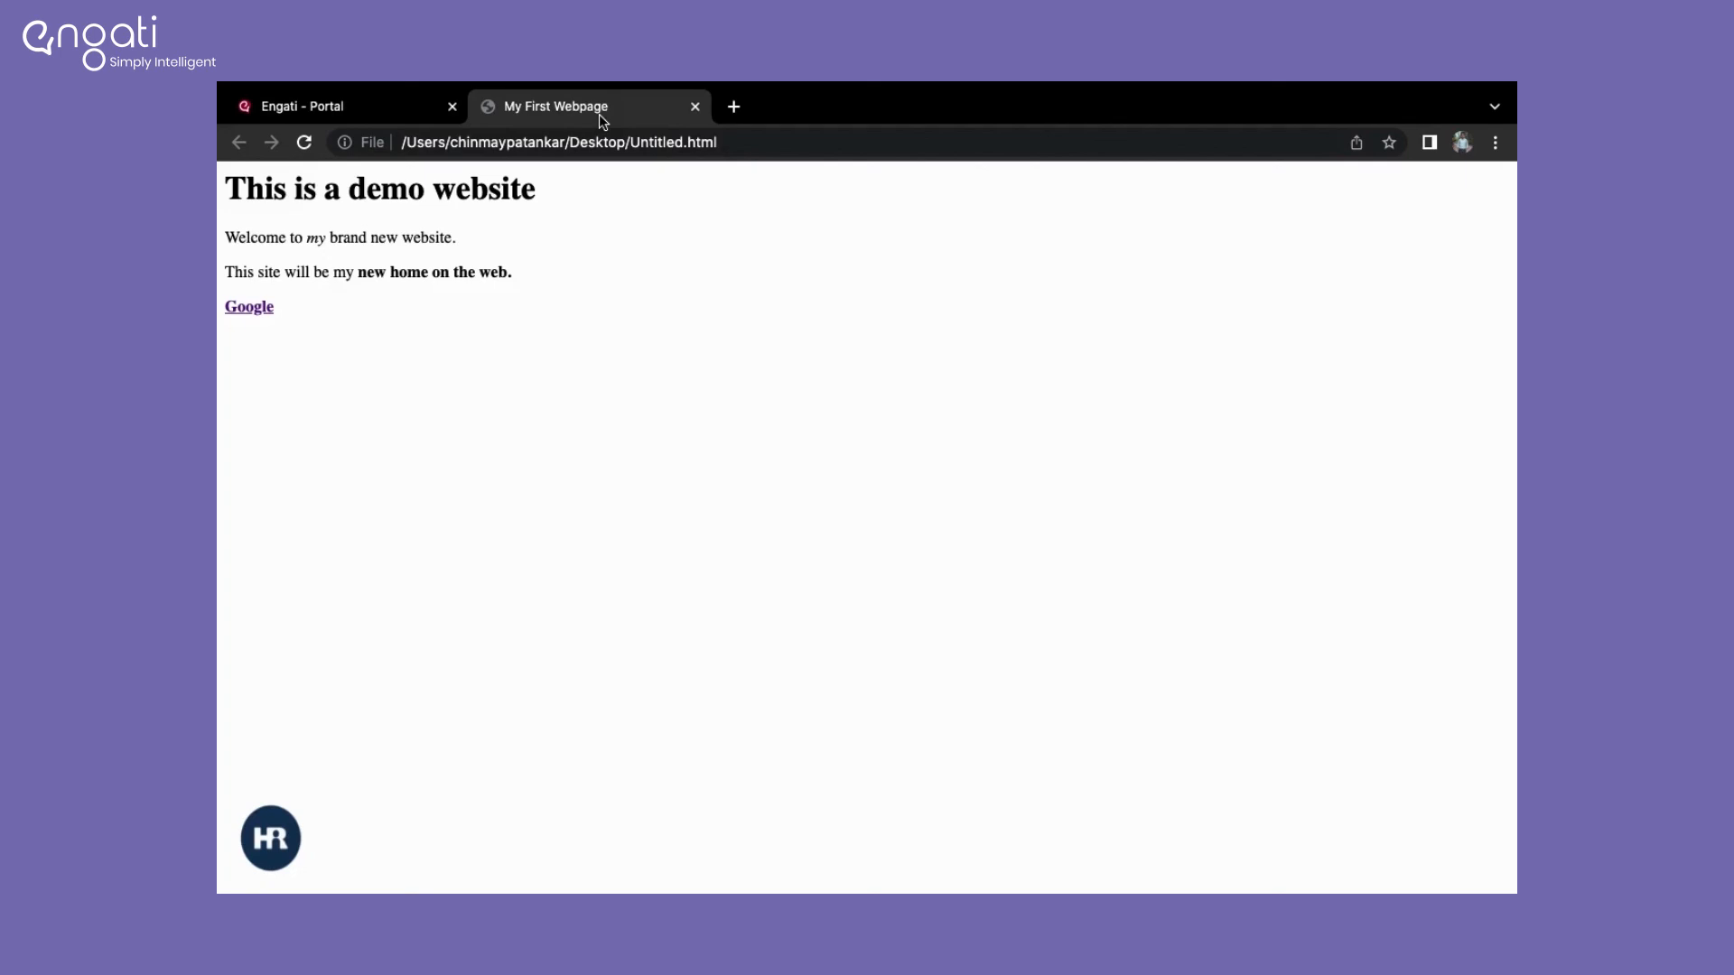
{"action": "left_click", "coordinate": [304, 142]}
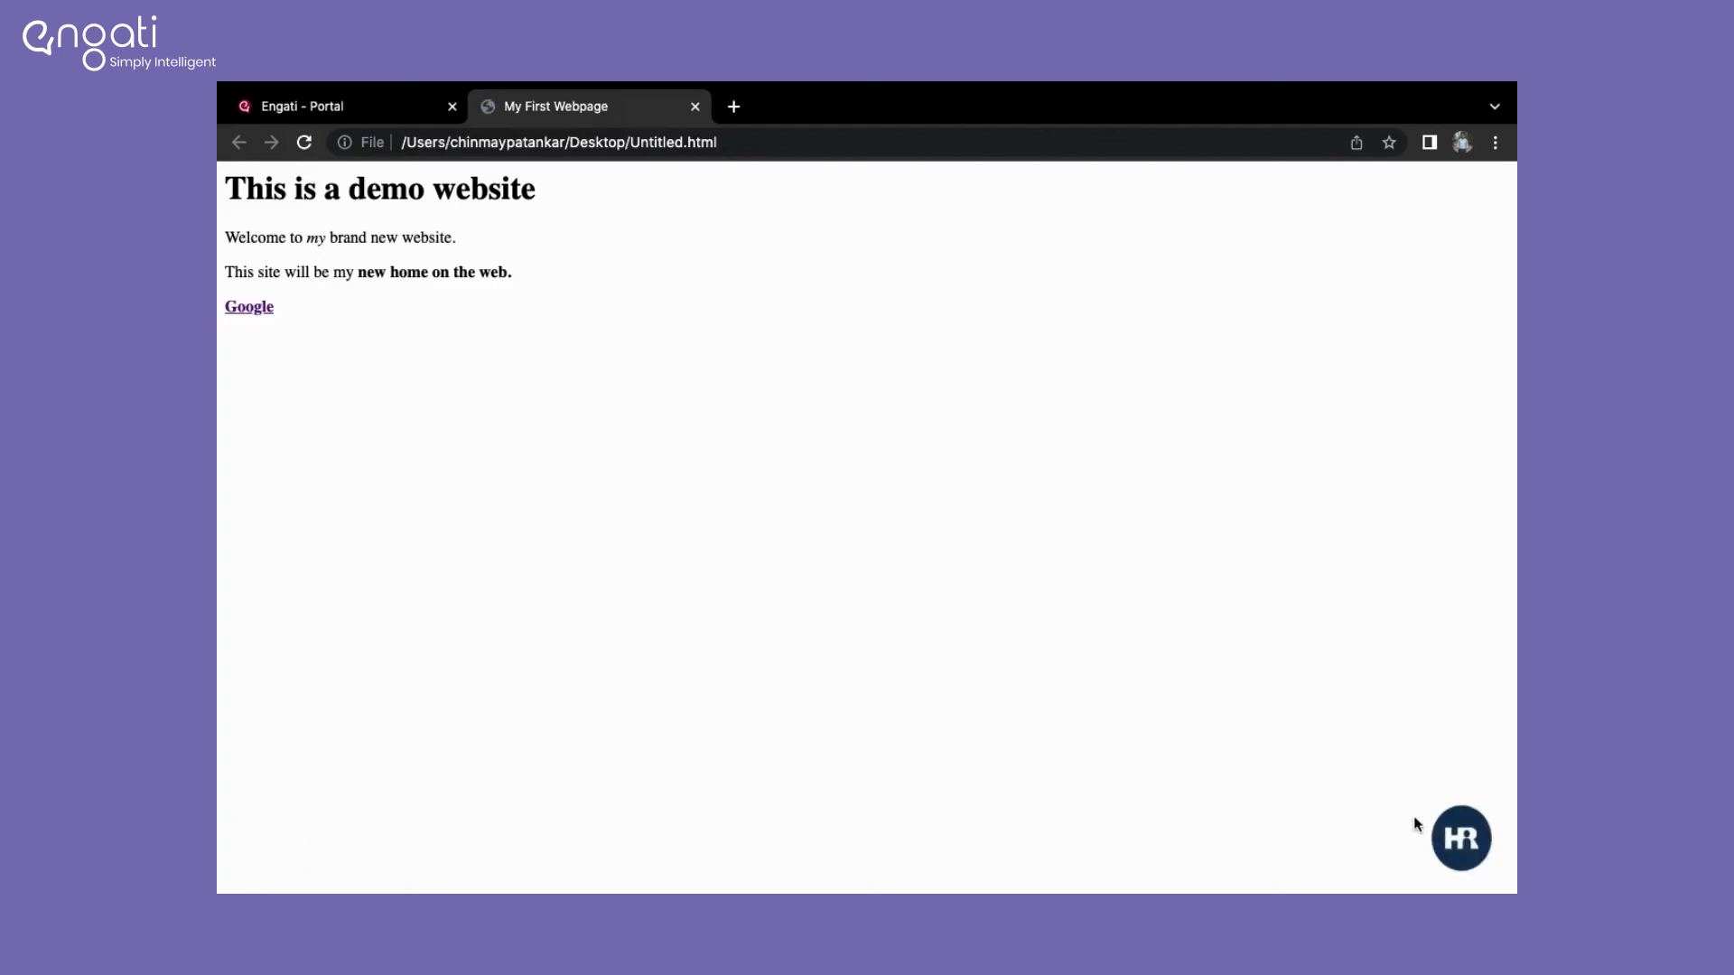
{"action": "left_click", "coordinate": [1460, 838]}
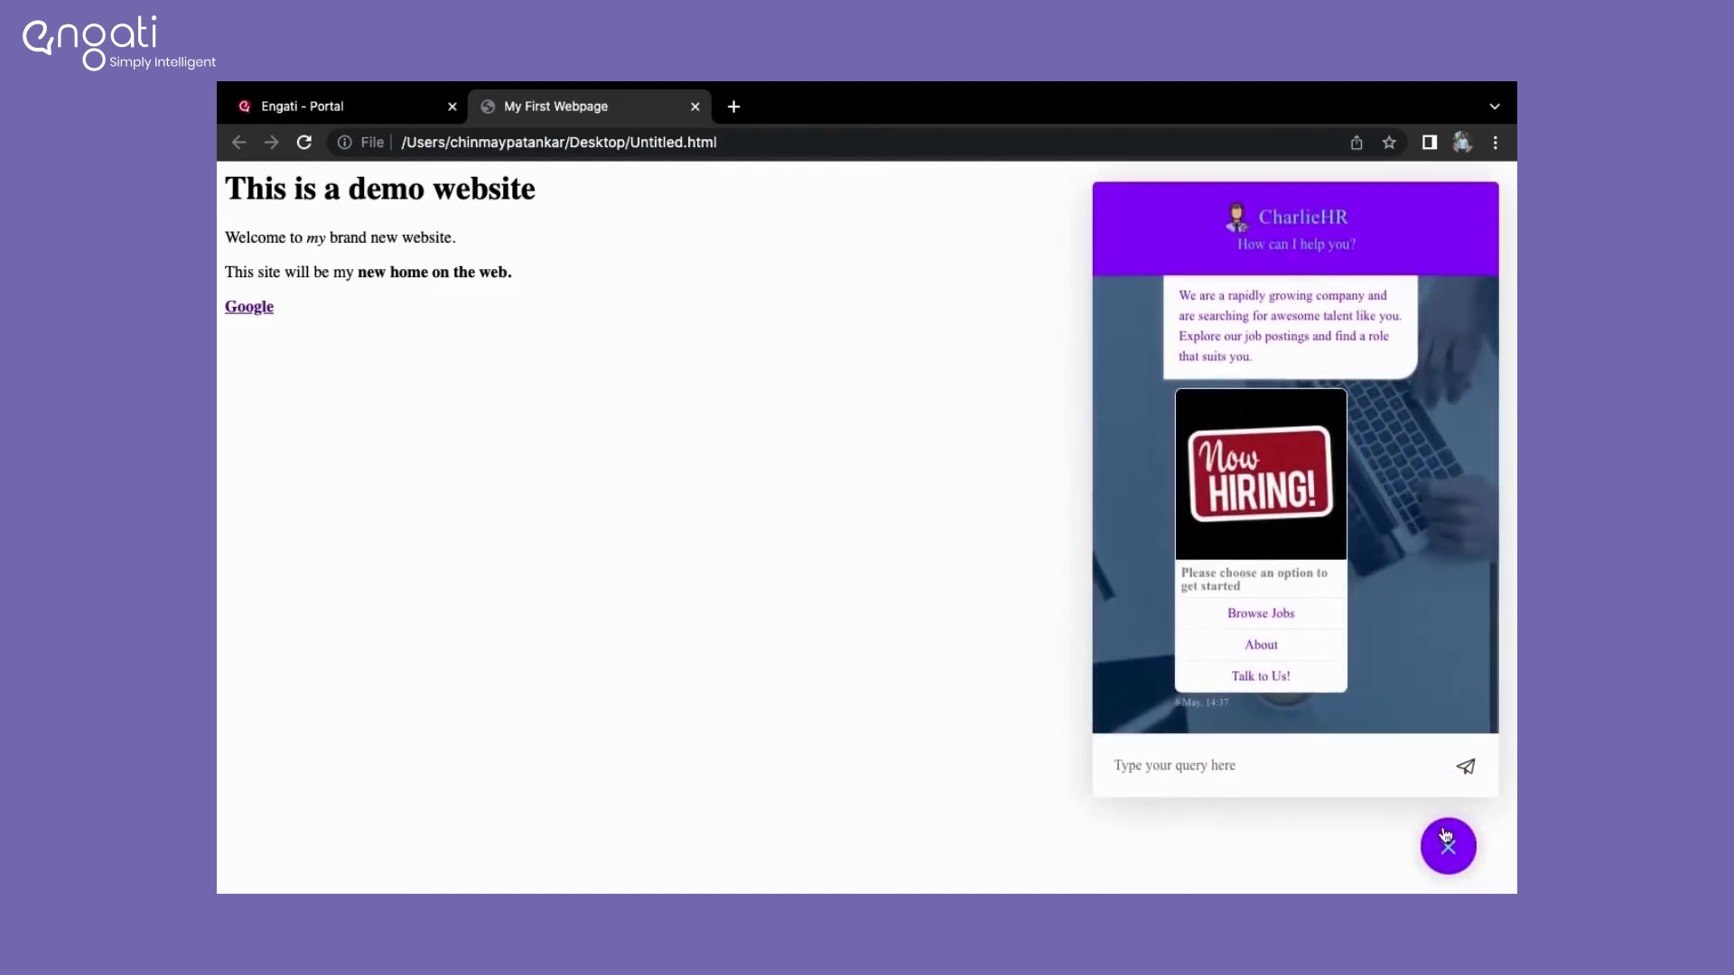
{"action": "left_click", "coordinate": [1260, 612]}
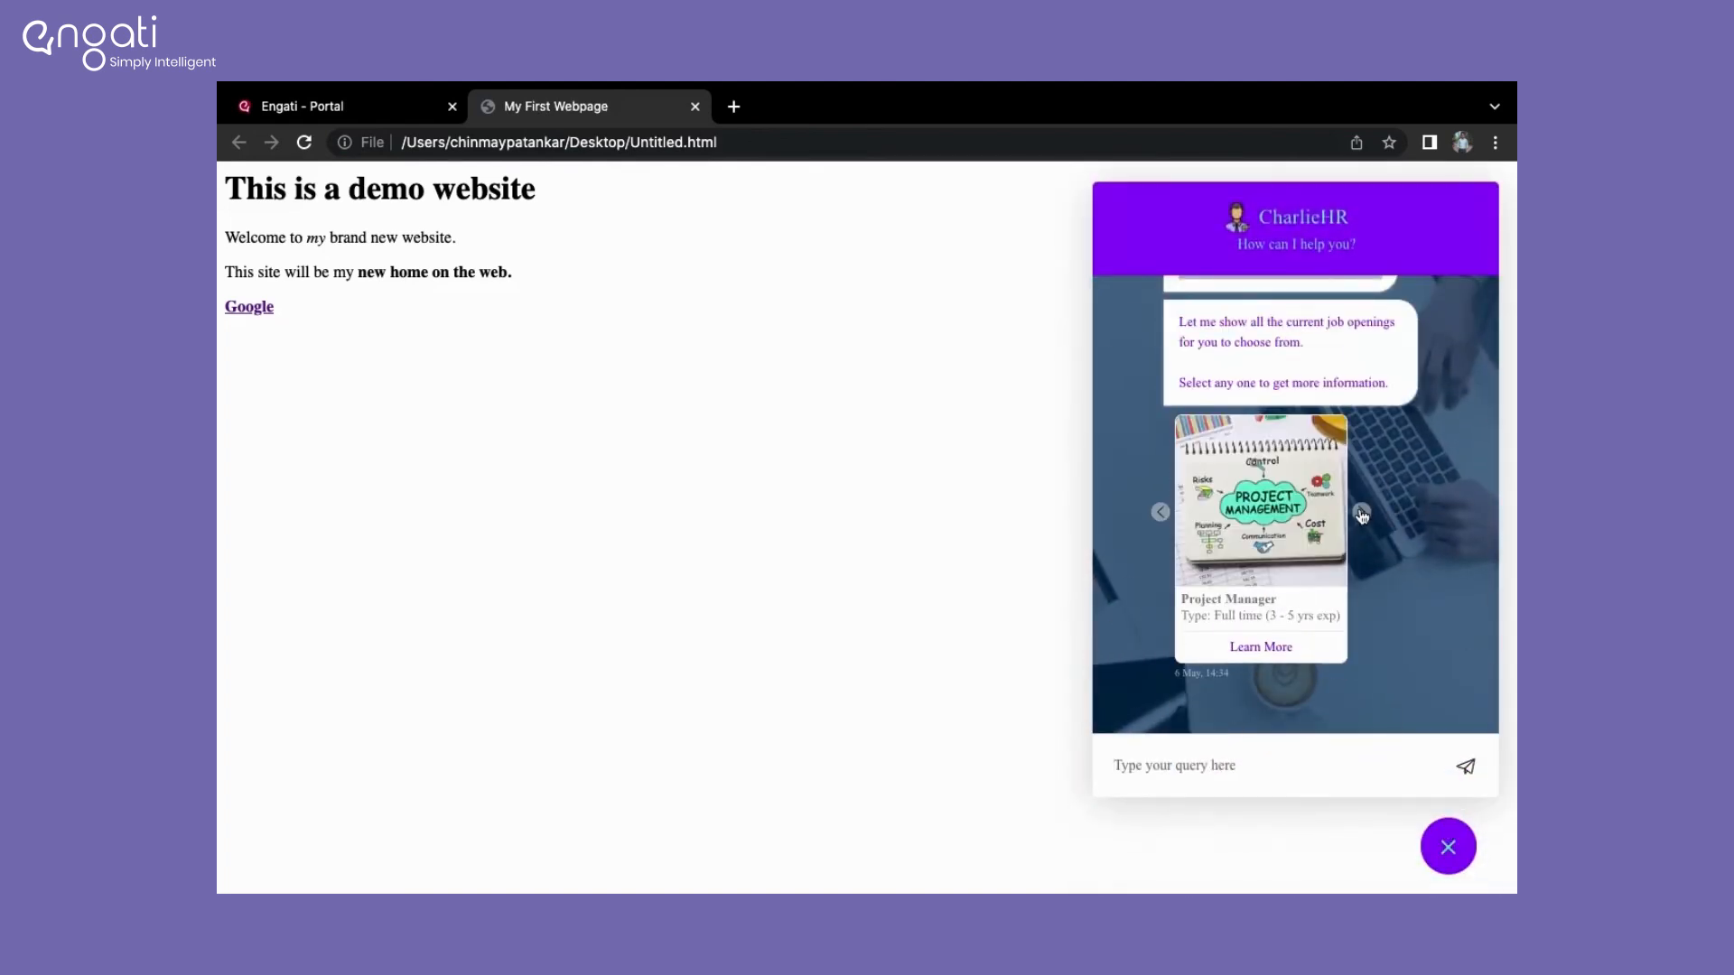
{"action": "left_click", "coordinate": [1260, 646]}
{"action": "type", "text": "pa"}
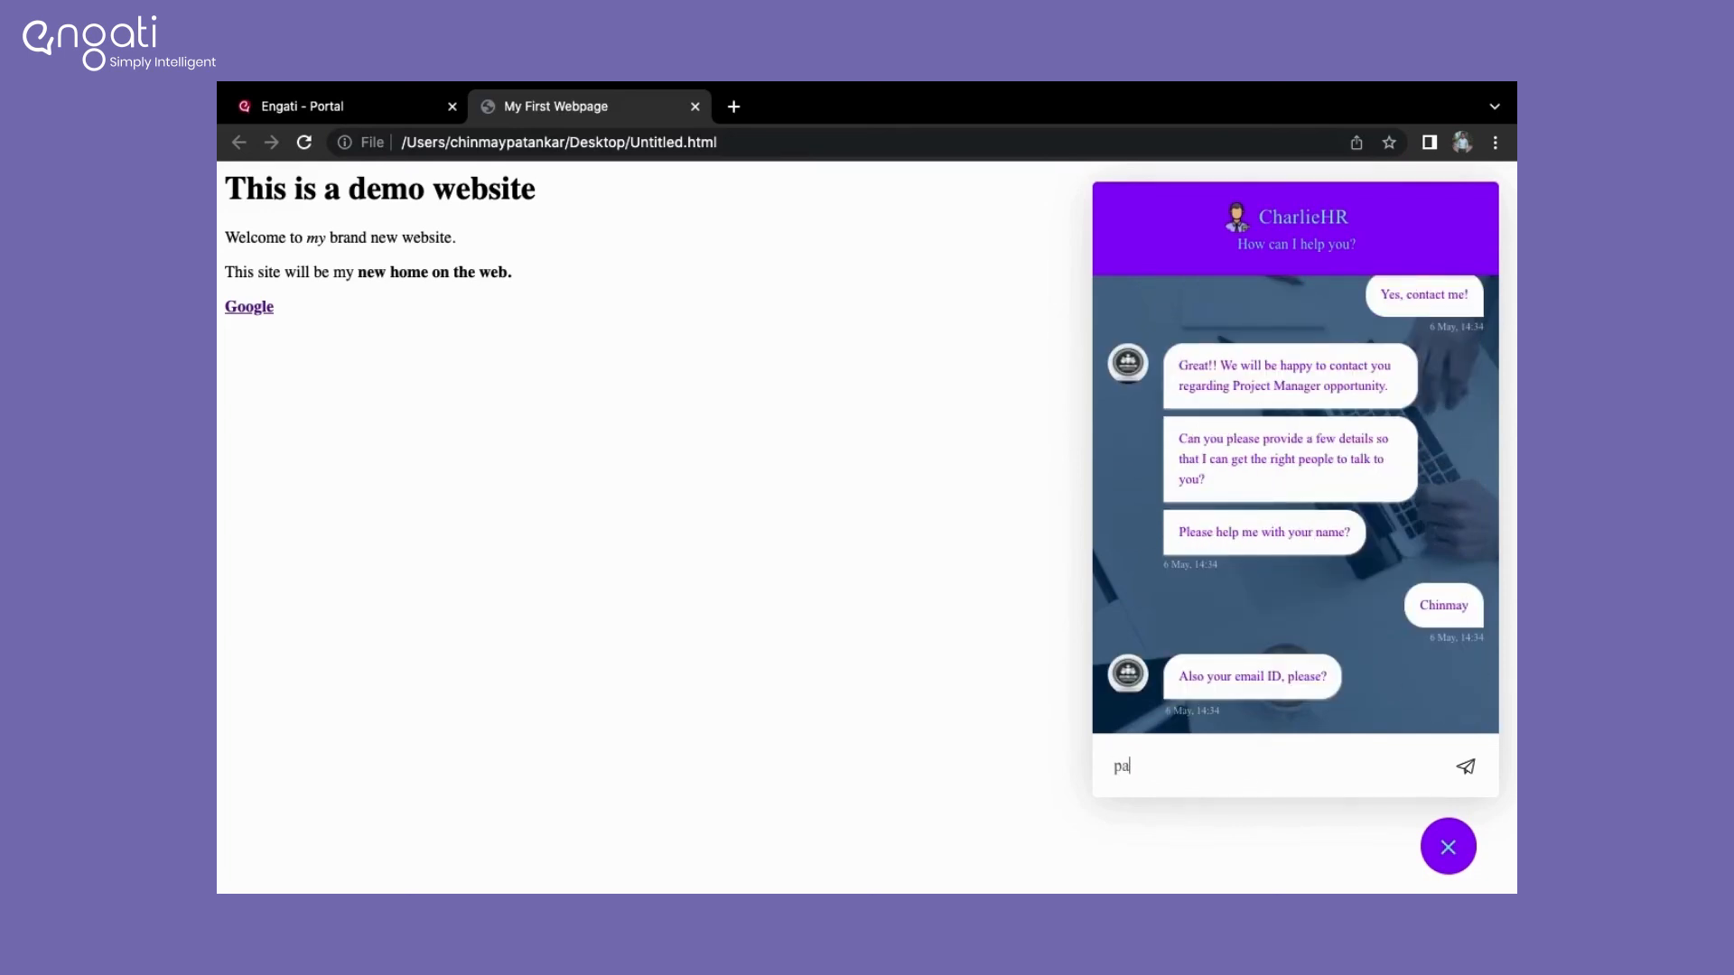
{"action": "type", "text": "828651453"}
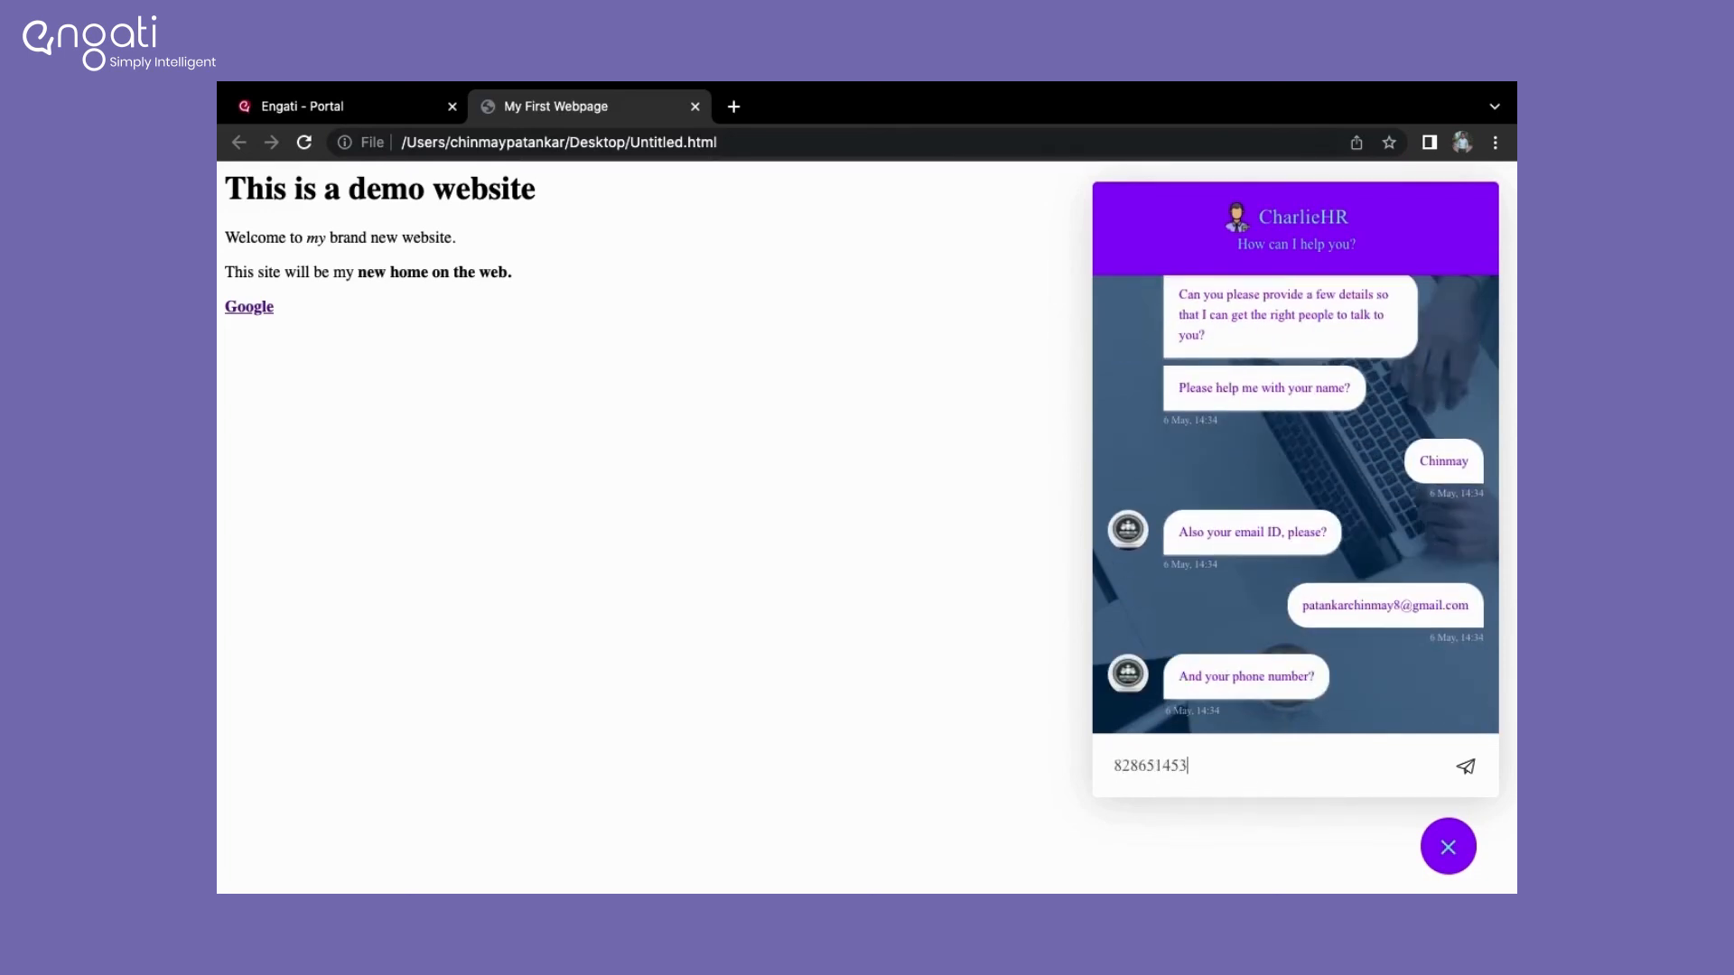